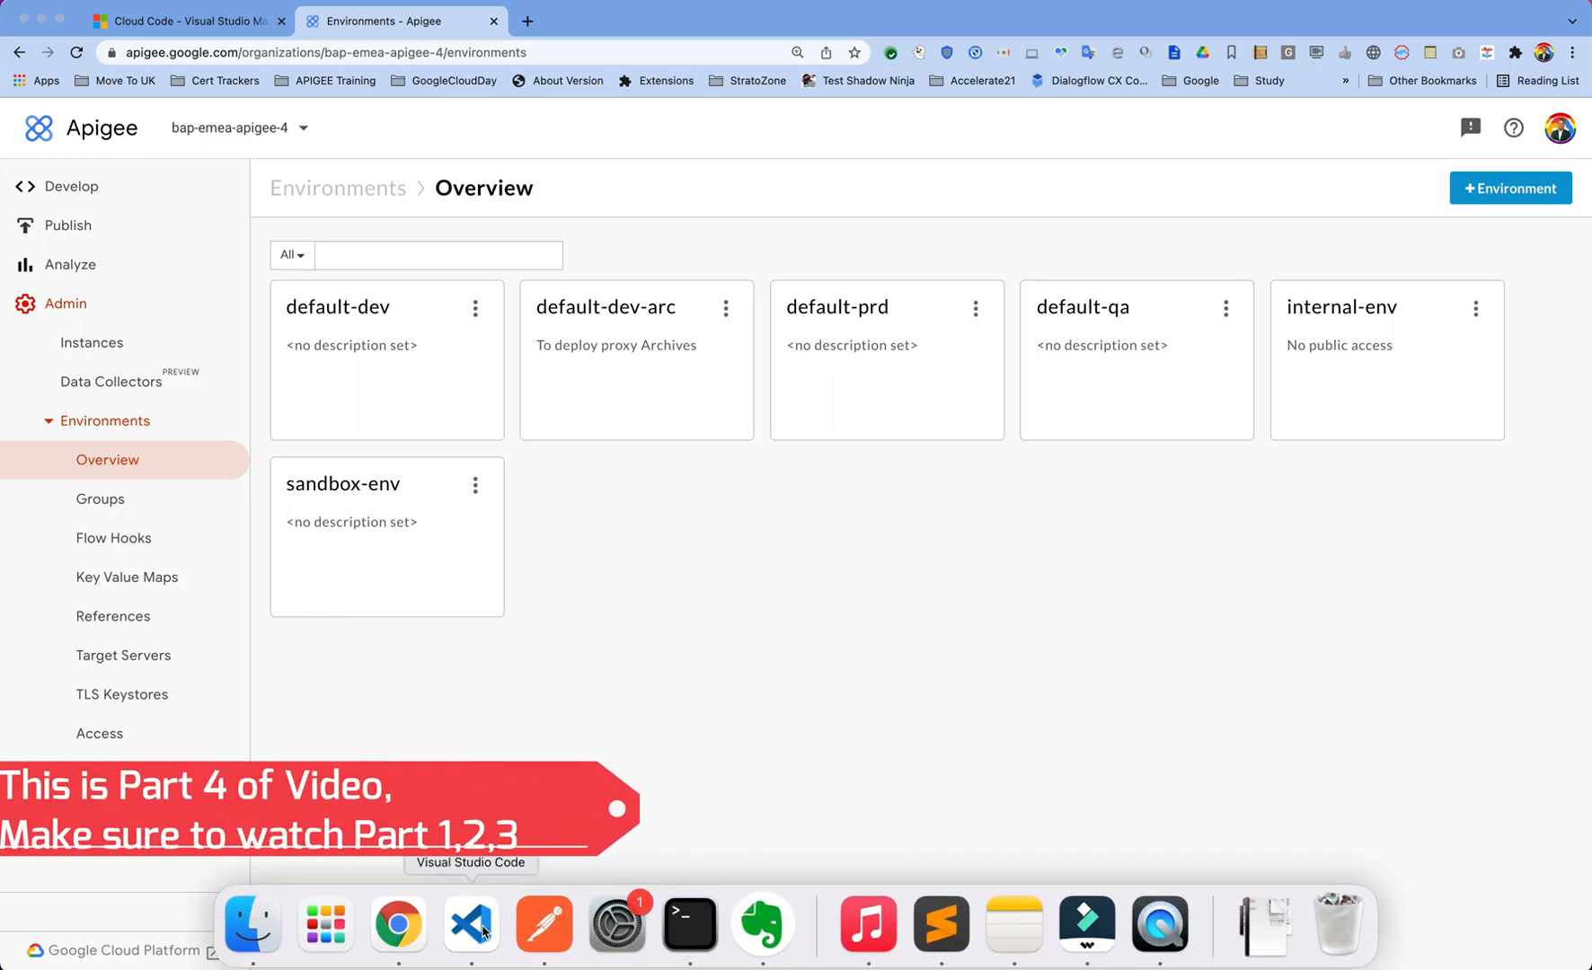
- Bring the Cloud Code workspace with the helloworldlocal proxy to the front from the Dock
{"action": "left_click", "coordinate": [470, 923]}
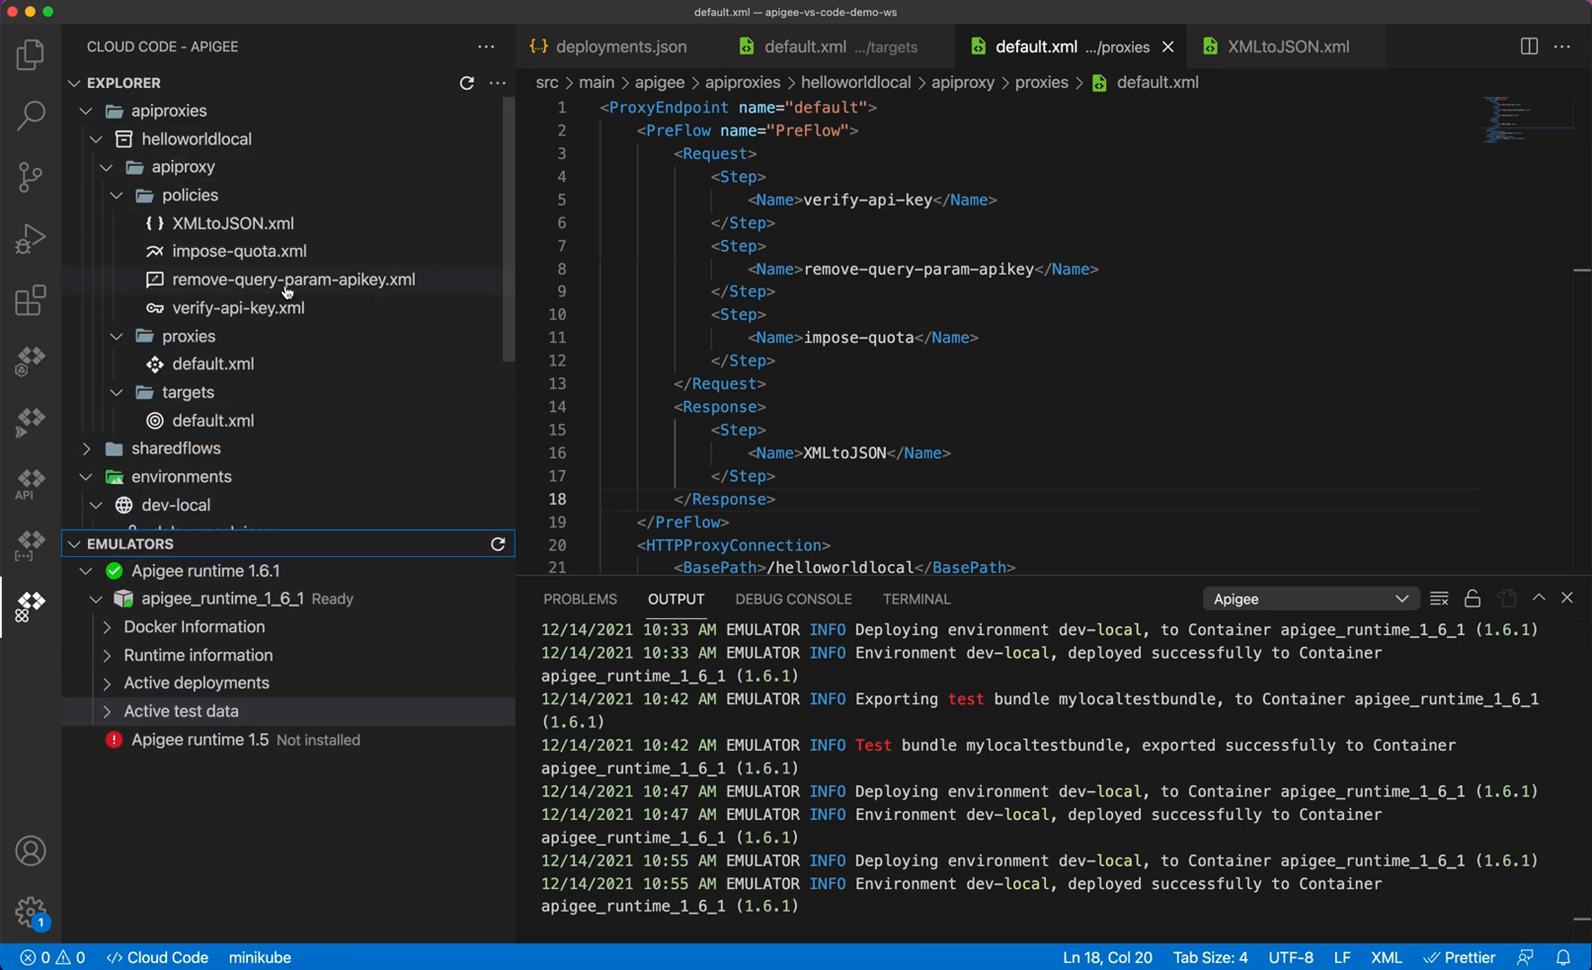
{"action": "mouse_move", "coordinate": [241, 252]}
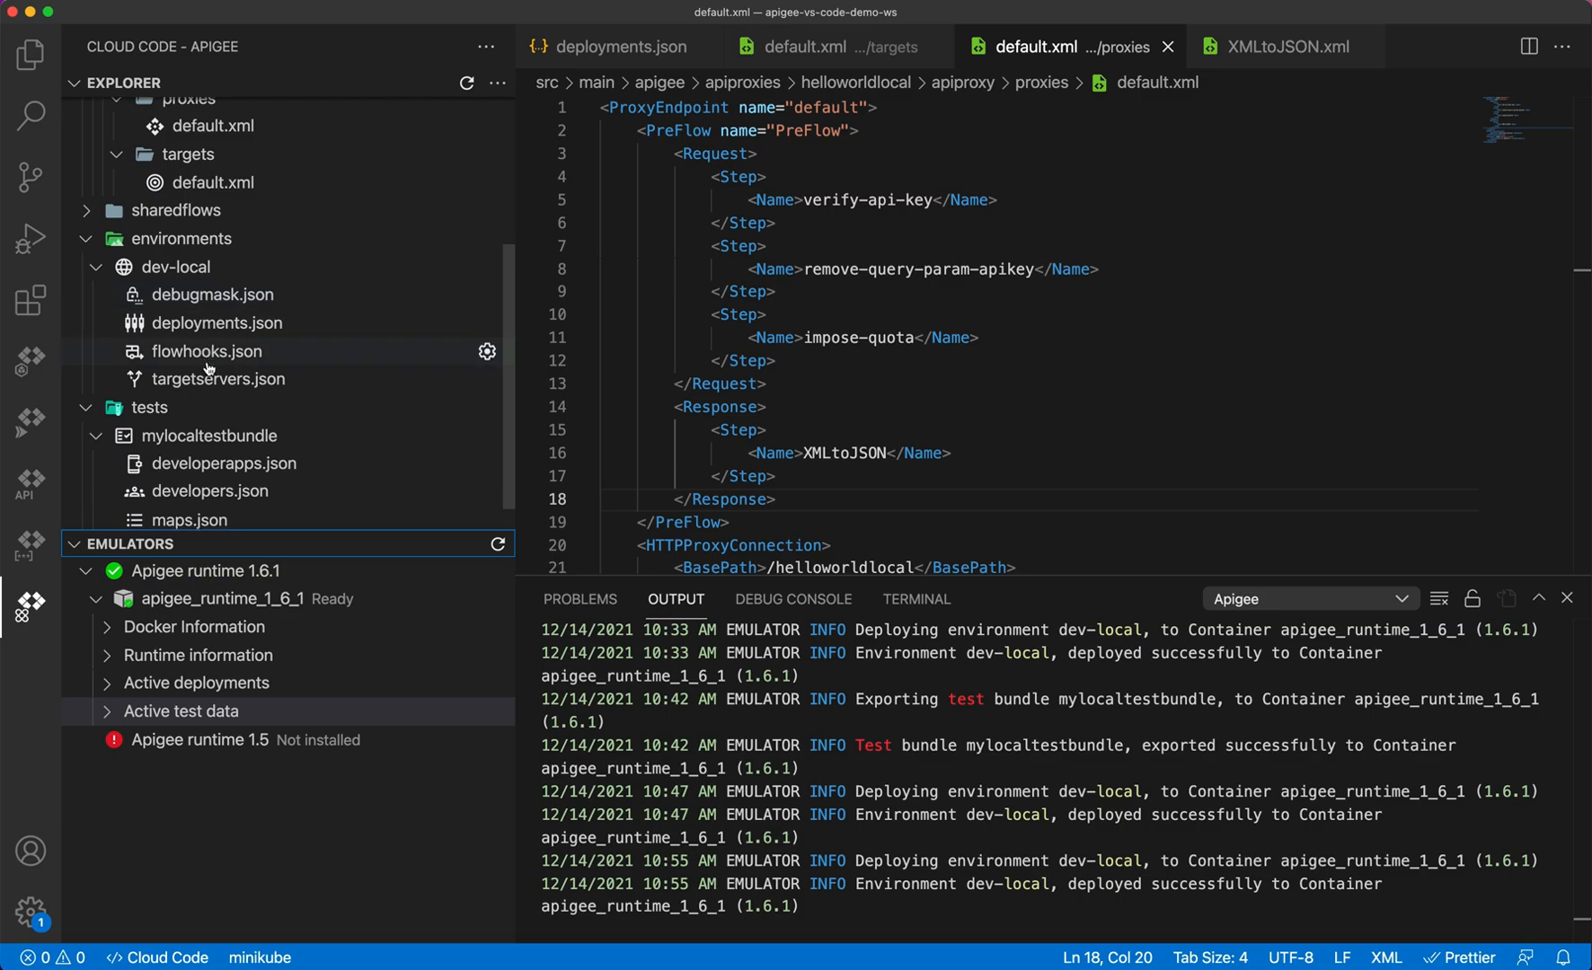
- Scroll the Explorer tree to reveal the dev-local environment and mylocaltestbundle files
{"action": "scroll", "scroll_direction": "down", "scroll_amount": 3}
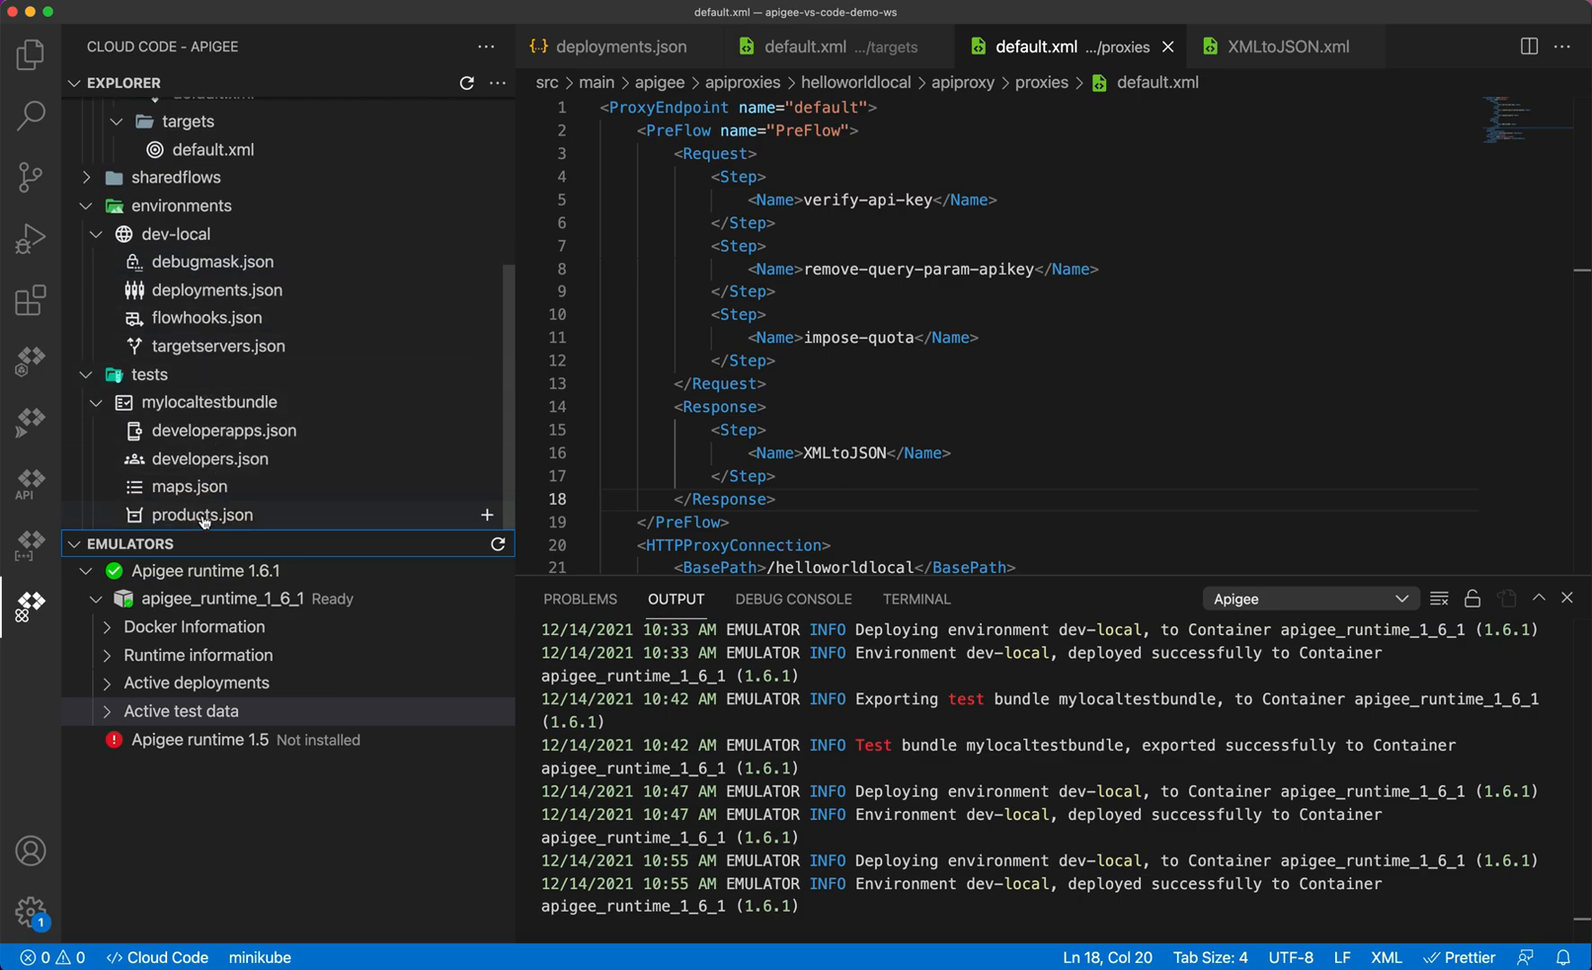
{"action": "mouse_move", "coordinate": [241, 609]}
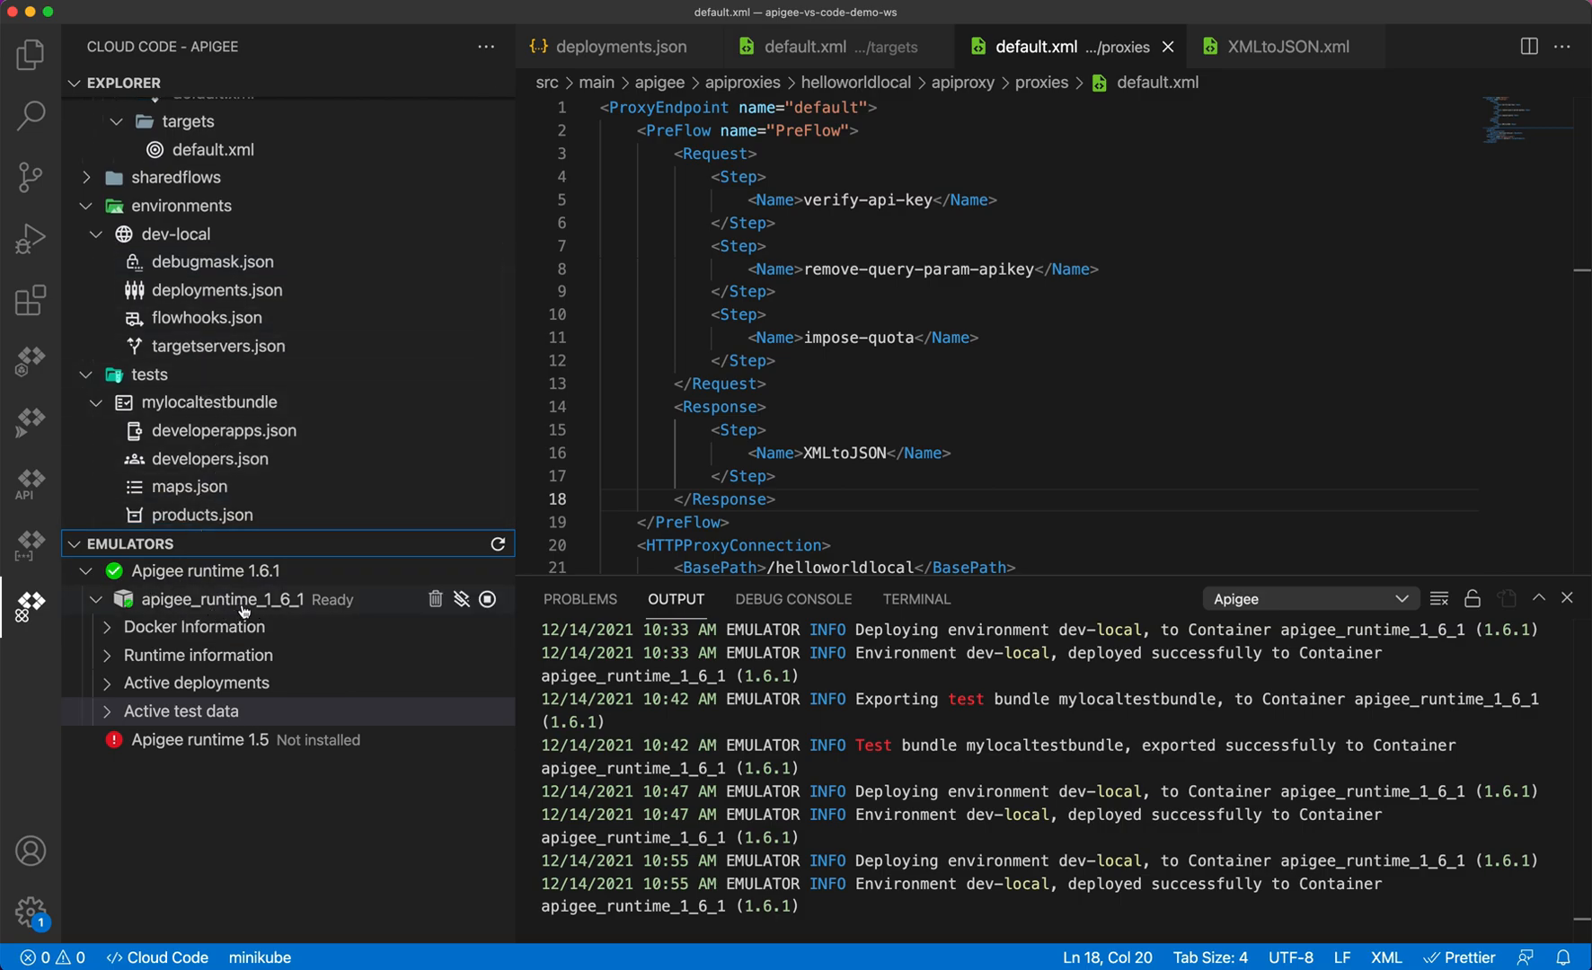
{"action": "mouse_move", "coordinate": [252, 659]}
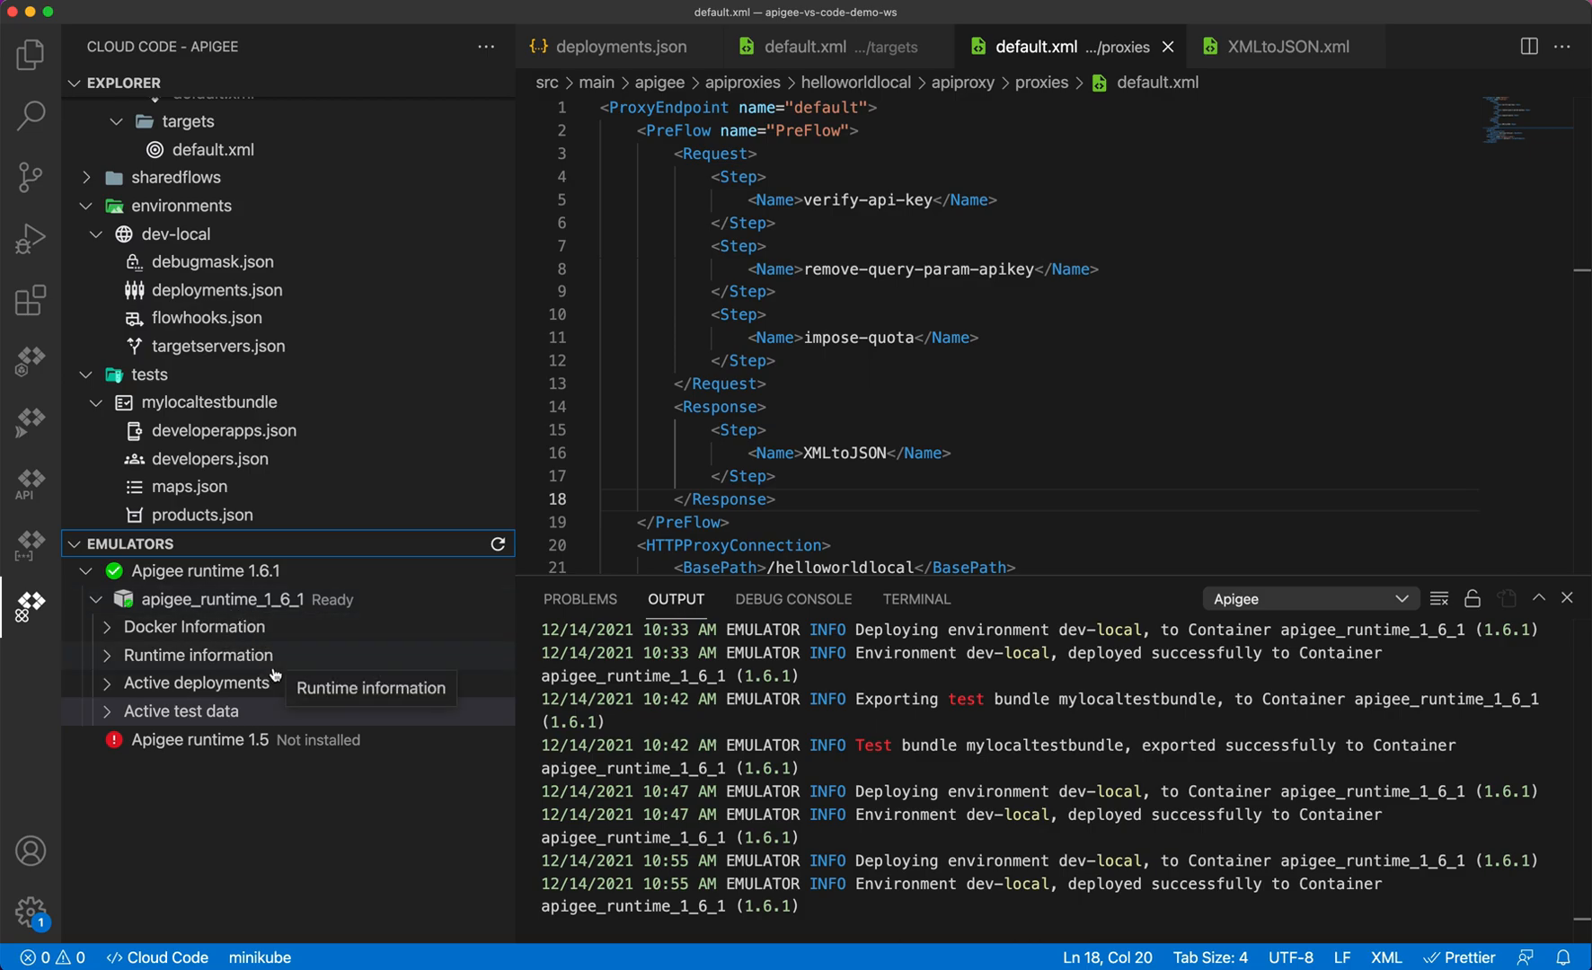
{"action": "mouse_move", "coordinate": [361, 403]}
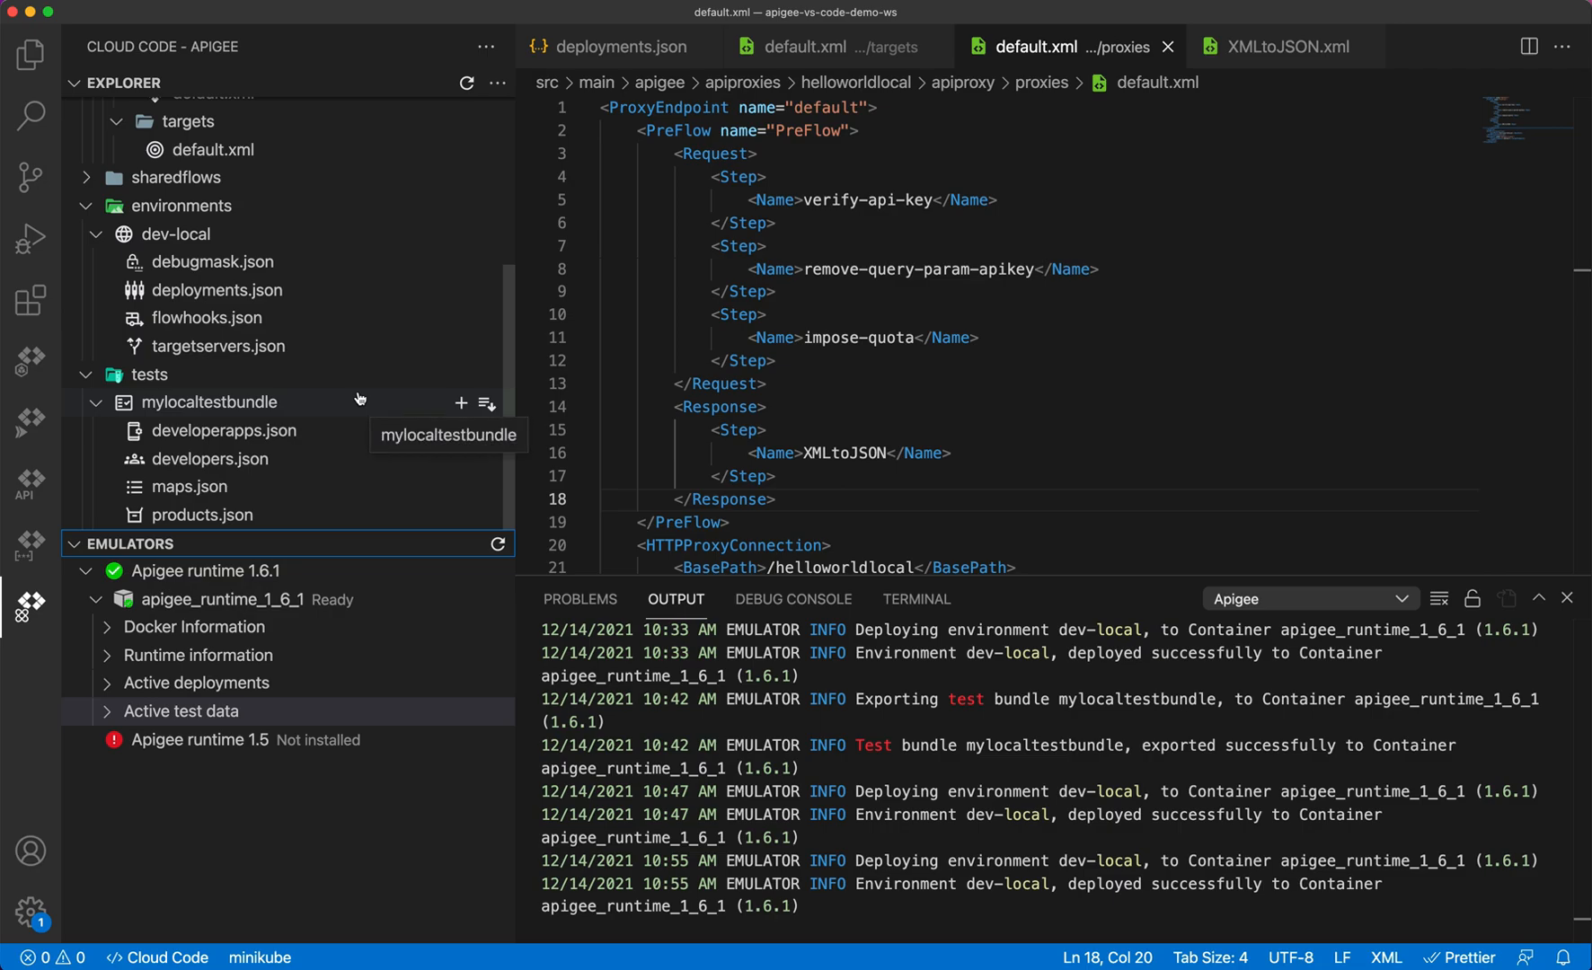
{"action": "mouse_move", "coordinate": [914, 377]}
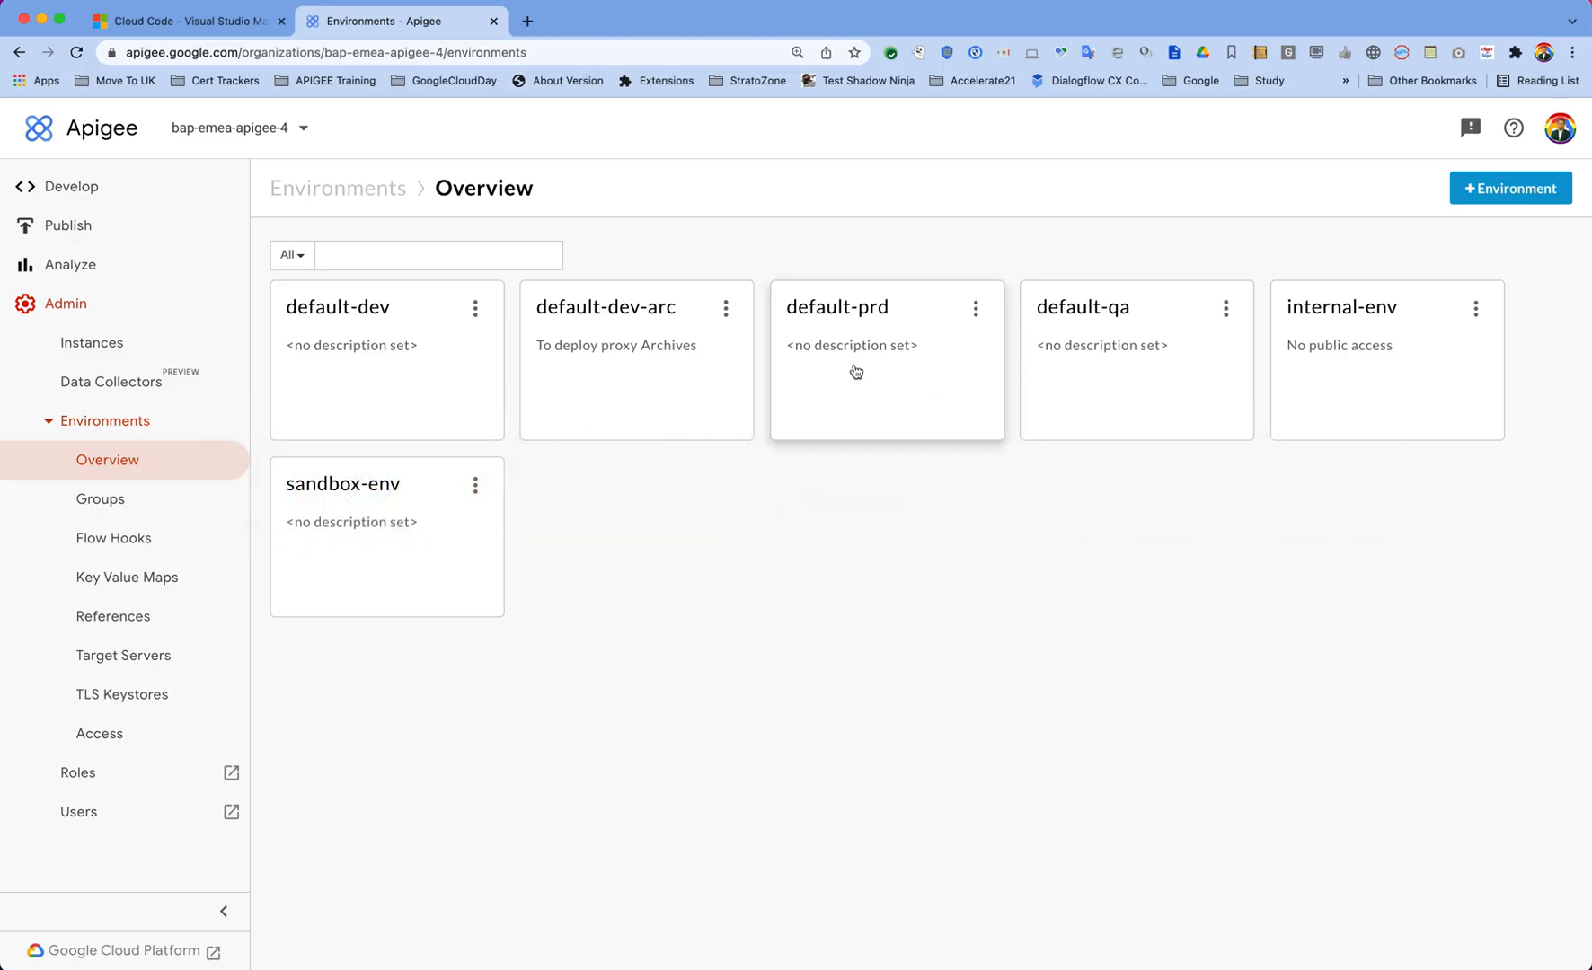
{"action": "mouse_move", "coordinate": [629, 612]}
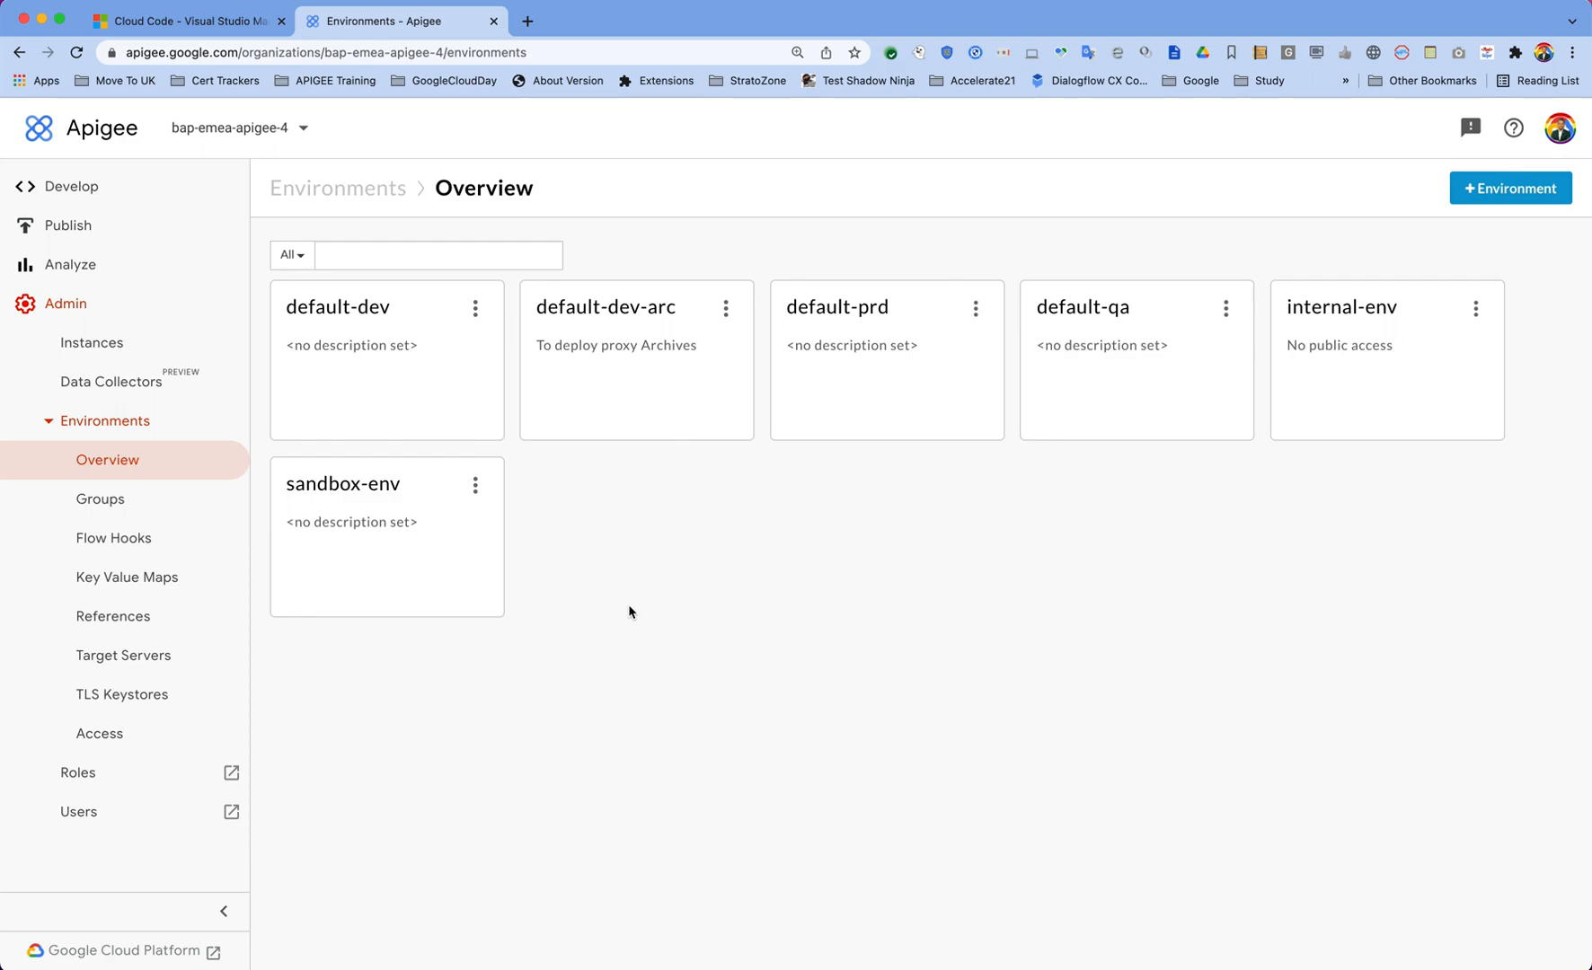
{"action": "mouse_move", "coordinate": [200, 208]}
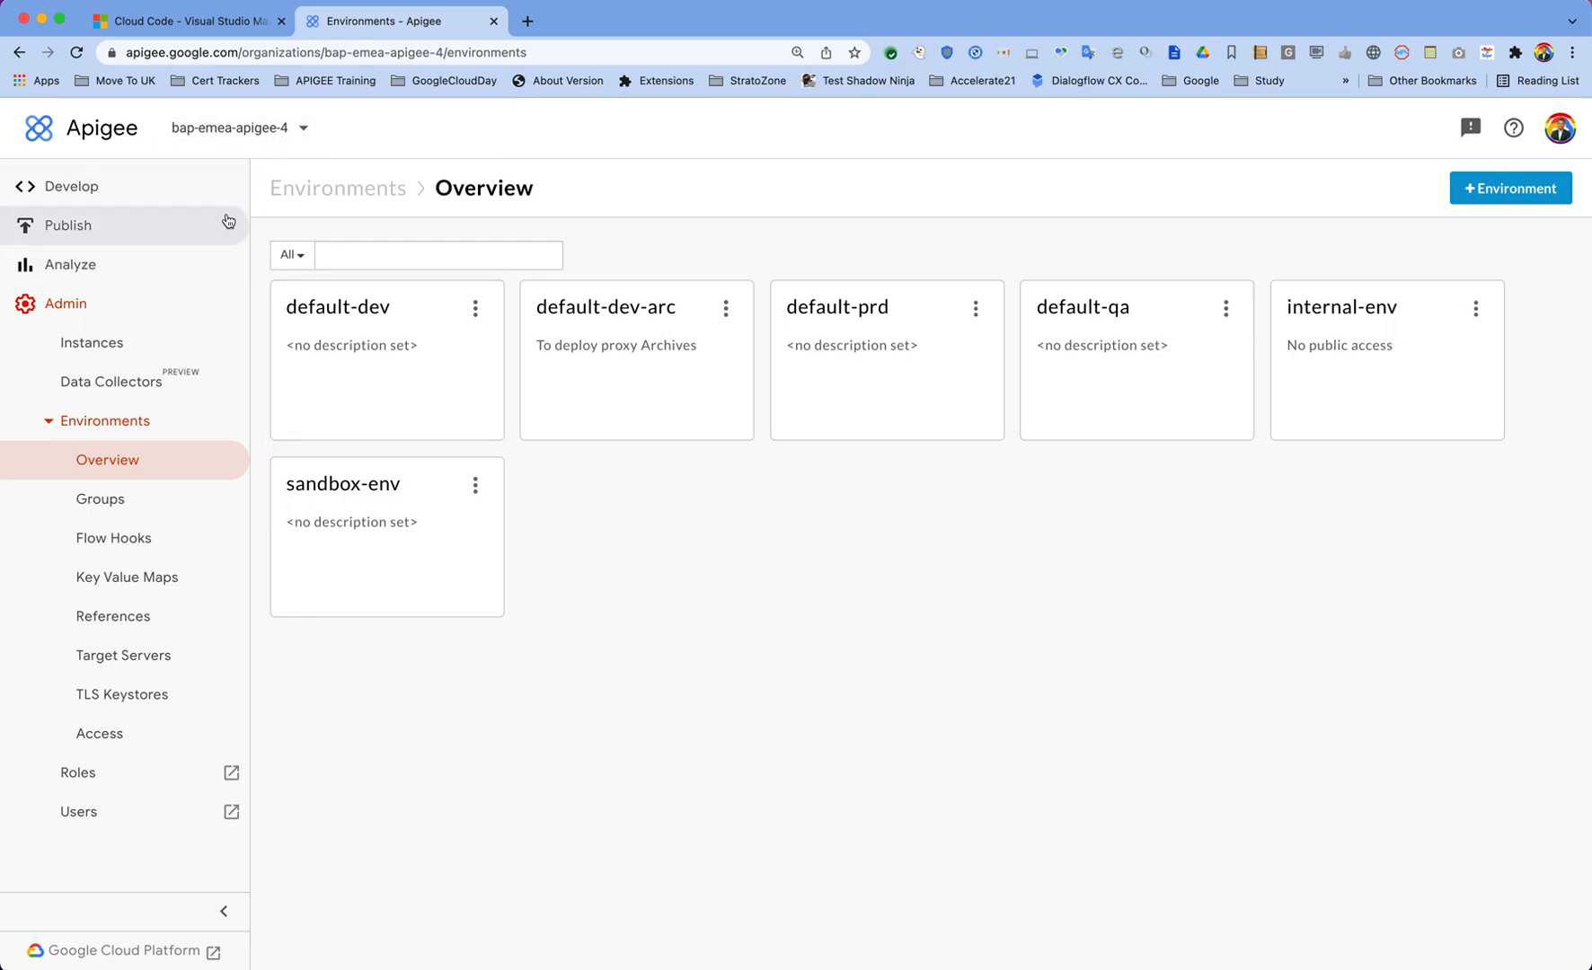
{"action": "mouse_move", "coordinate": [724, 227]}
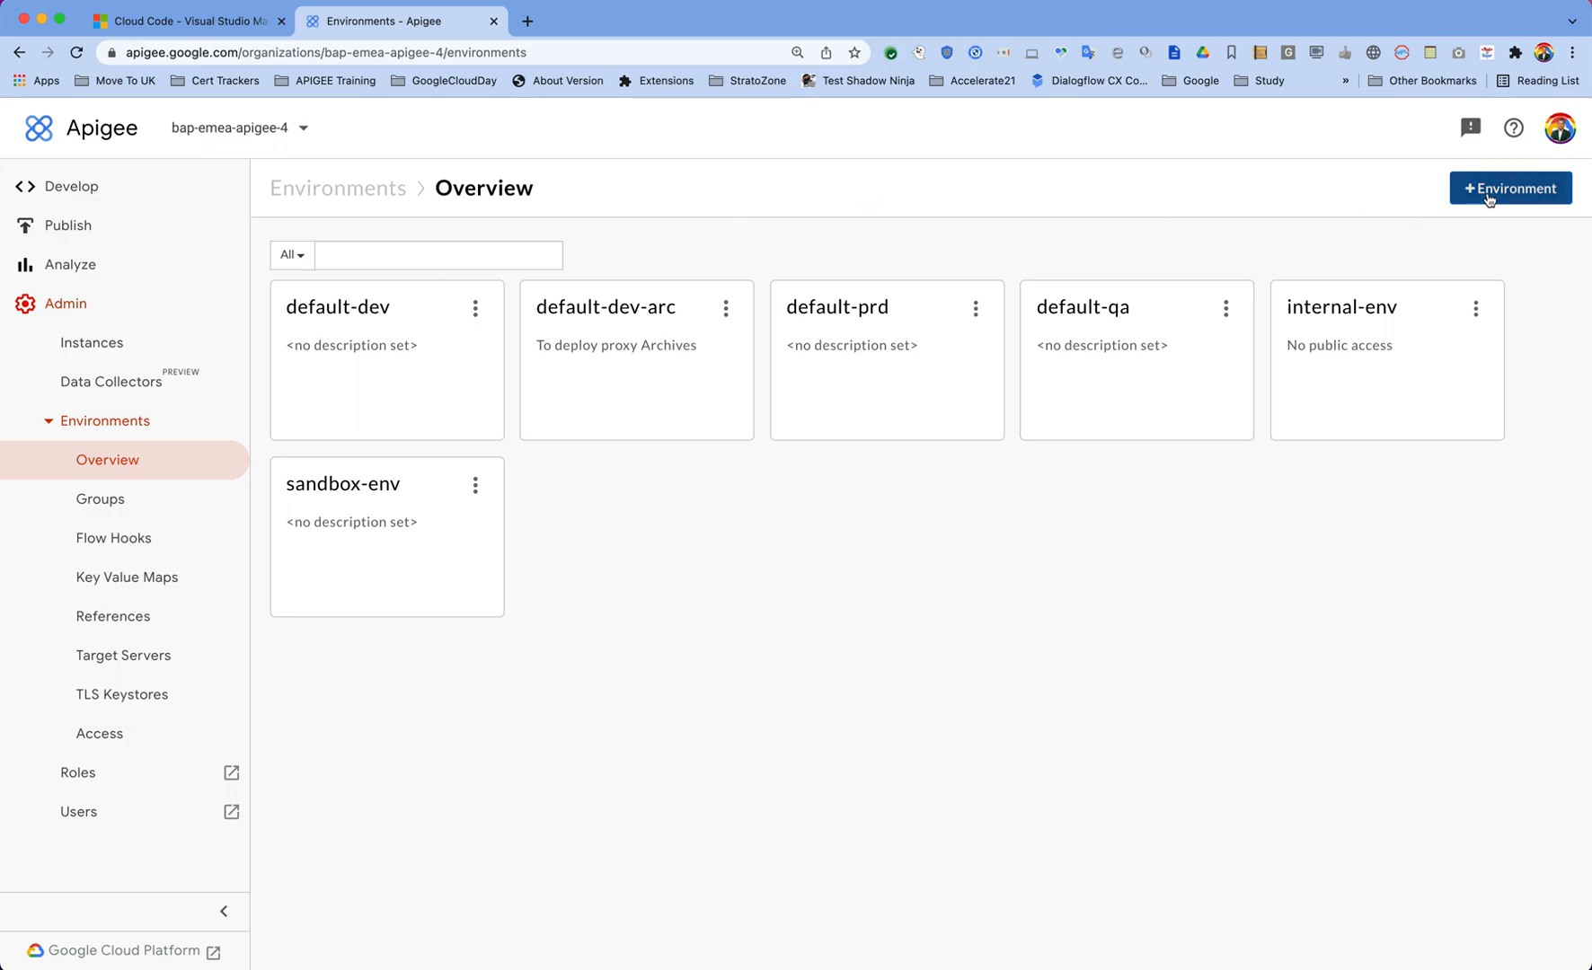
{"action": "left_click", "coordinate": [1509, 187]}
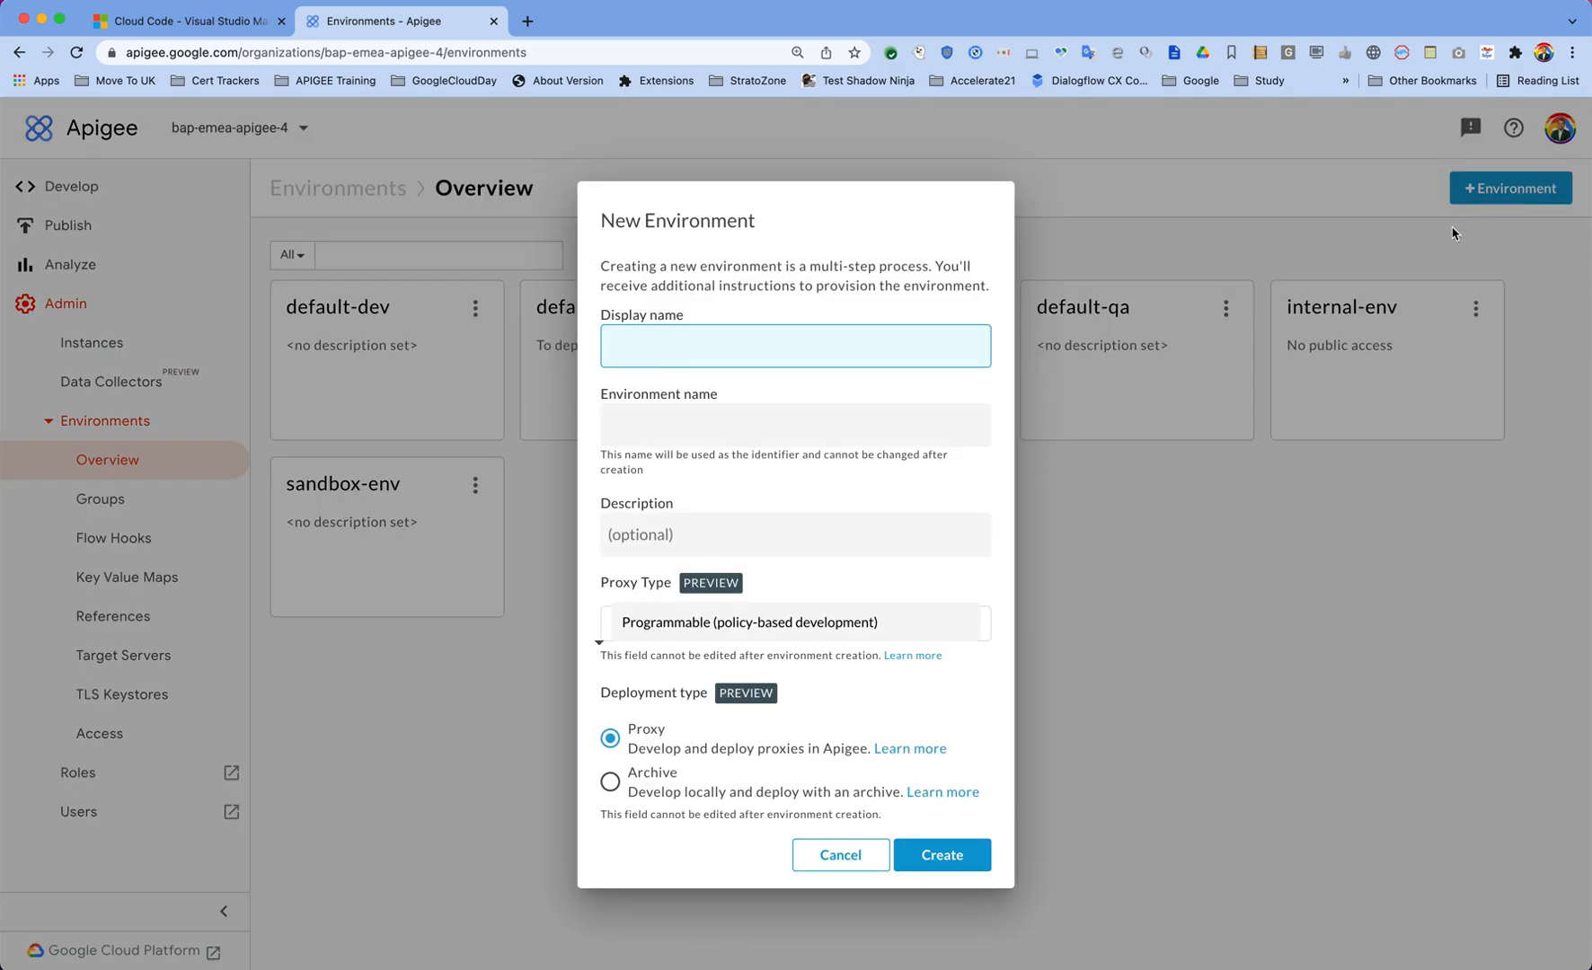
{"action": "mouse_move", "coordinate": [657, 700]}
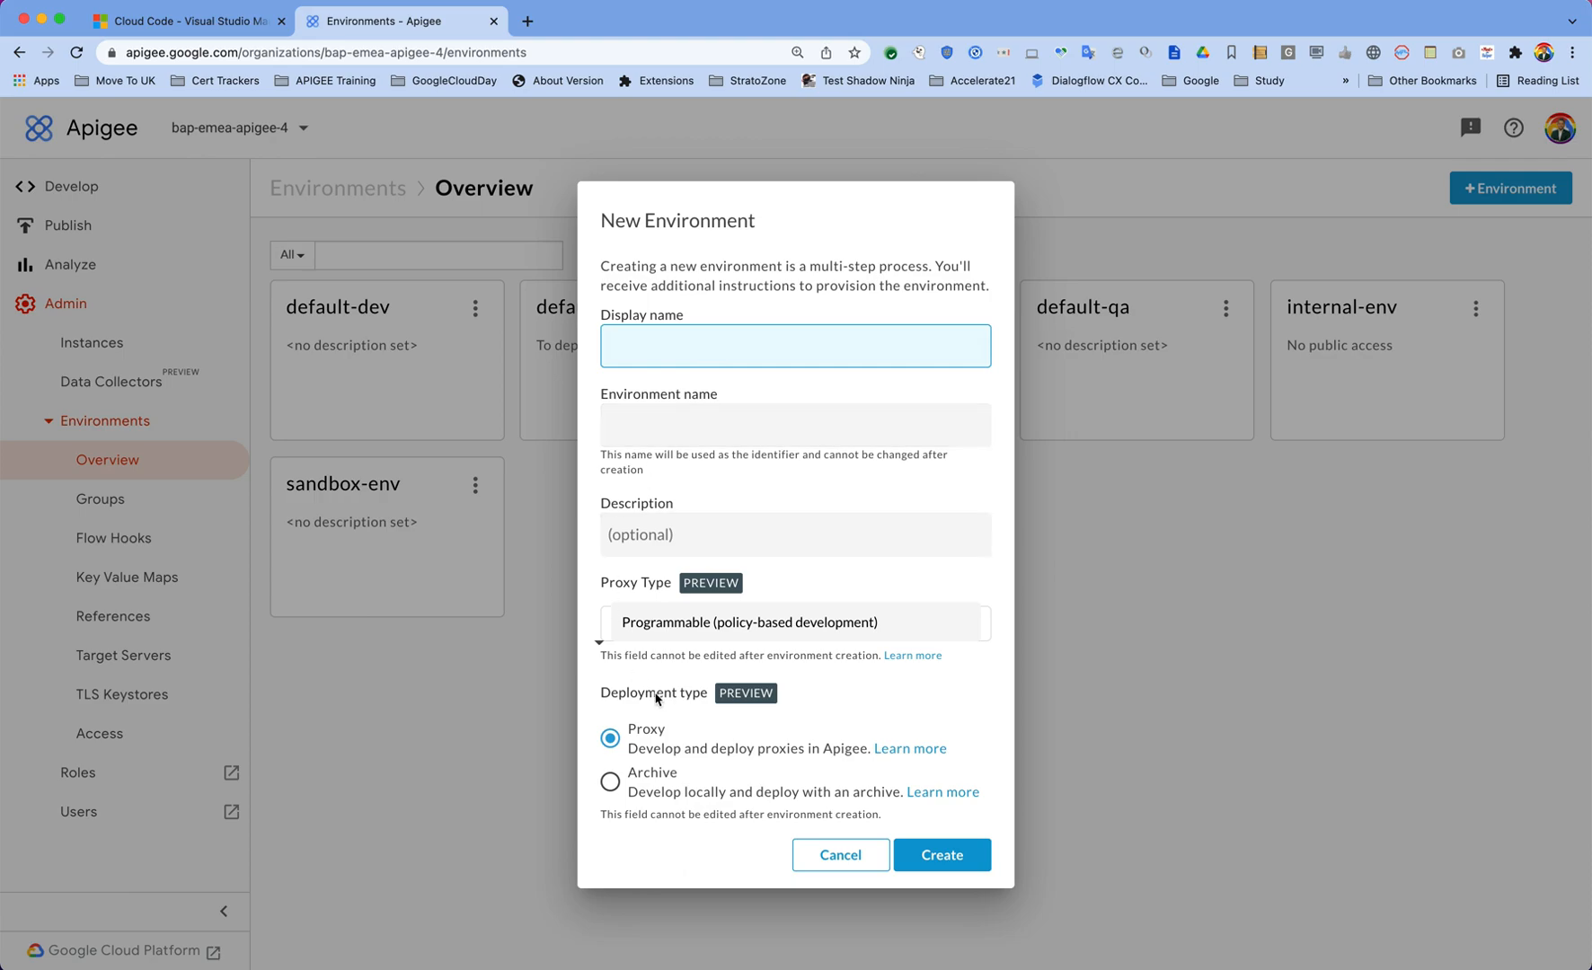
{"action": "mouse_move", "coordinate": [649, 767]}
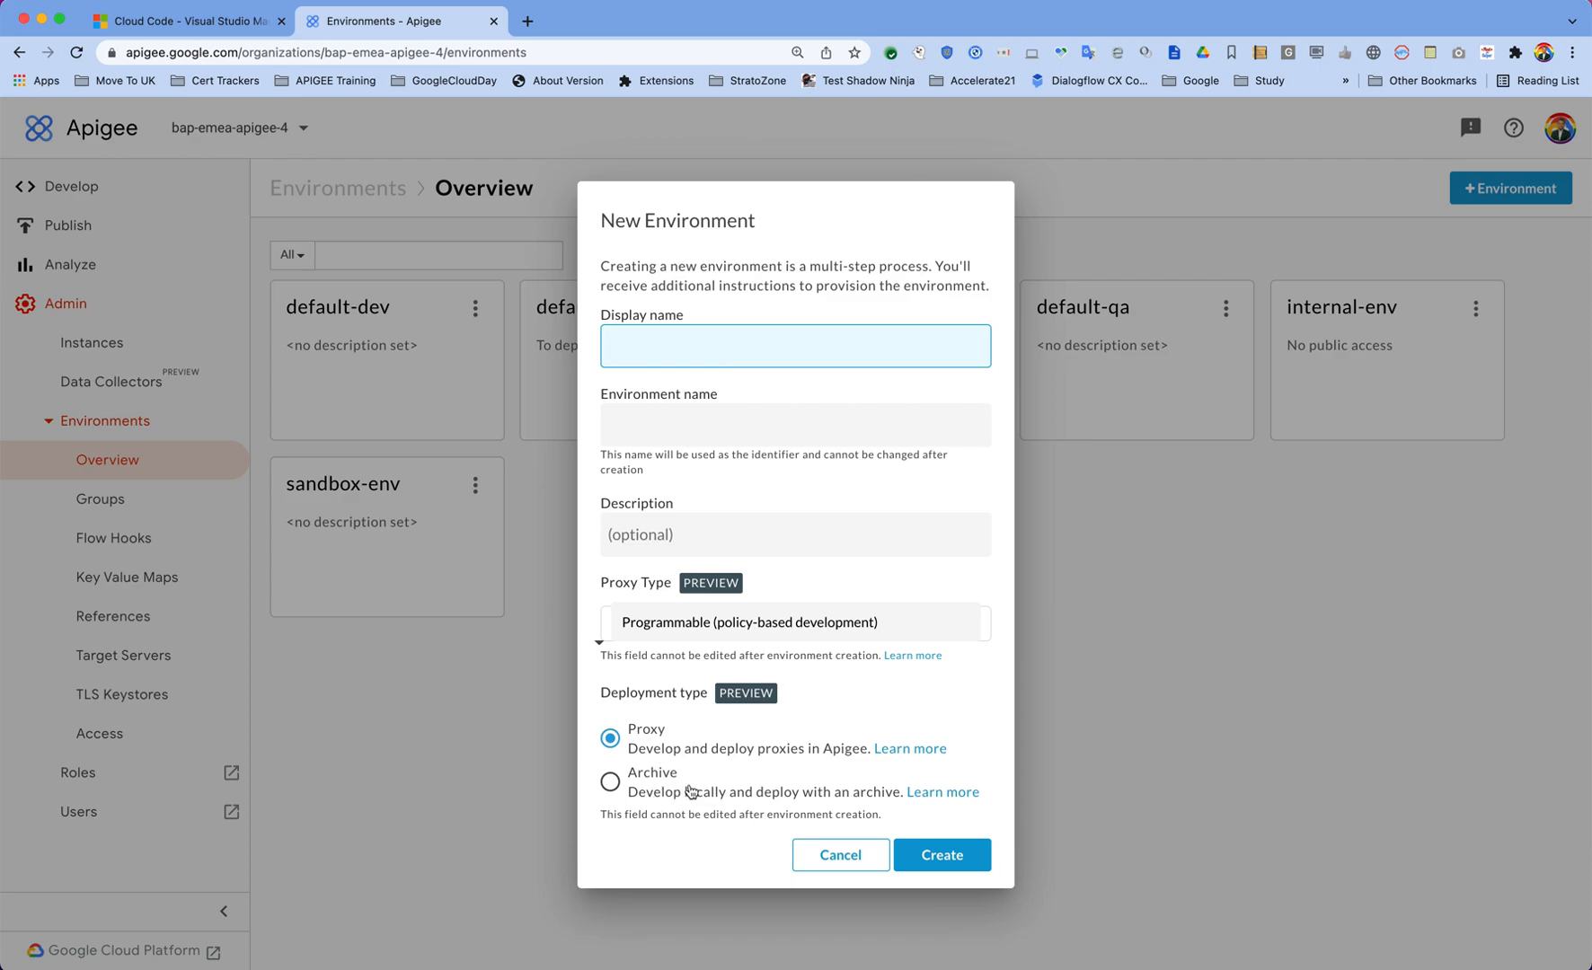
{"action": "mouse_move", "coordinate": [675, 794]}
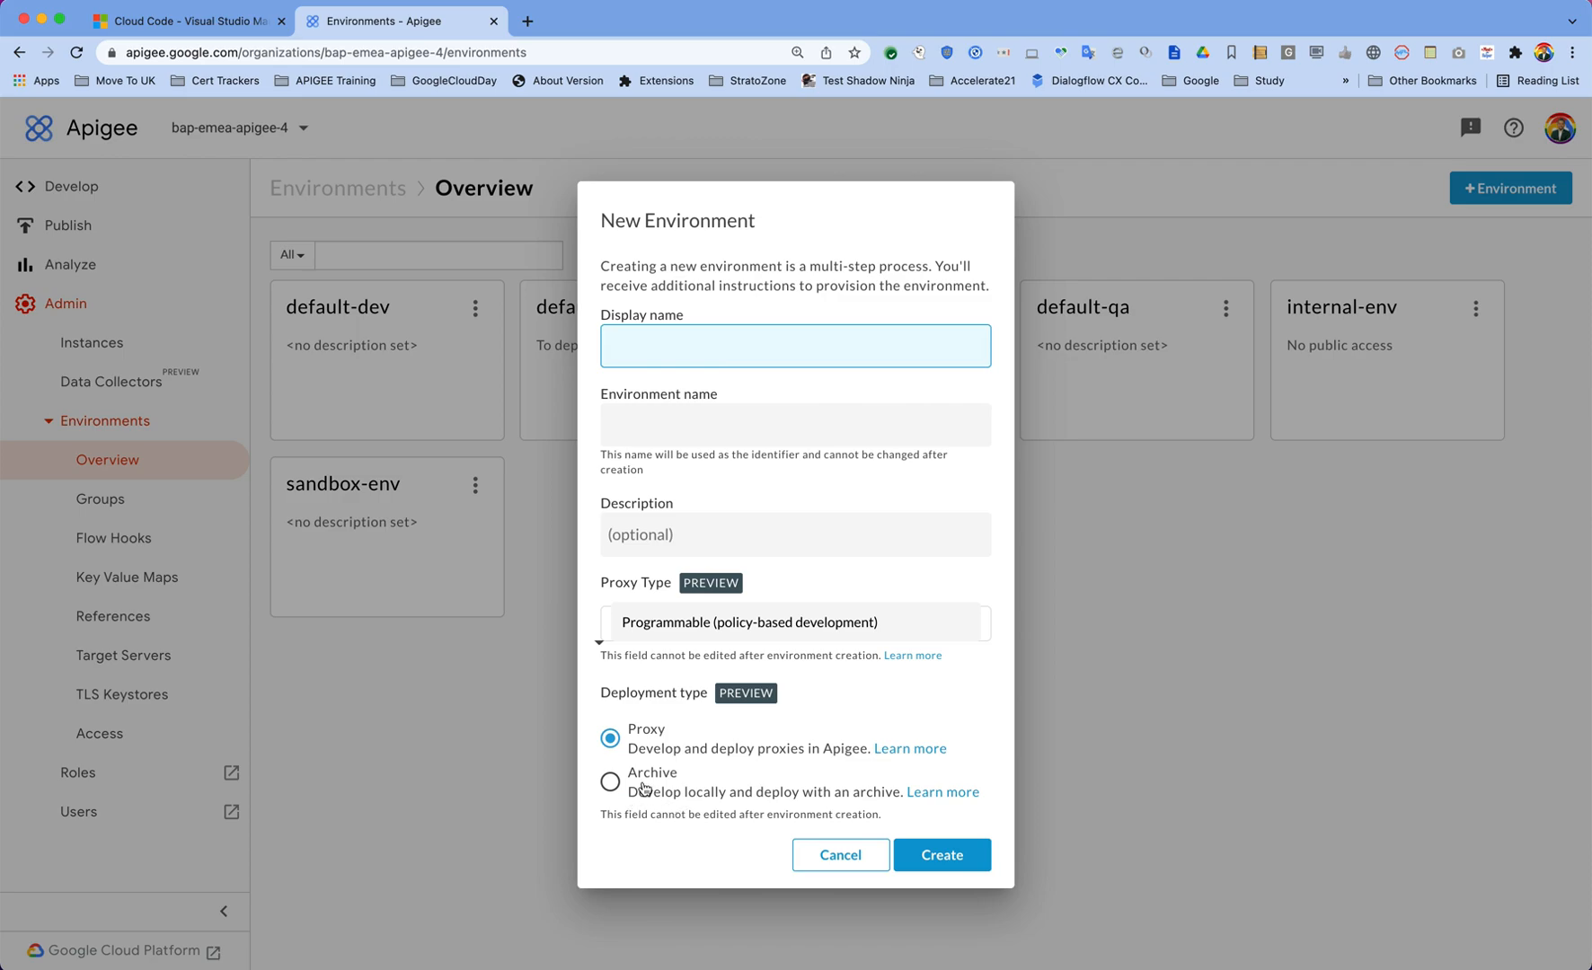
{"action": "mouse_move", "coordinate": [669, 791]}
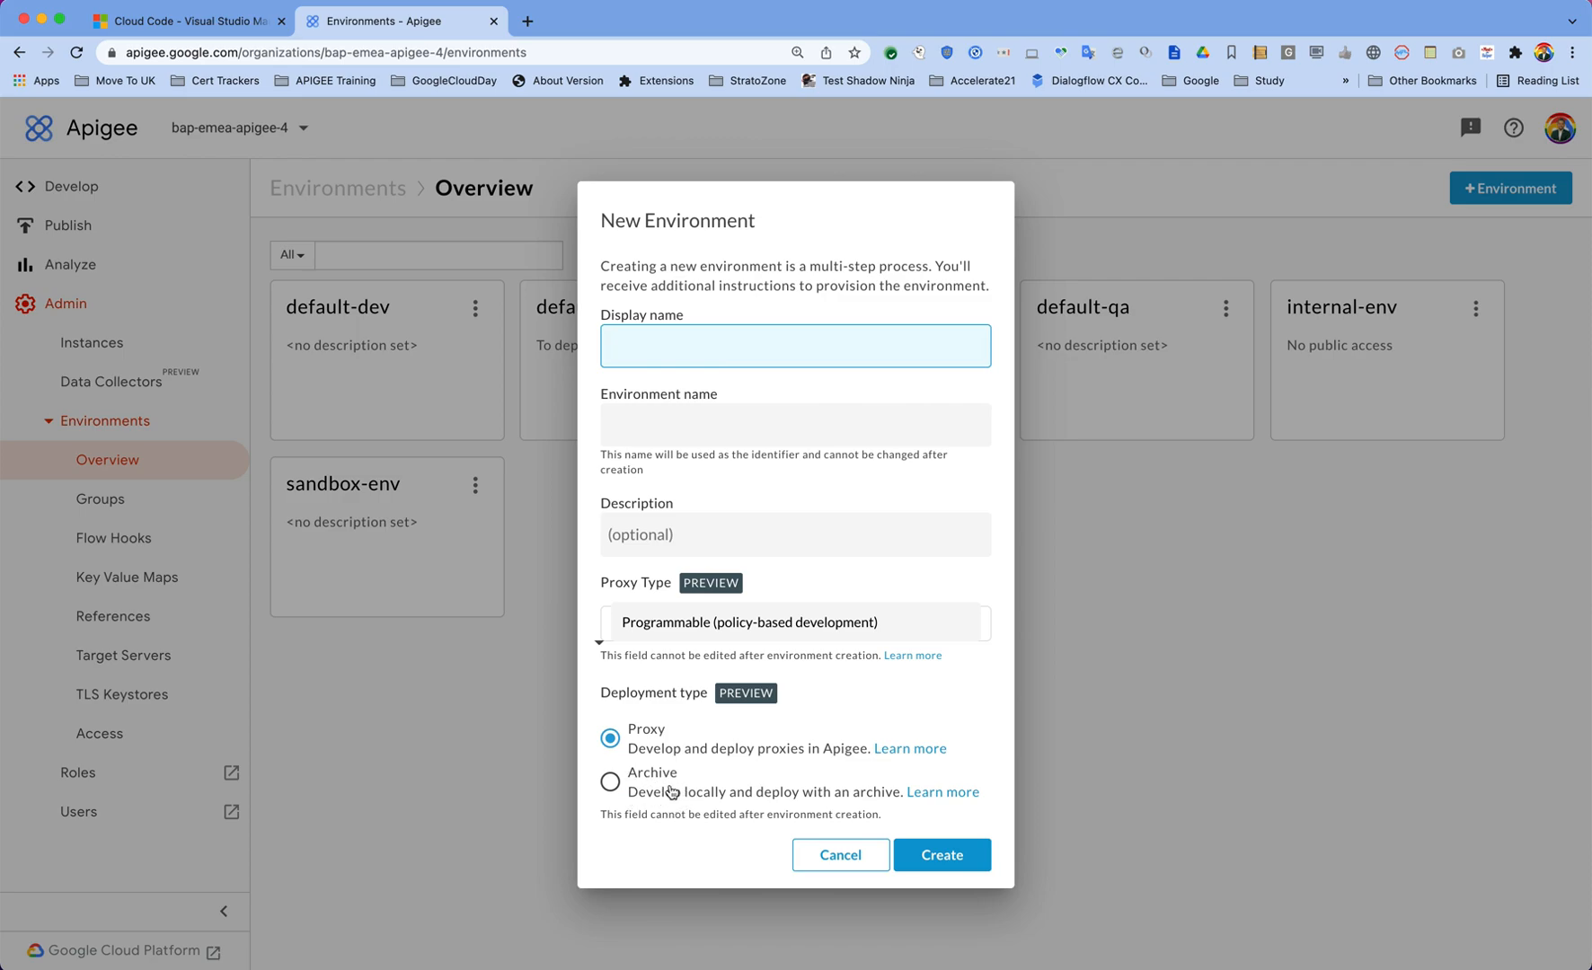
{"action": "mouse_move", "coordinate": [703, 801]}
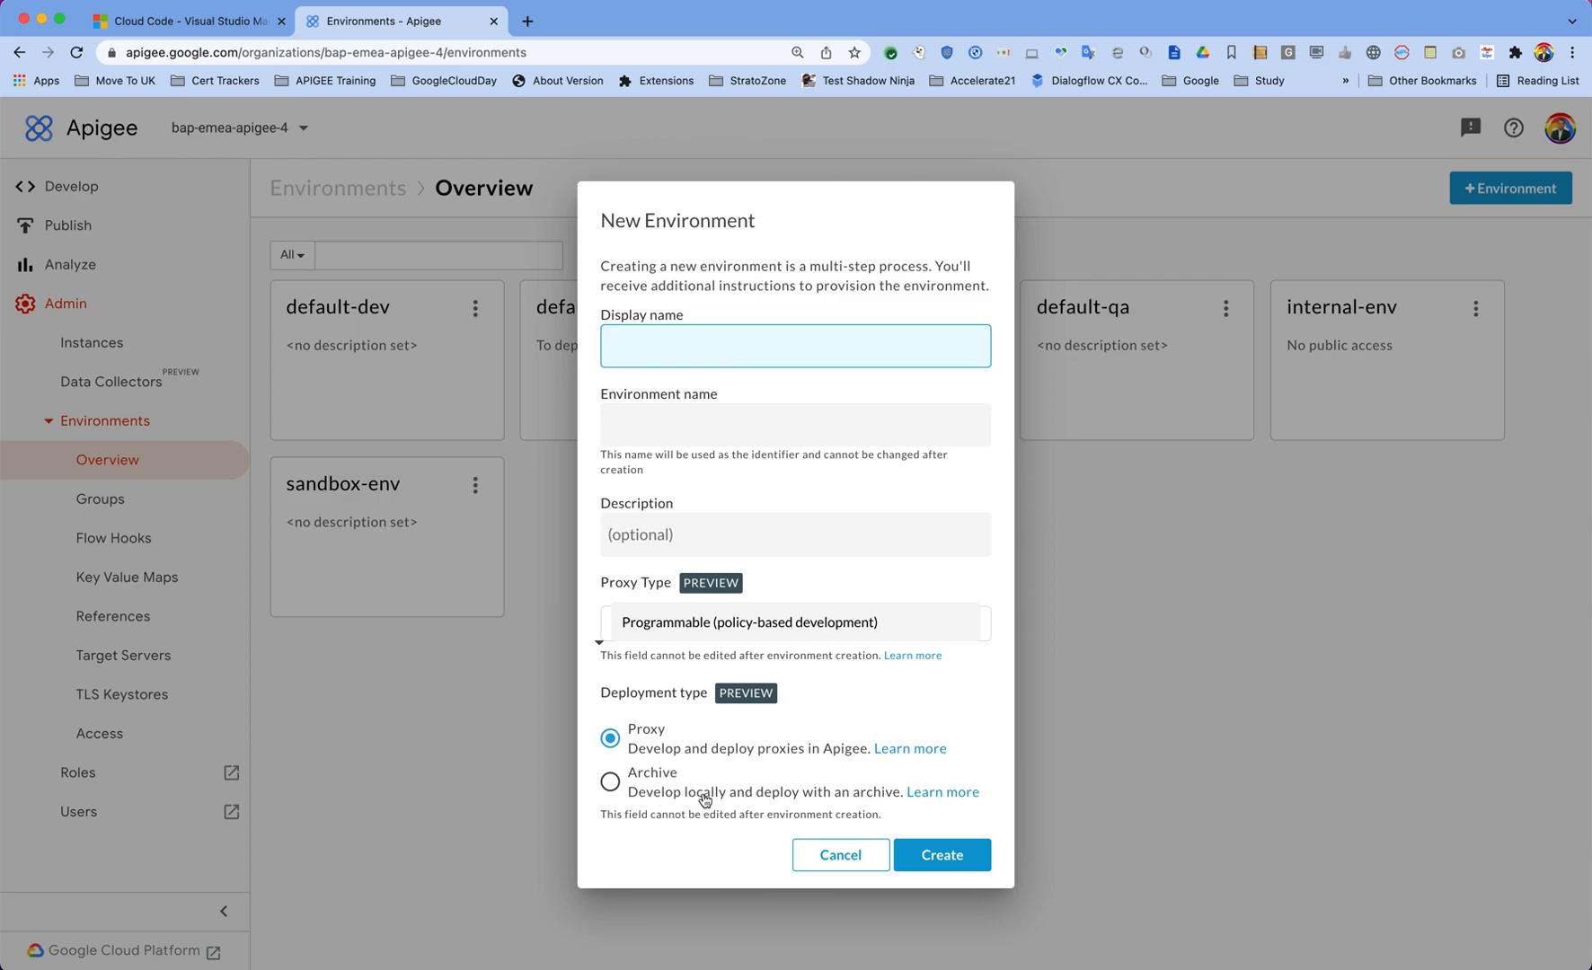
{"action": "mouse_move", "coordinate": [837, 855]}
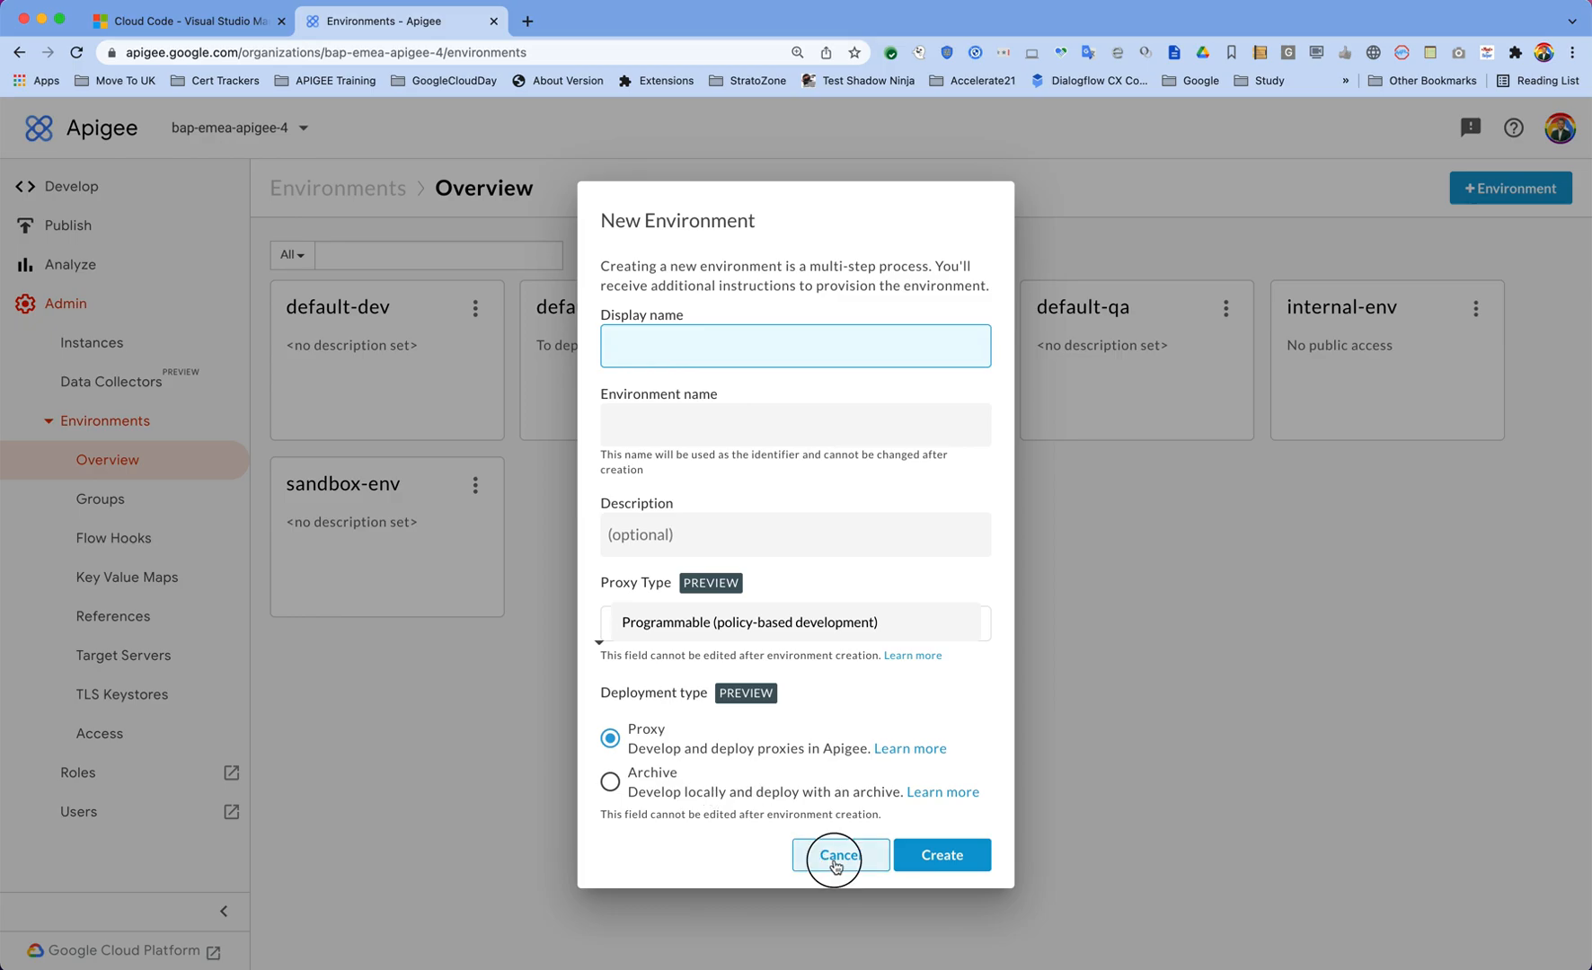
{"action": "left_click", "coordinate": [837, 855]}
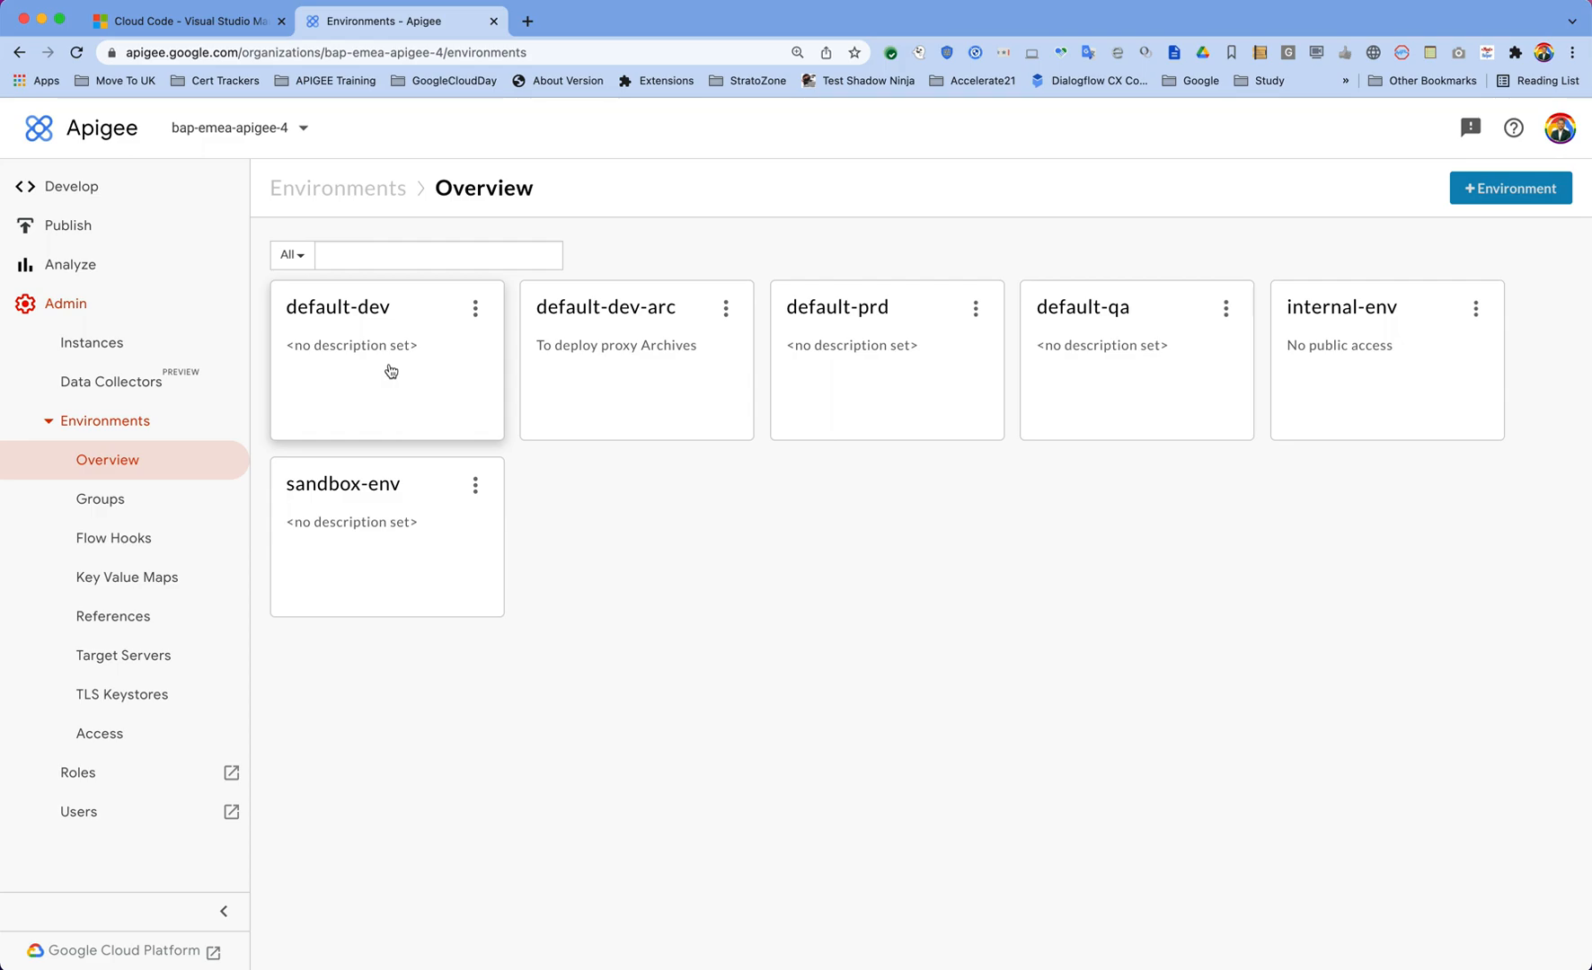
- Show the default-dev-arc environment details and highlight its Archive deployment type
{"action": "left_click", "coordinate": [340, 307]}
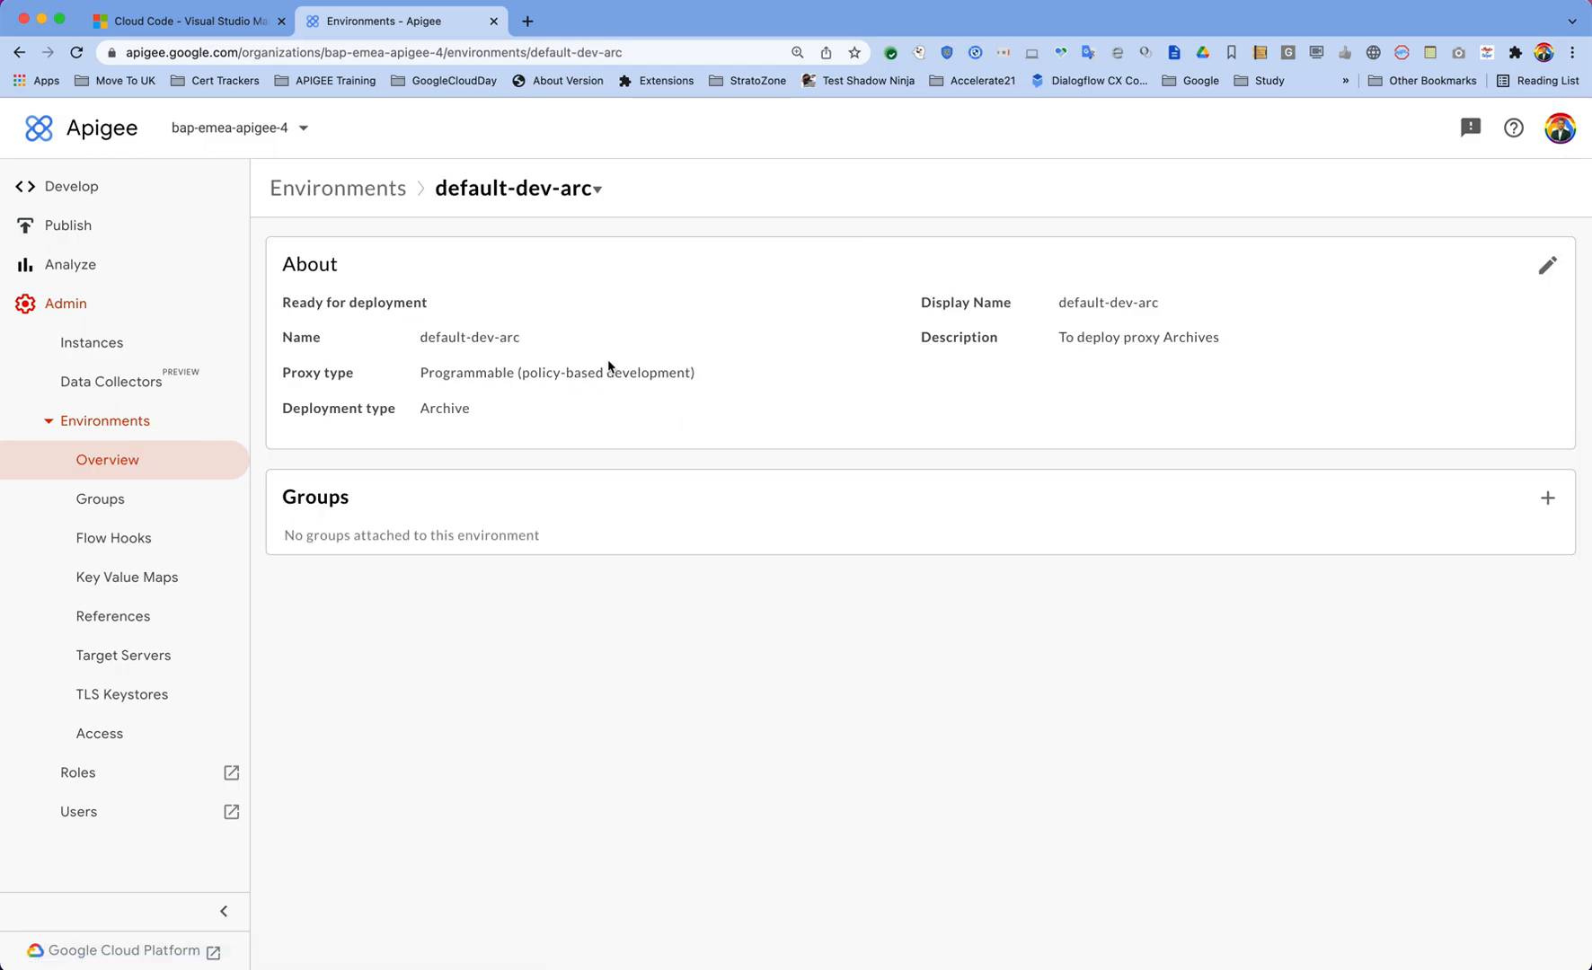
{"action": "left_click", "coordinate": [1546, 498]}
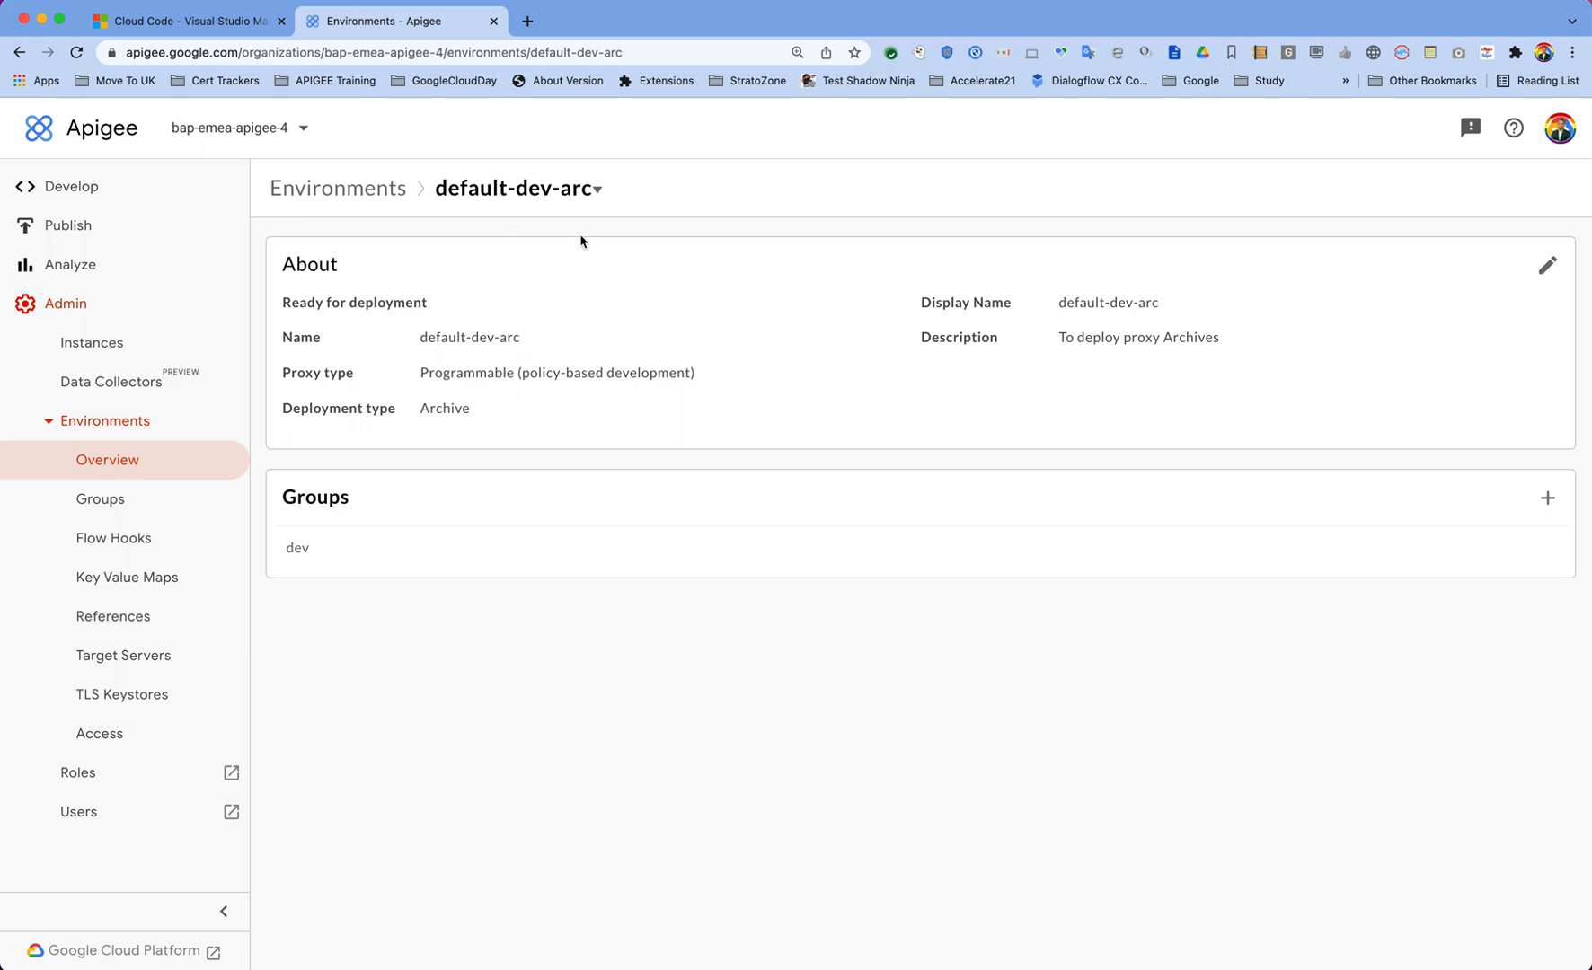
{"action": "mouse_move", "coordinate": [412, 436]}
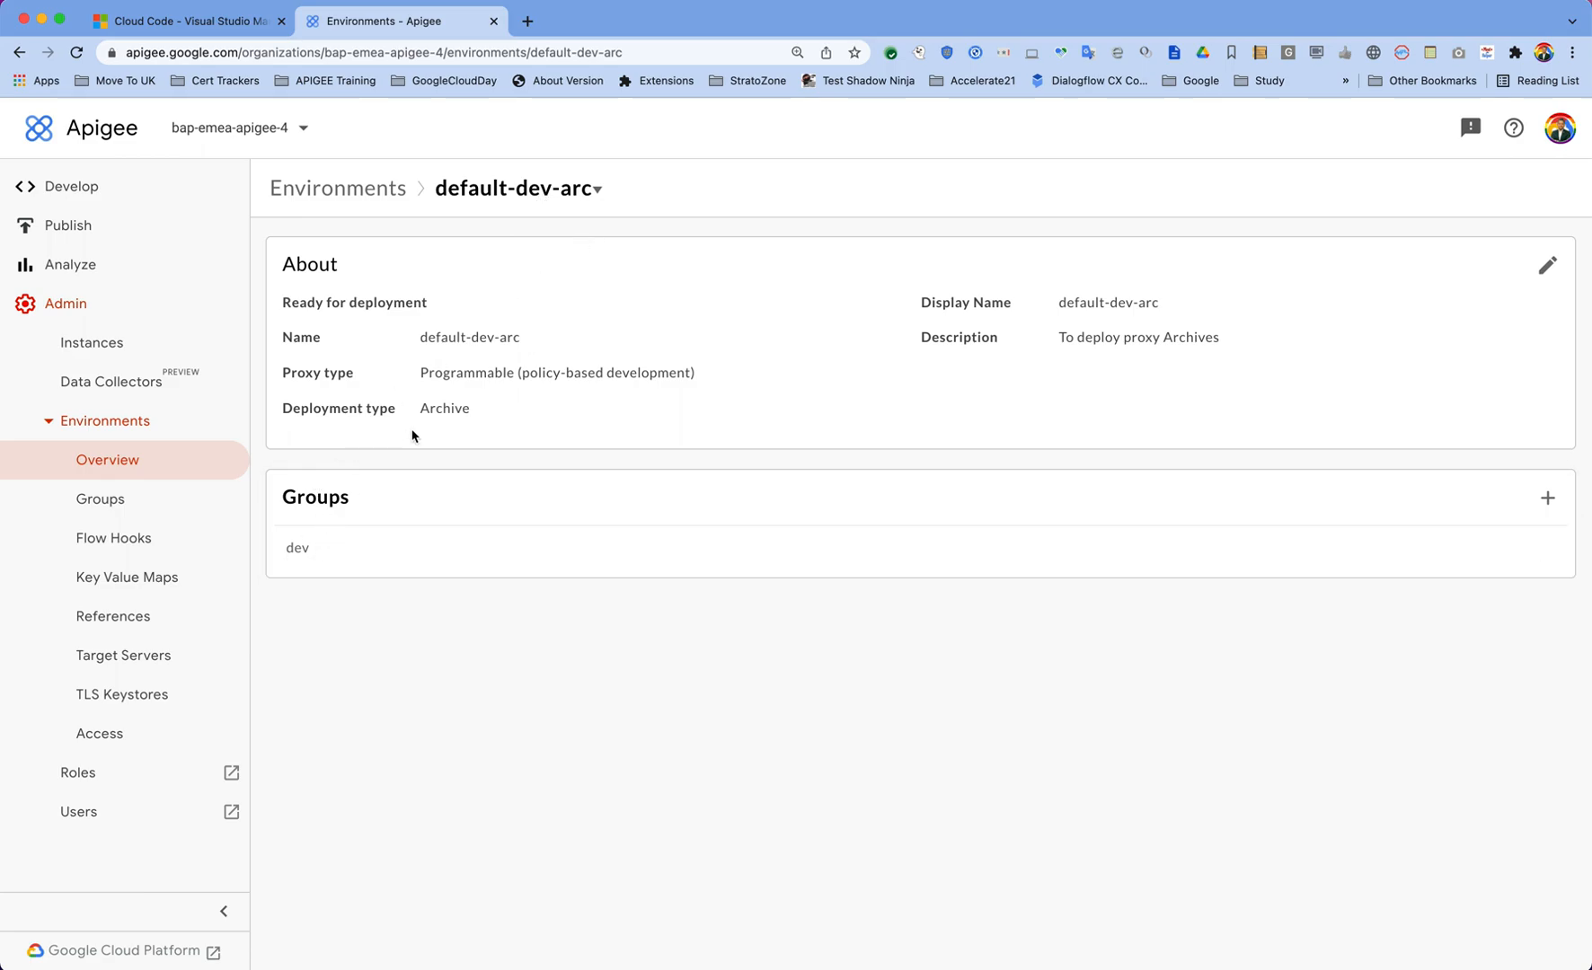
{"action": "double_click", "coordinate": [444, 408]}
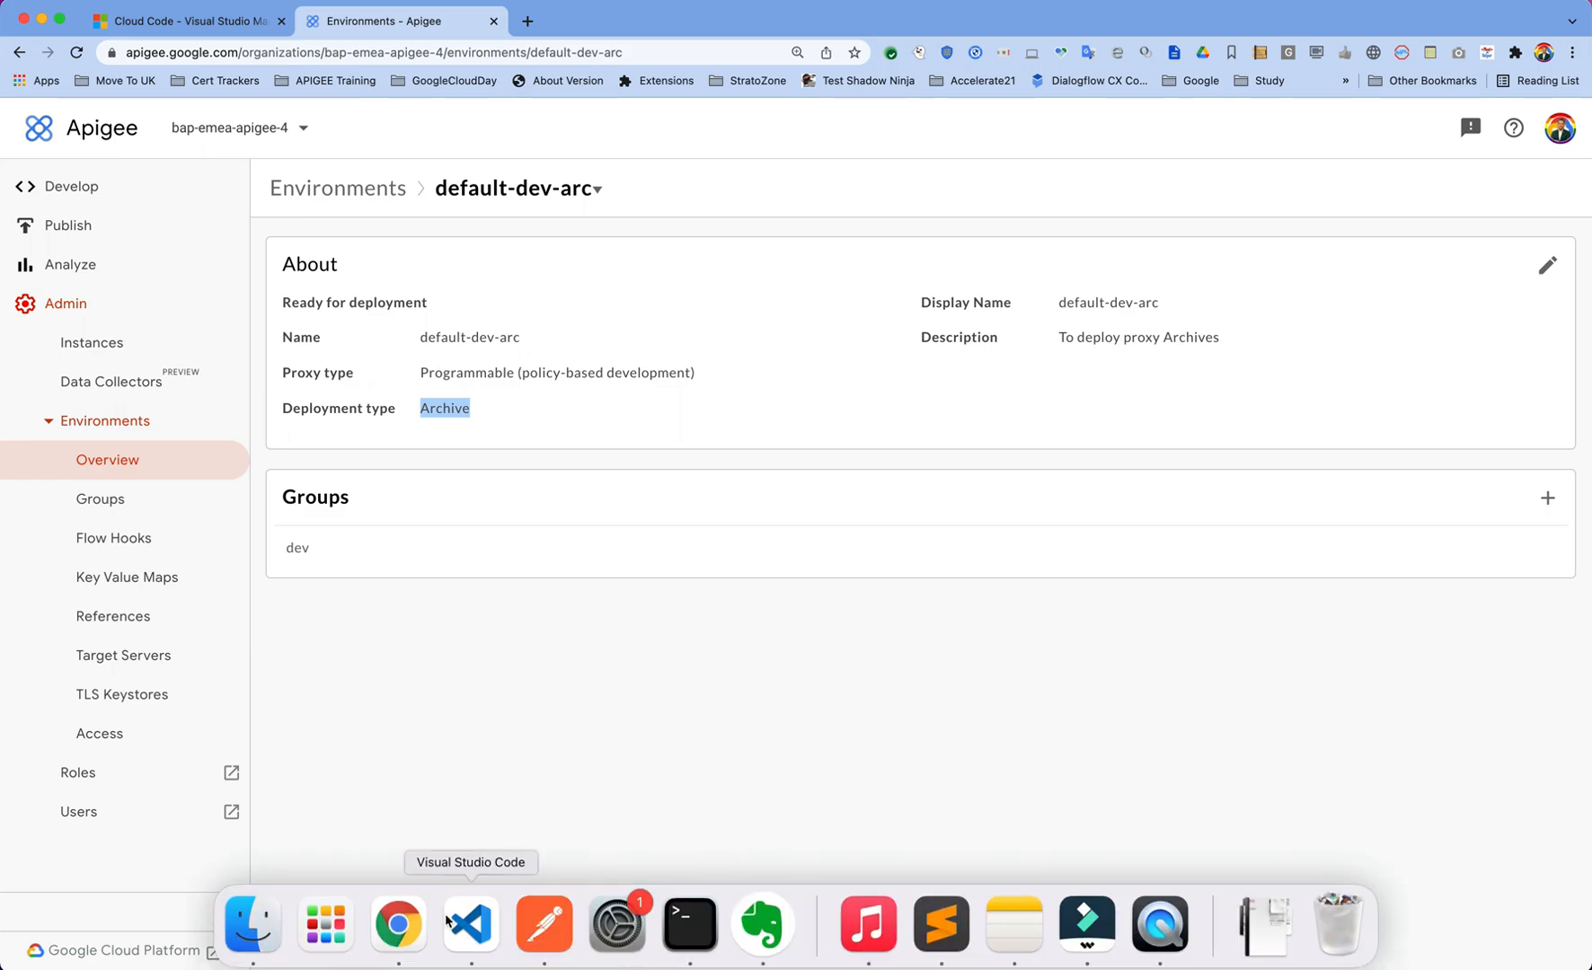
- Return to the code editor and start a bash Terminal window from the Dock
{"action": "left_click", "coordinate": [469, 925]}
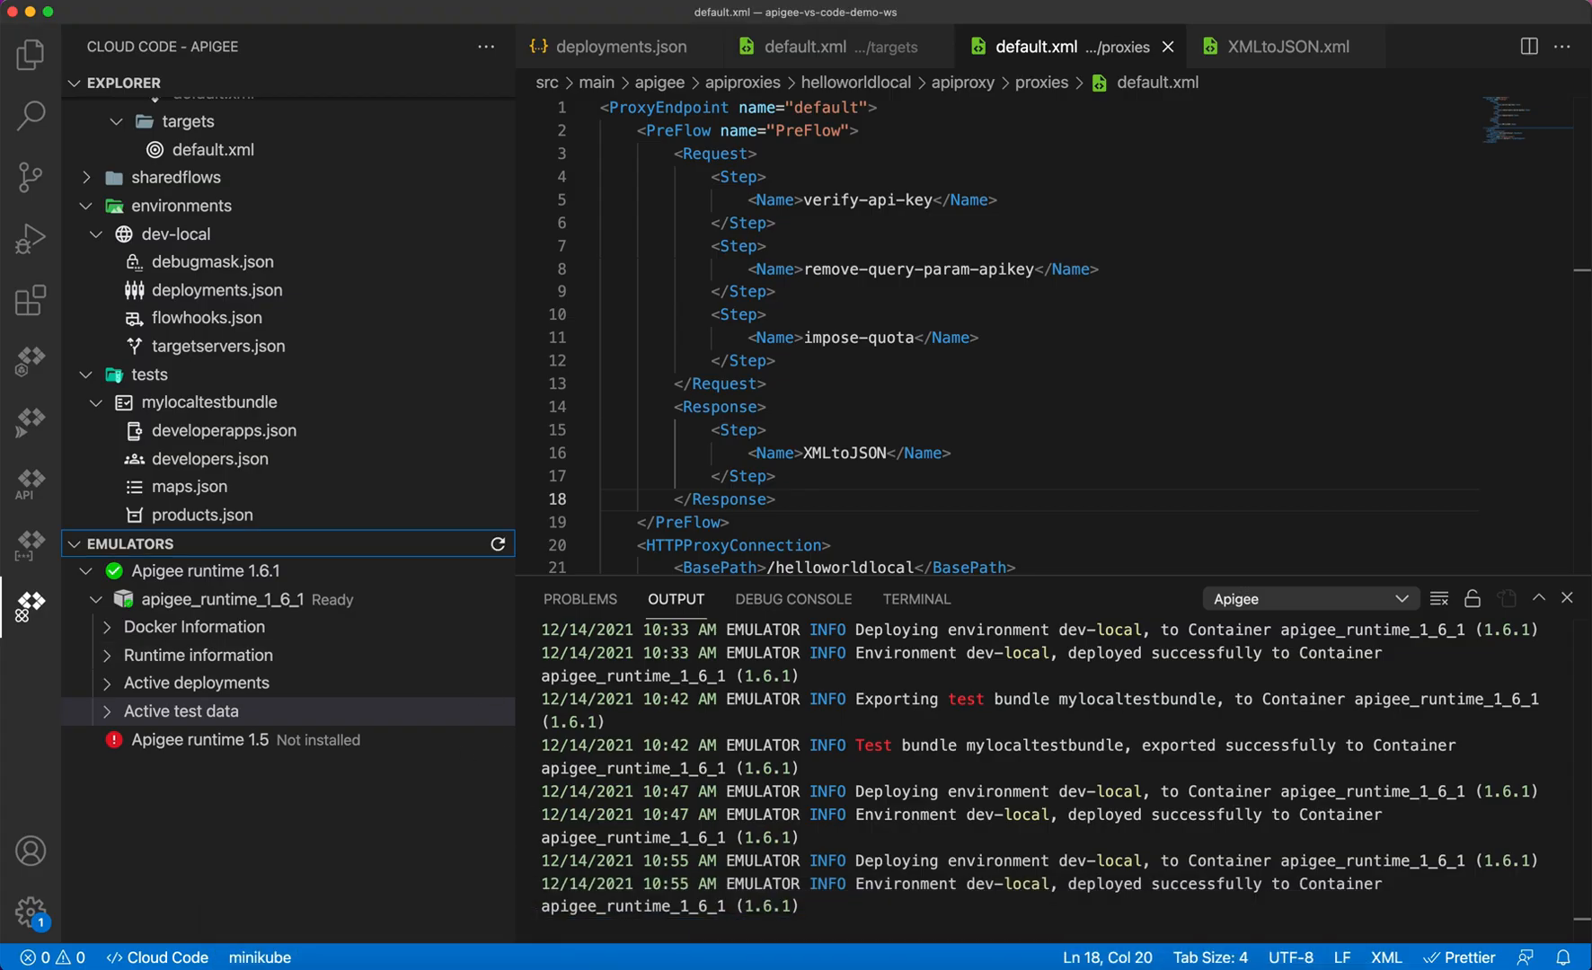
{"action": "mouse_move", "coordinate": [690, 921]}
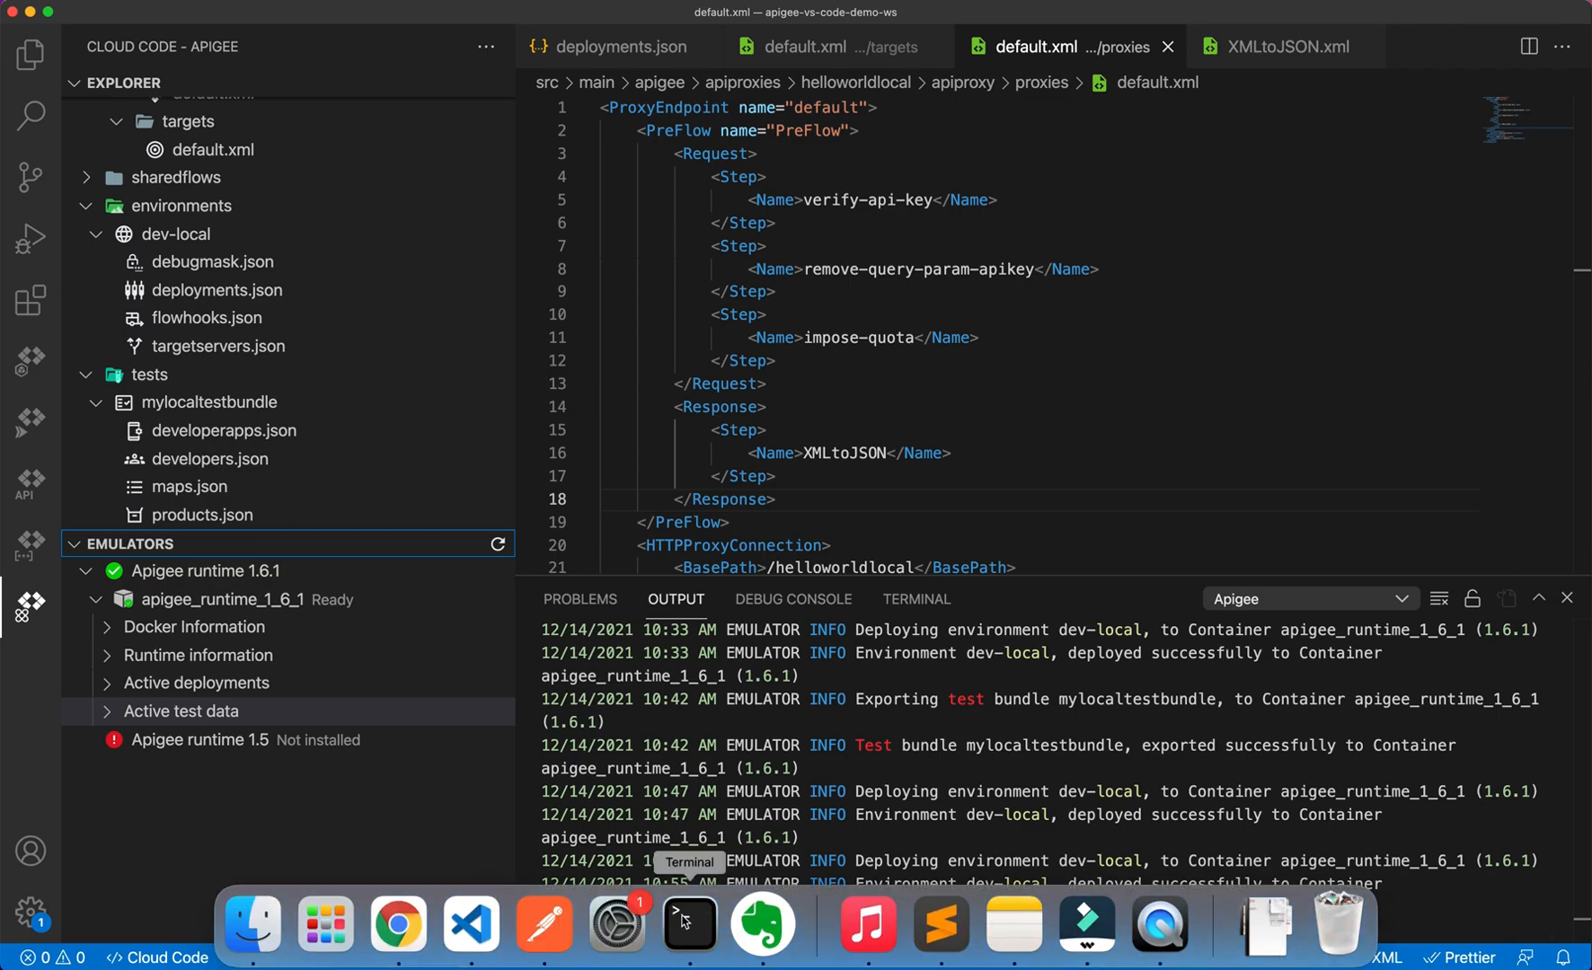
{"action": "left_click", "coordinate": [688, 925]}
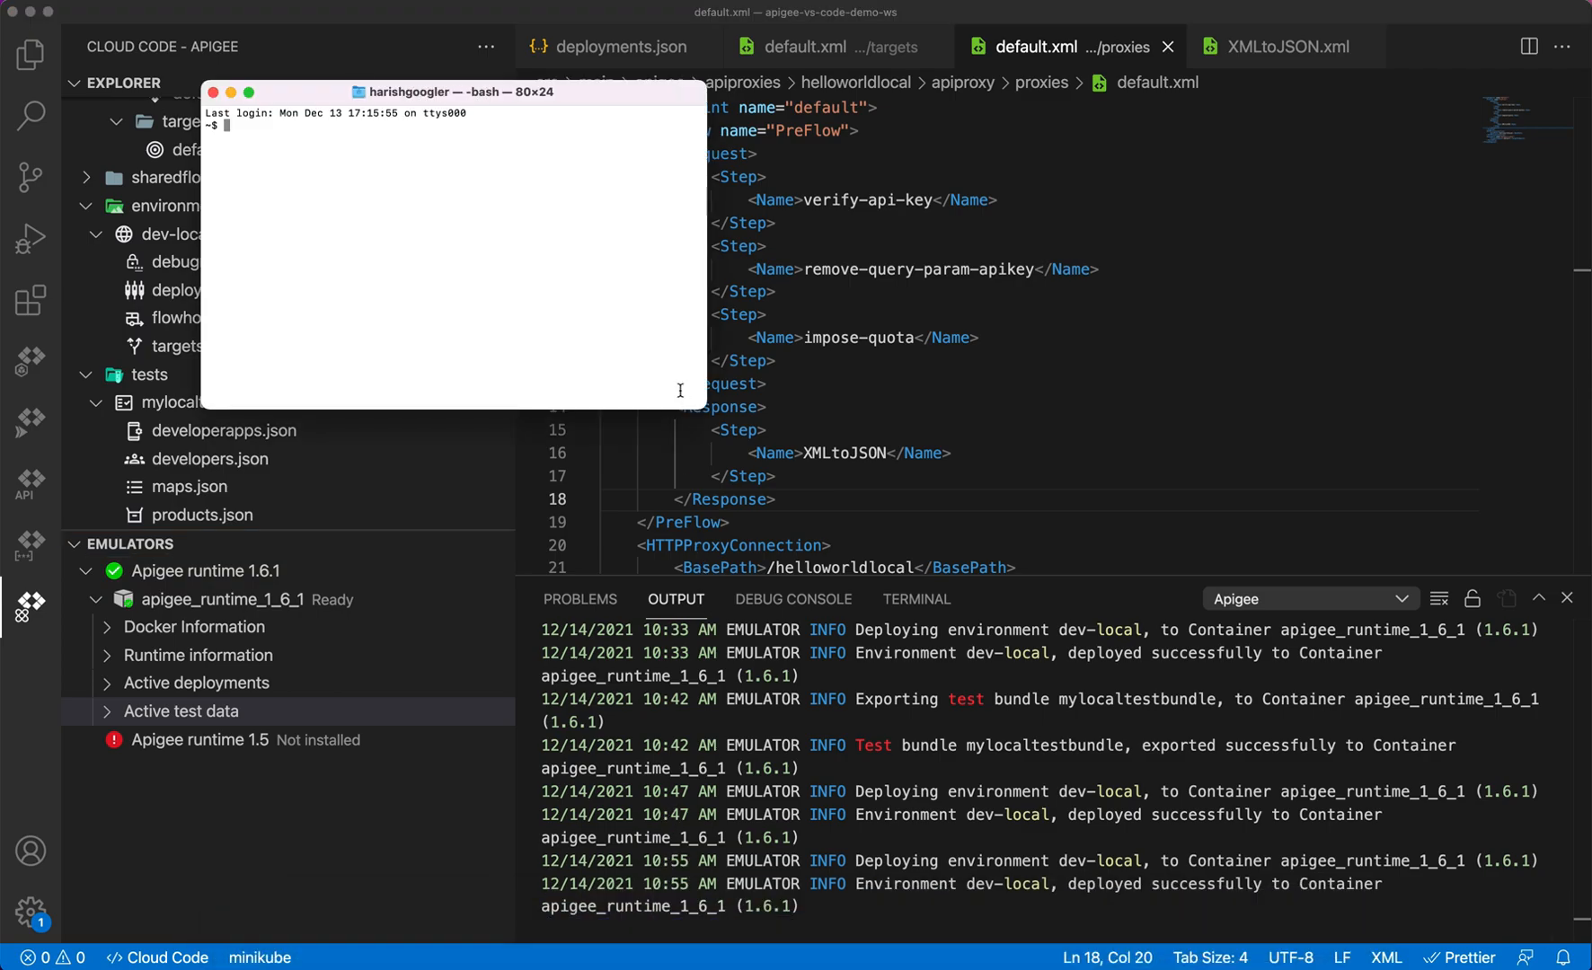
{"action": "mouse_move", "coordinate": [708, 407]}
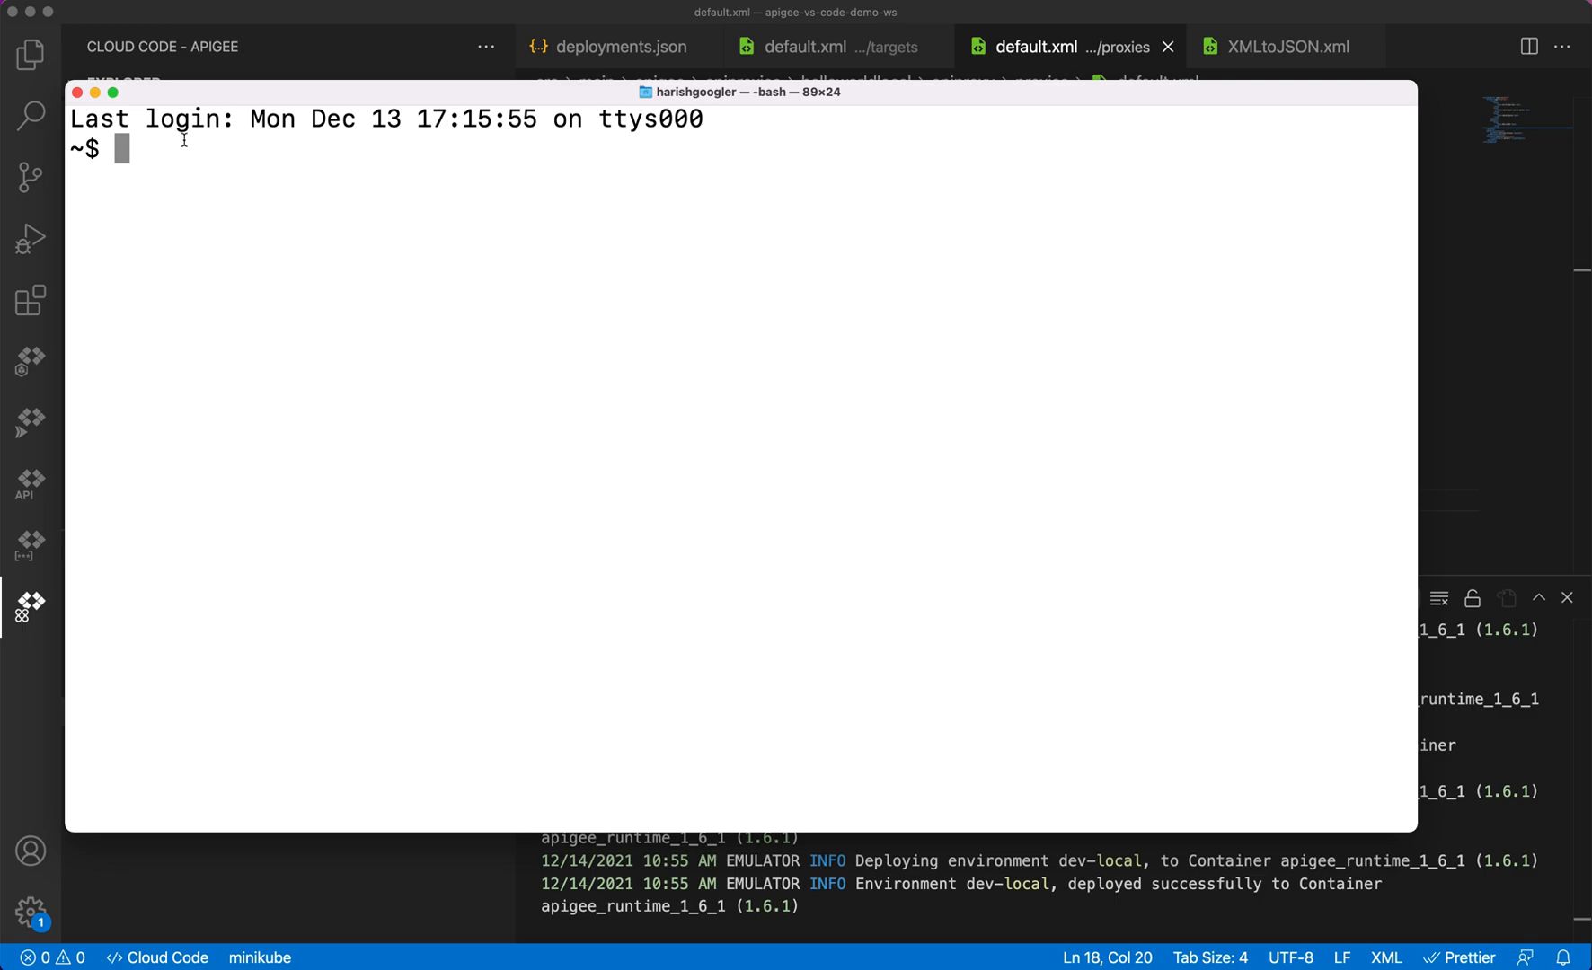
{"action": "mouse_move", "coordinate": [546, 325]}
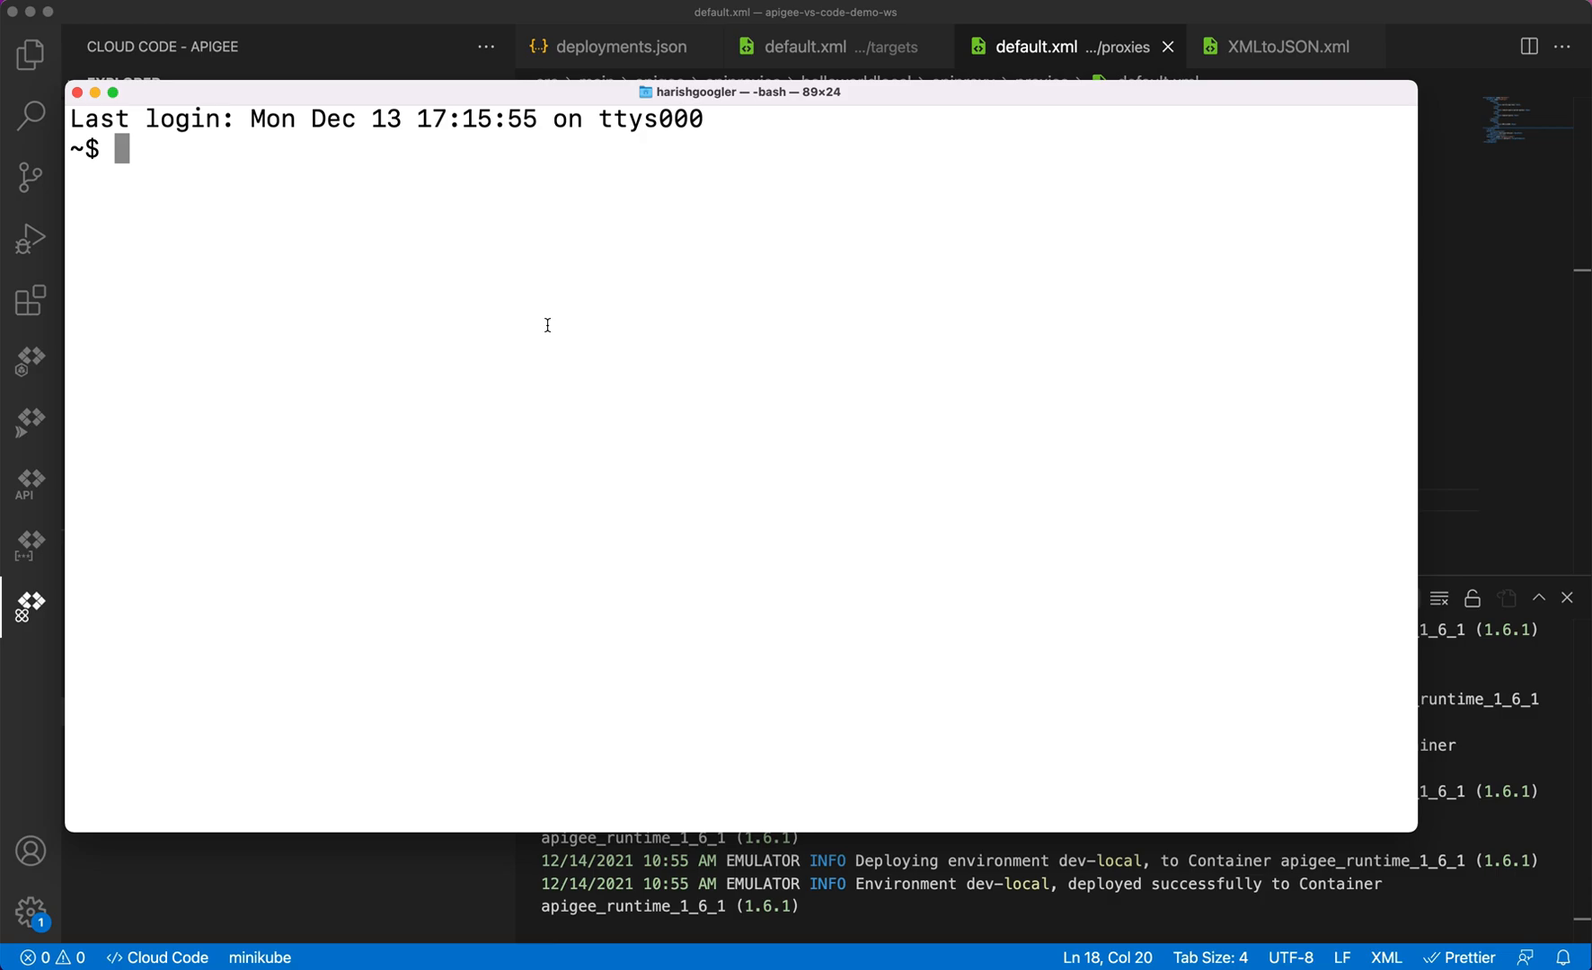
- Change directory through LocalDev and ApigeeWS into apigee-vs-code-demo-ws
{"action": "type", "text": "cd LocalDev"}
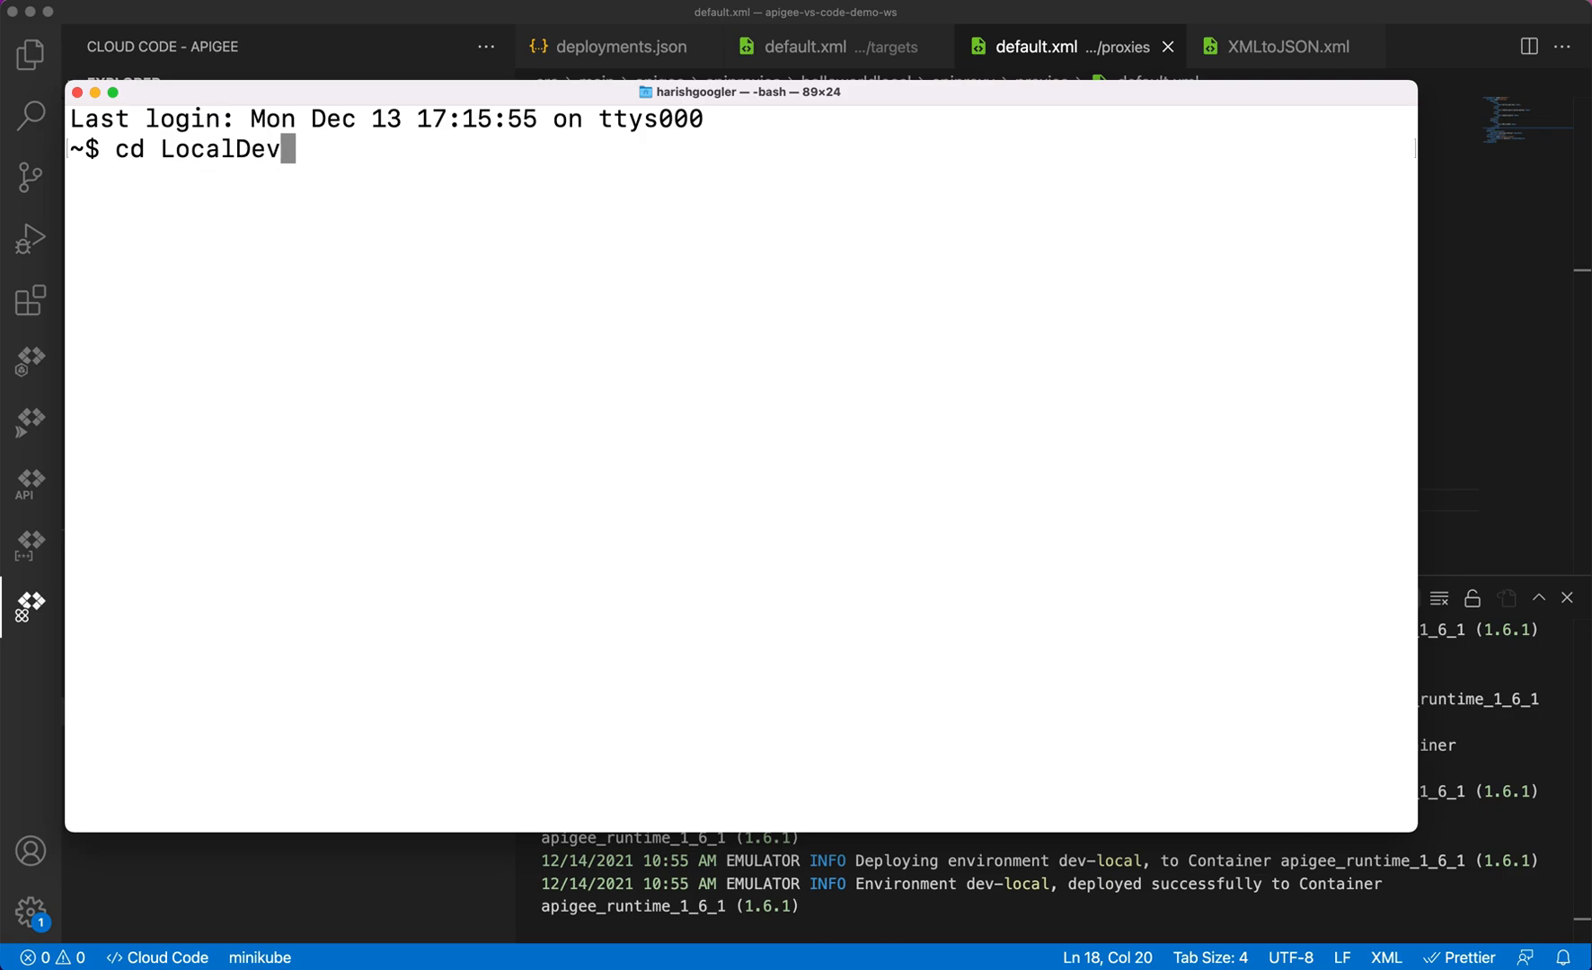
{"action": "key", "text": "Return"}
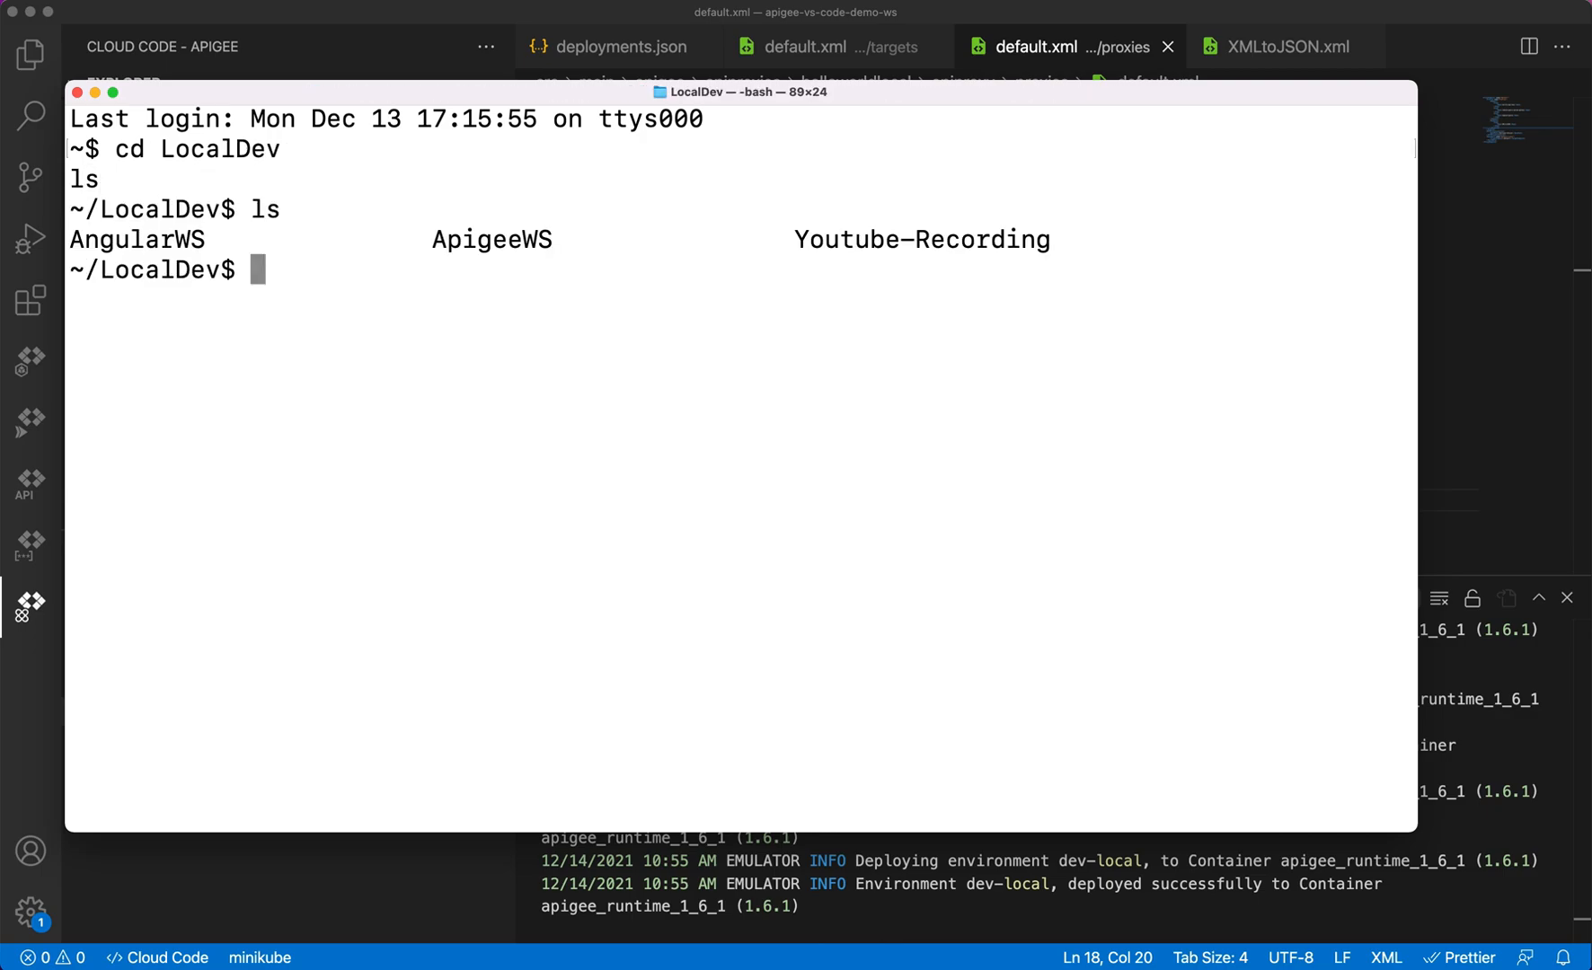
{"action": "type", "text": "d"}
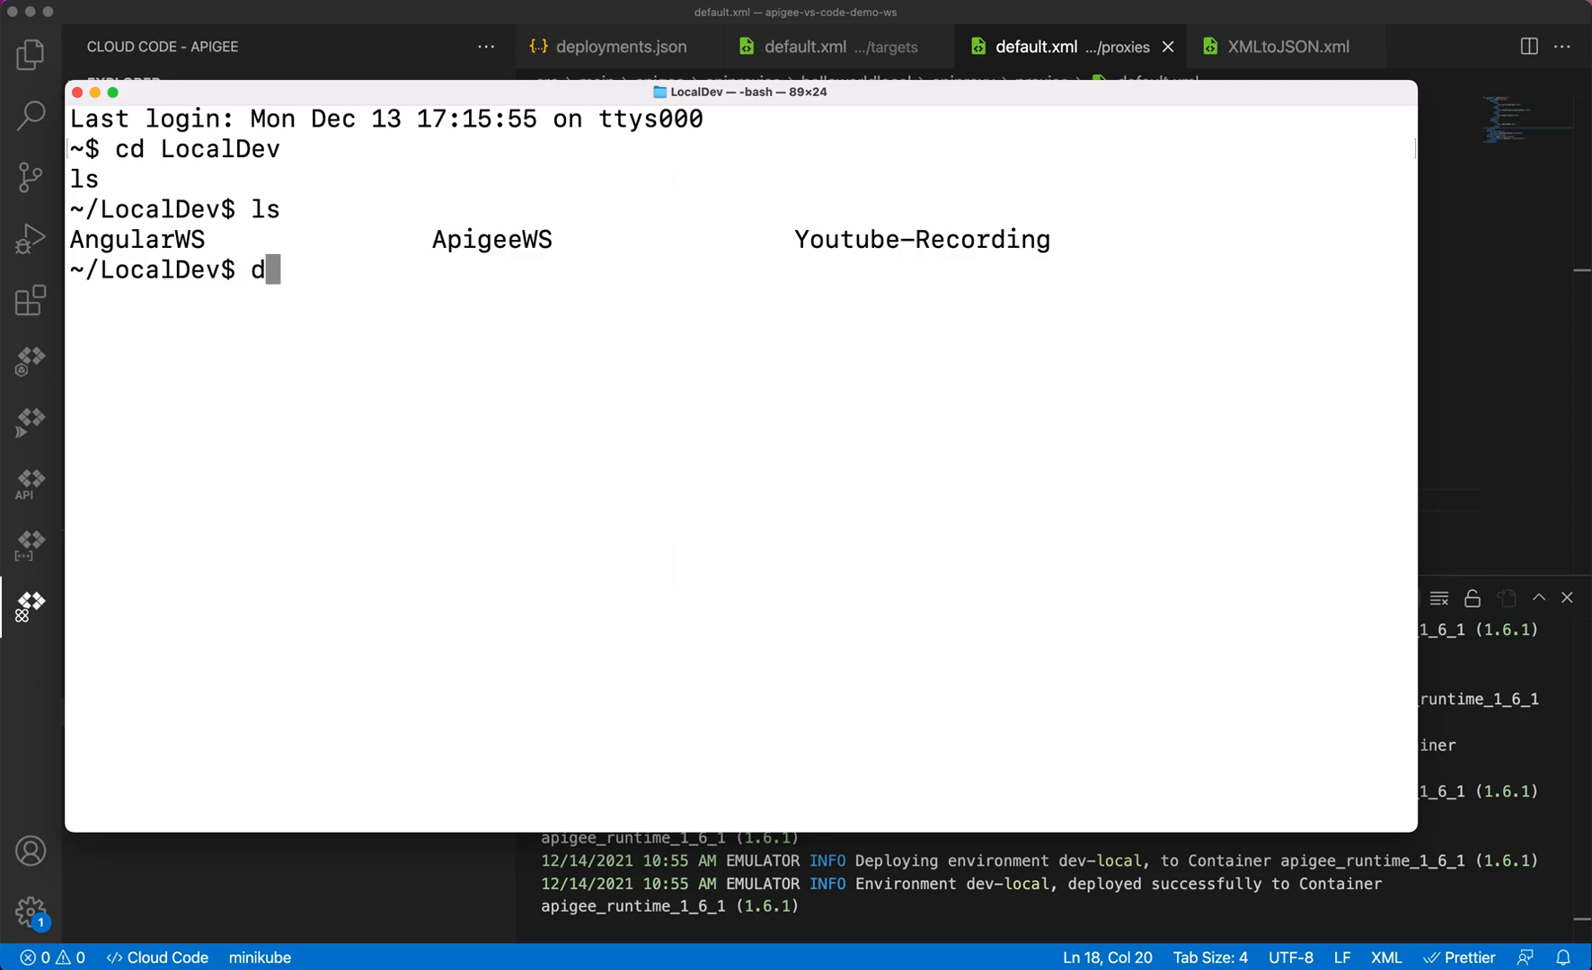
{"action": "type", "text": "cd ApigeeWS/"}
{"action": "type", "text": "ls"}
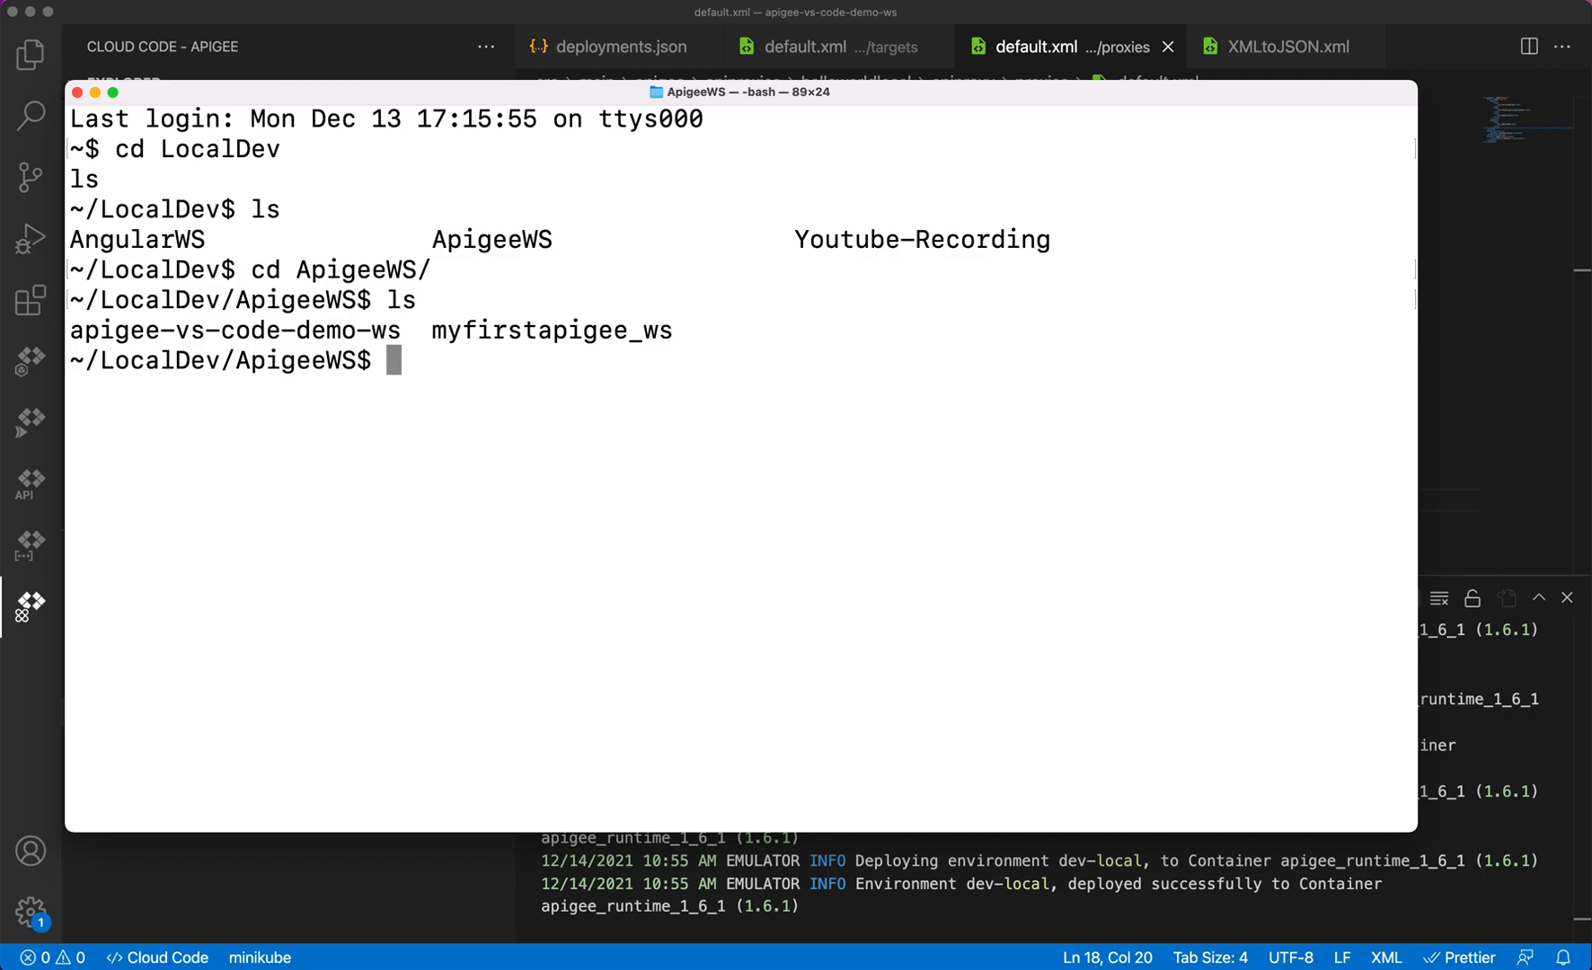
{"action": "type", "text": "c"}
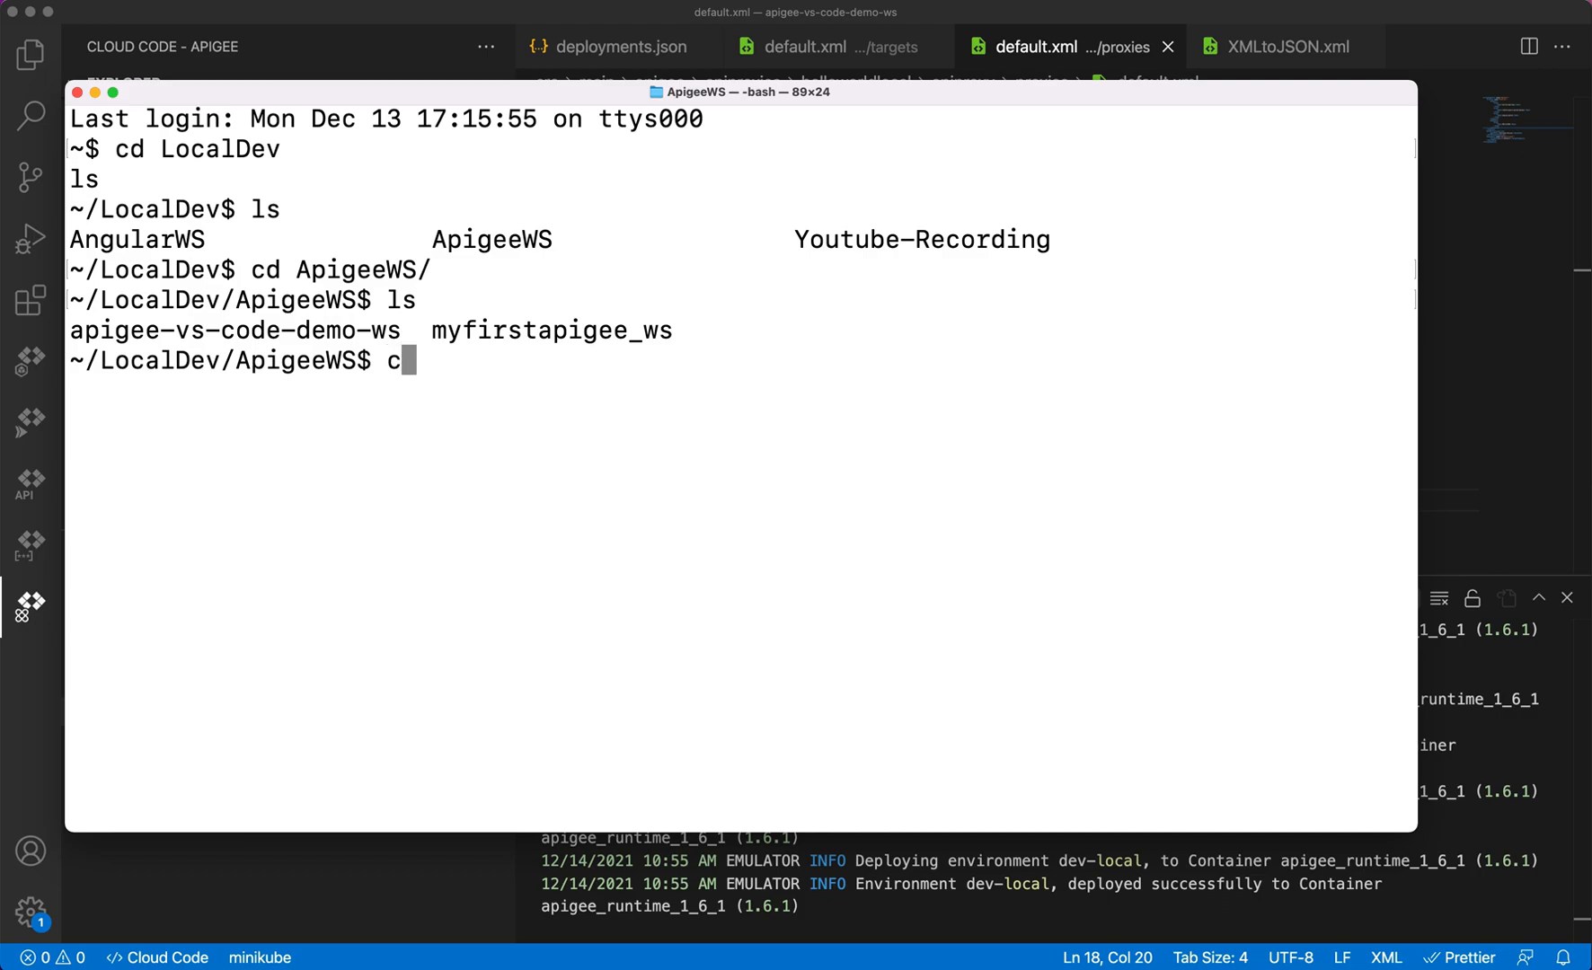
{"action": "type", "text": "d apigee-vs-code-demo-ws/"}
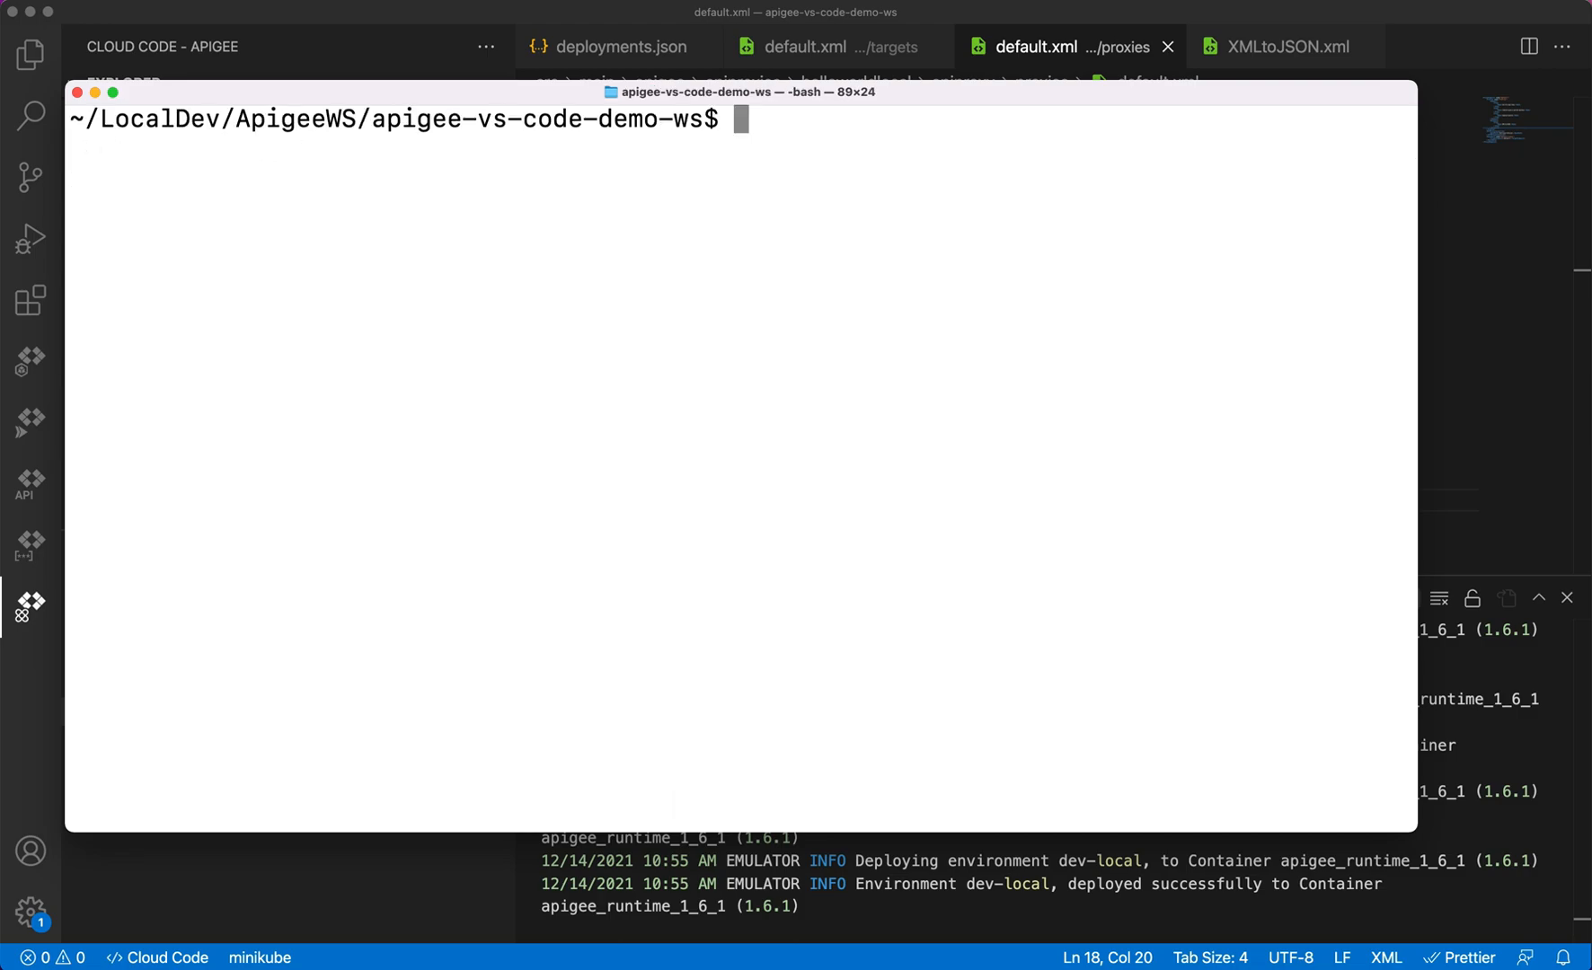
- List the workspace contents and point out the folder name and src directory
{"action": "type", "text": "ls"}
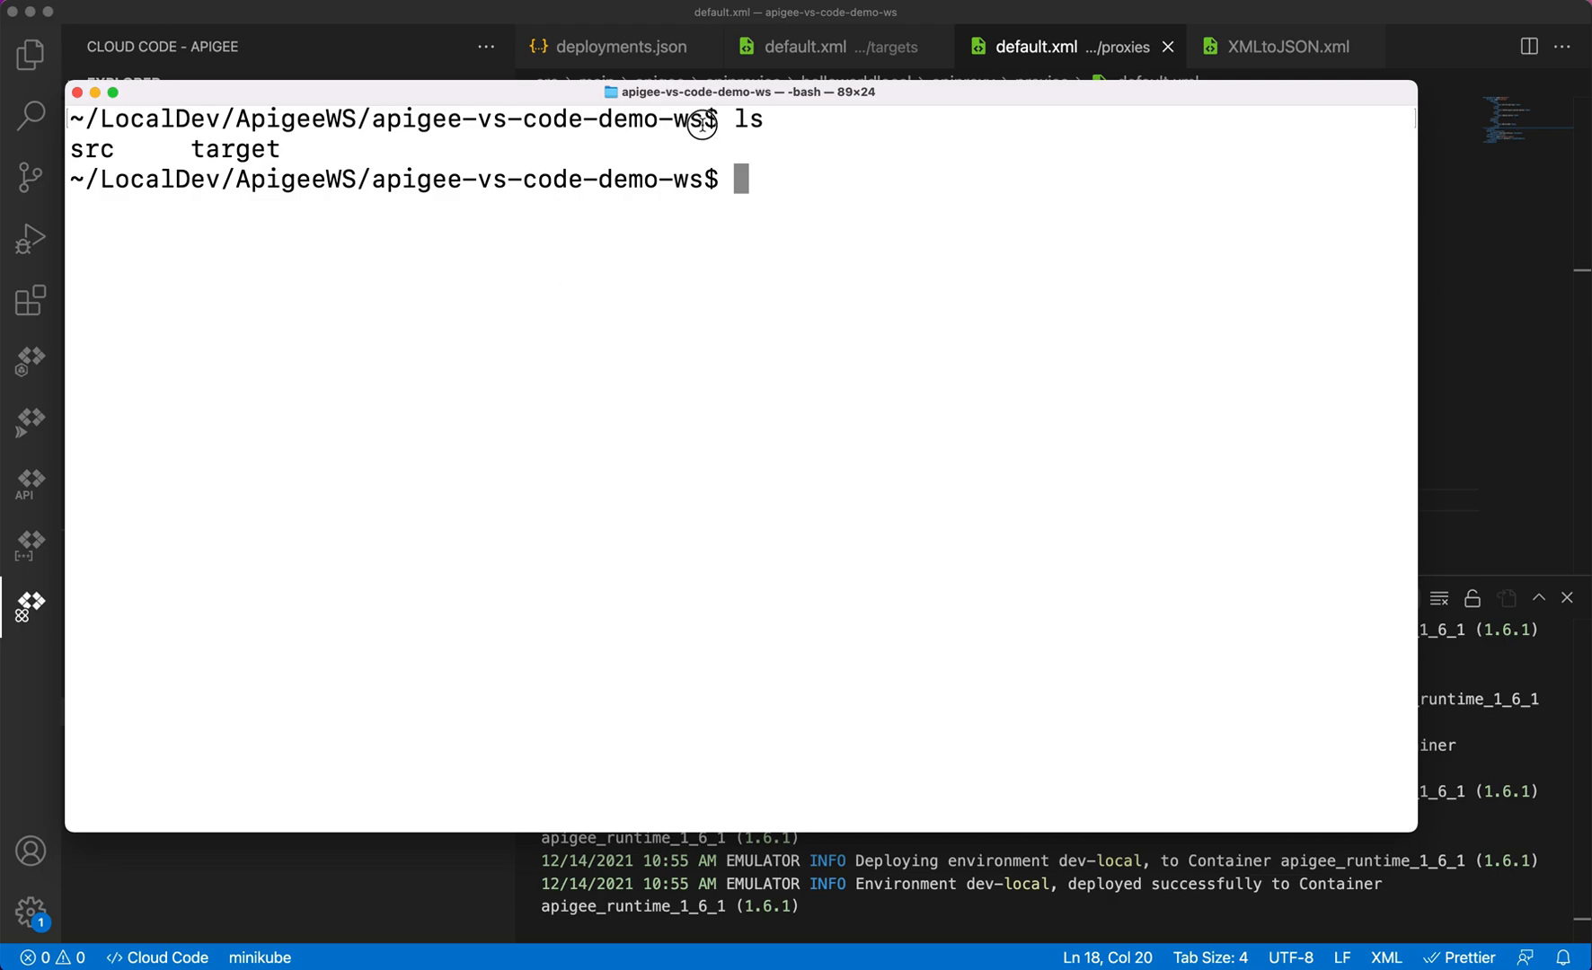
{"action": "double_click", "coordinate": [533, 121]}
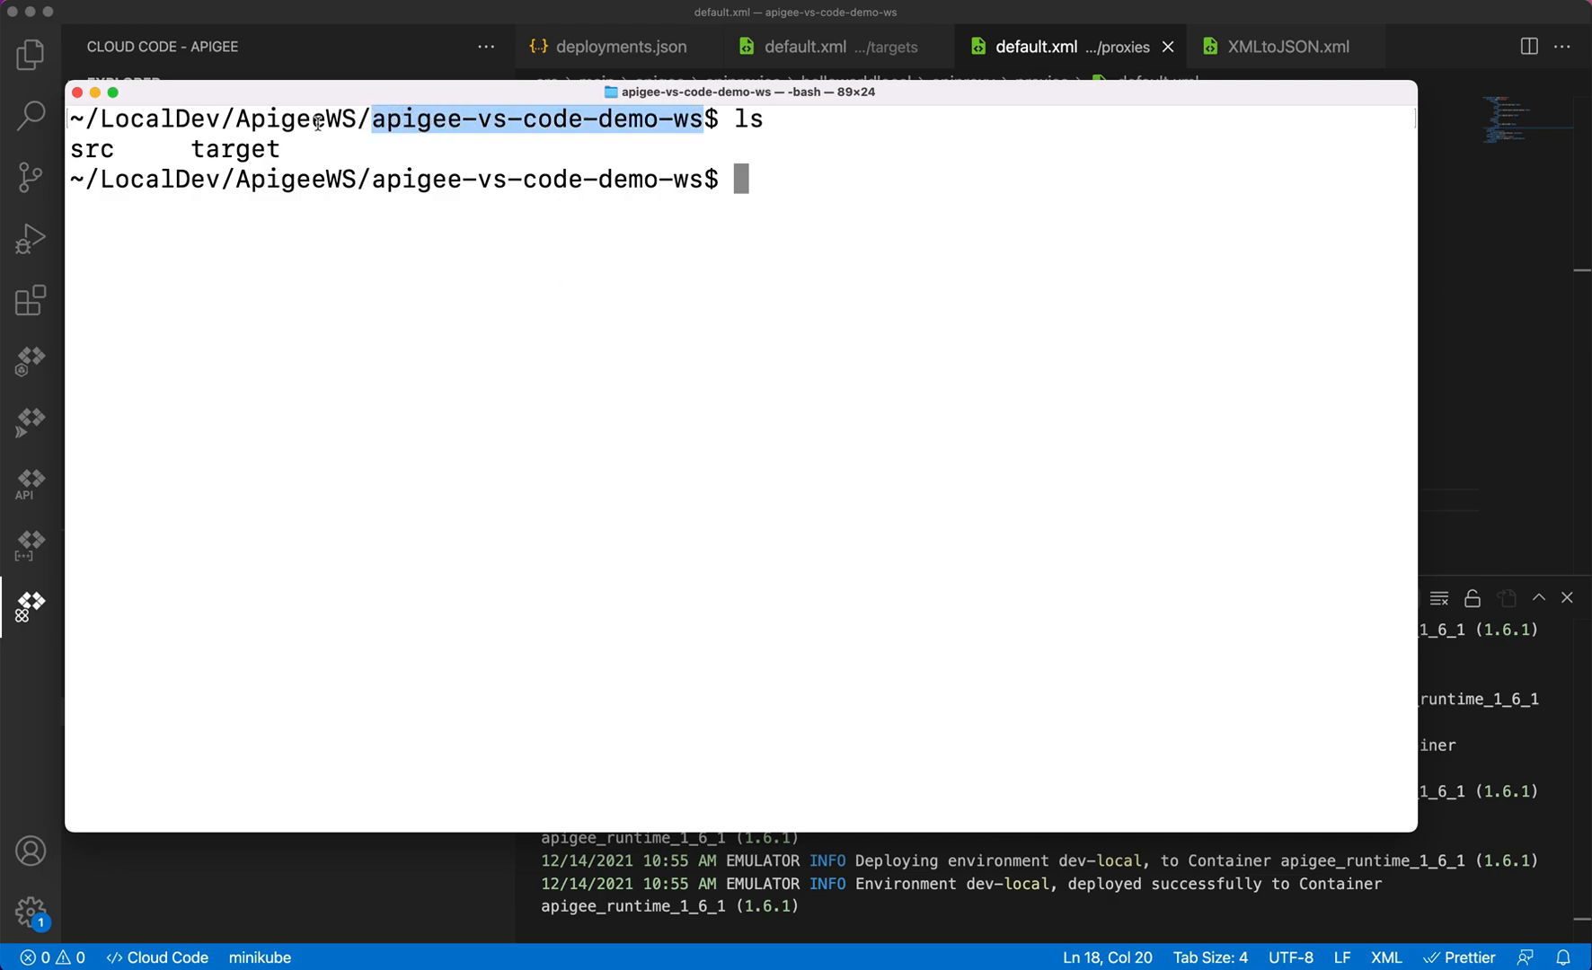
{"action": "double_click", "coordinate": [90, 149]}
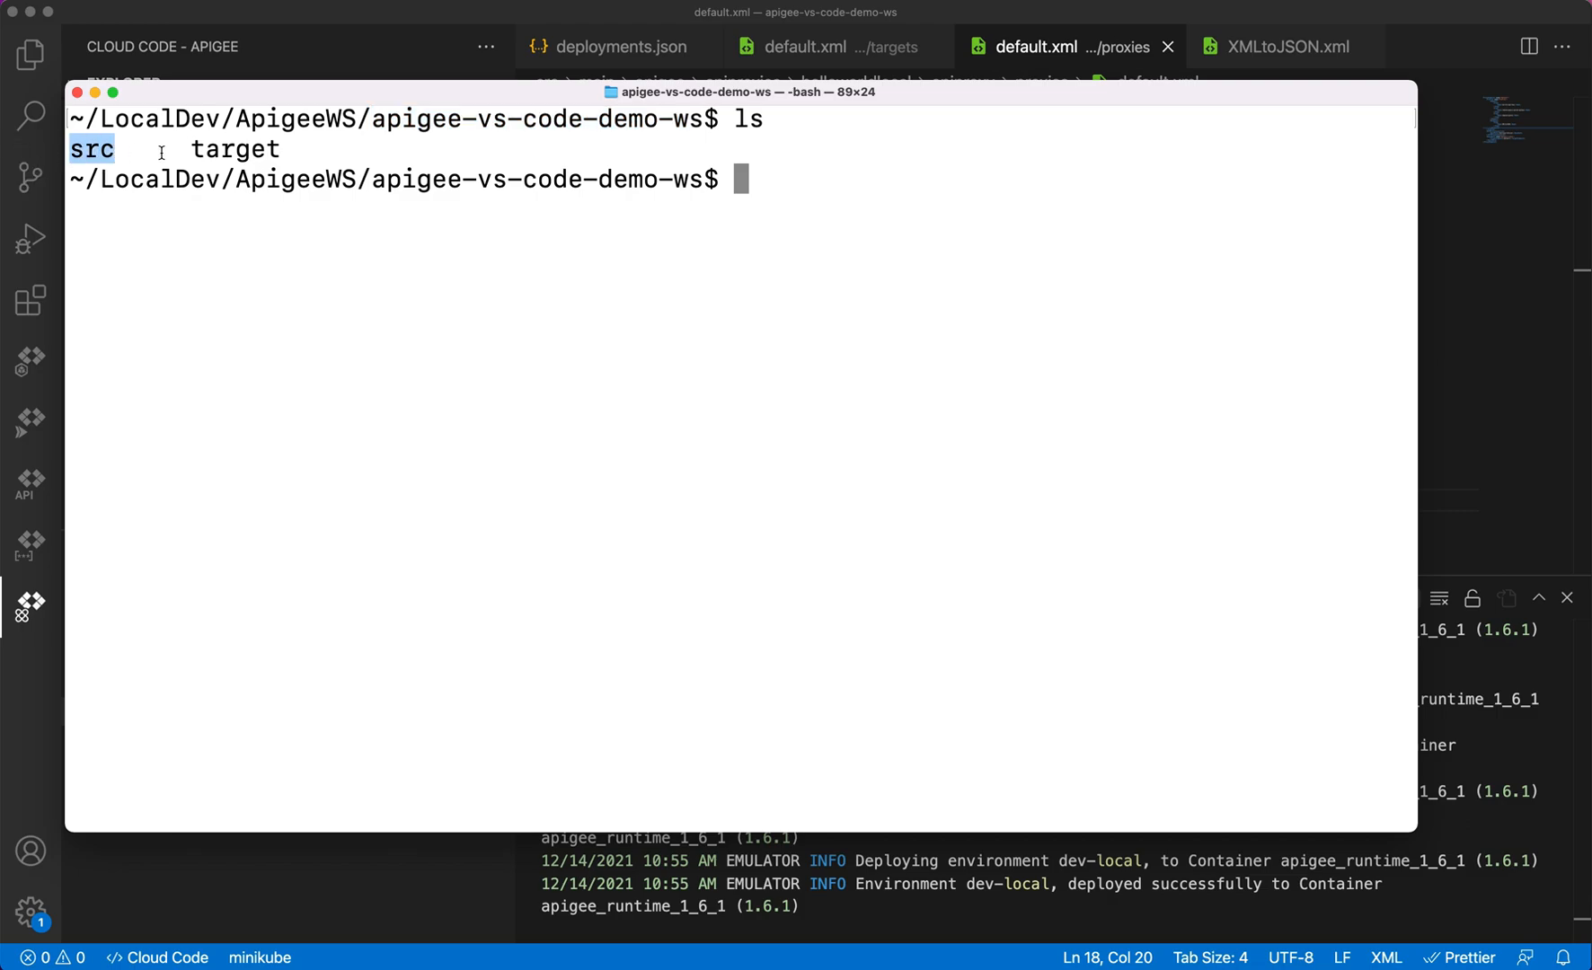
{"action": "mouse_move", "coordinate": [645, 246]}
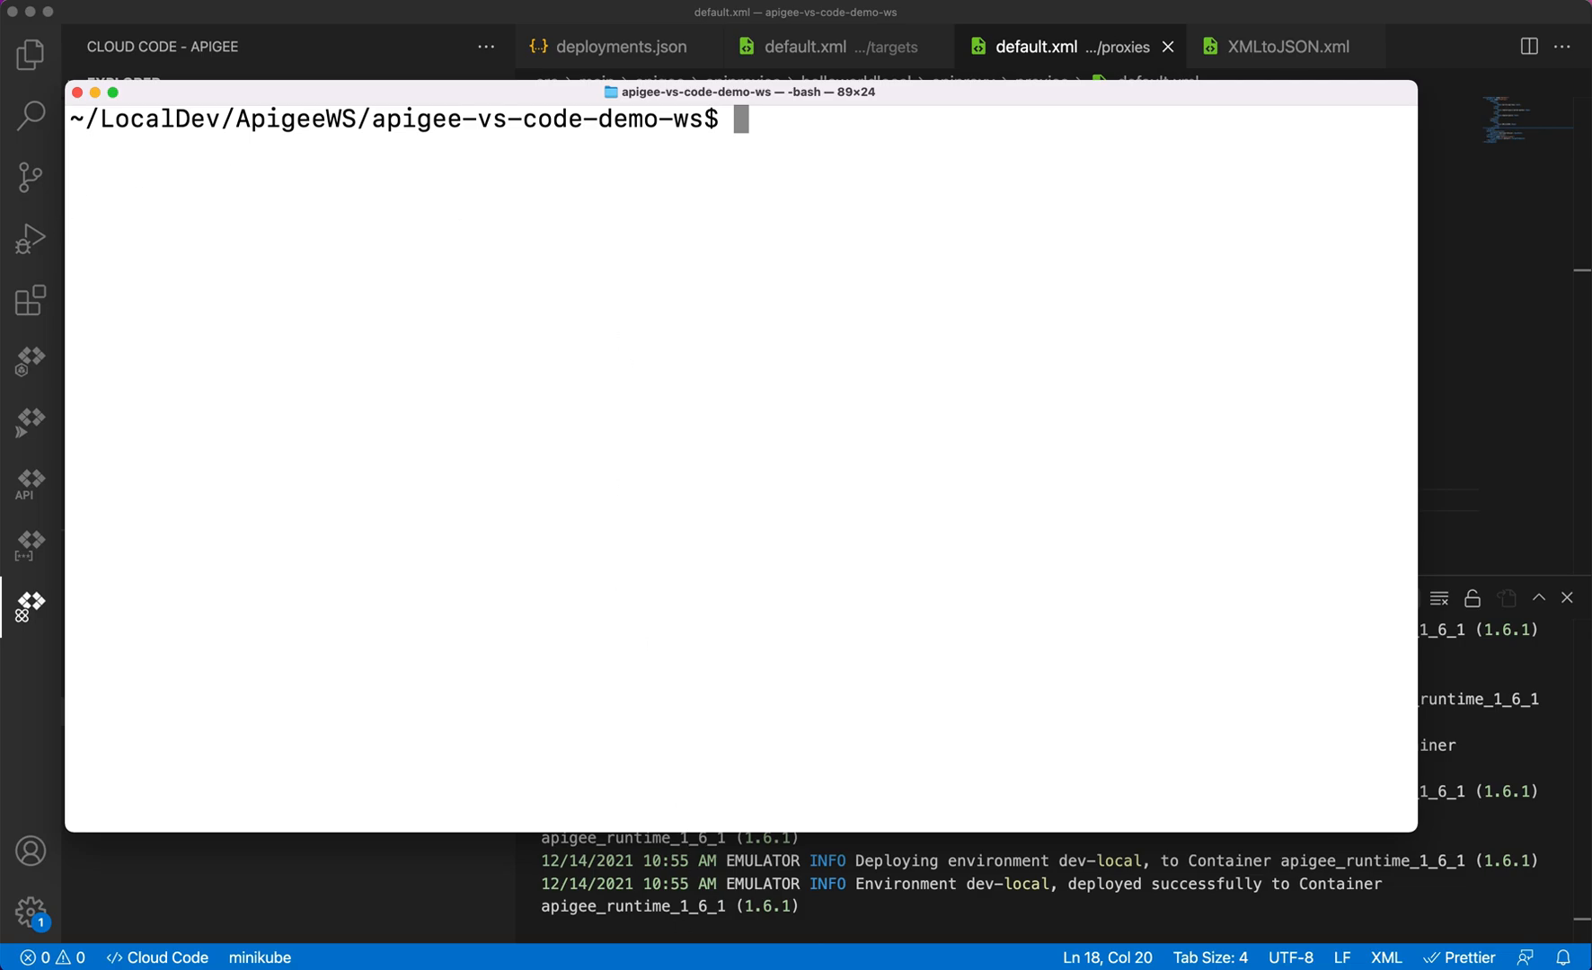
{"action": "mouse_move", "coordinate": [543, 923]}
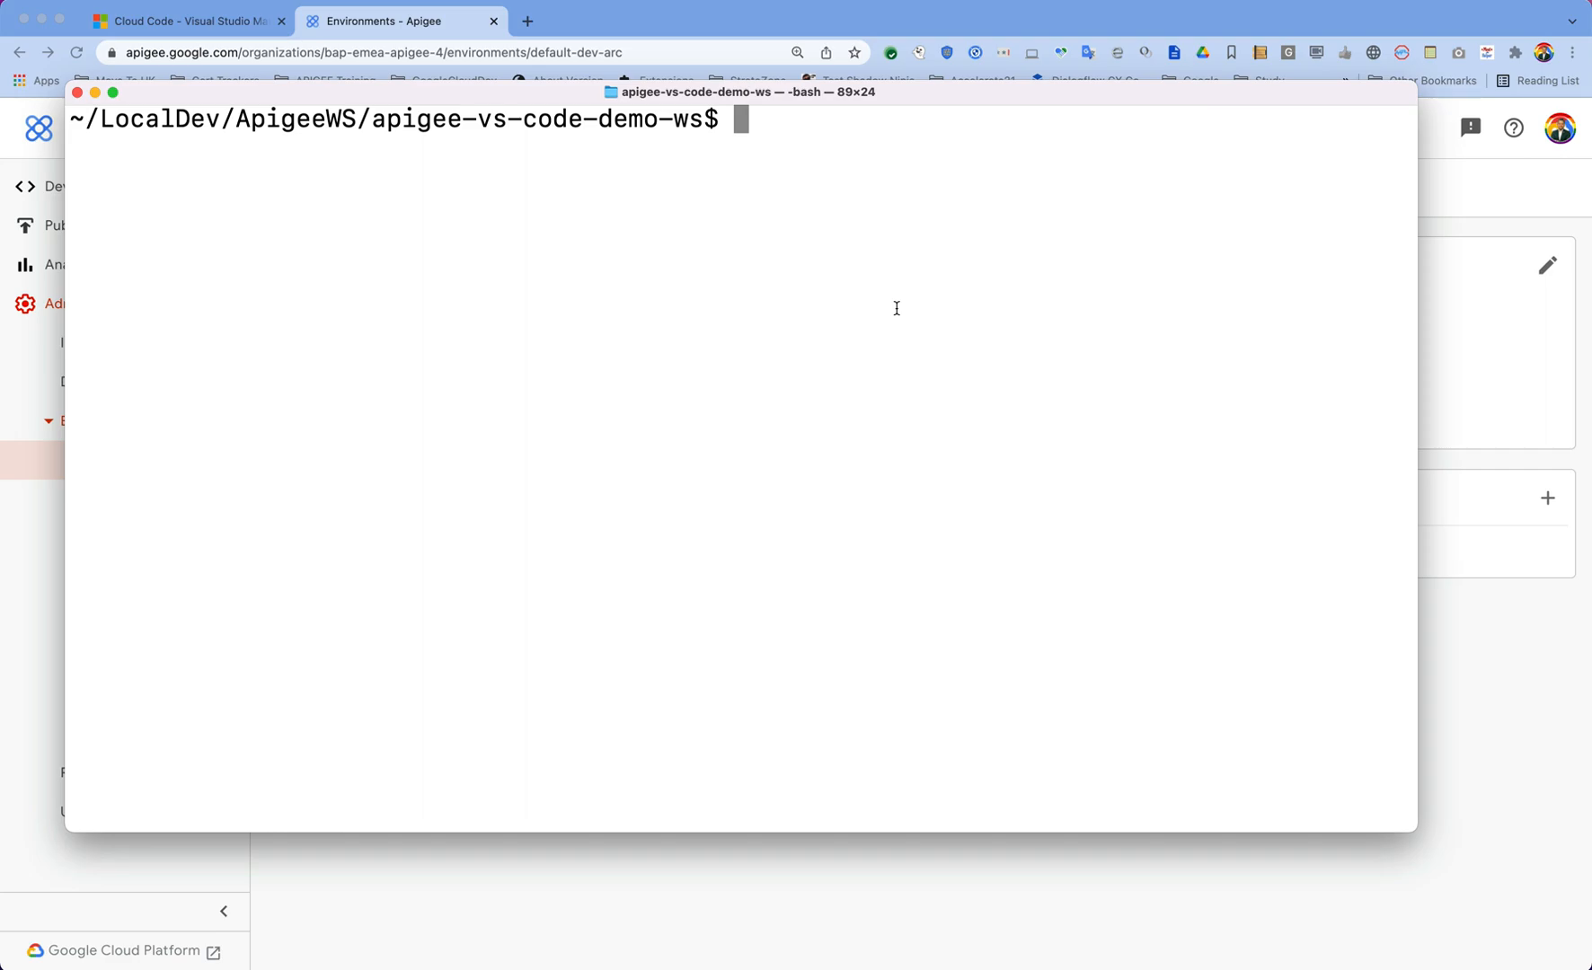
- Enter 'gcloud beta apigee archives deploy --environment=default-dev-arc', taking the name from the console
{"action": "type", "text": "gc"}
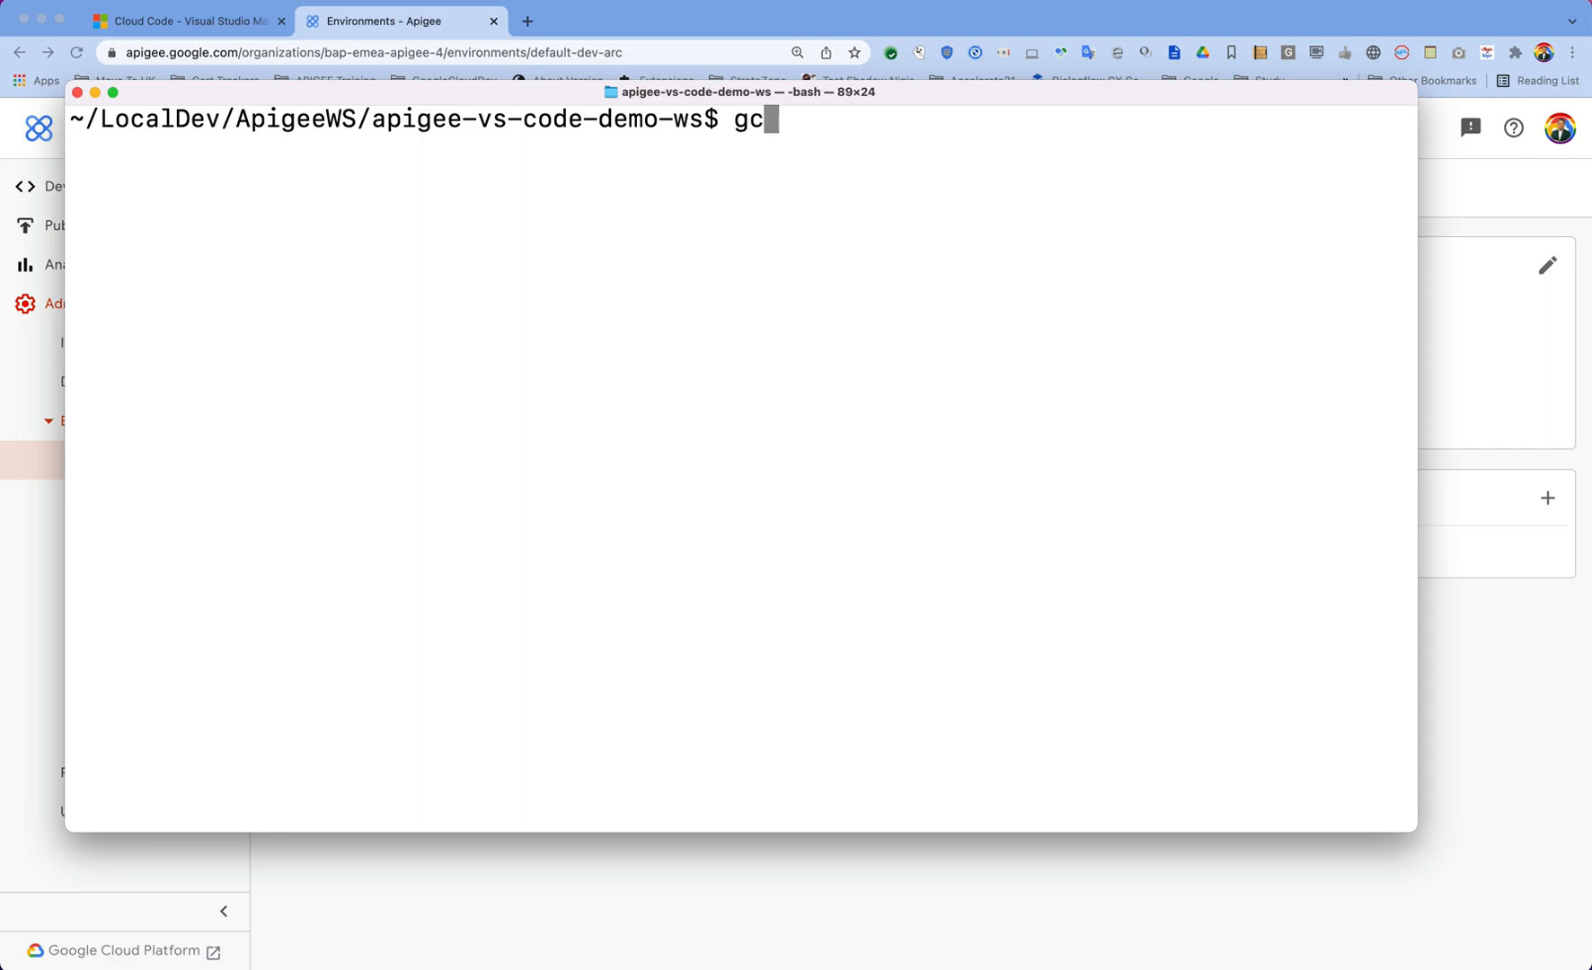
{"action": "type", "text": "loud b"}
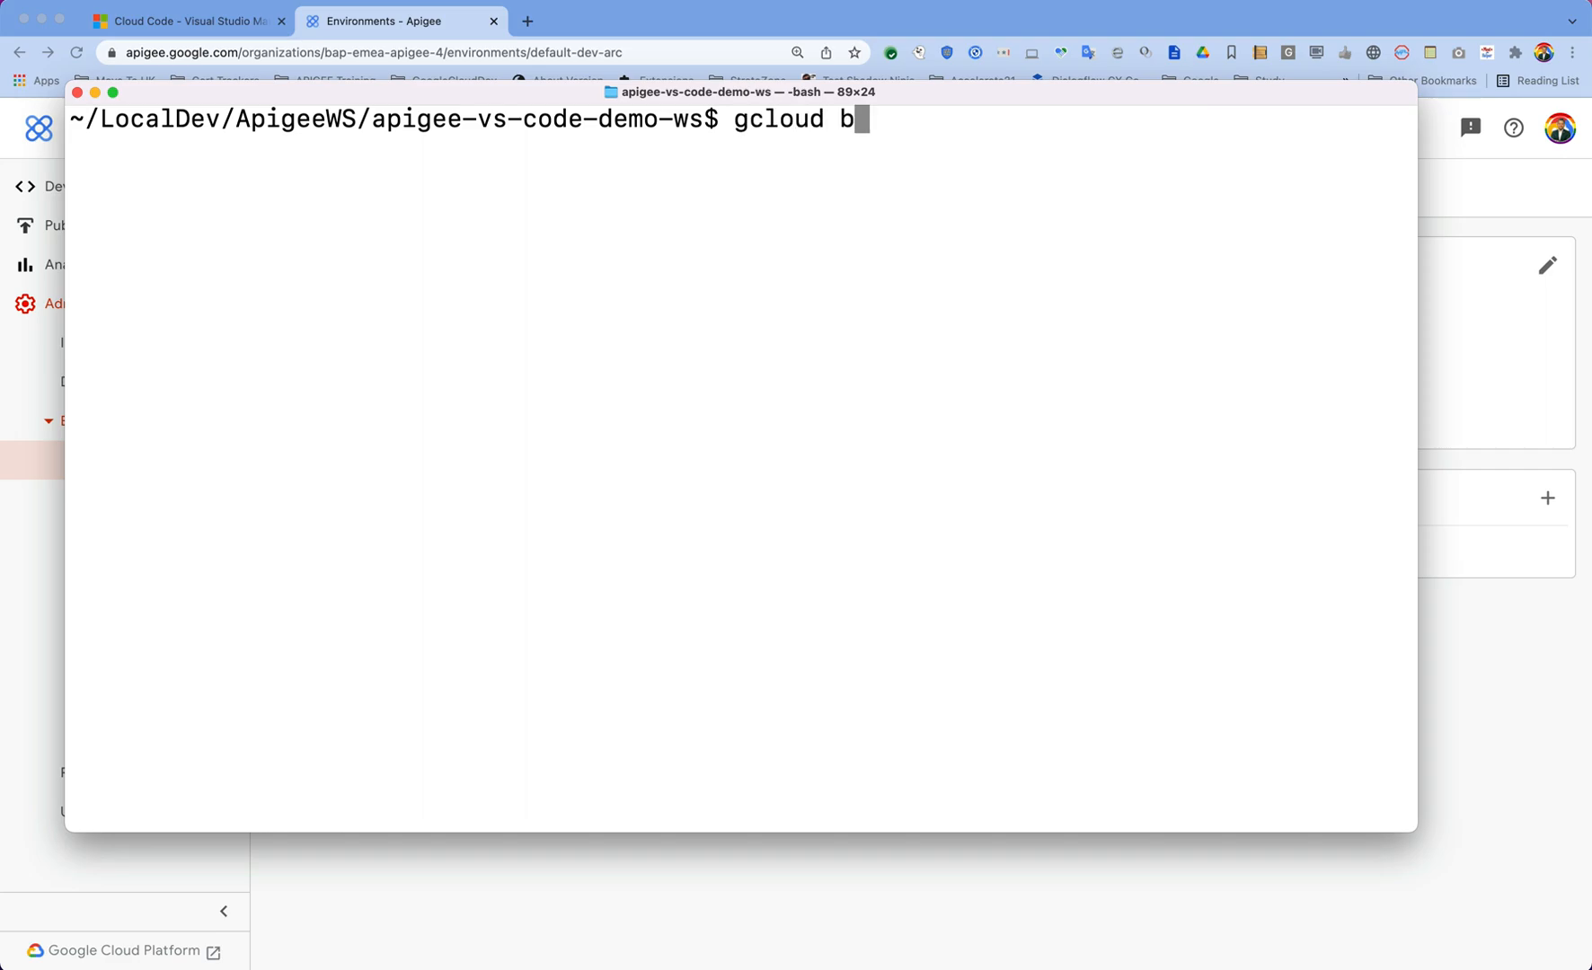
{"action": "type", "text": "eta"}
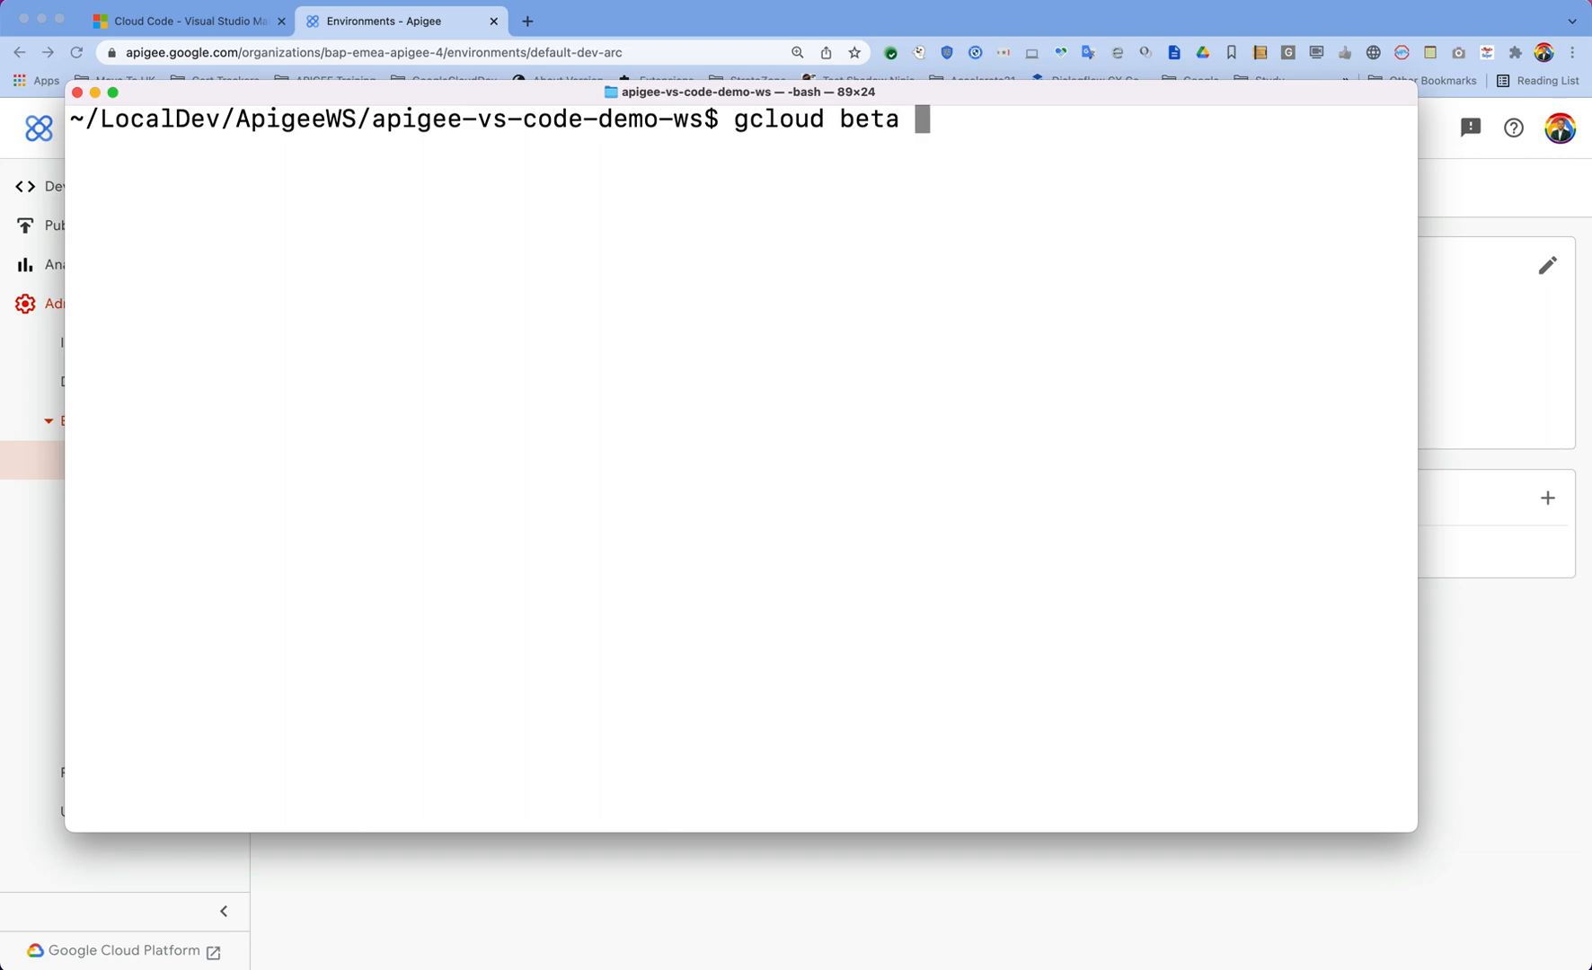
{"action": "type", "text": "apigee arc"}
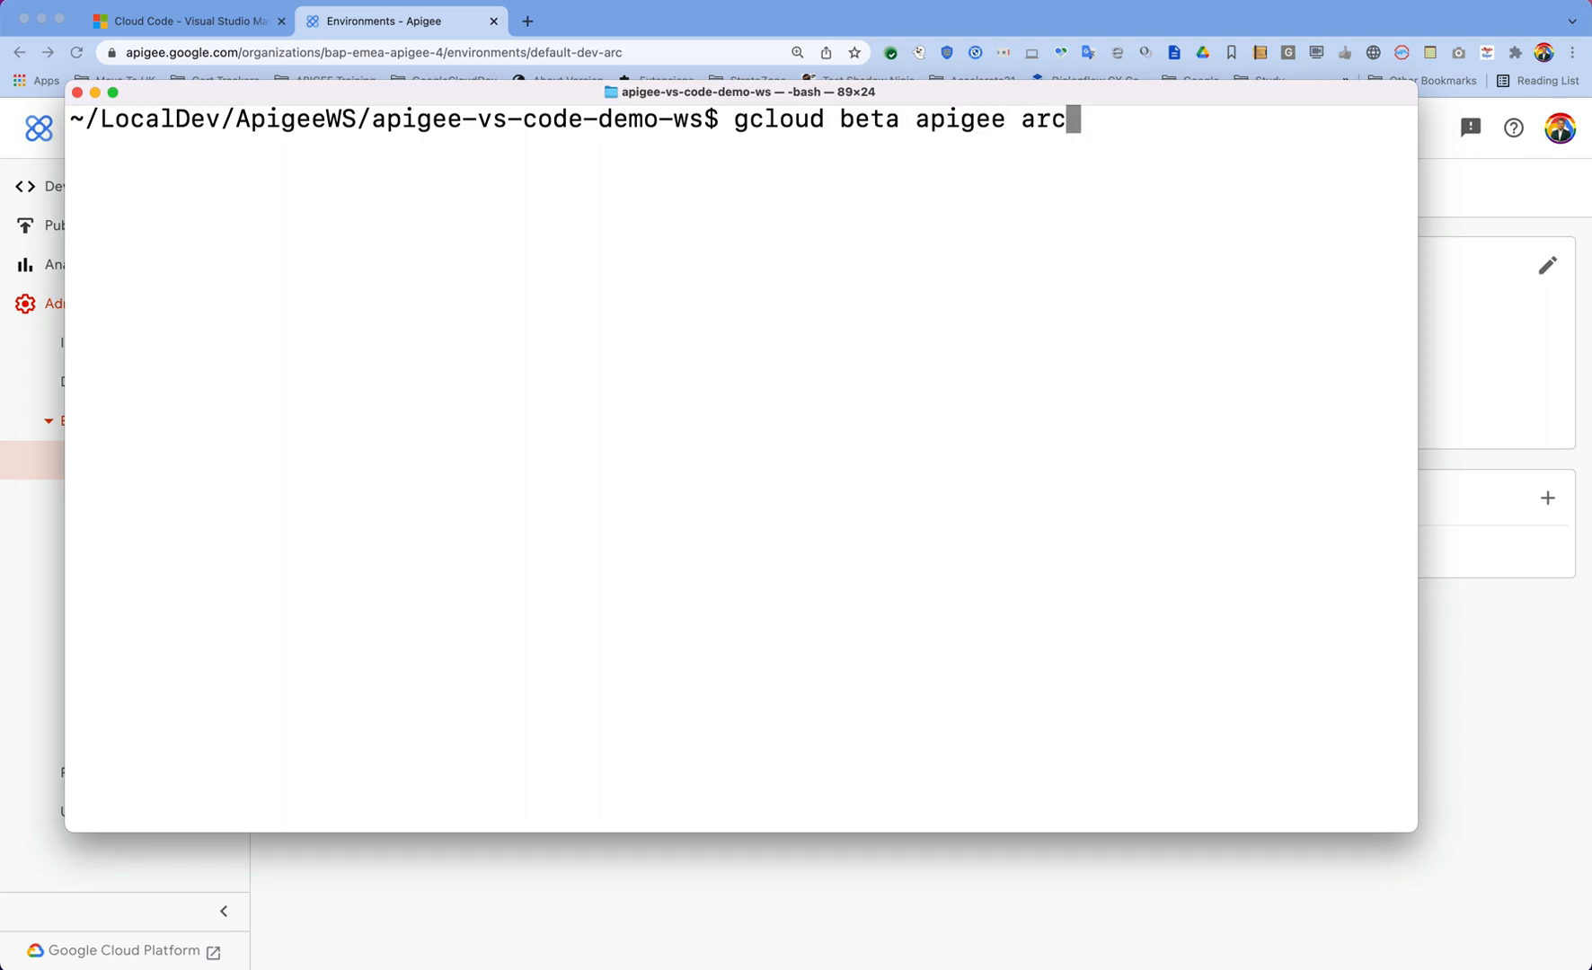
{"action": "type", "text": "hives depl"}
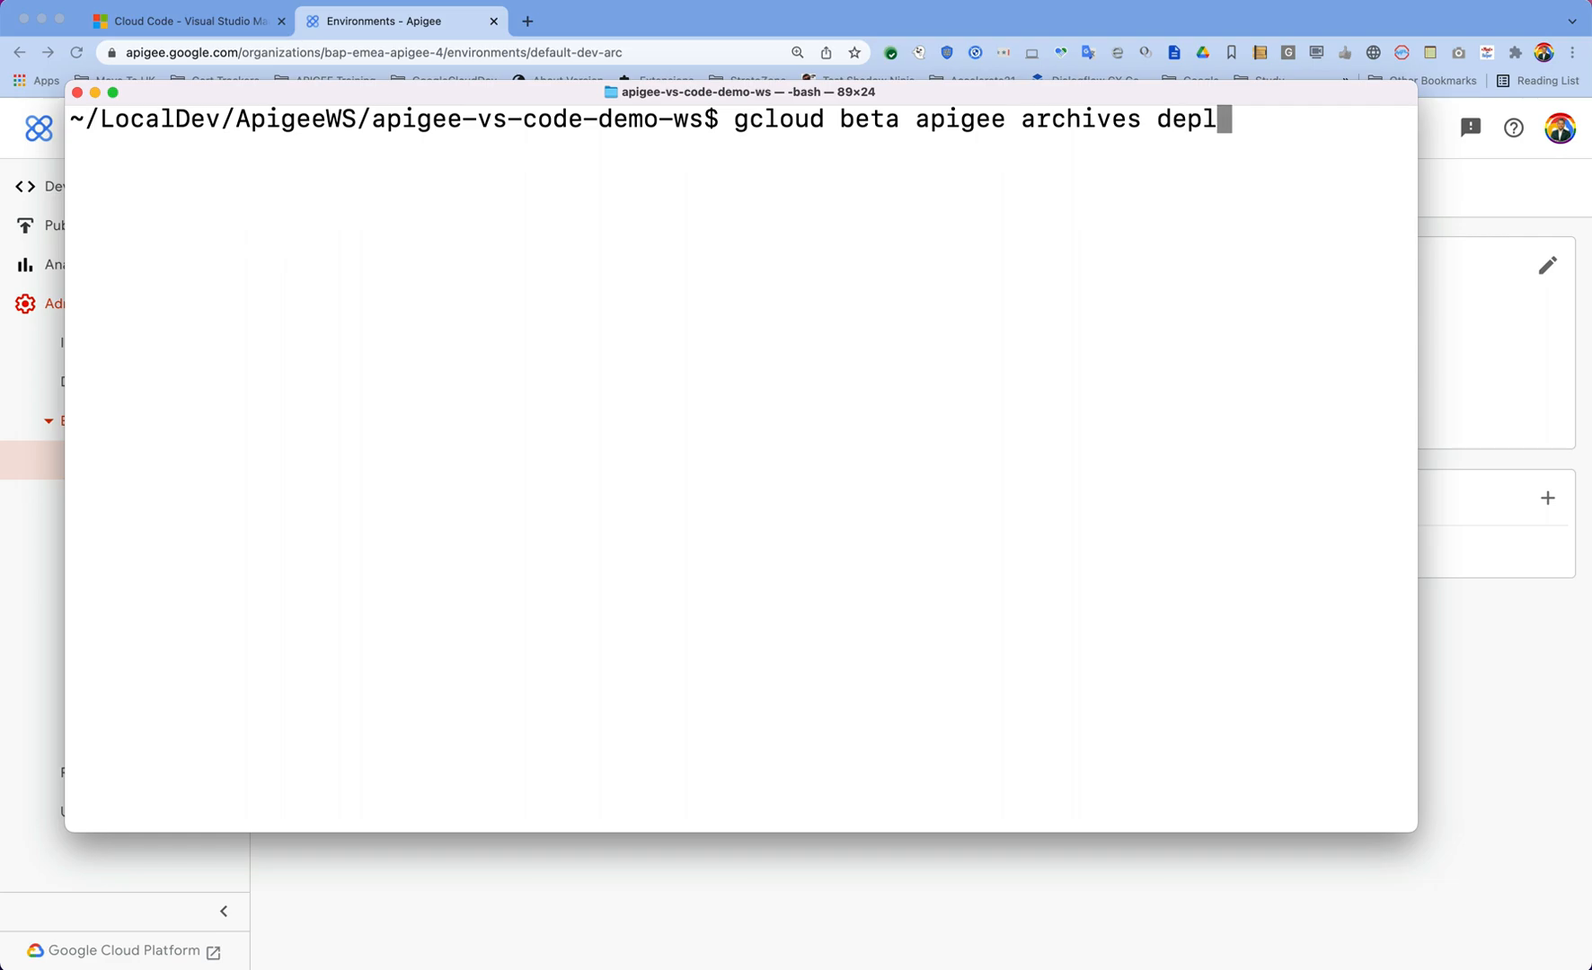
{"action": "type", "text": "oy --"}
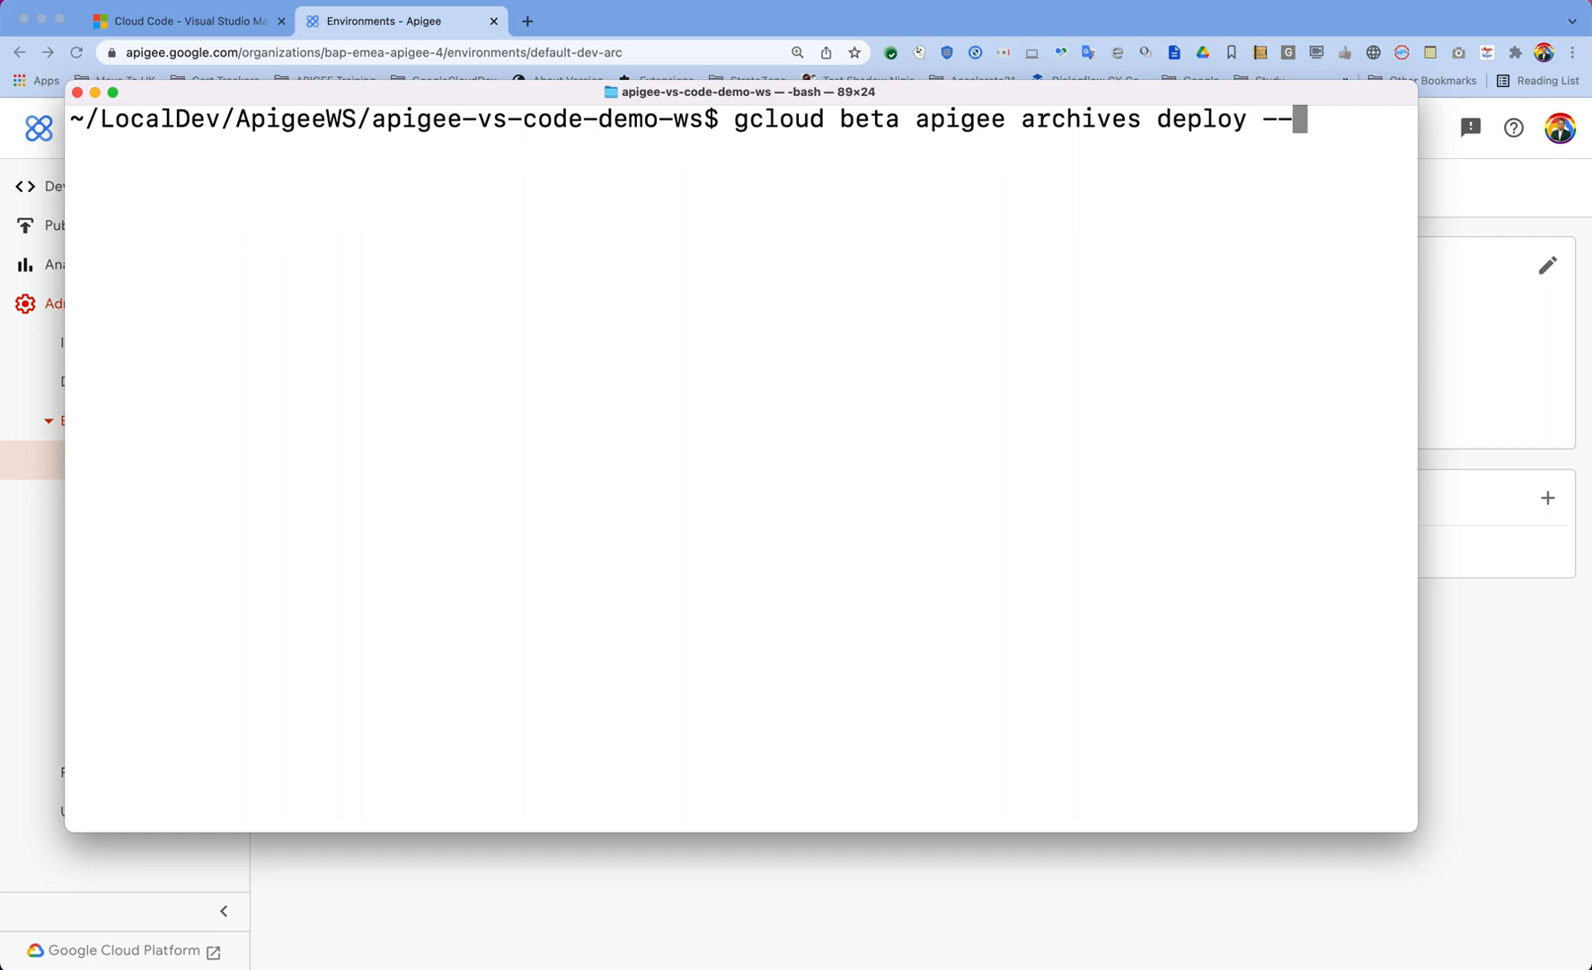
{"action": "type", "text": "env"}
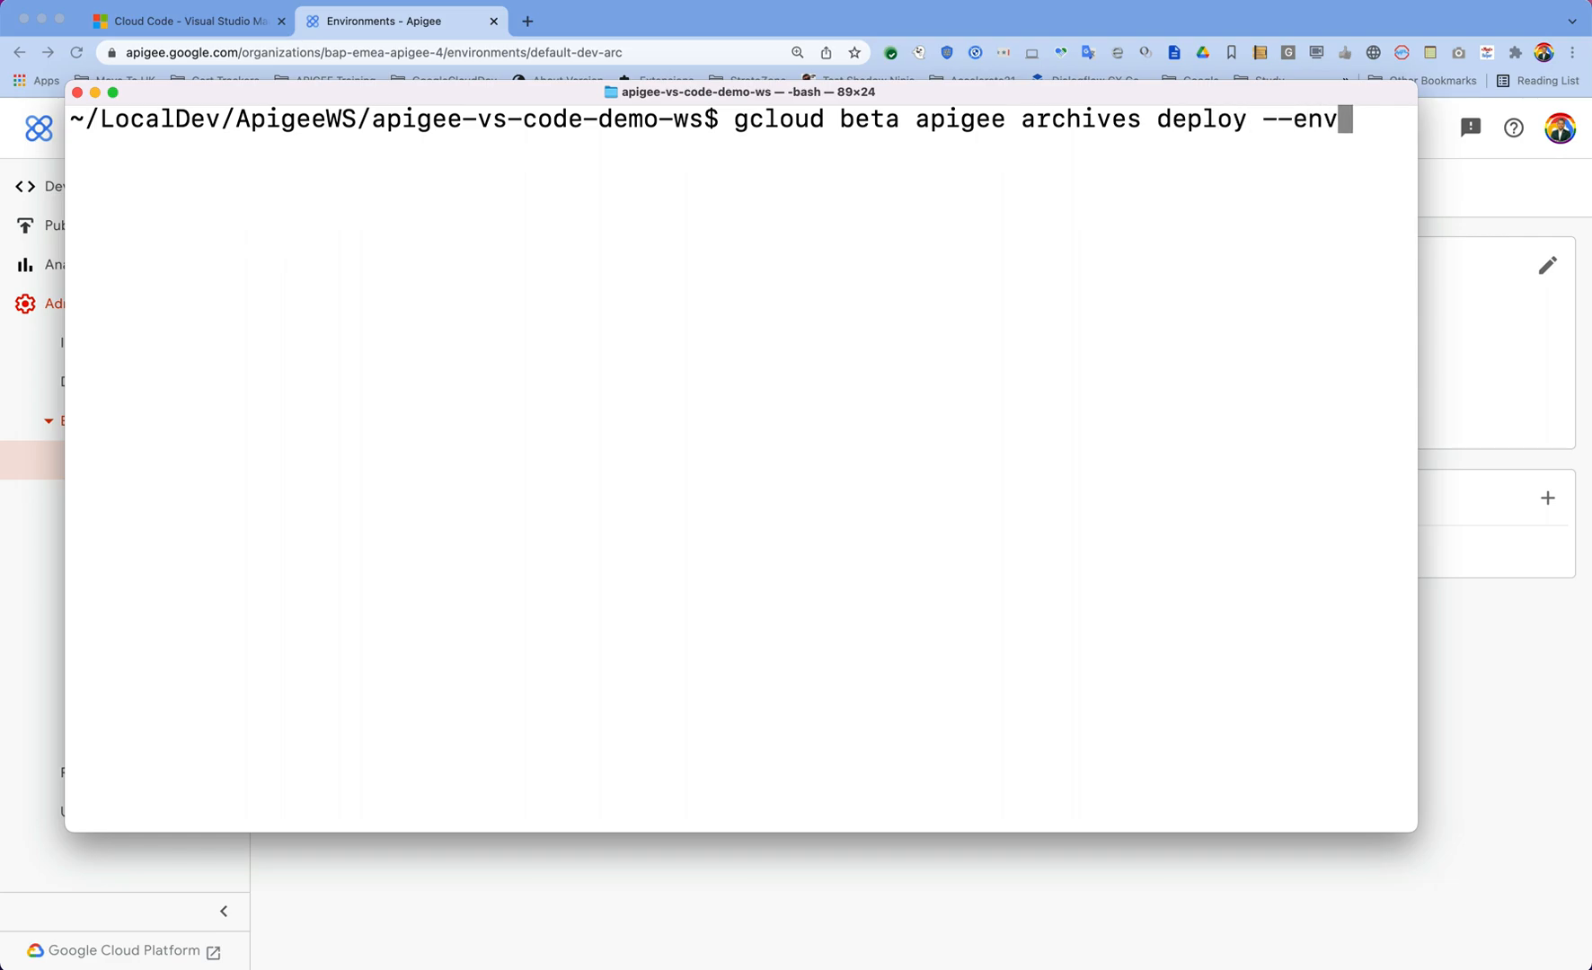
{"action": "type", "text": "ironment"}
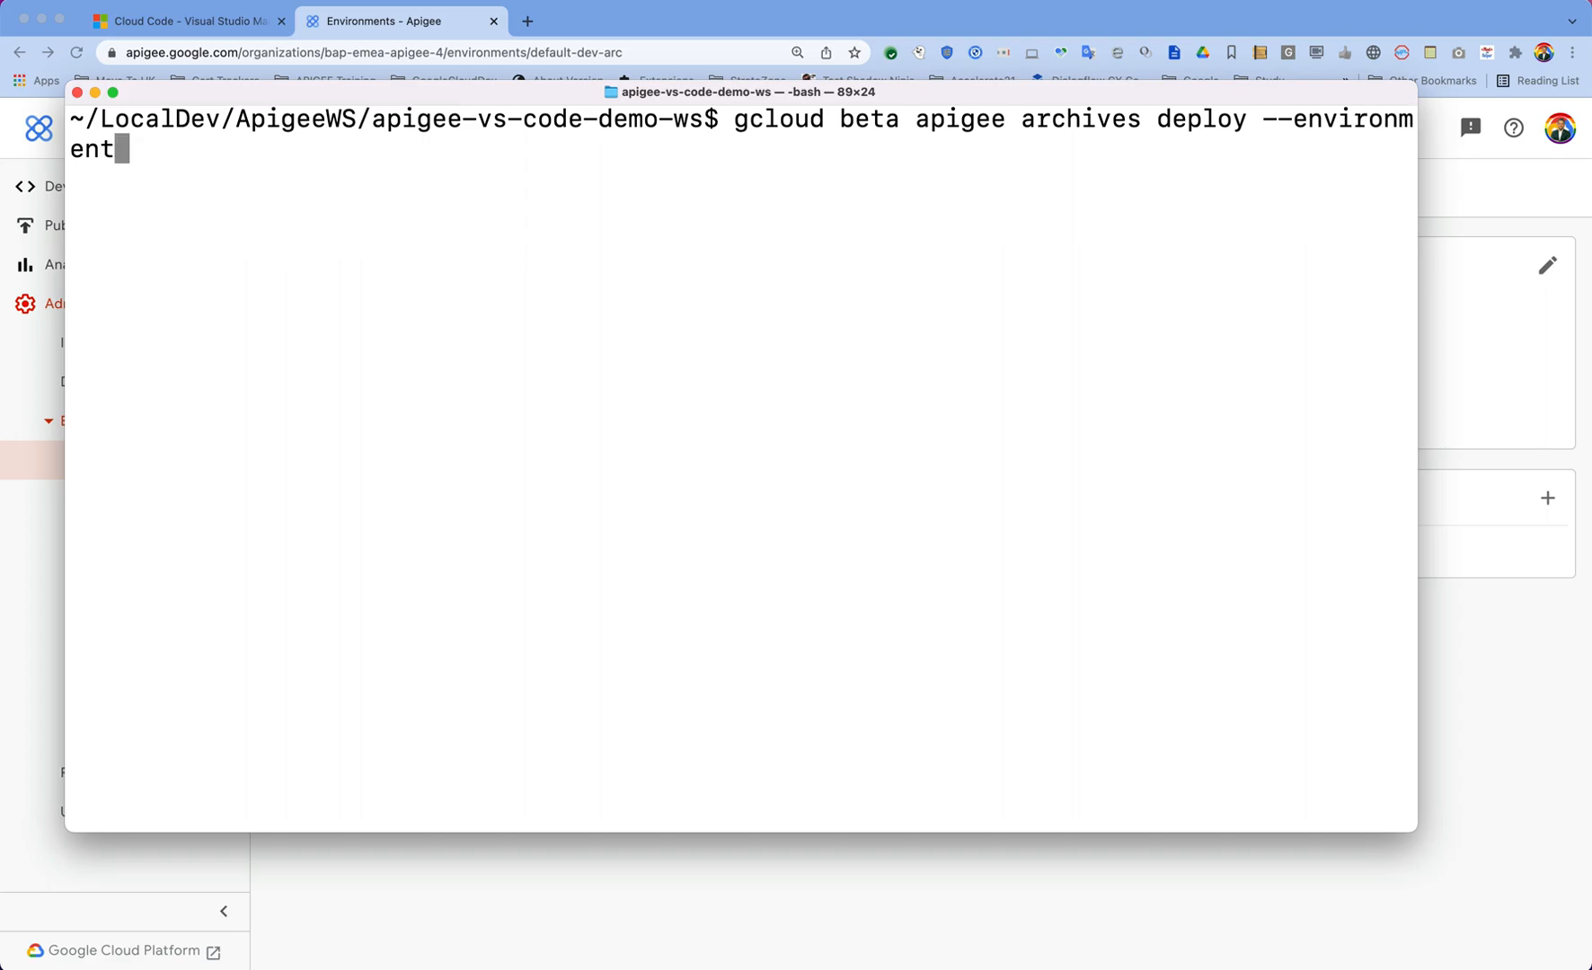
{"action": "type", "text": "="}
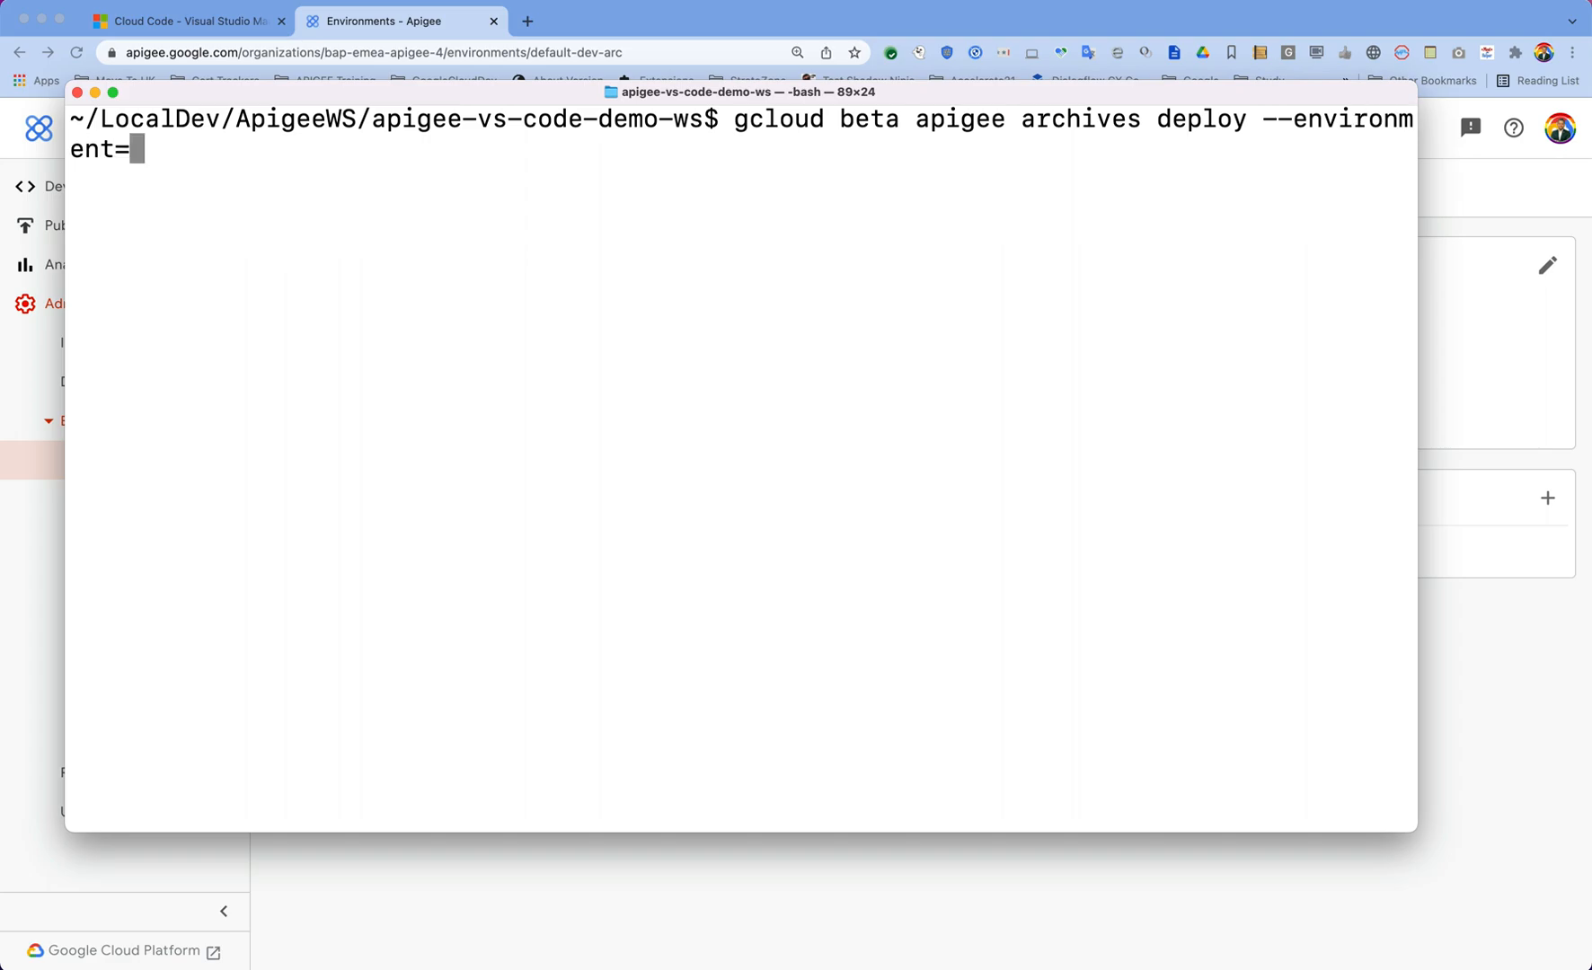
{"action": "type", "text": "dev"}
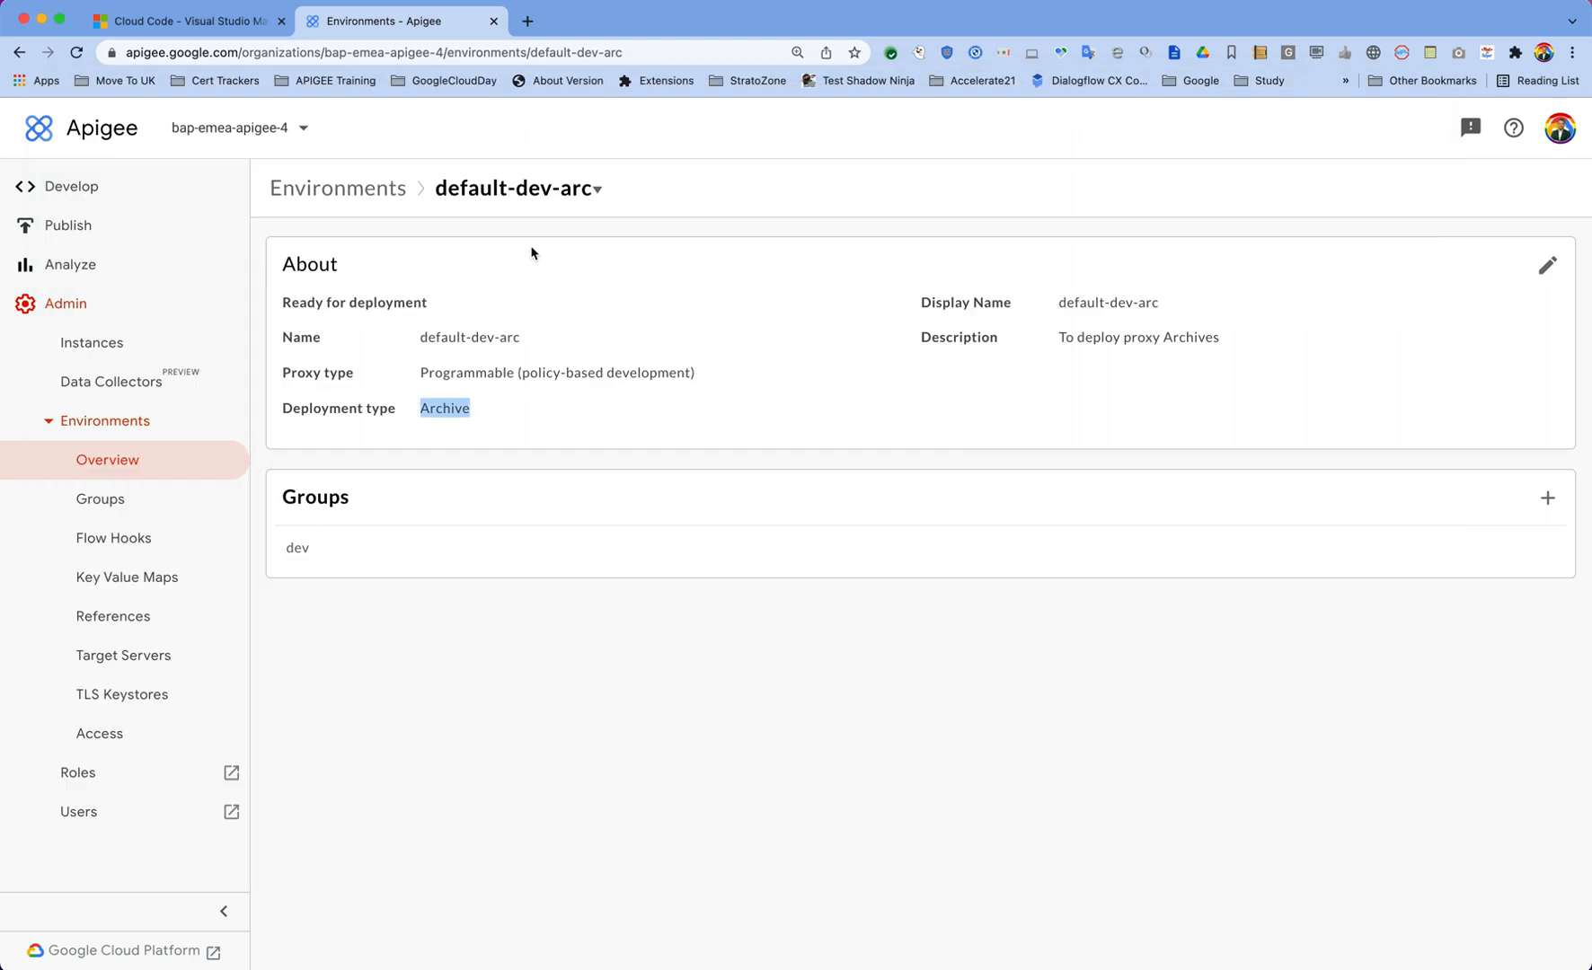
{"action": "double_click", "coordinate": [468, 338]}
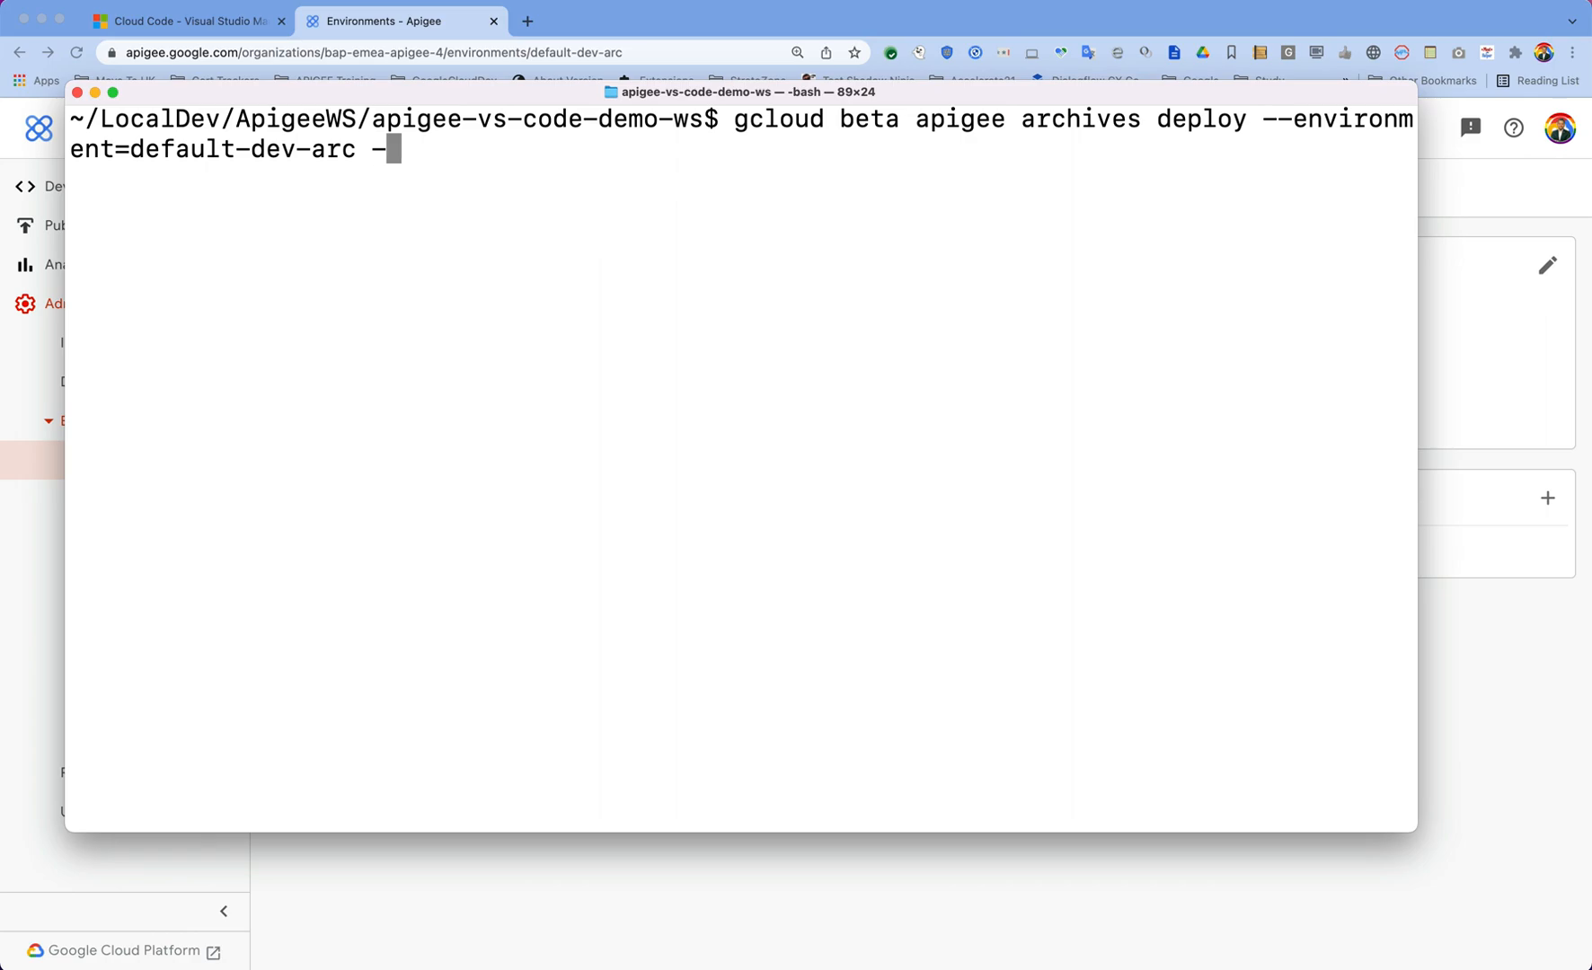
- Append '--labels=release=20211214' to the deploy command
{"action": "type", "text": "la"}
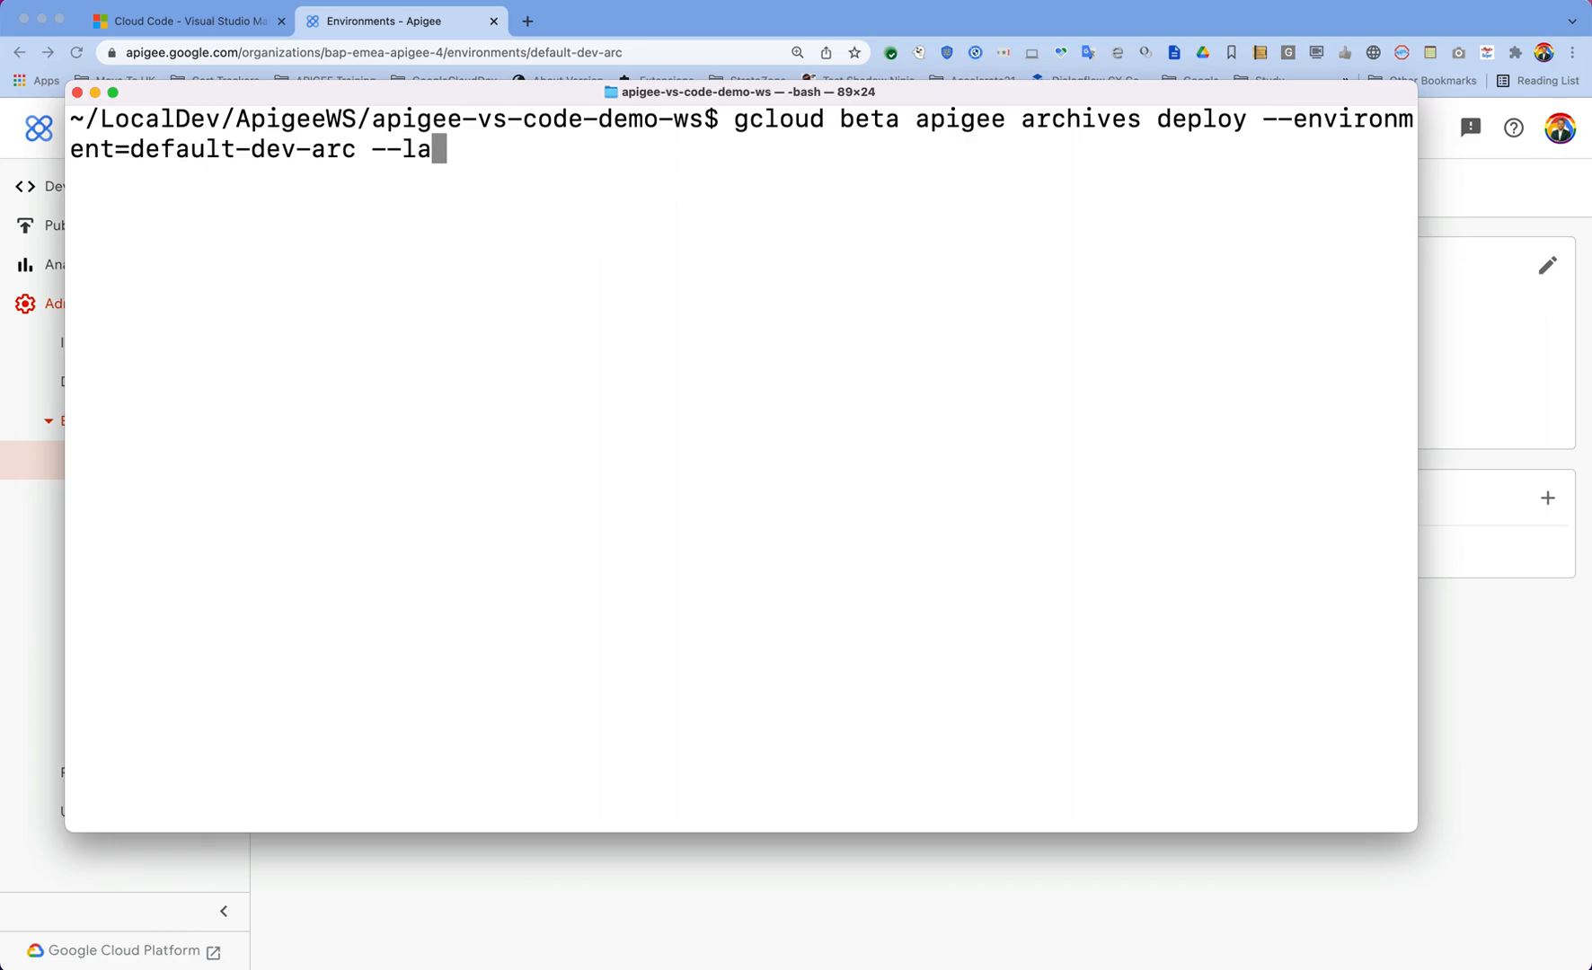
{"action": "type", "text": "bels"}
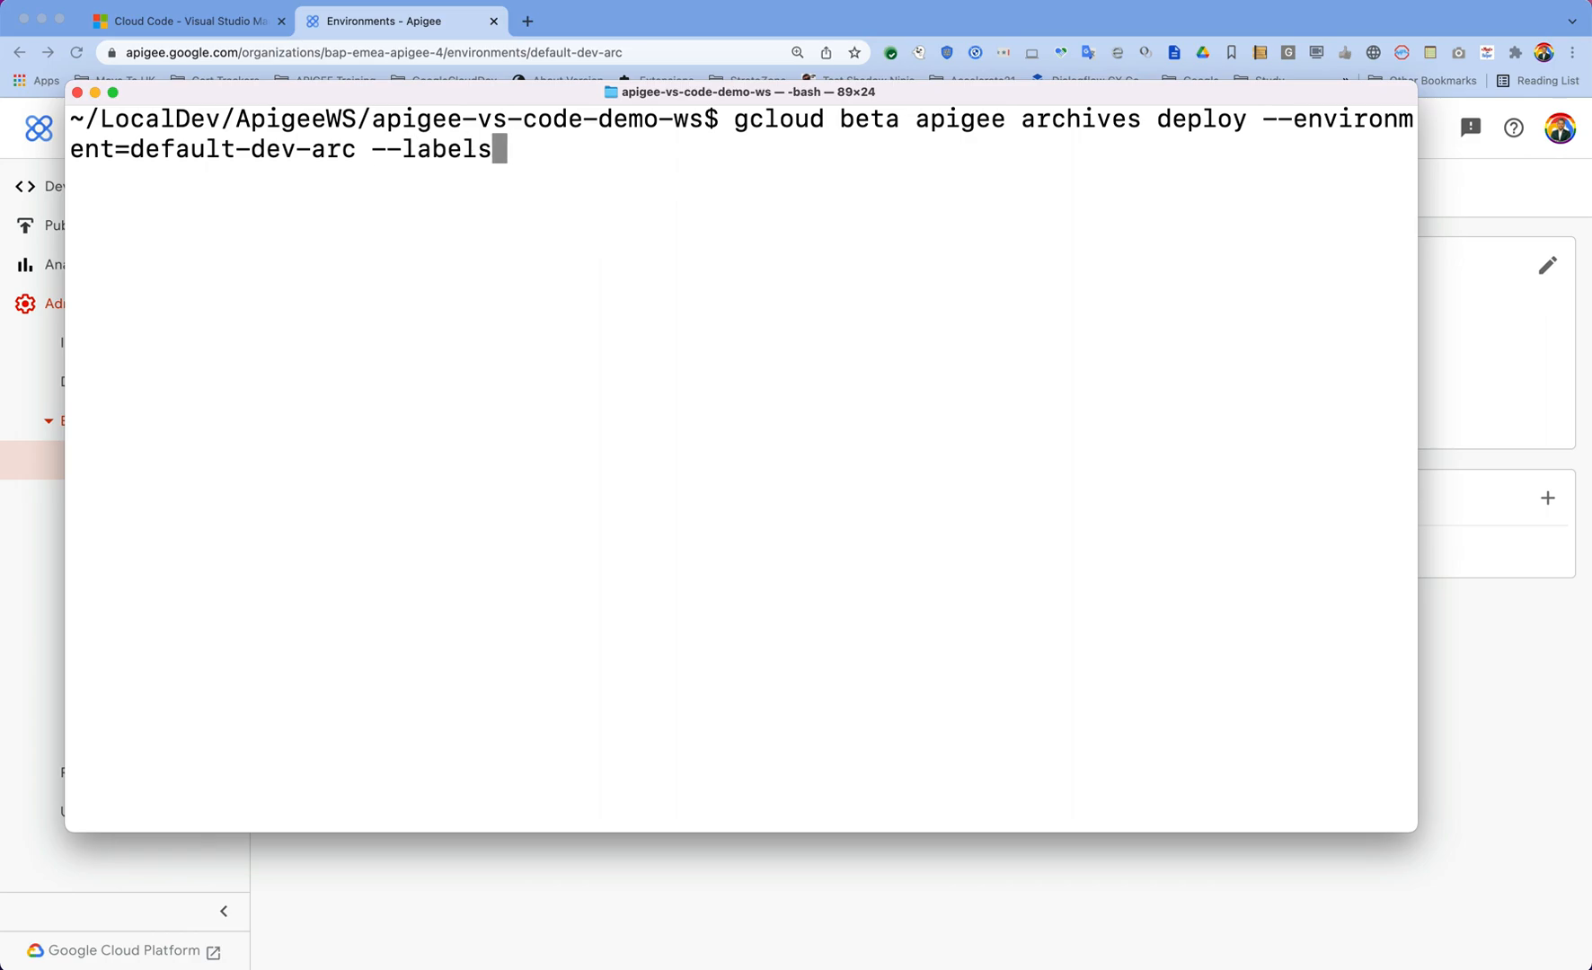
{"action": "type", "text": "="}
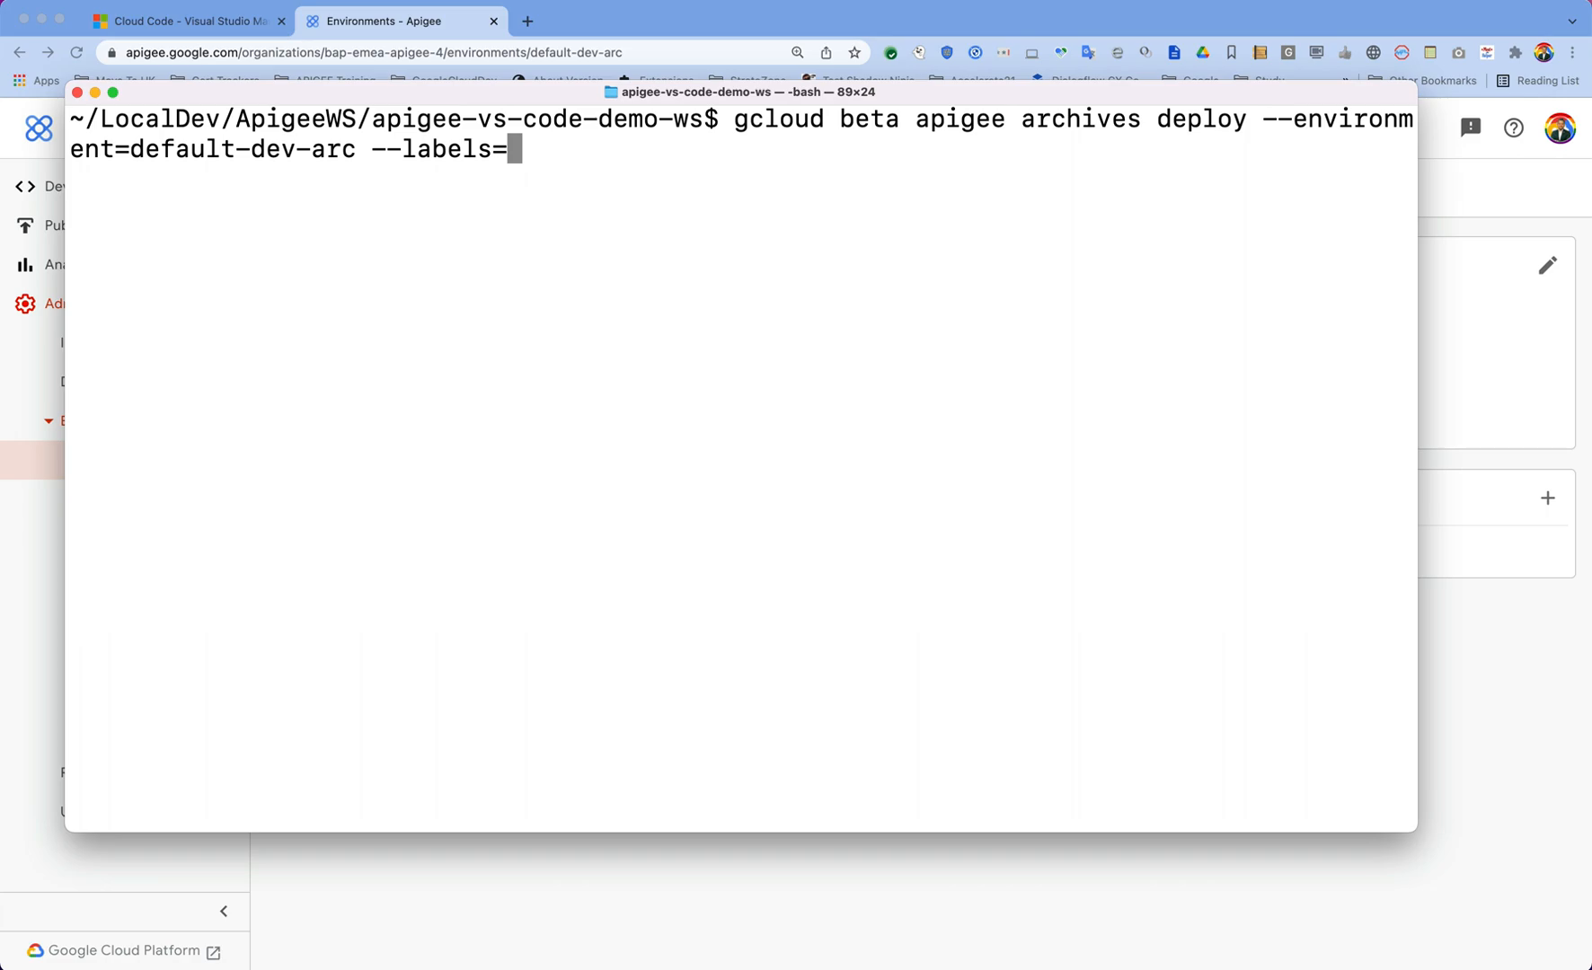
{"action": "type", "text": "release"}
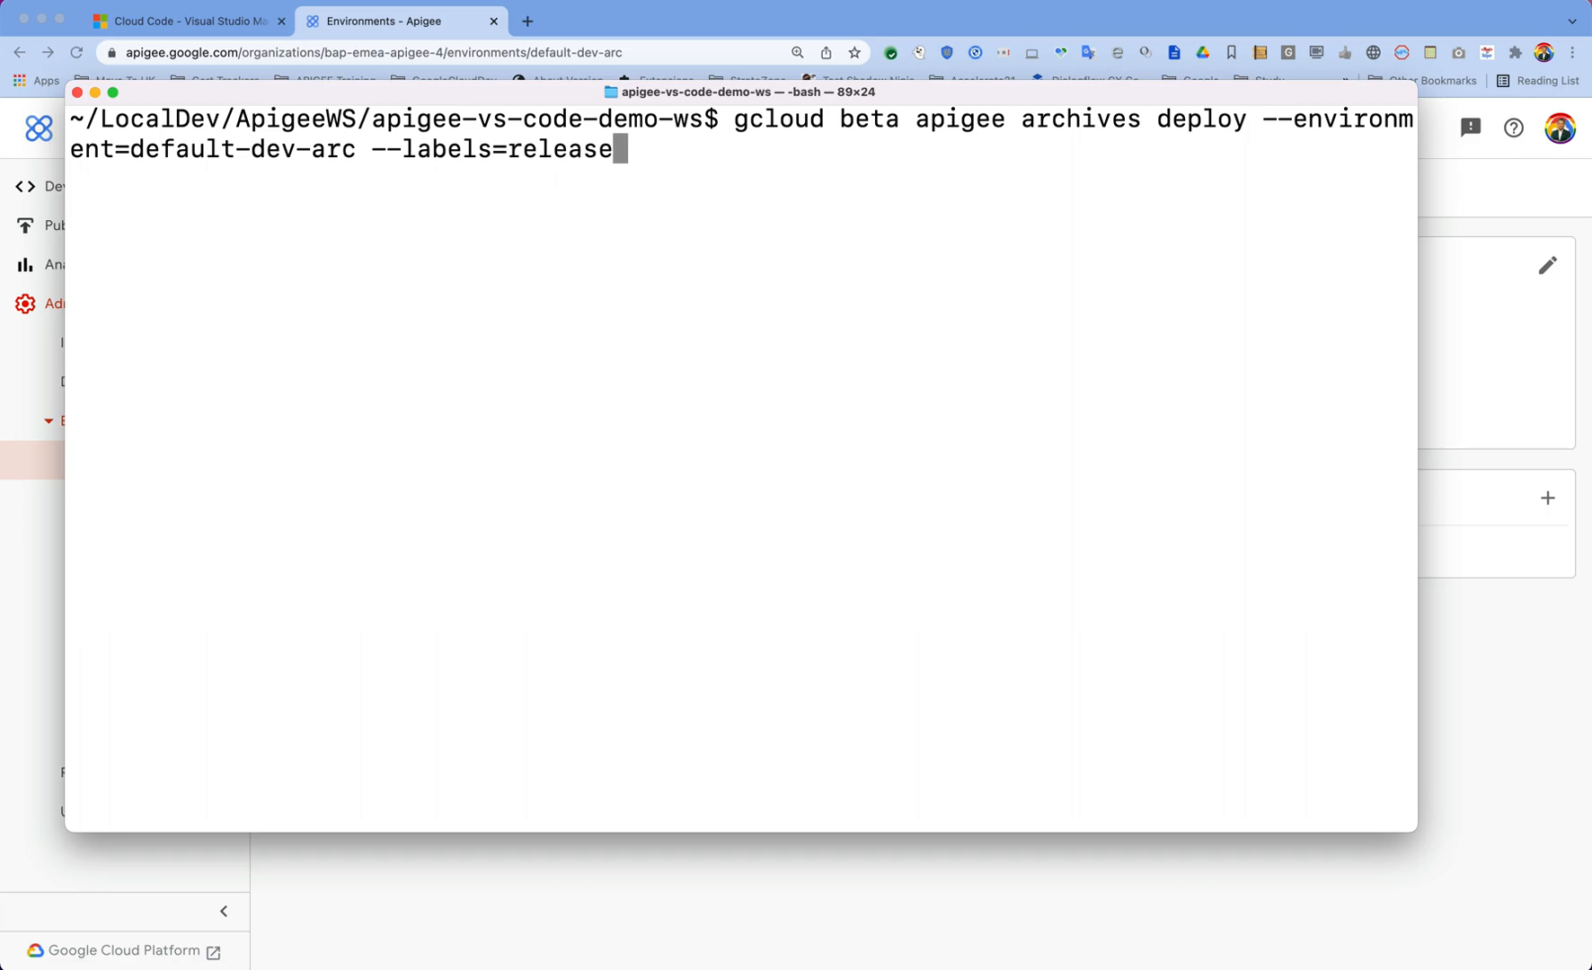
{"action": "type", "text": "="}
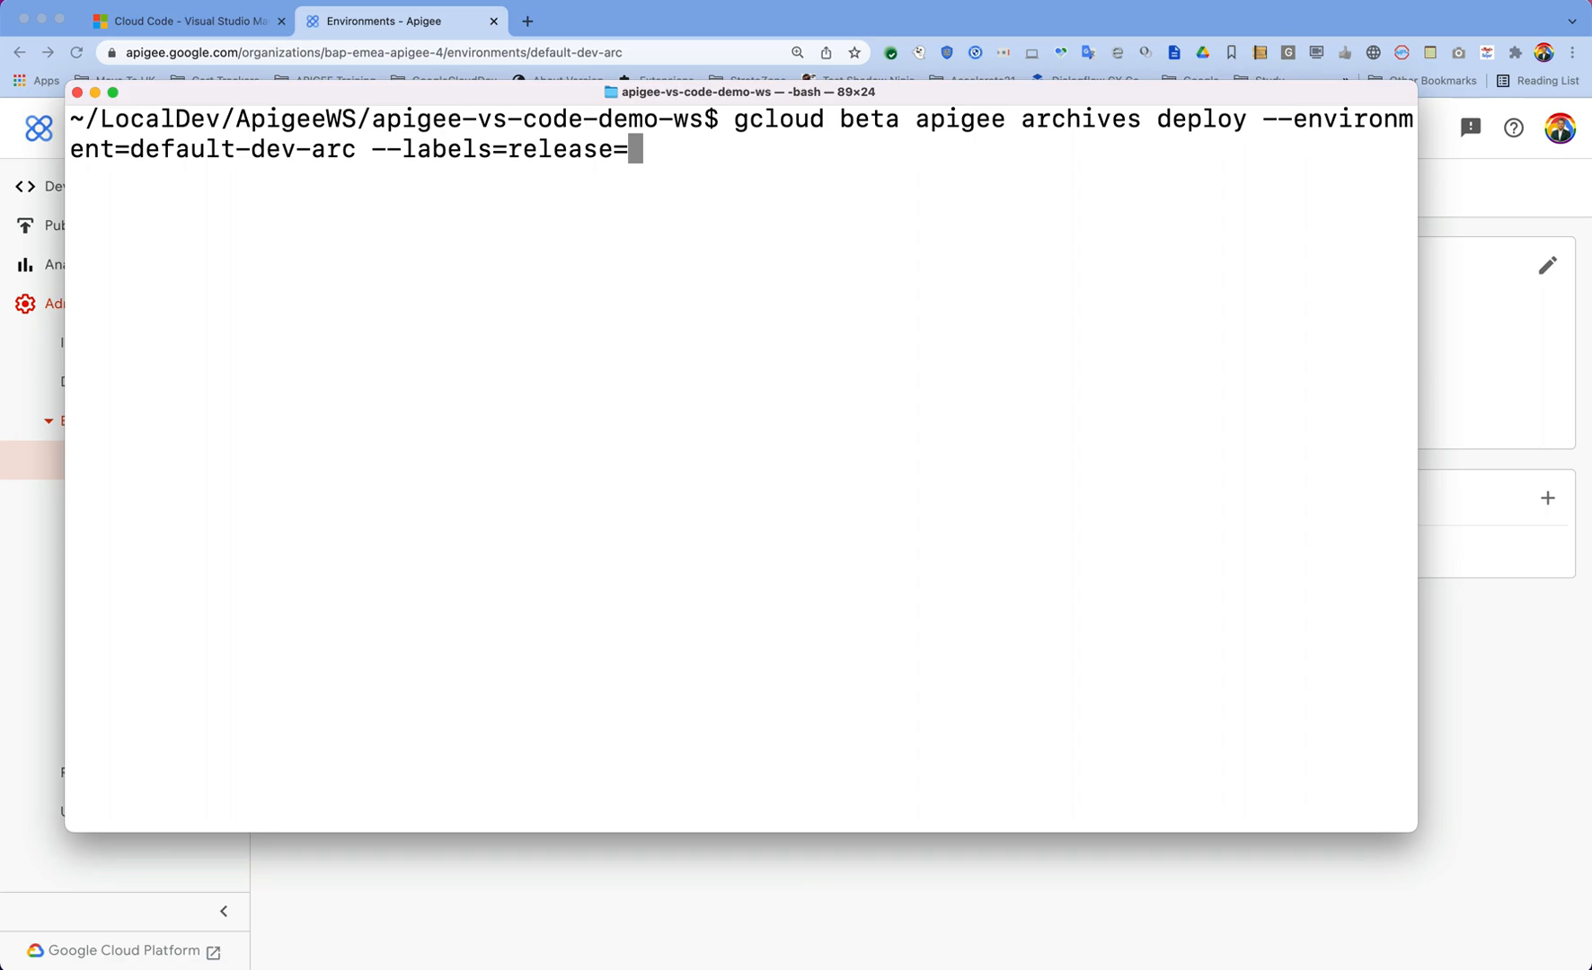
{"action": "type", "text": "202112"}
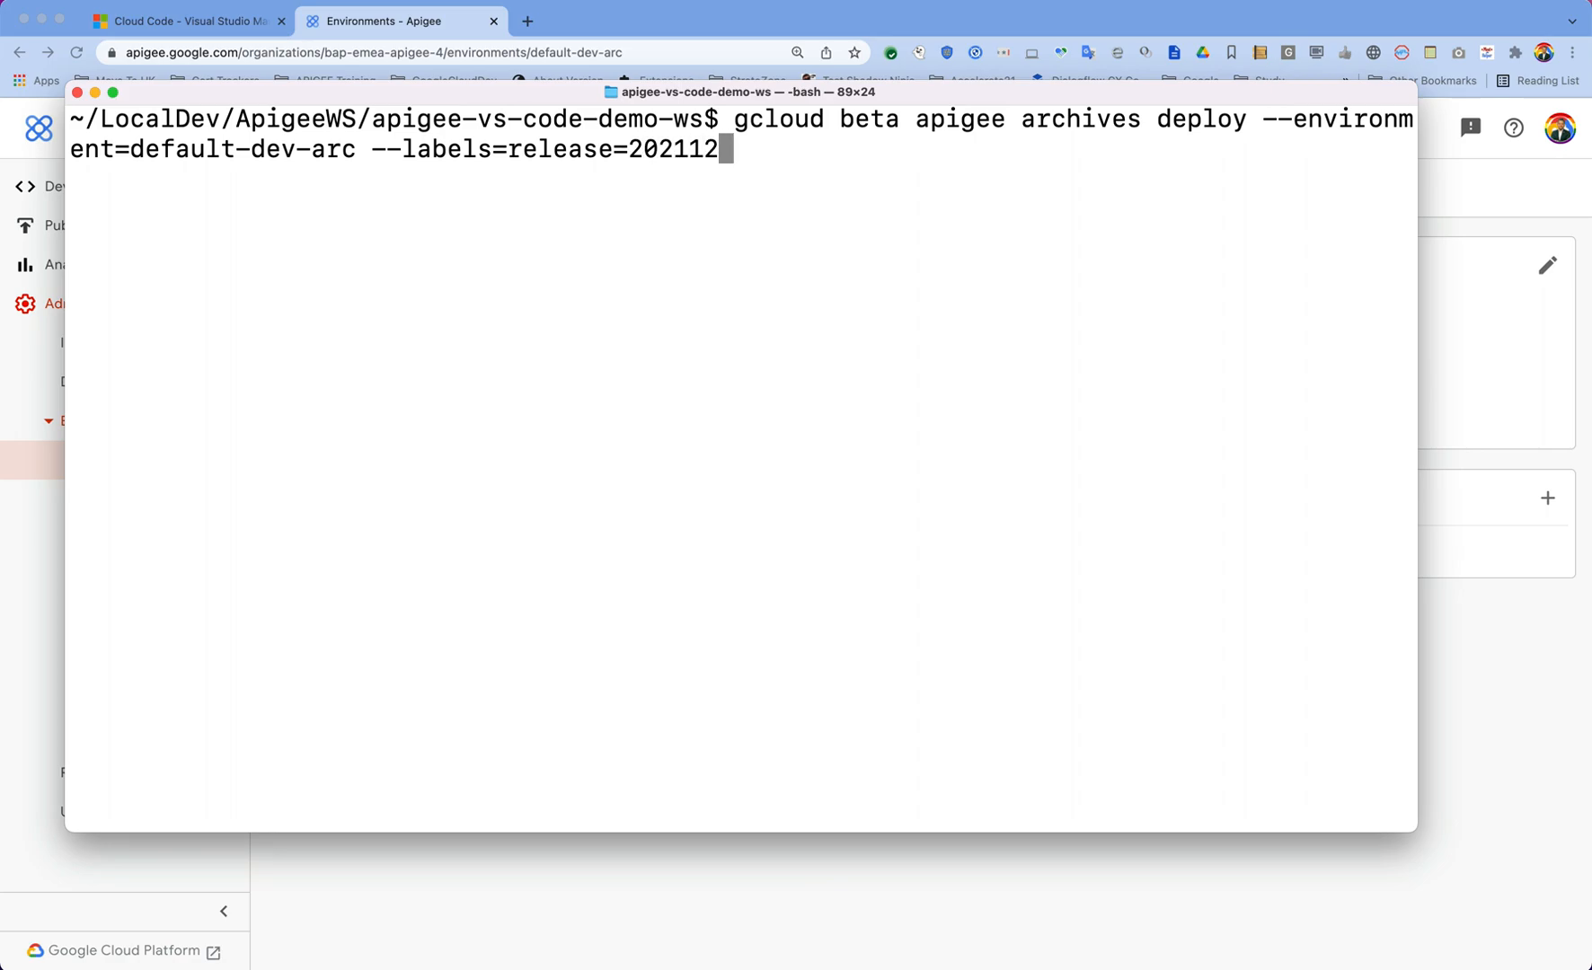
{"action": "type", "text": "14"}
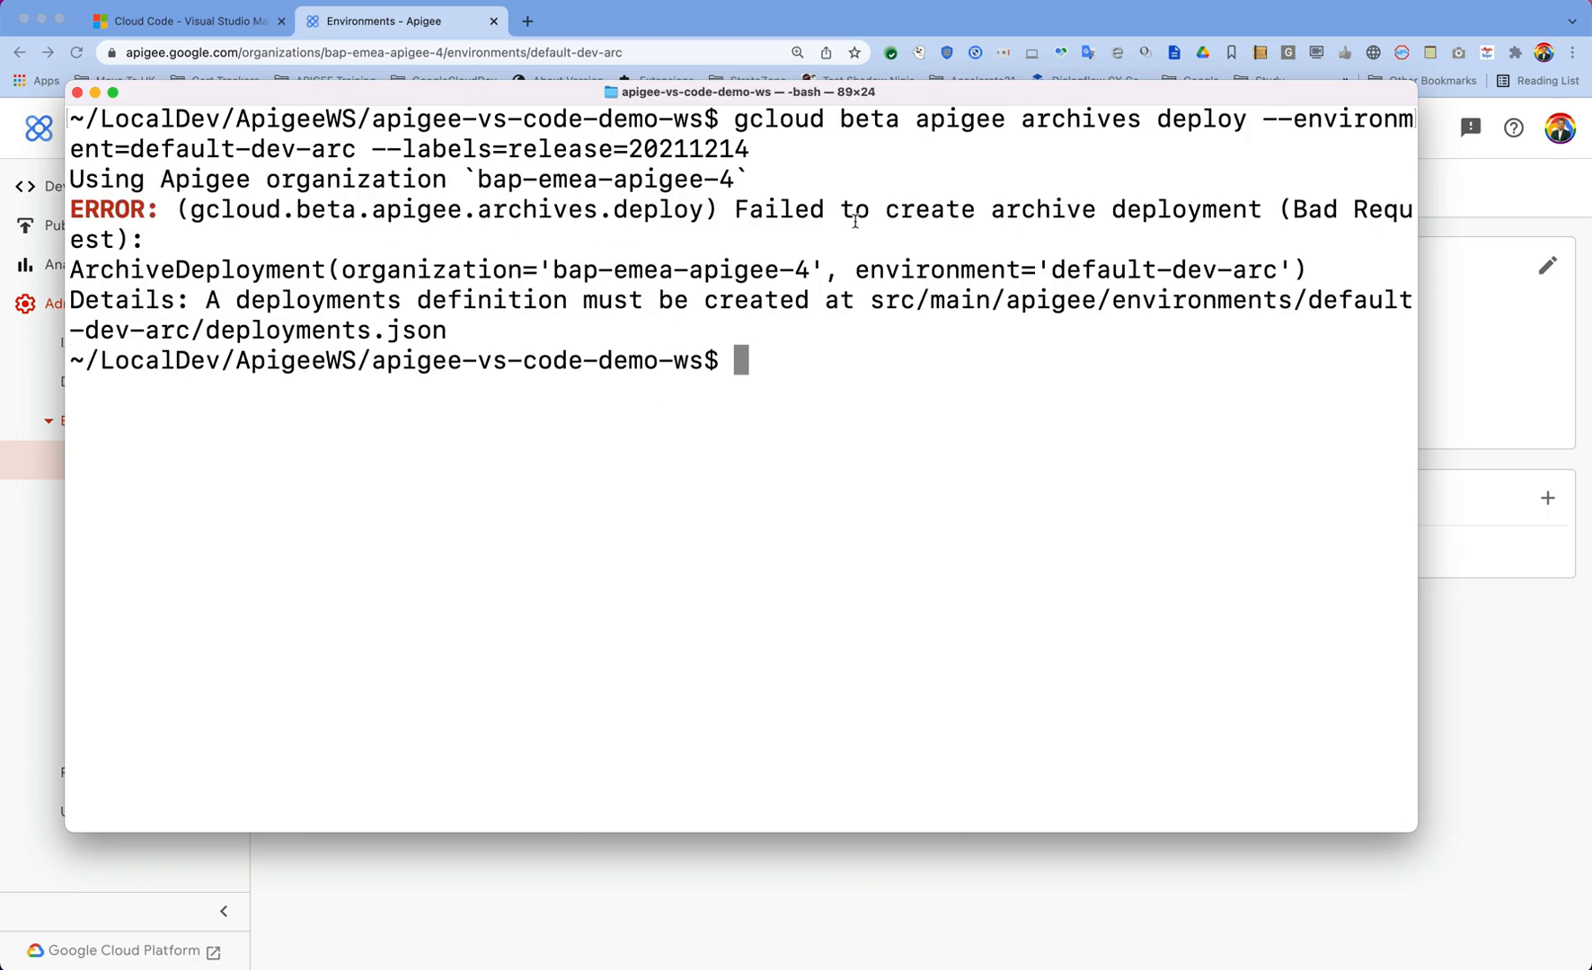
{"action": "mouse_move", "coordinate": [1322, 218]}
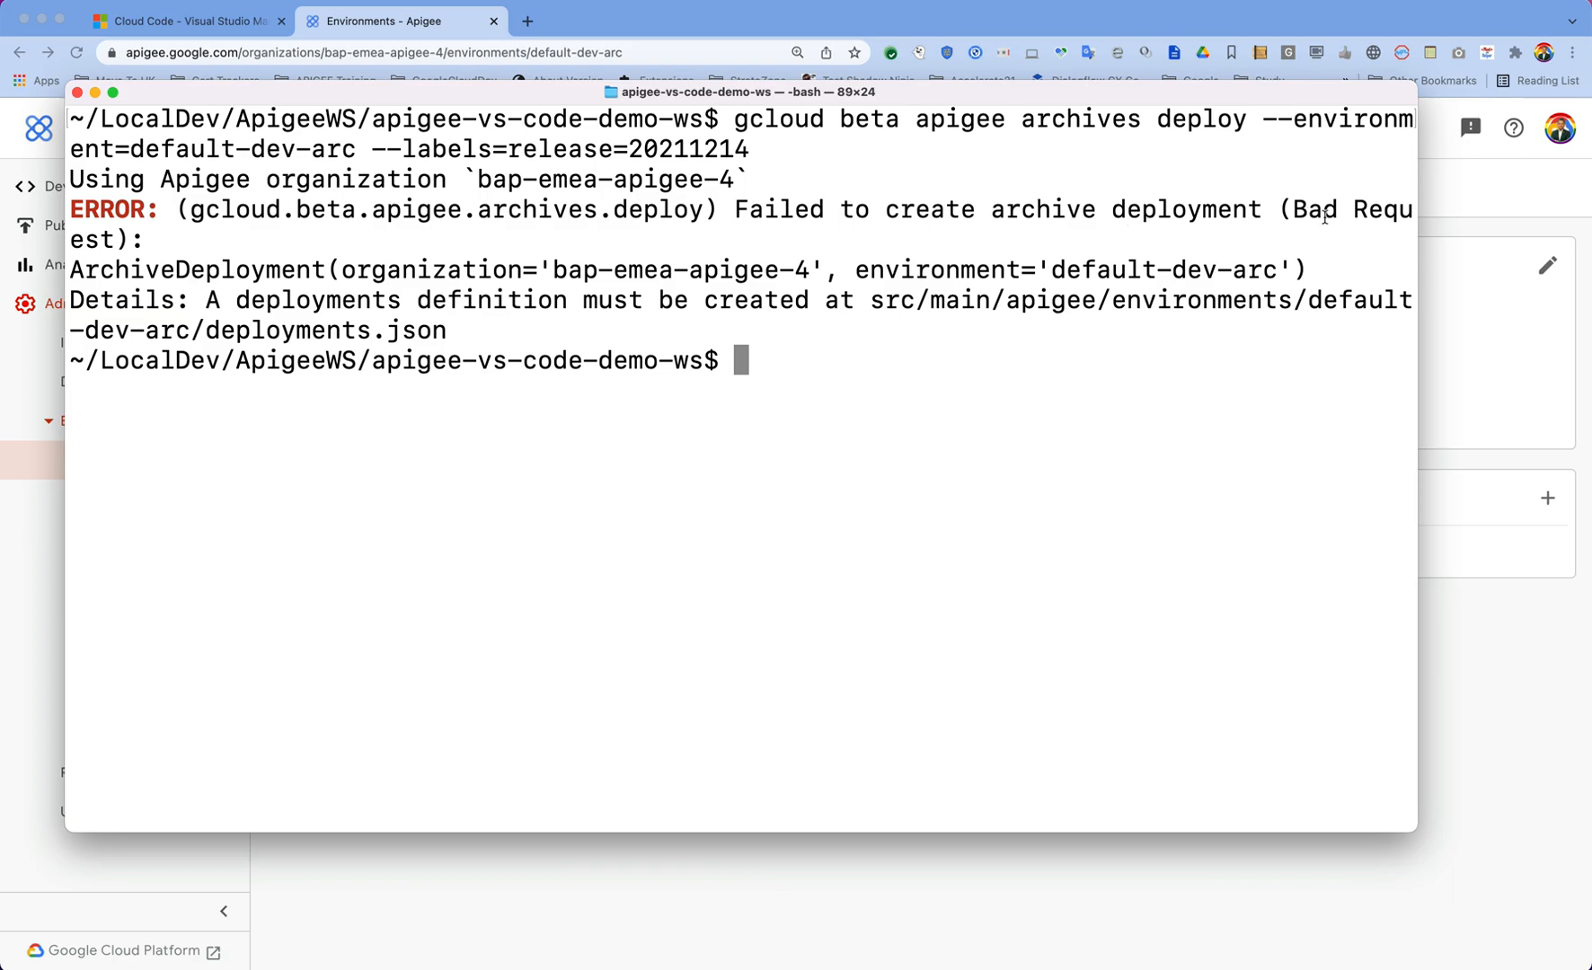
{"action": "mouse_move", "coordinate": [911, 322]}
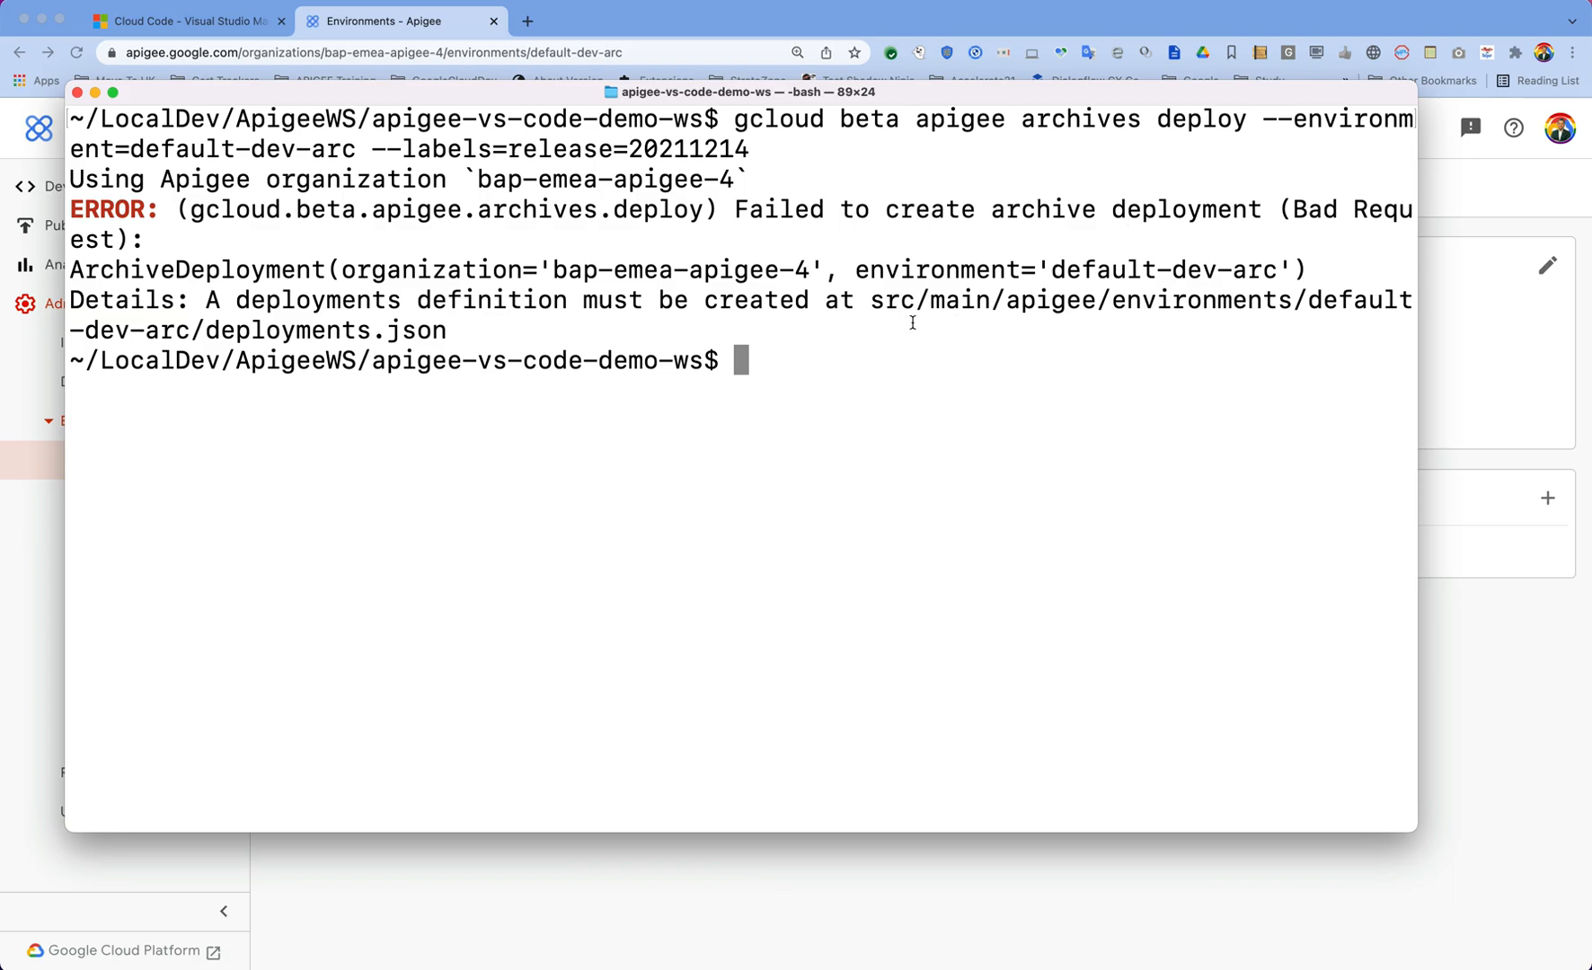
{"action": "mouse_move", "coordinate": [439, 325]}
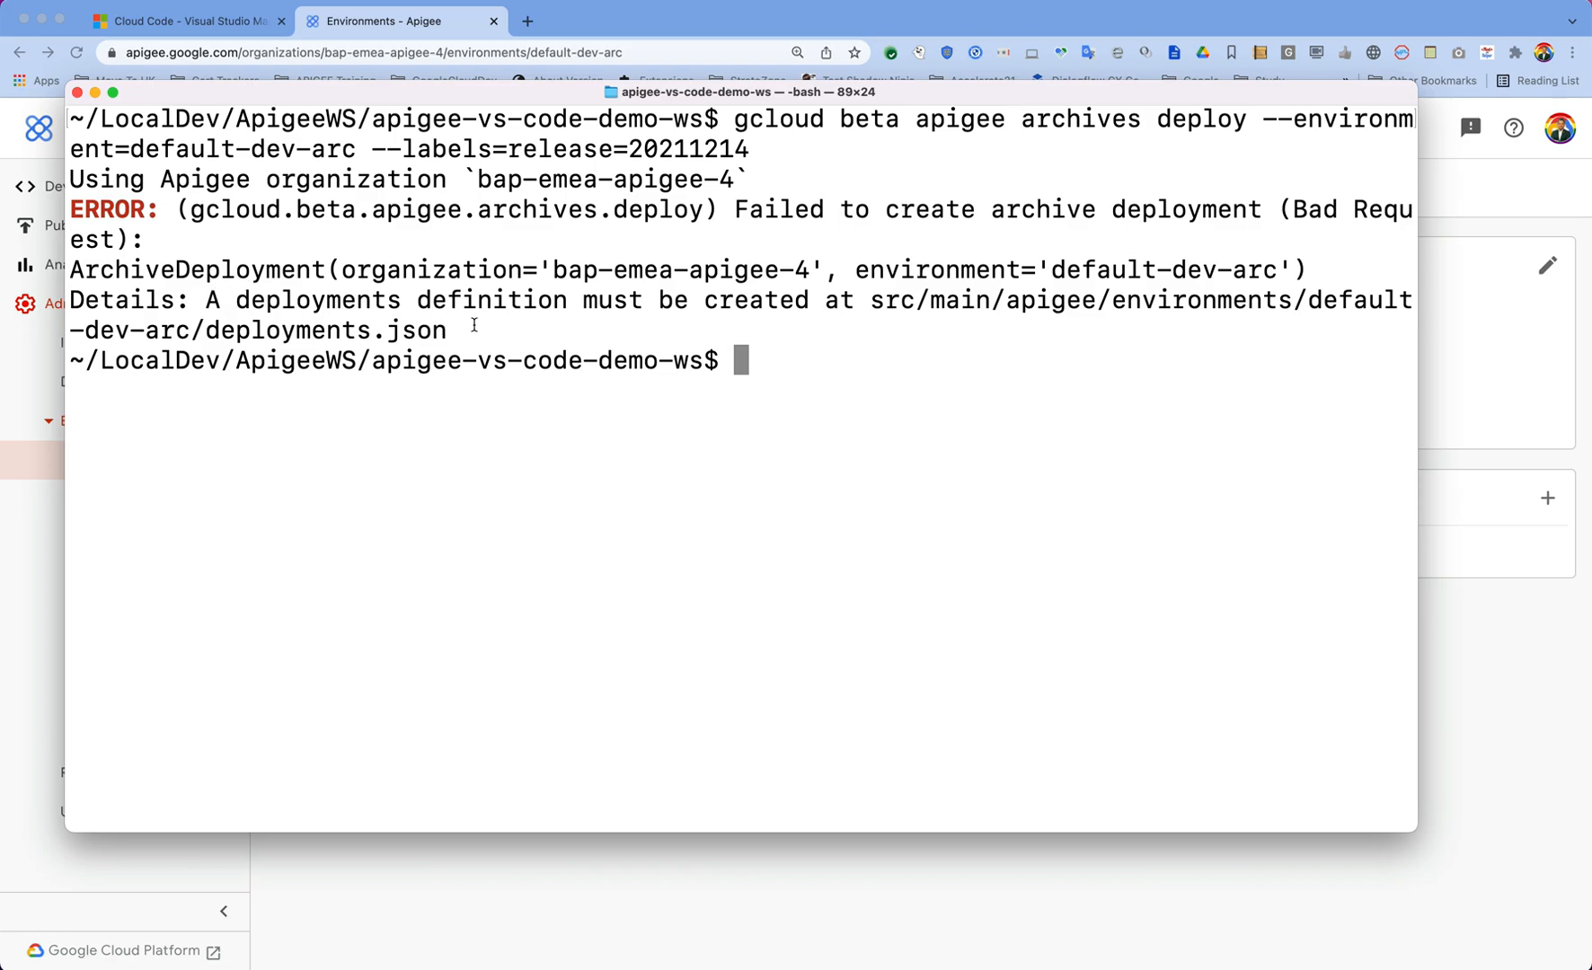
{"action": "mouse_move", "coordinate": [1101, 303]}
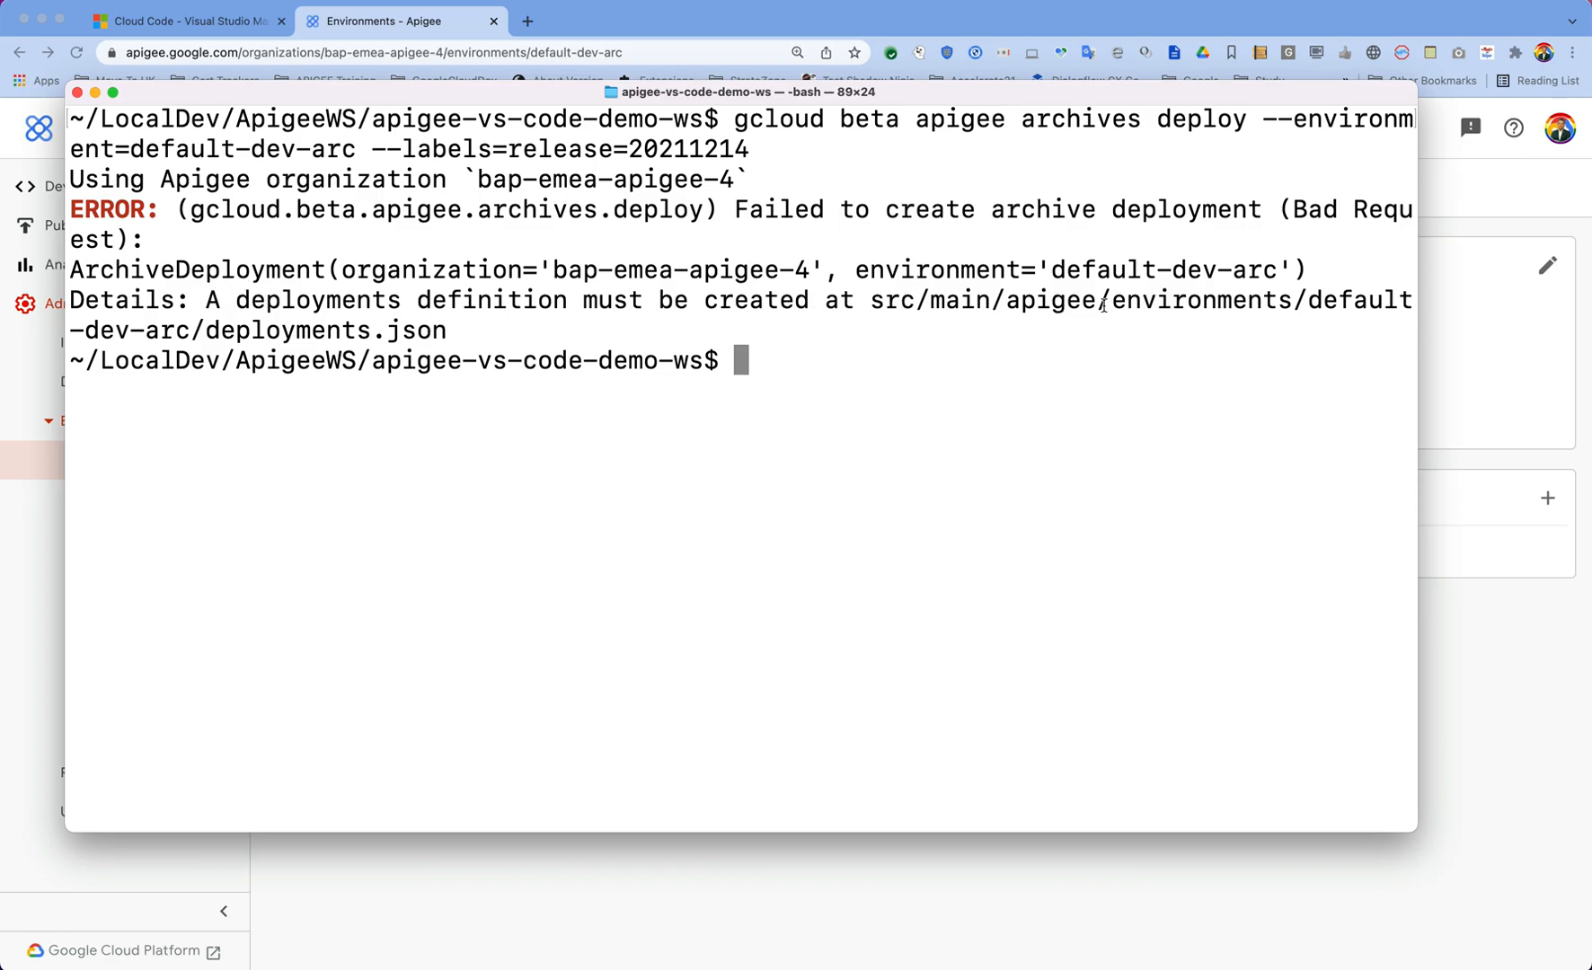
{"action": "mouse_move", "coordinate": [395, 334]}
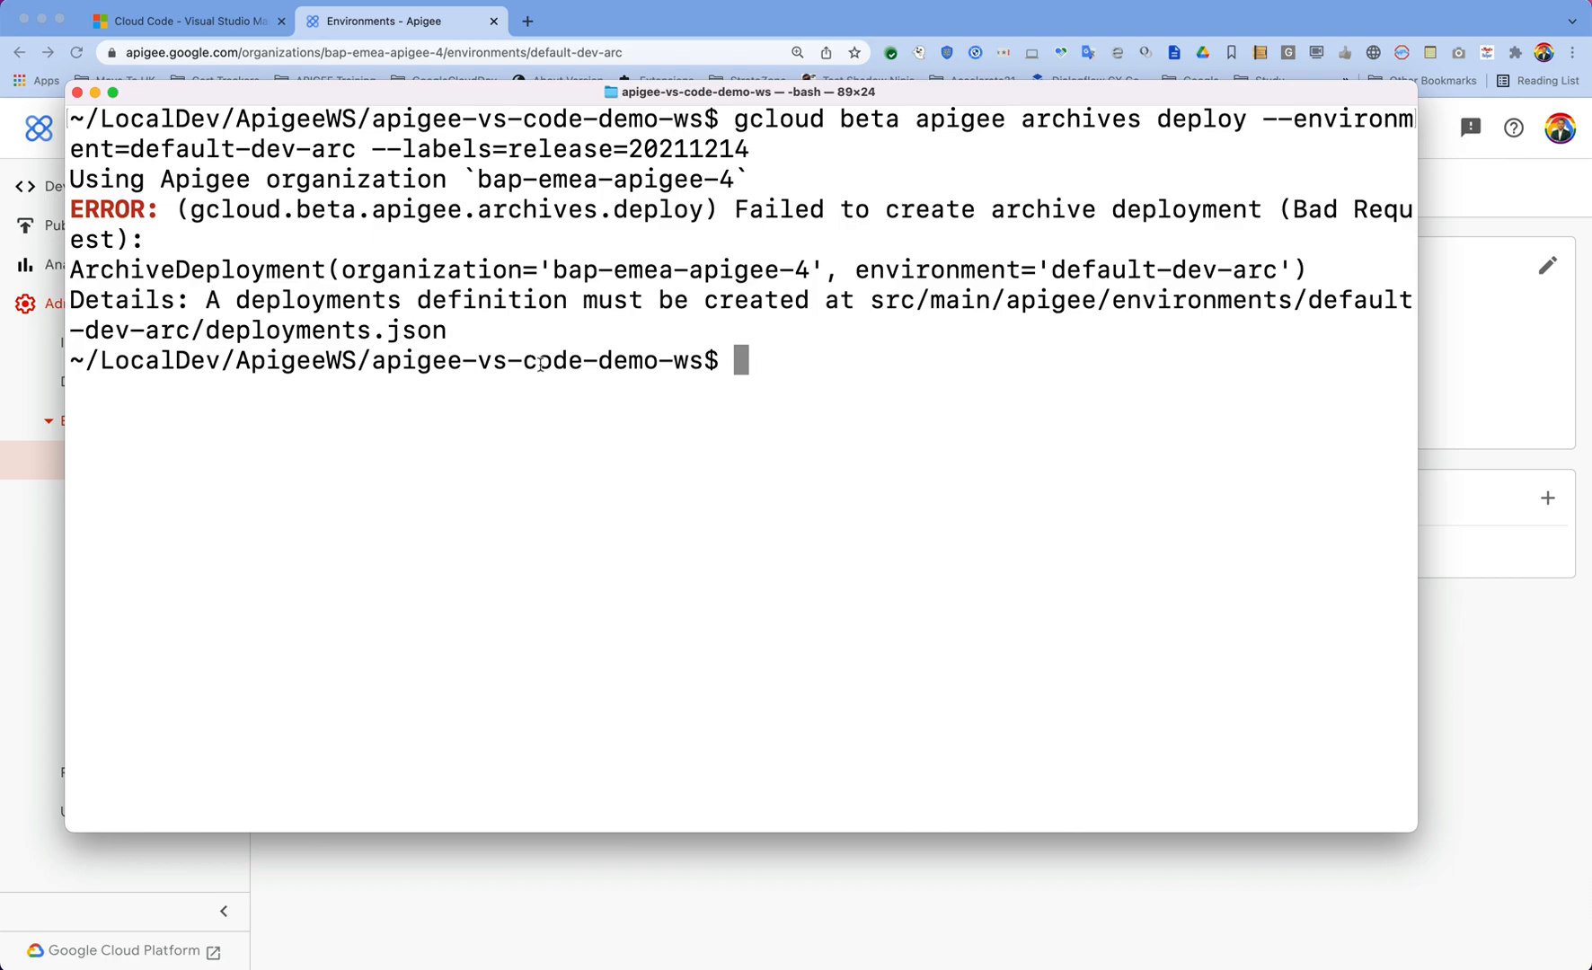
{"action": "mouse_move", "coordinate": [730, 291]}
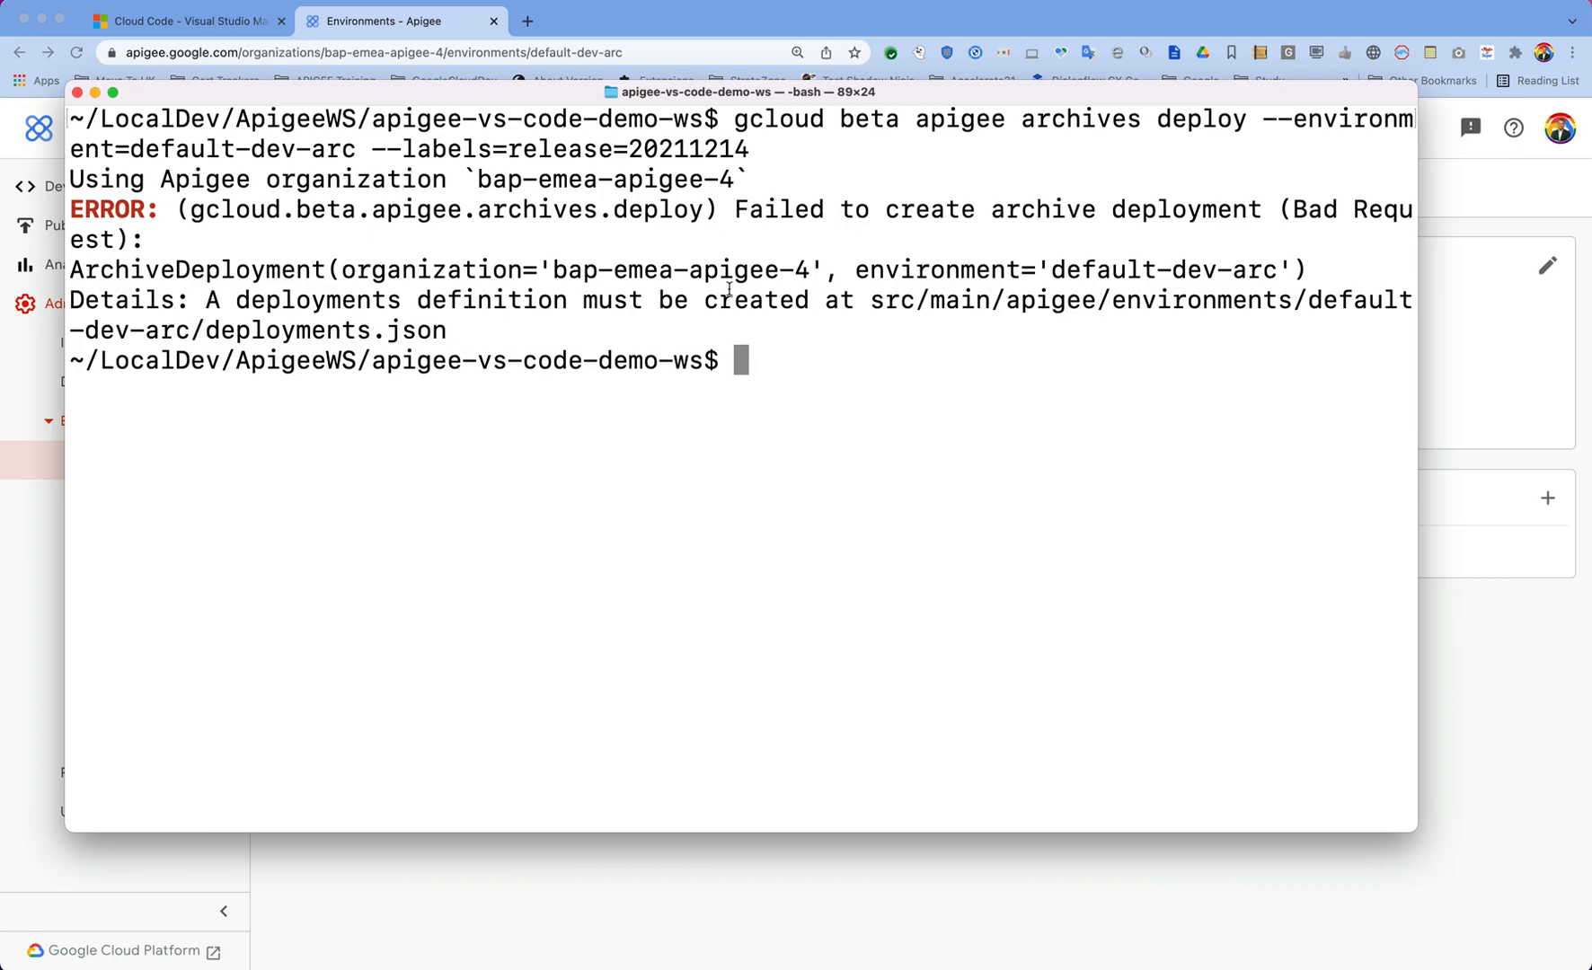
{"action": "mouse_move", "coordinate": [1002, 191]}
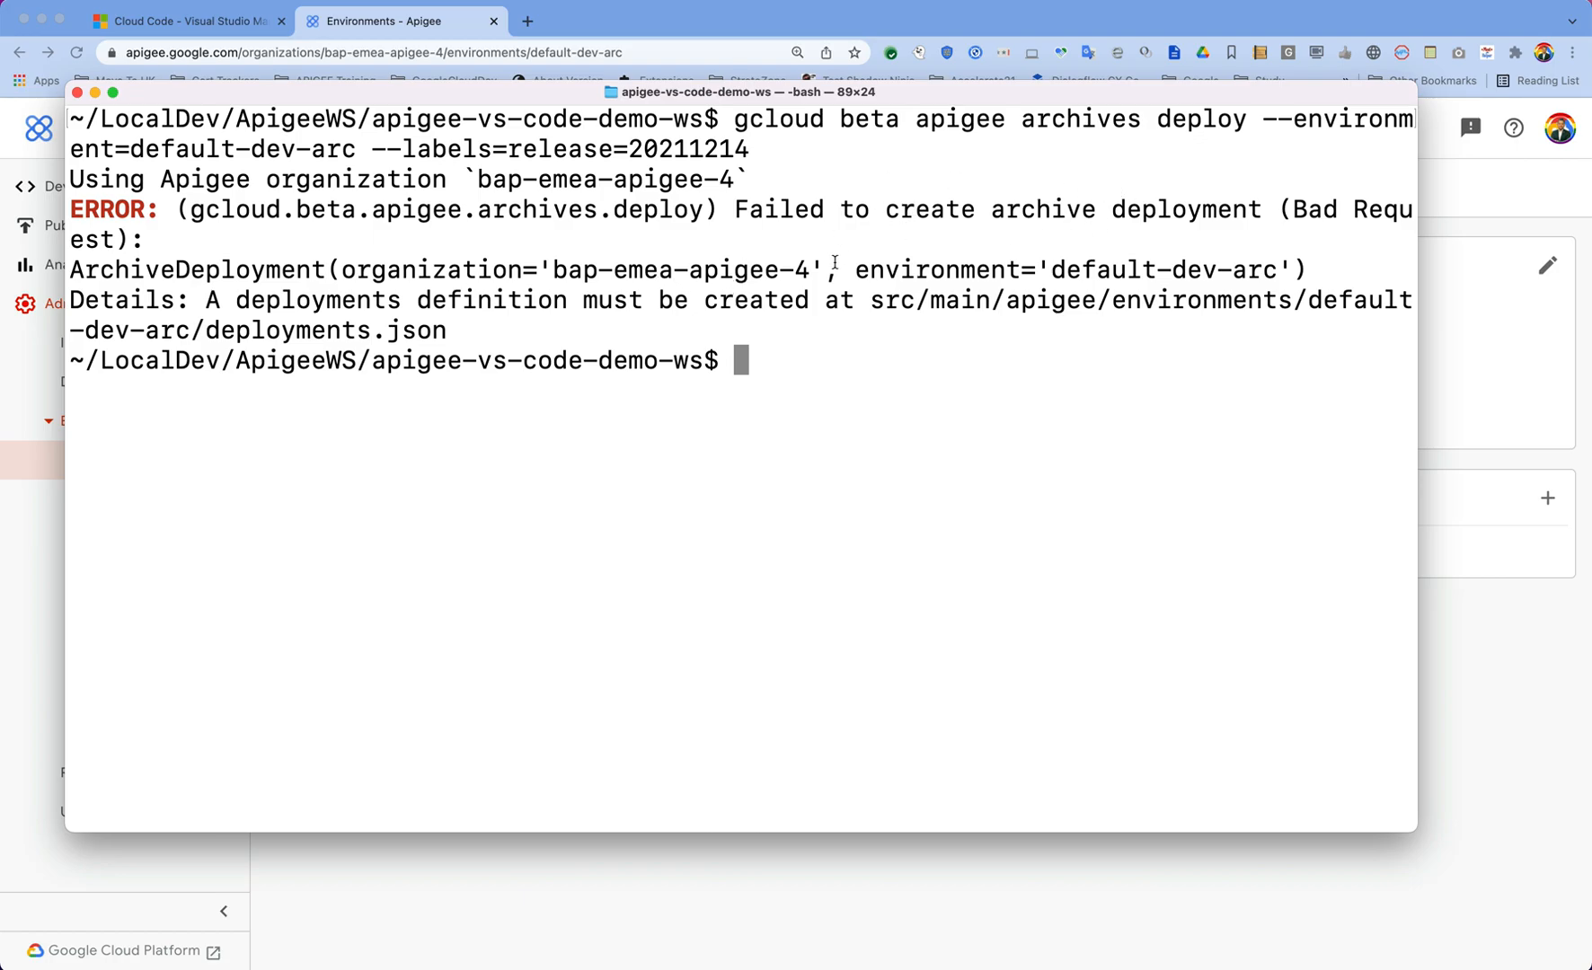
- Select default-dev-arc in the error output and return to the VS Code workspace
{"action": "double_click", "coordinate": [1138, 269]}
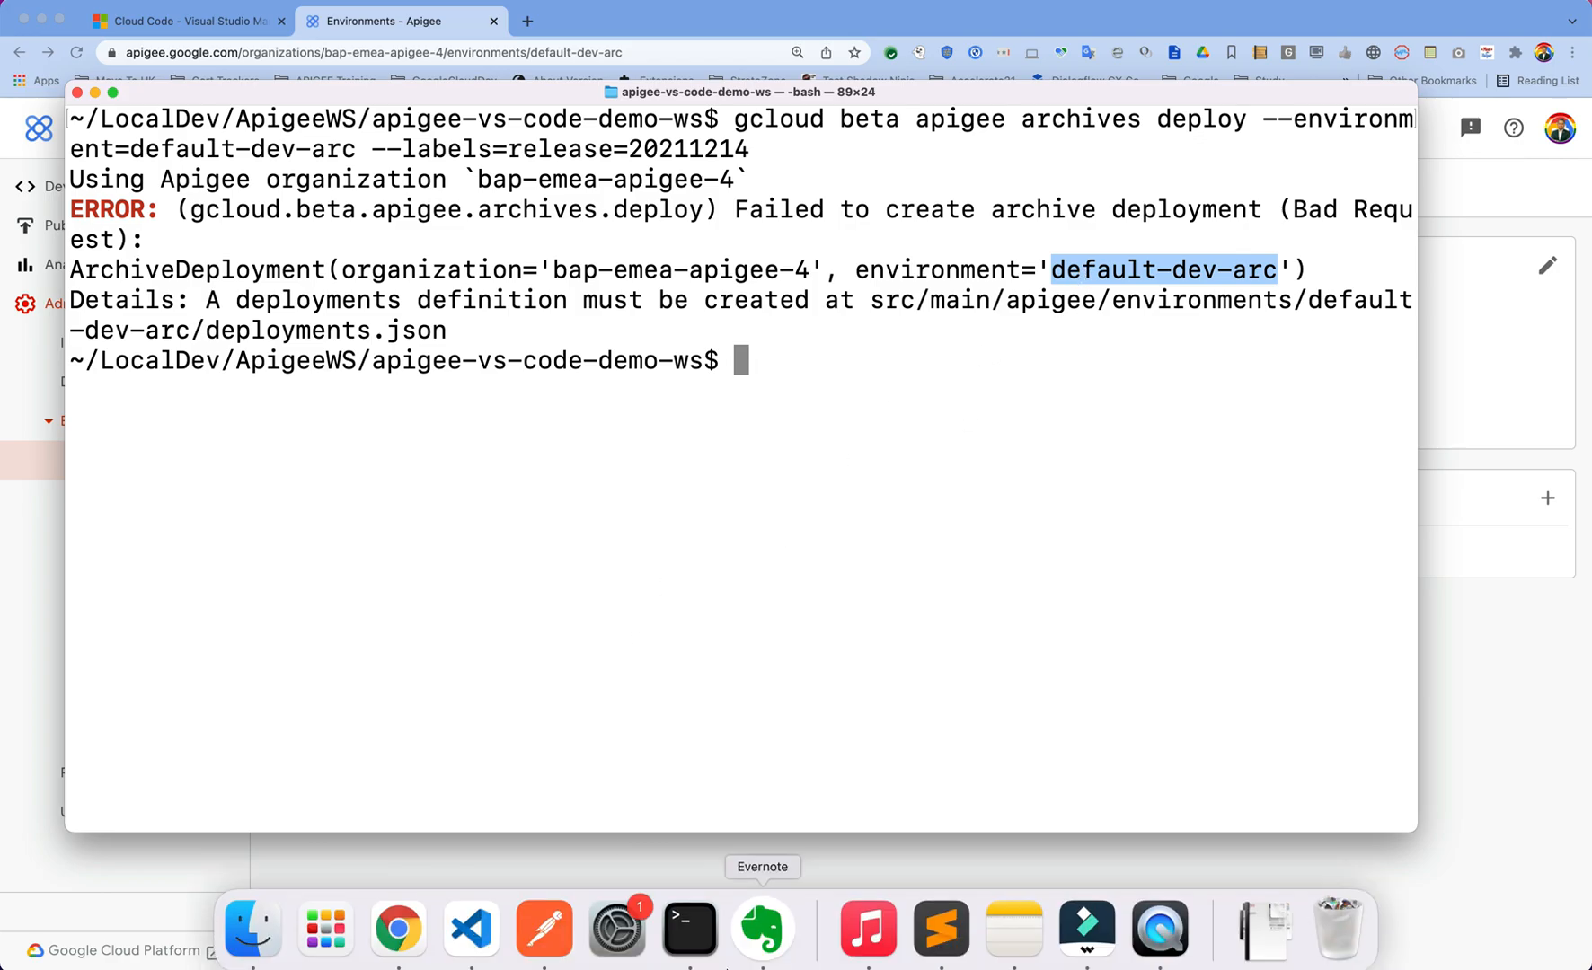
{"action": "left_click", "coordinate": [471, 925]}
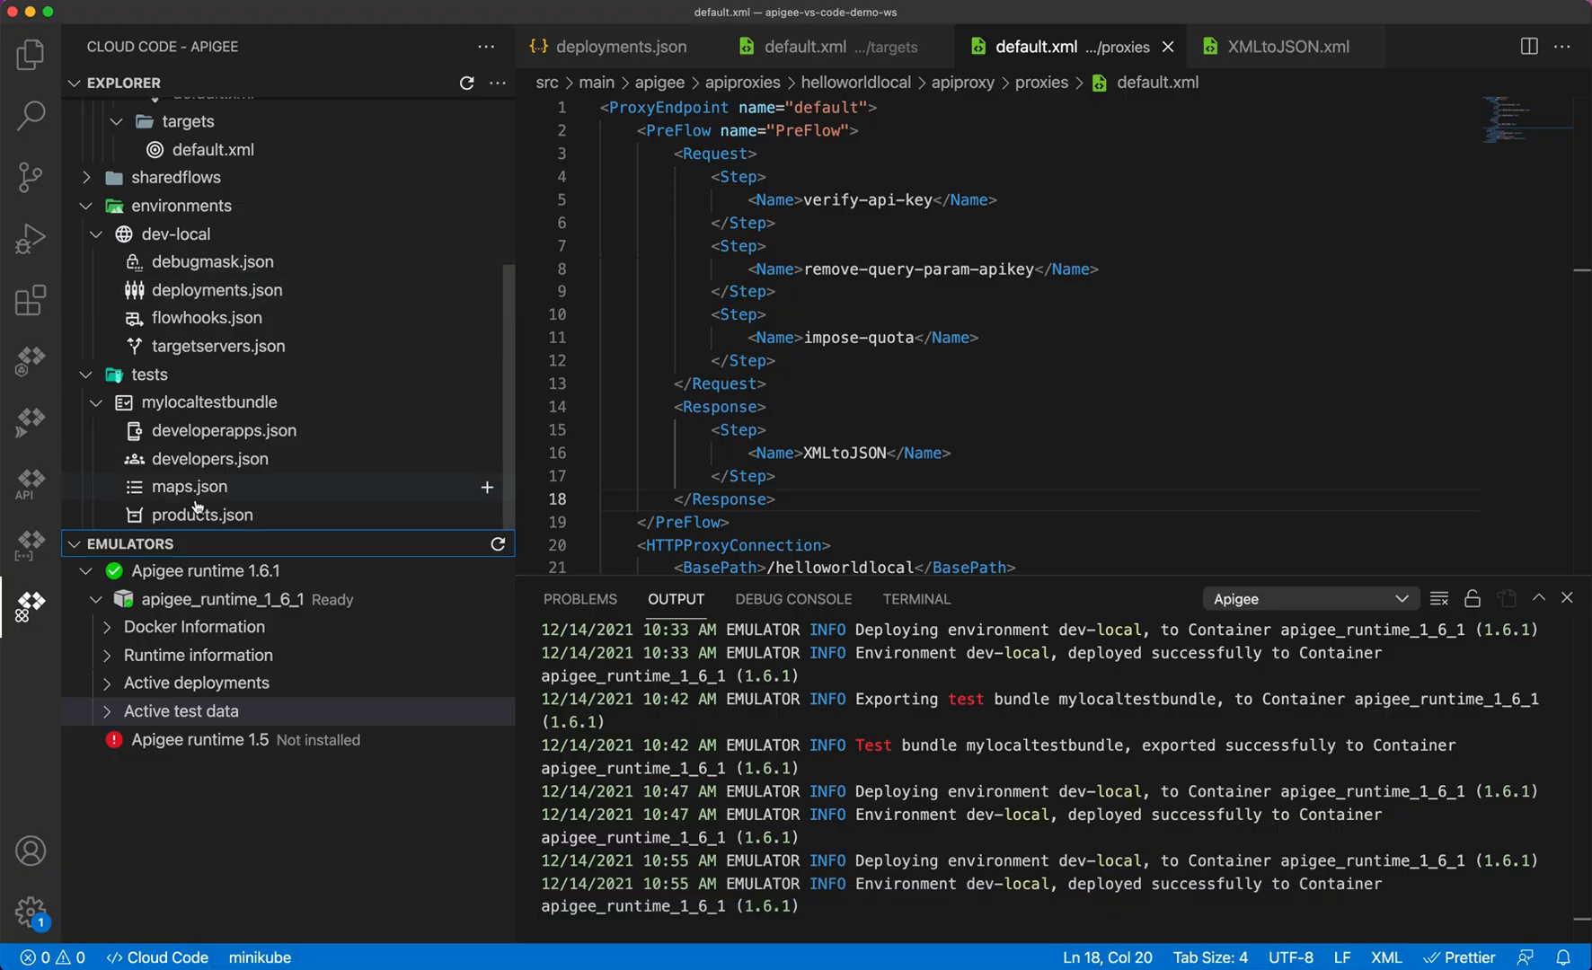
{"action": "mouse_move", "coordinate": [196, 541]}
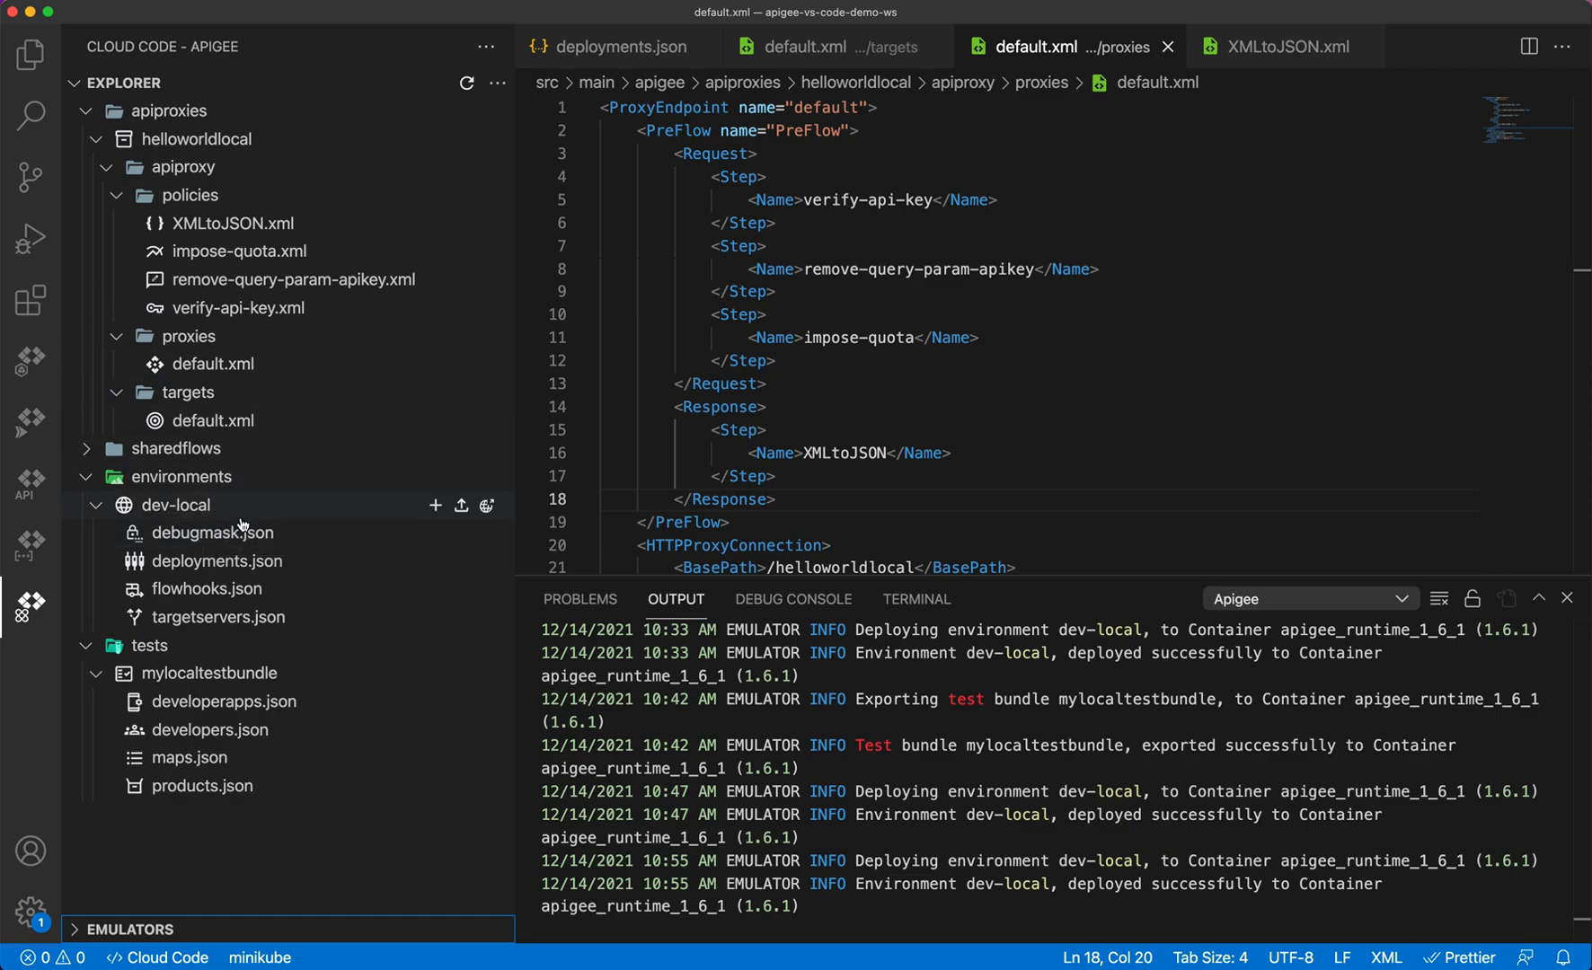
{"action": "mouse_move", "coordinate": [302, 523]}
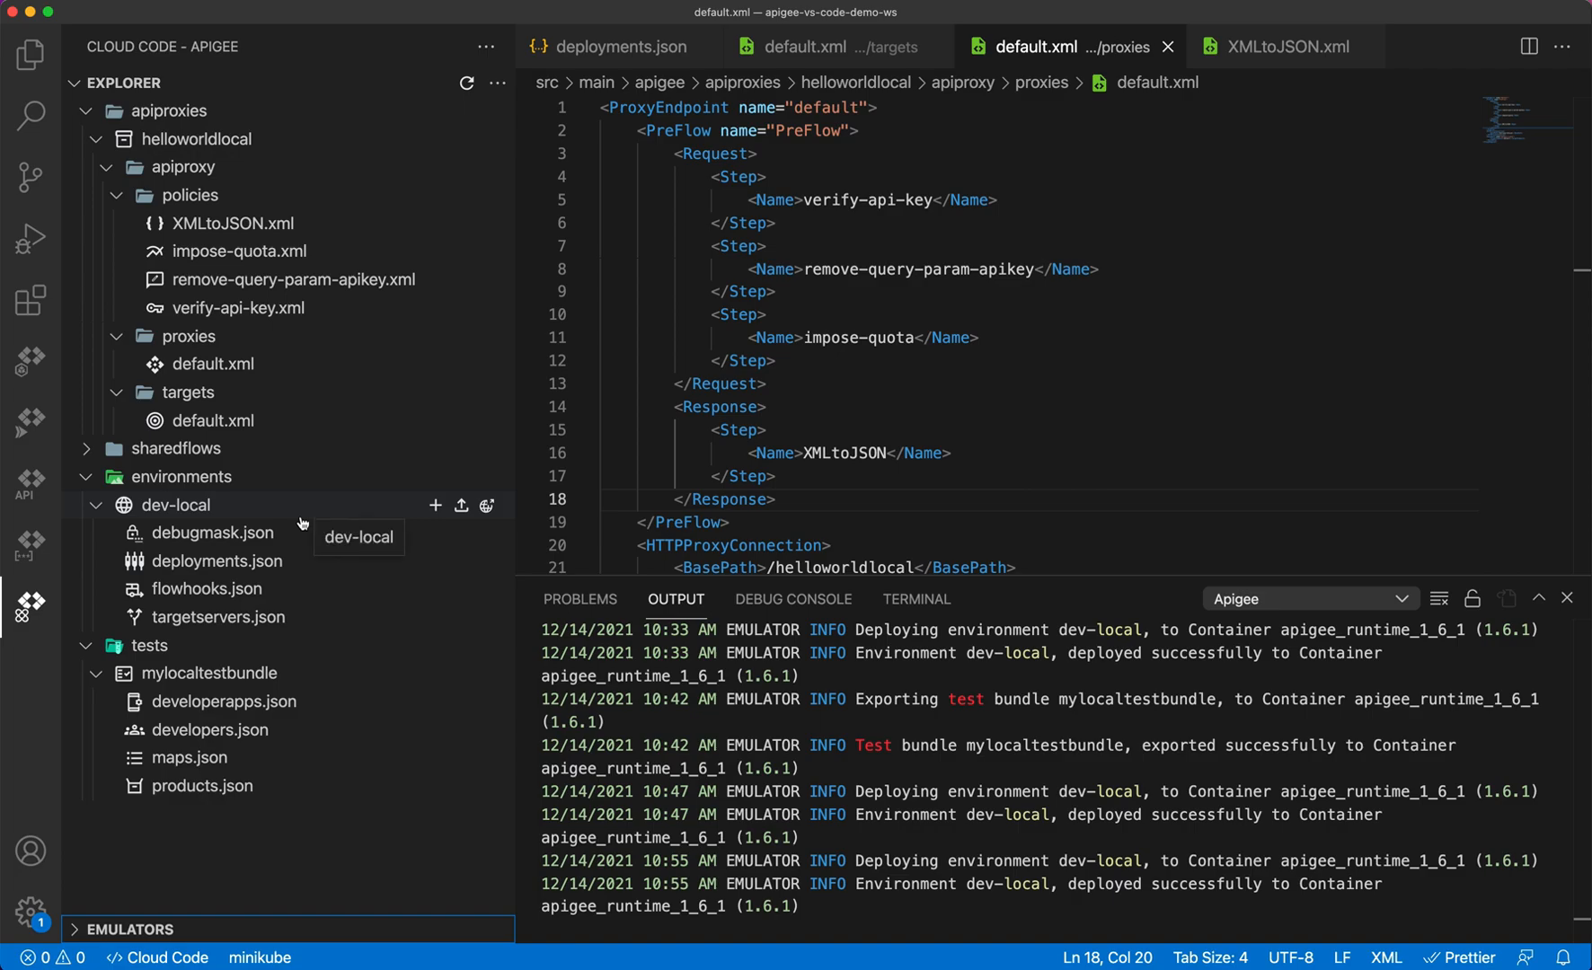
{"action": "mouse_move", "coordinate": [334, 514]}
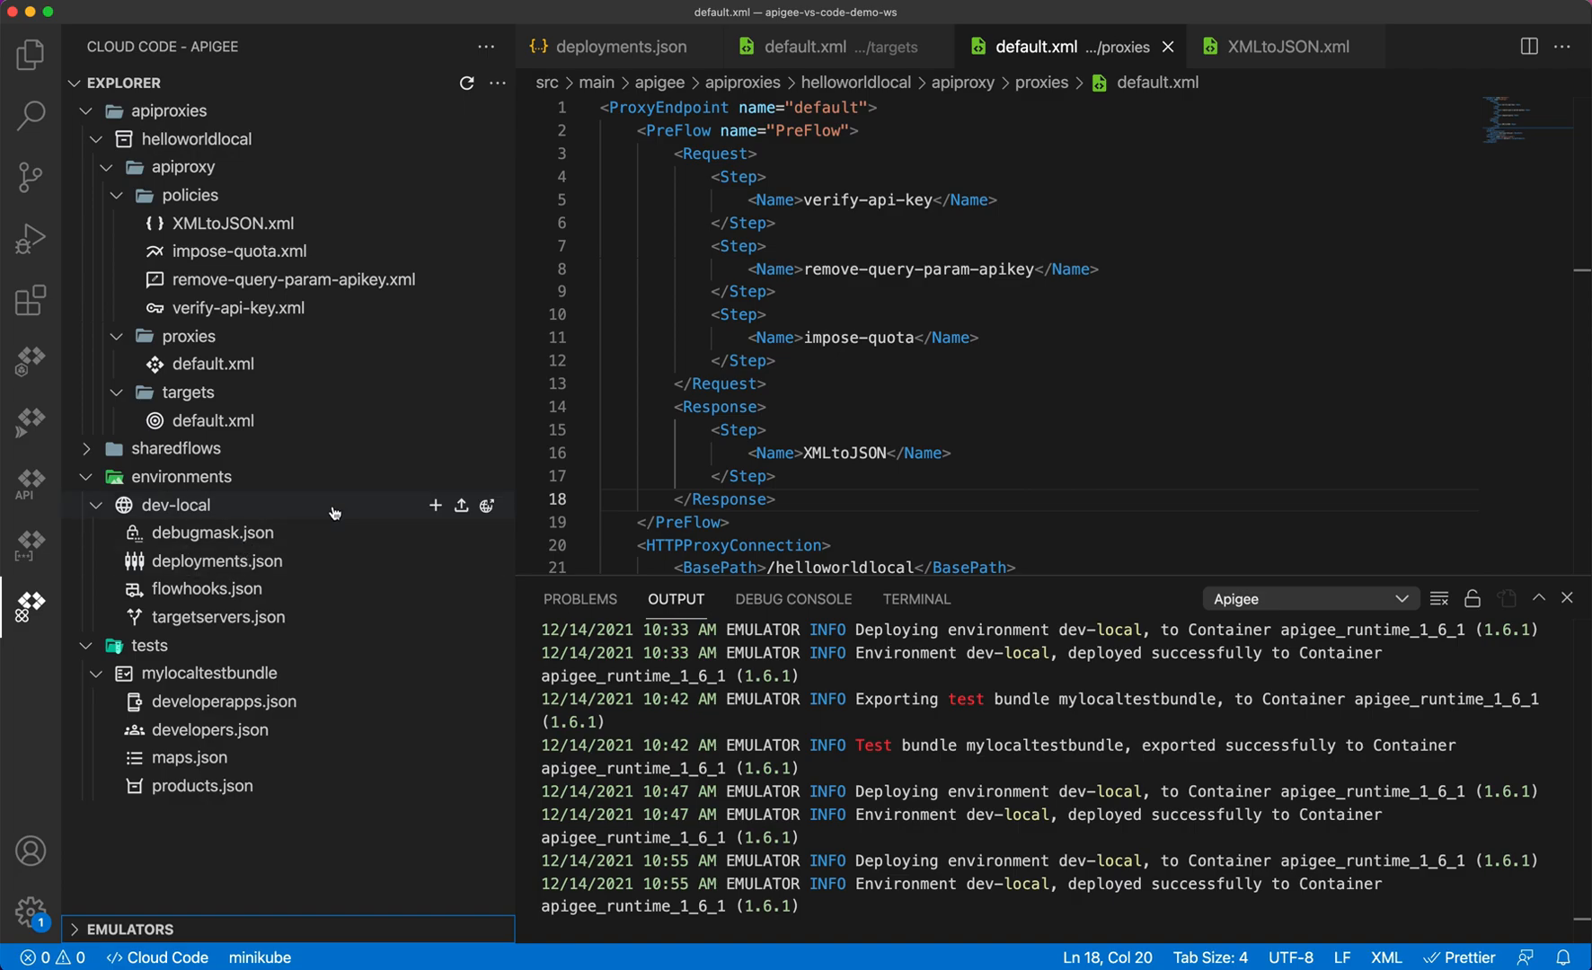
{"action": "mouse_move", "coordinate": [334, 512]}
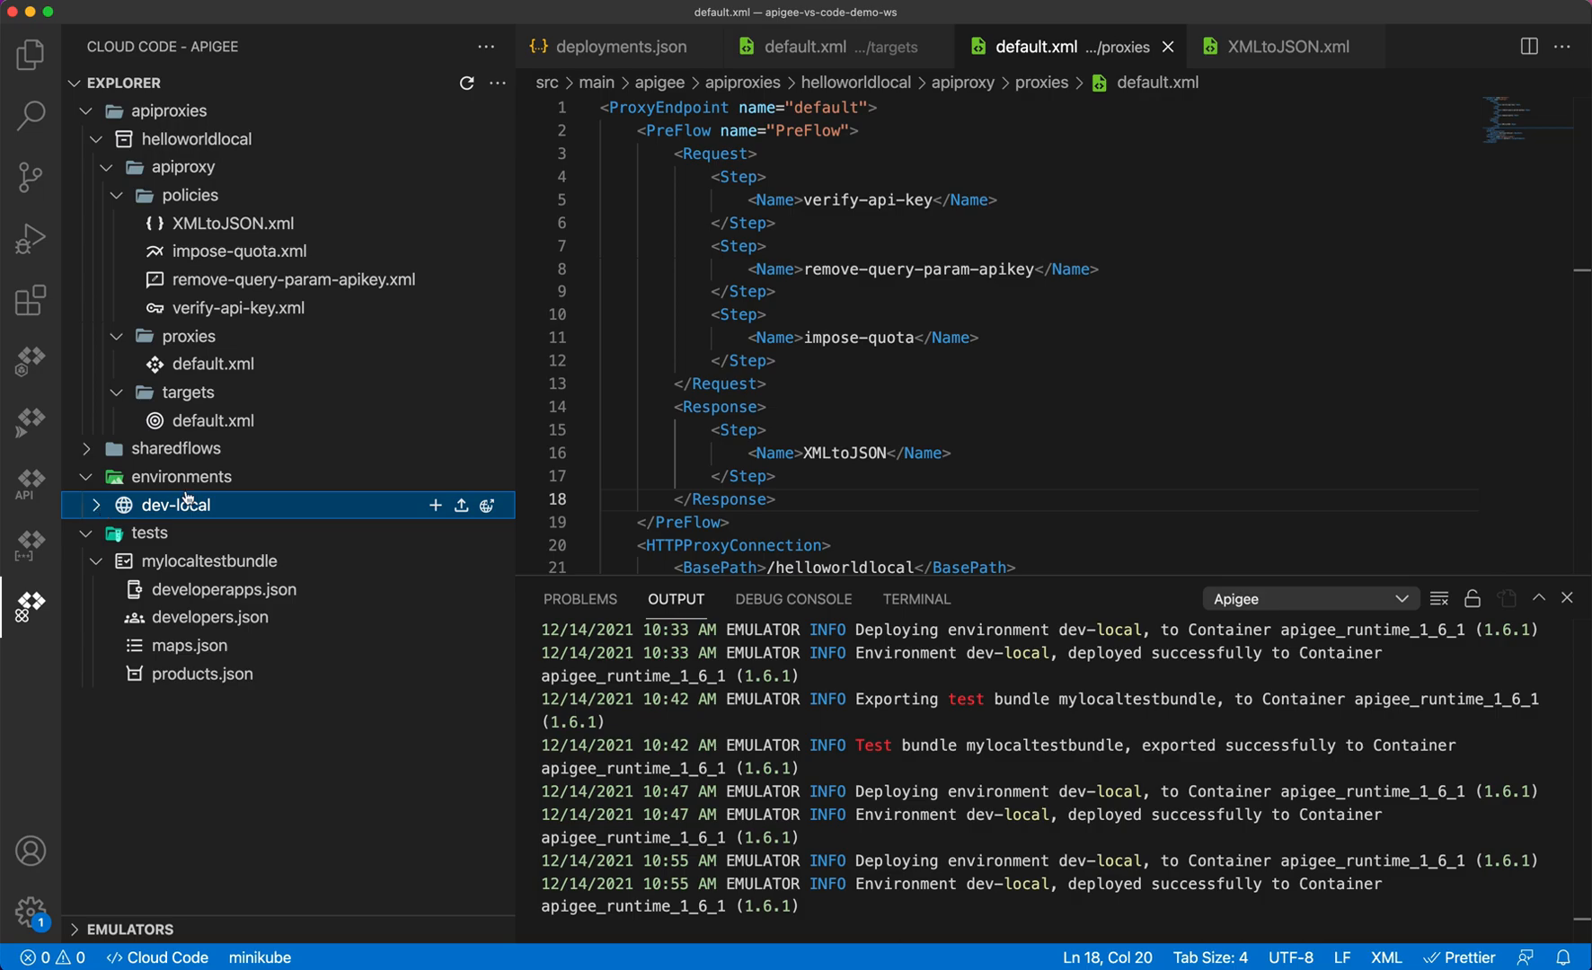
- Create environment default-dev-arc and list helloworldlocal in its deployments.json proxies array
{"action": "left_click", "coordinate": [434, 505]}
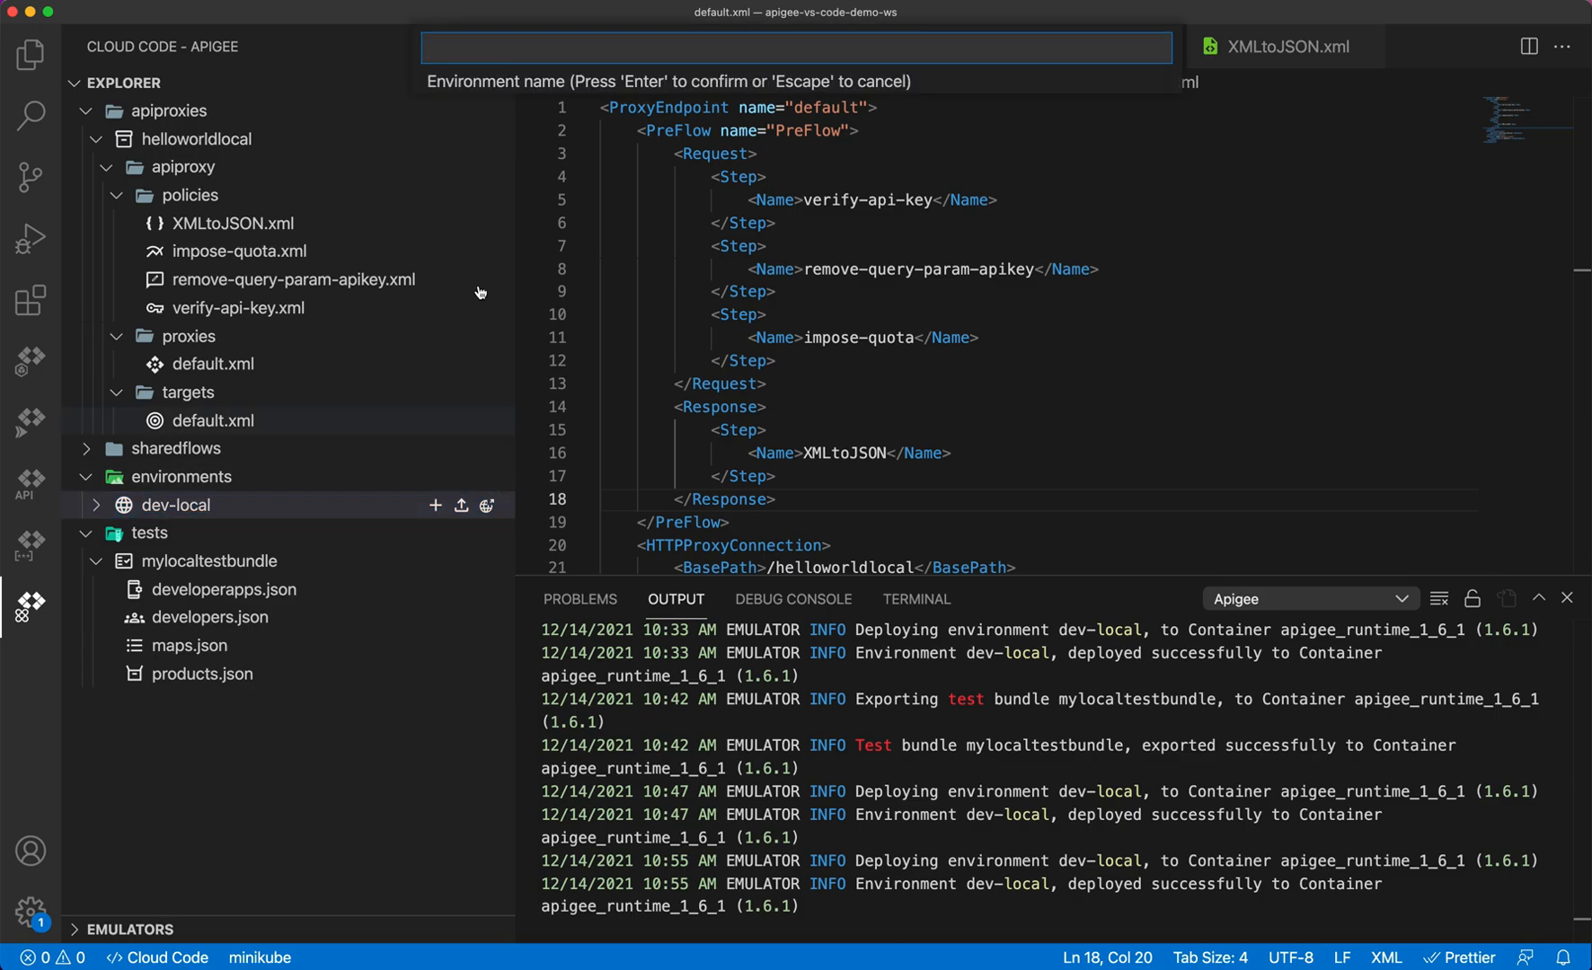
{"action": "type", "text": "default-dev-arc"}
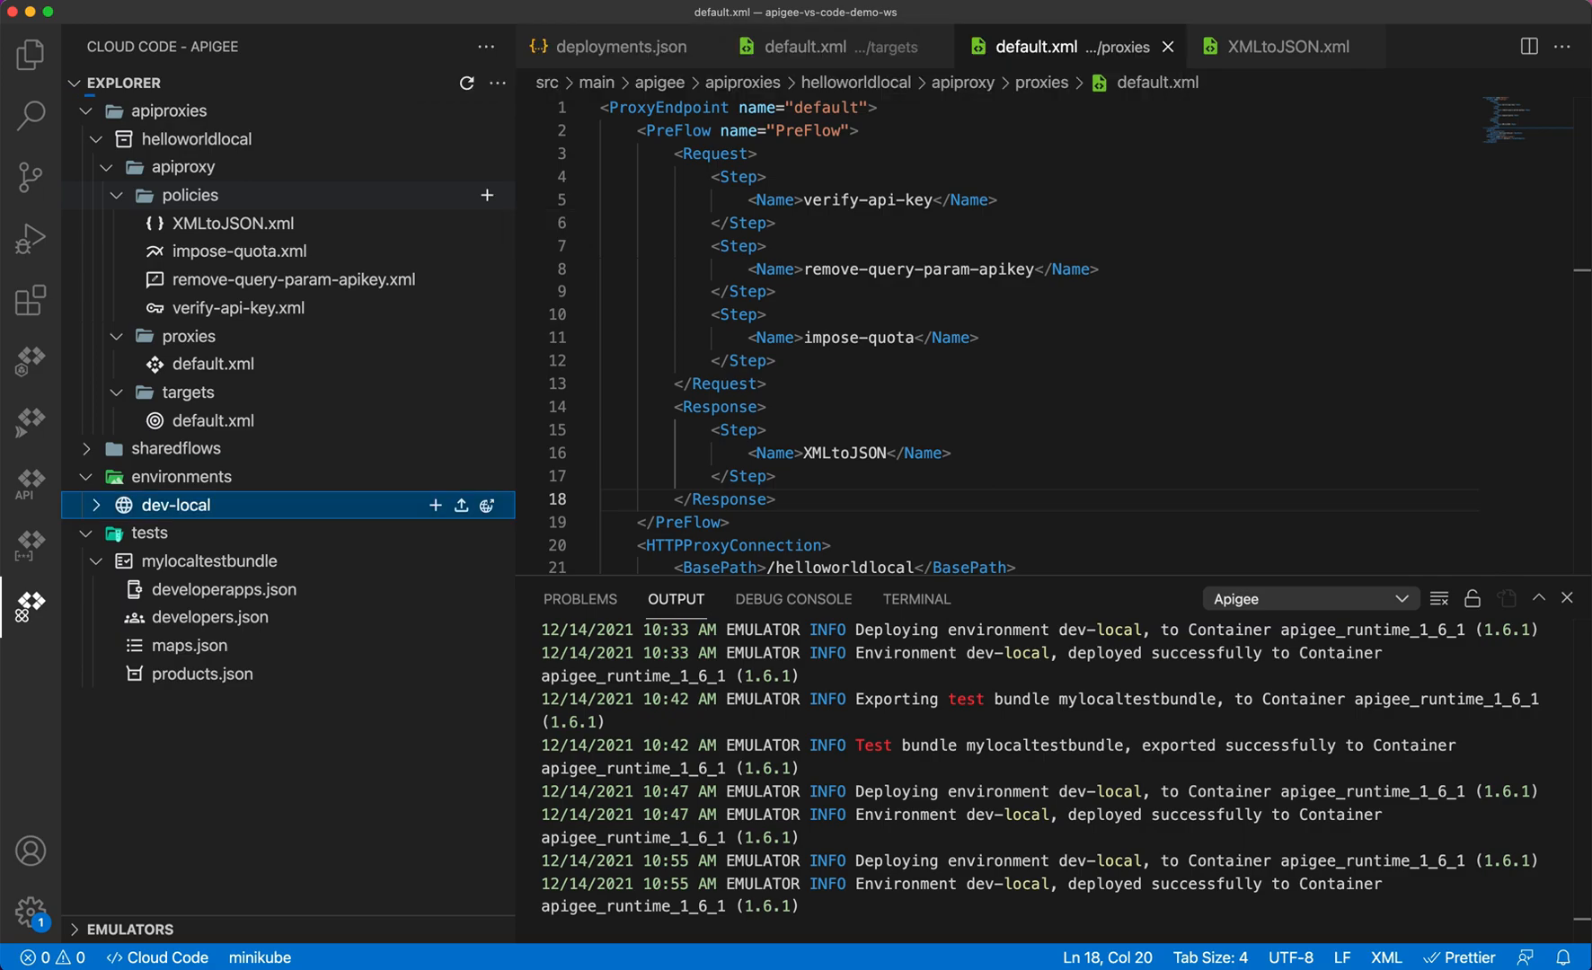
{"action": "left_click", "coordinate": [95, 505]}
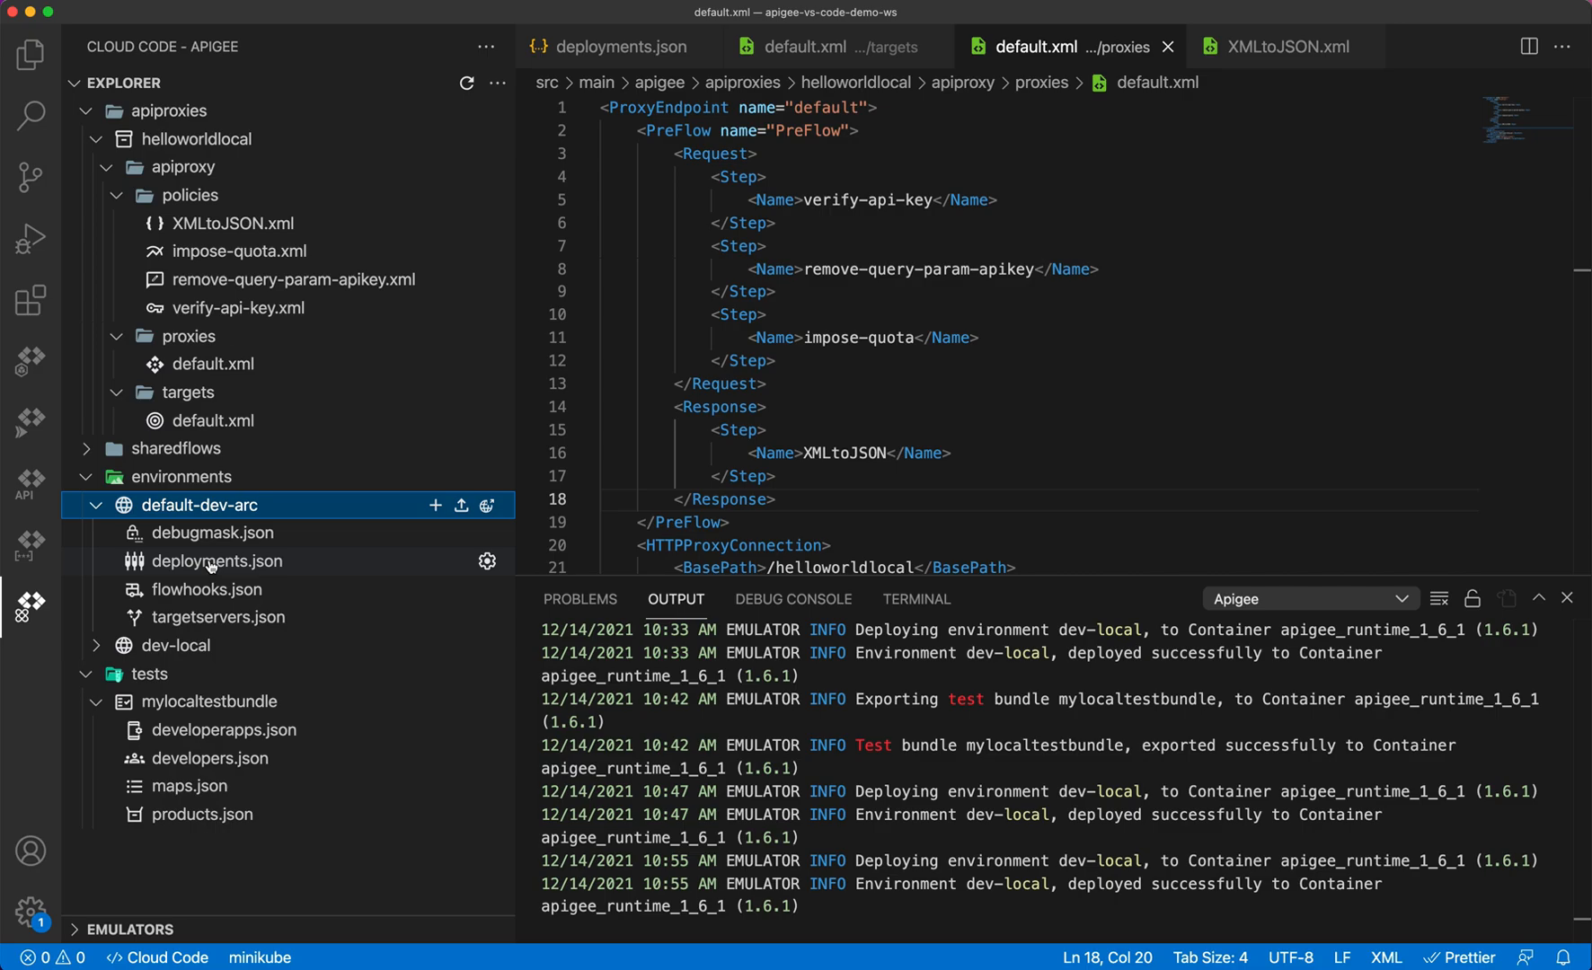
{"action": "left_click", "coordinate": [215, 561]}
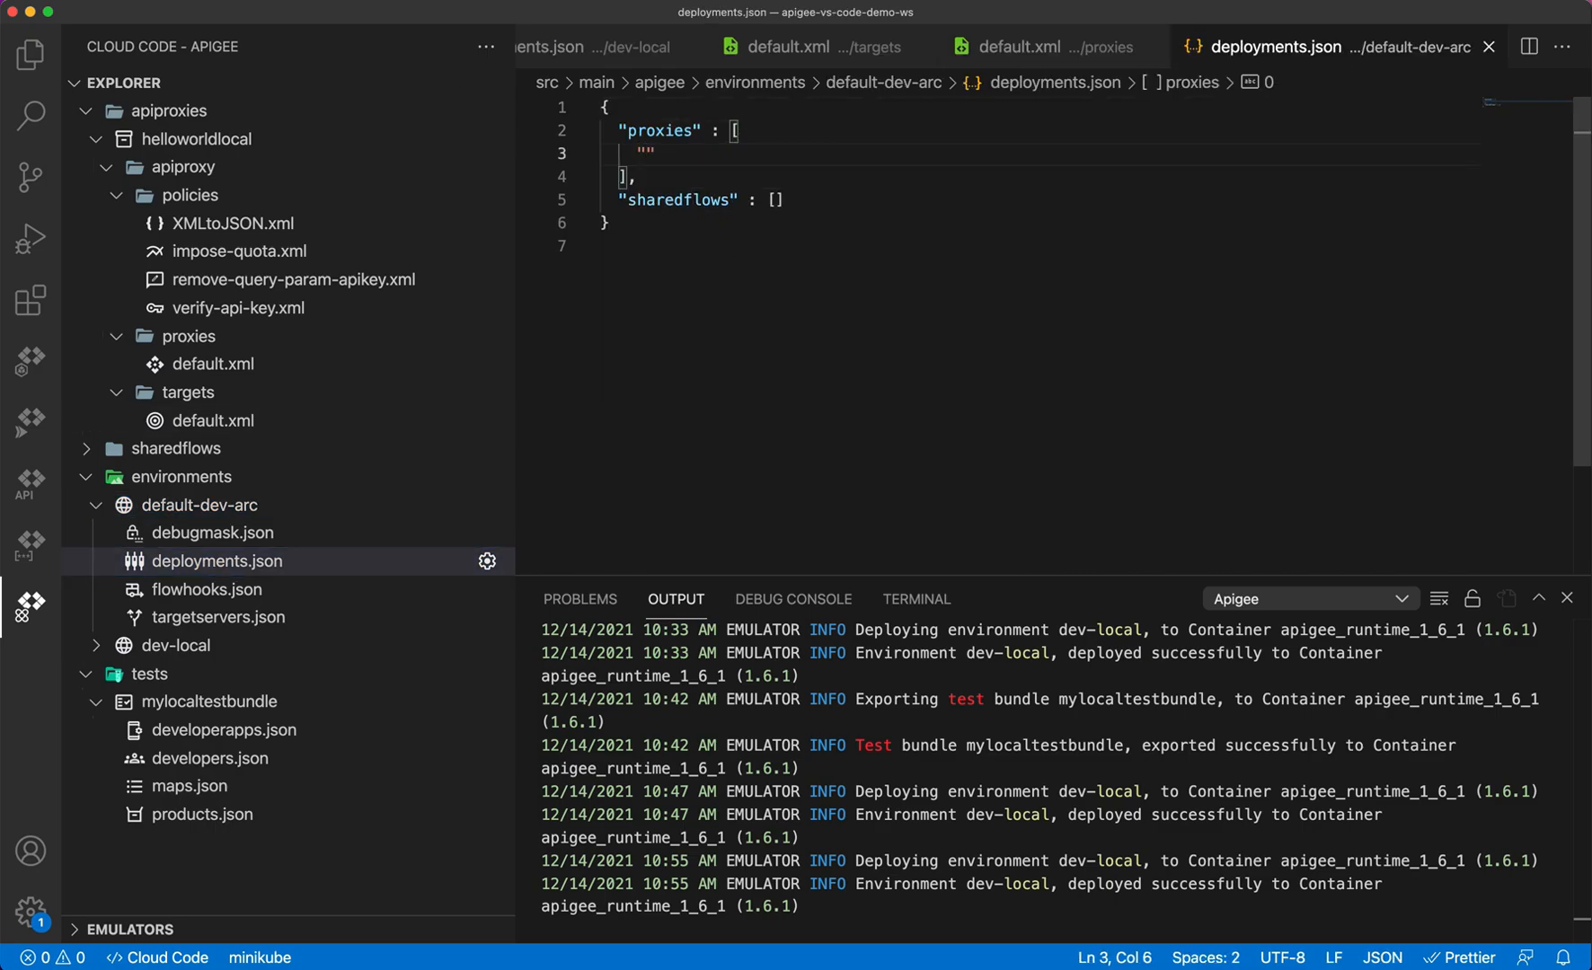
{"action": "type", "text": "he"}
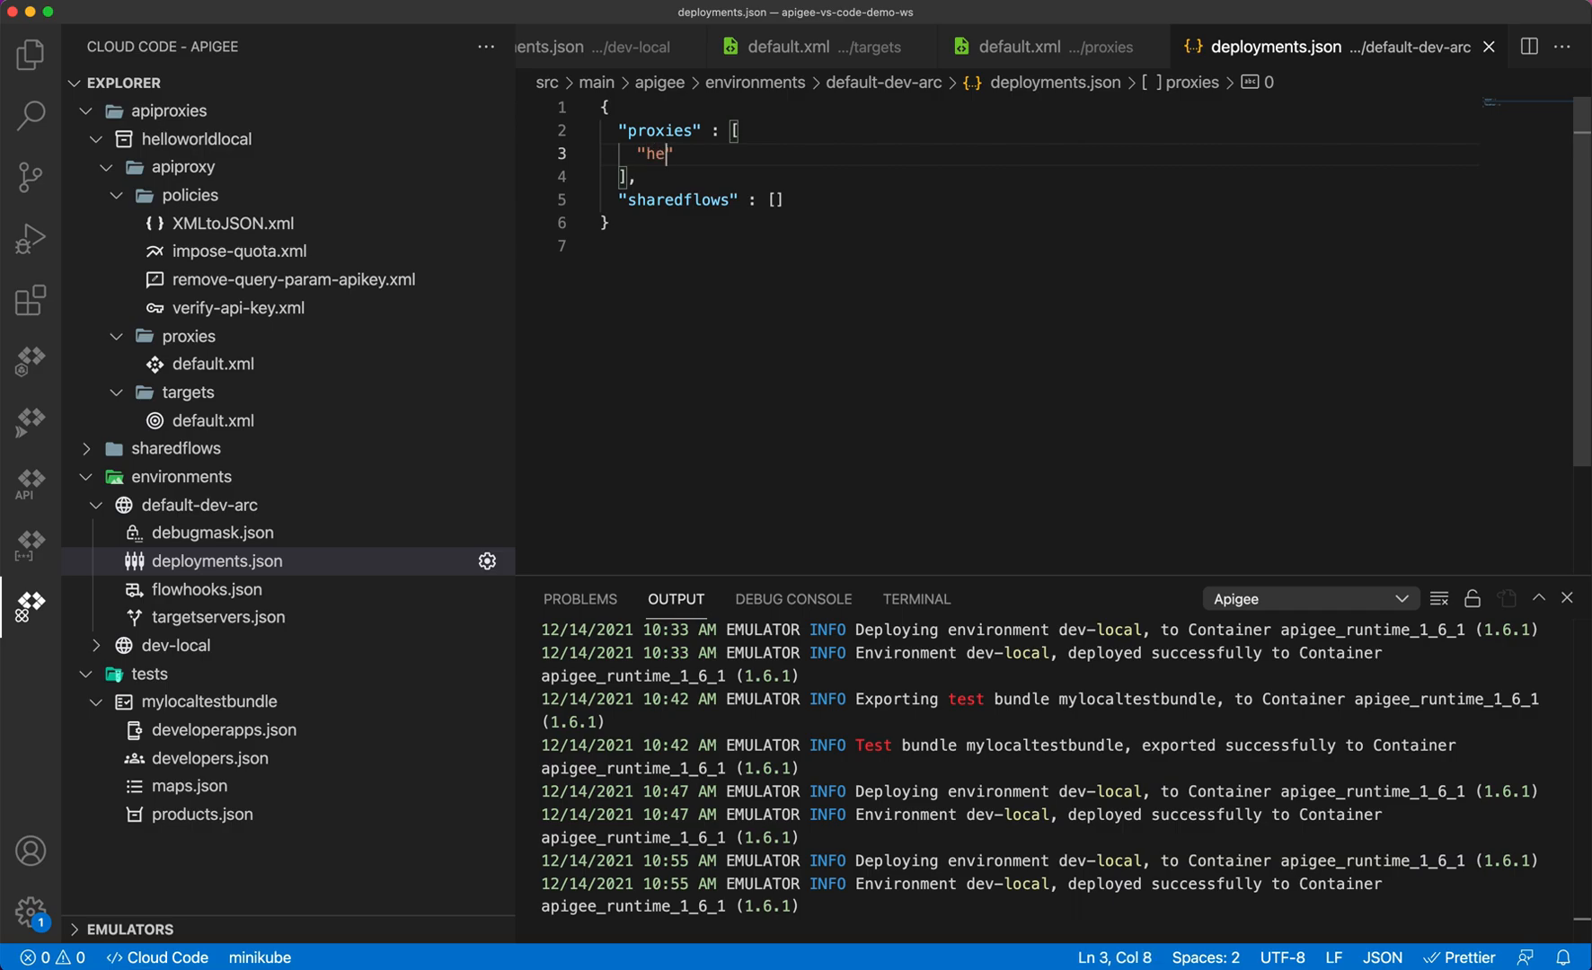
{"action": "type", "text": "loworldlocal"}
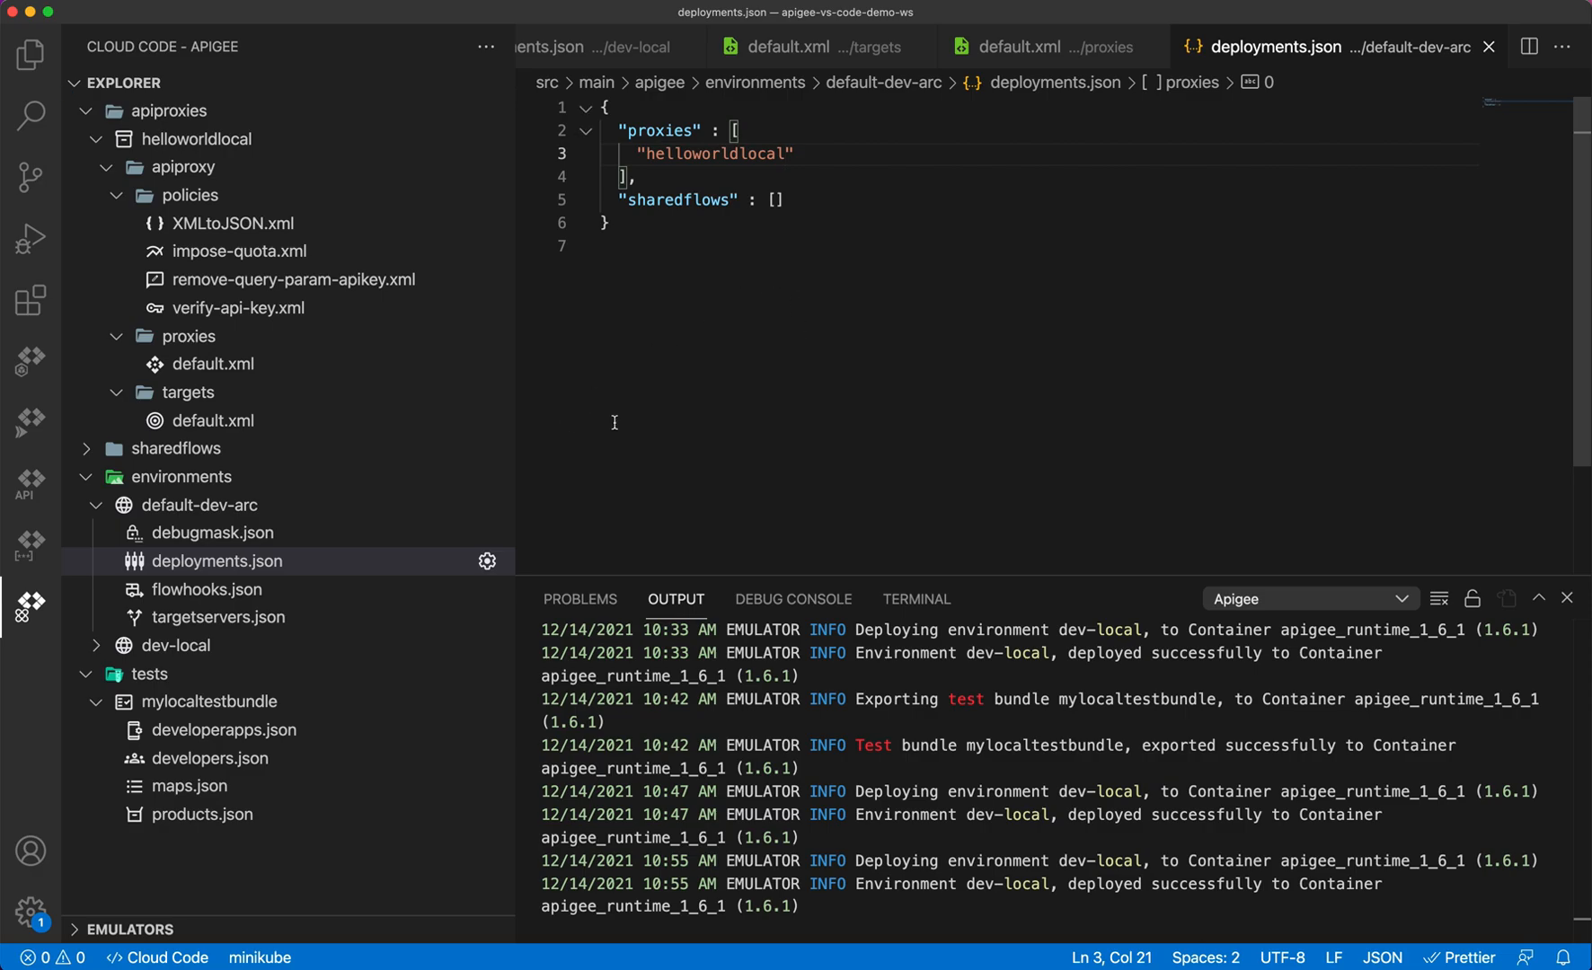
{"action": "mouse_move", "coordinate": [537, 541]}
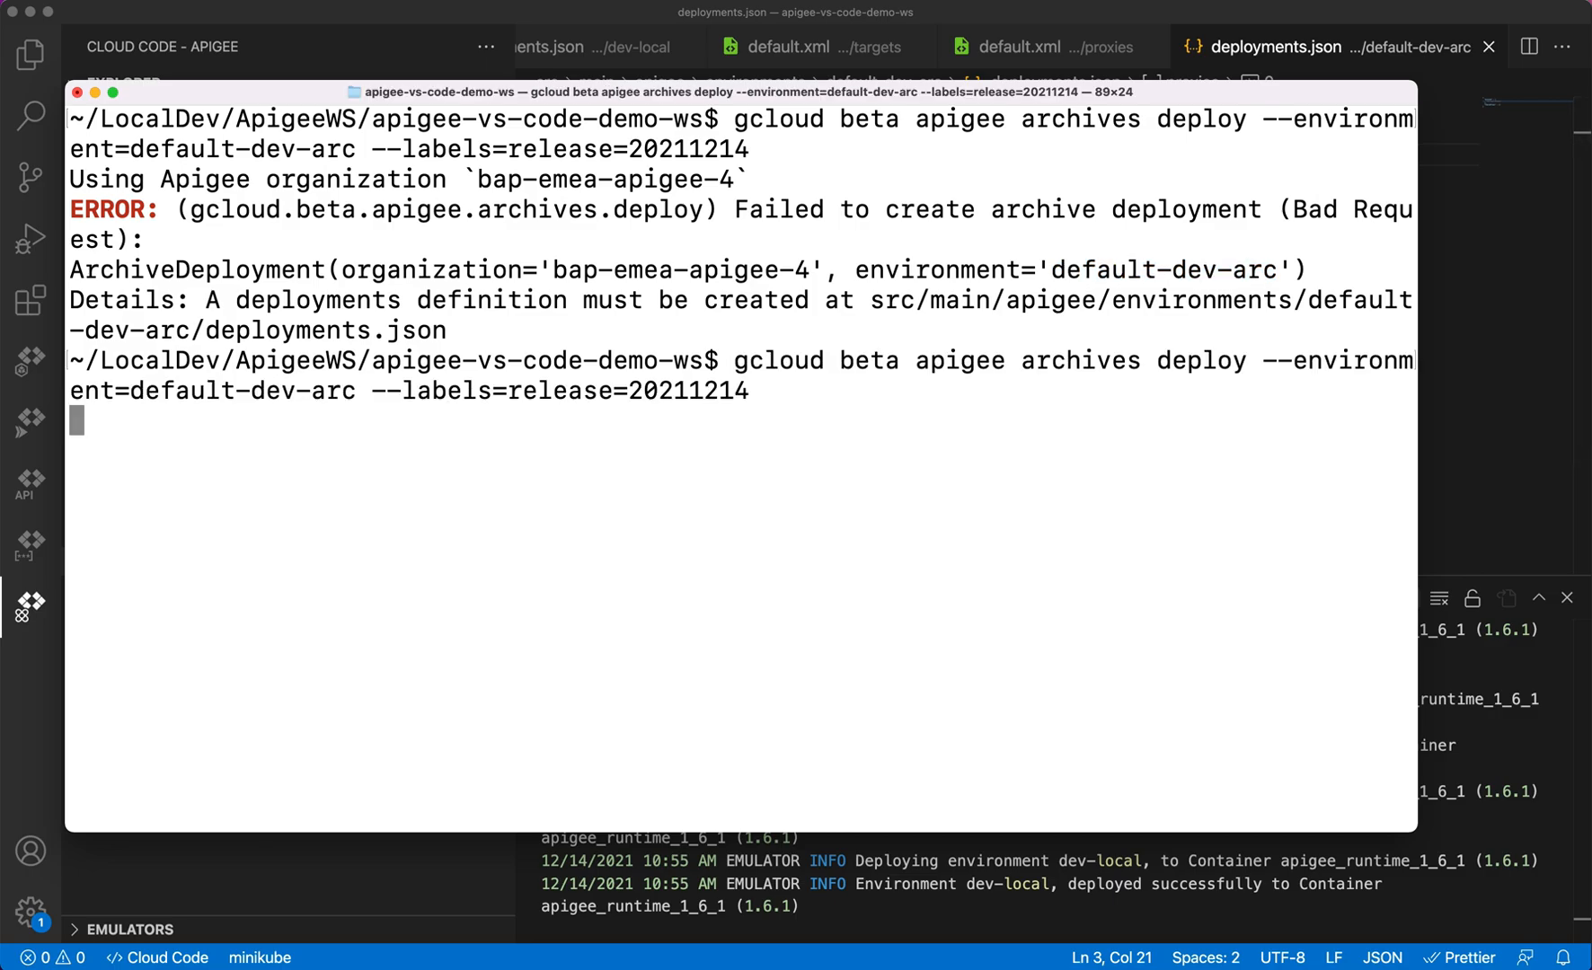
- Rerun the gcloud archive deploy to default-dev-arc with release=20211214
{"action": "key", "text": "Return"}
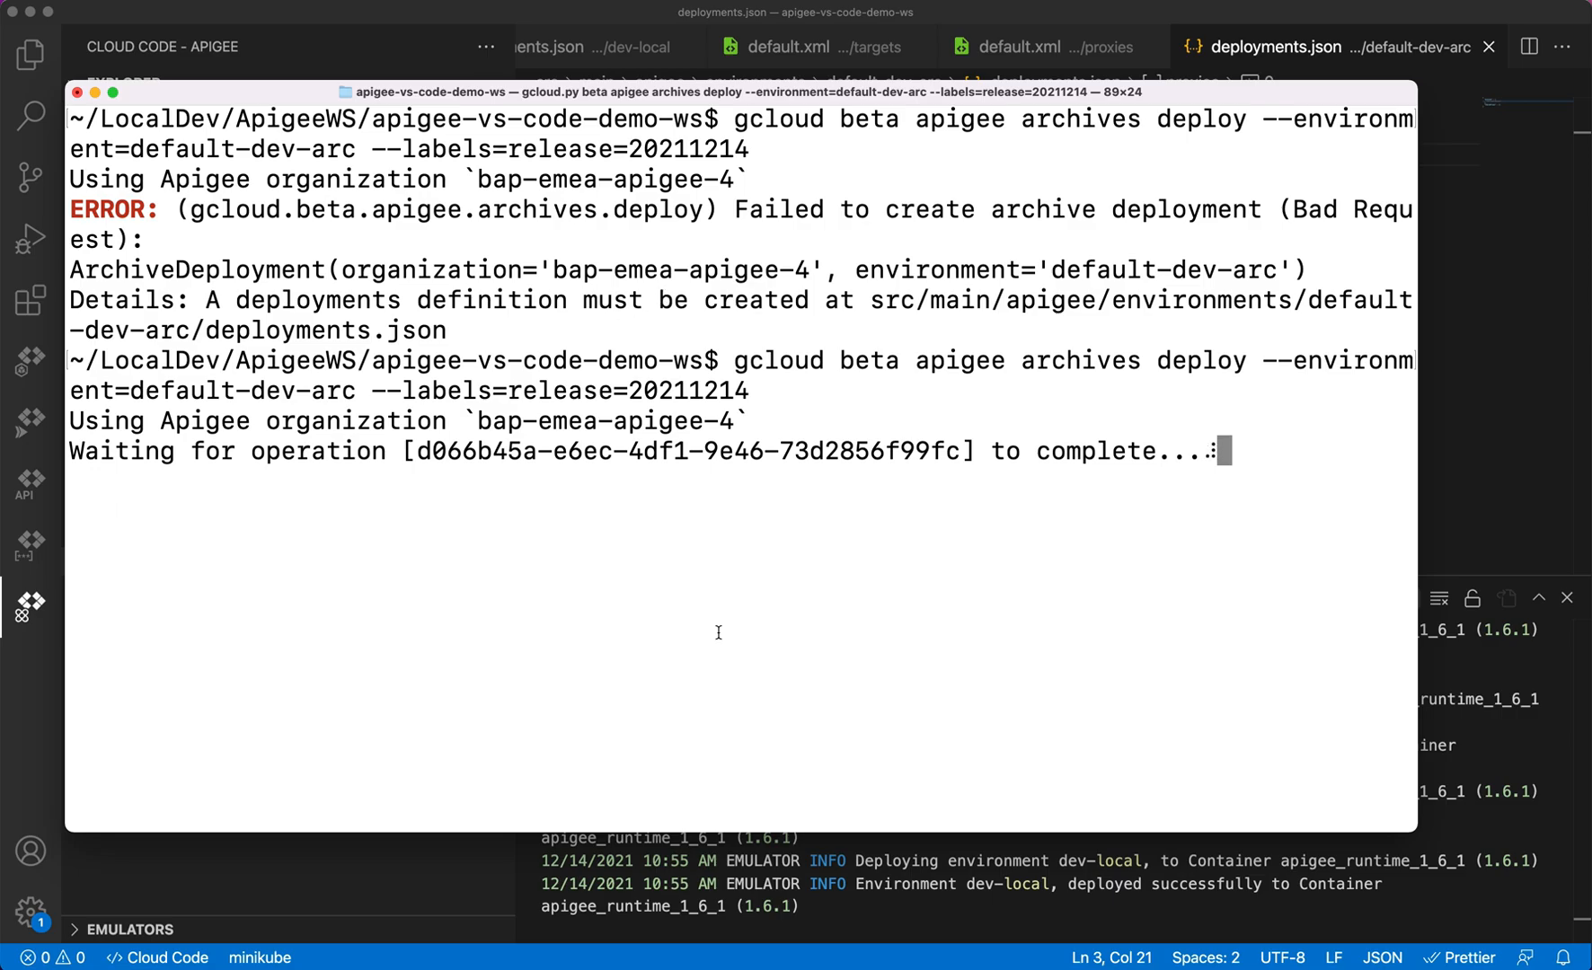
{"action": "mouse_move", "coordinate": [796, 943]}
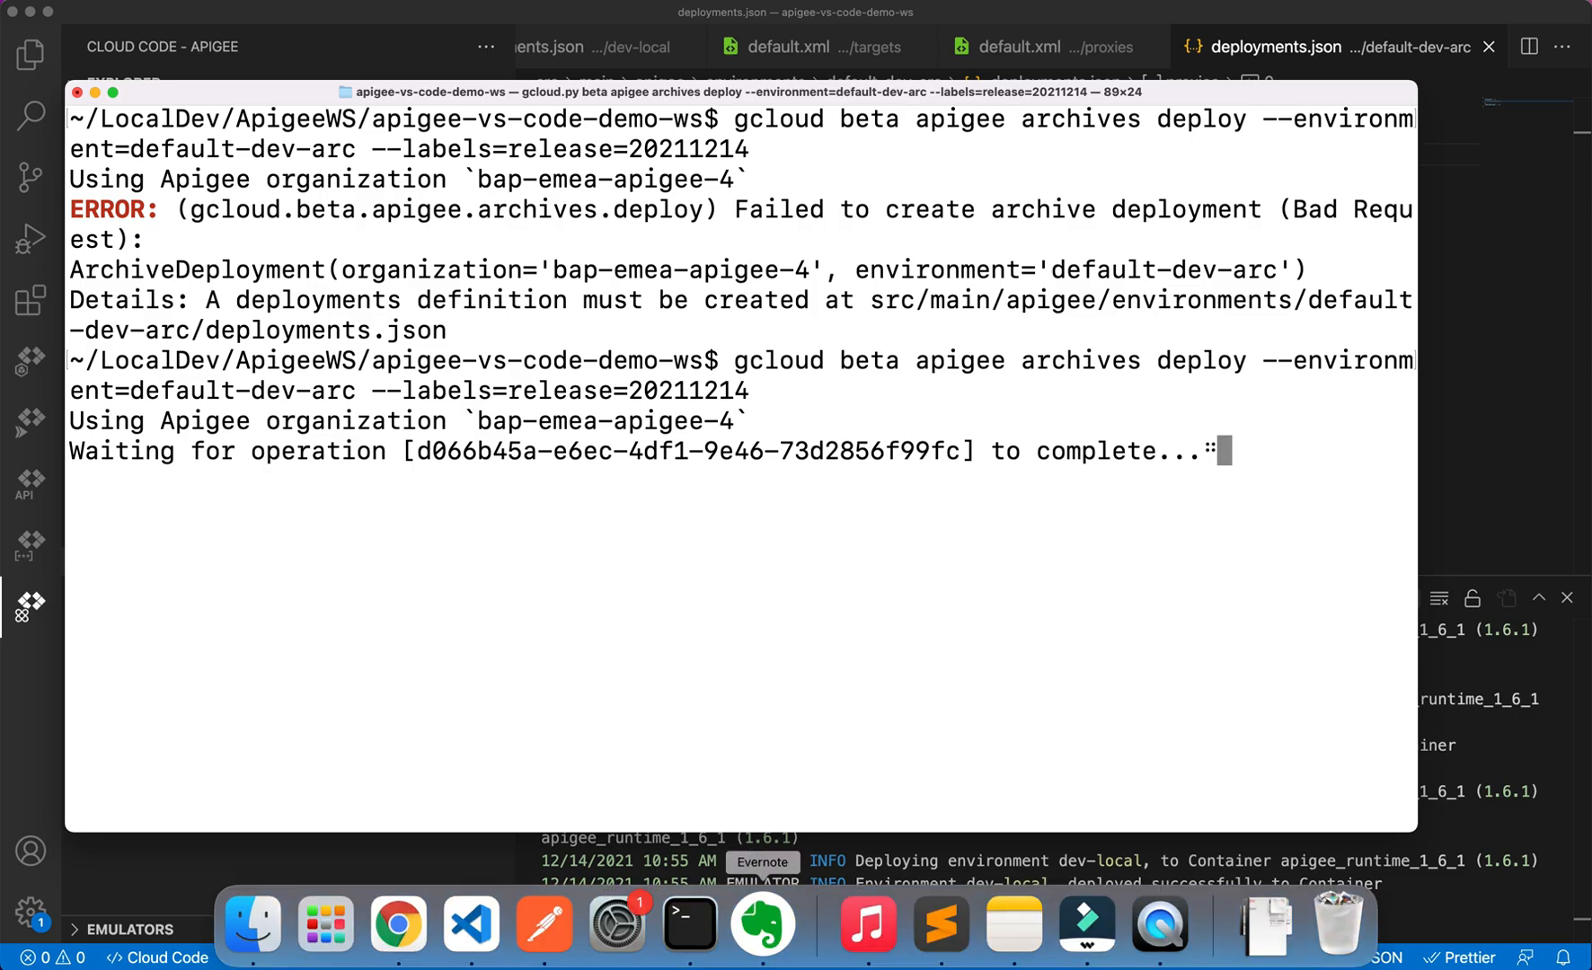
{"action": "mouse_move", "coordinate": [399, 924]}
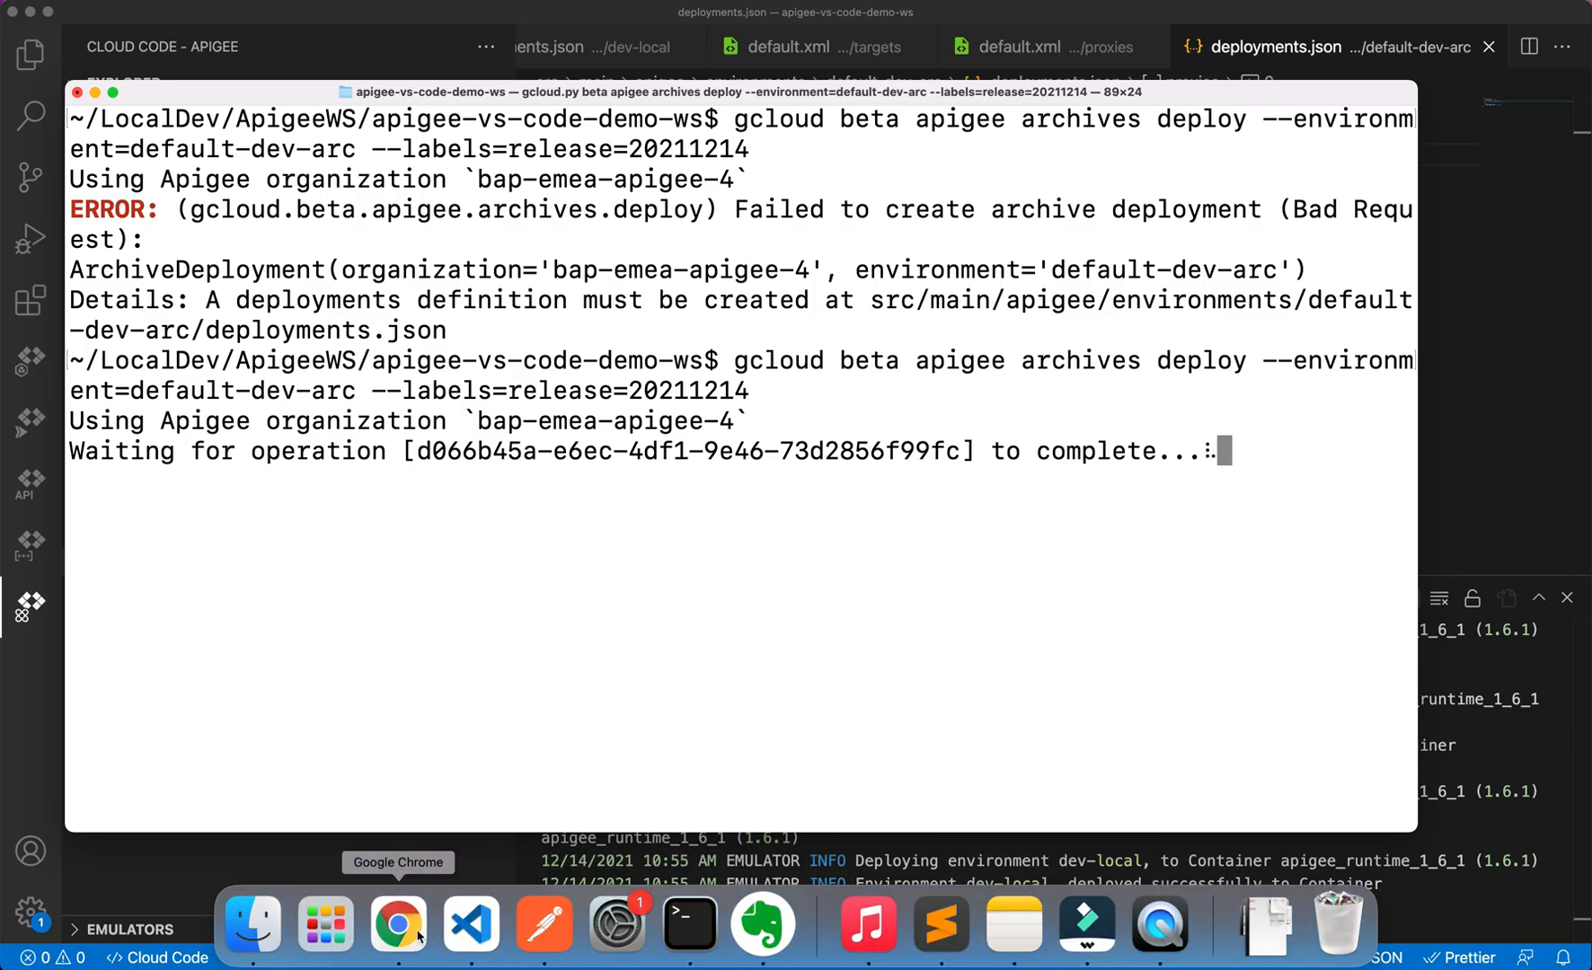
- In Apigee Admin > Environments > Groups, select the dev group's hostname 35-241-29-146.nip.io
{"action": "left_click", "coordinate": [397, 925]}
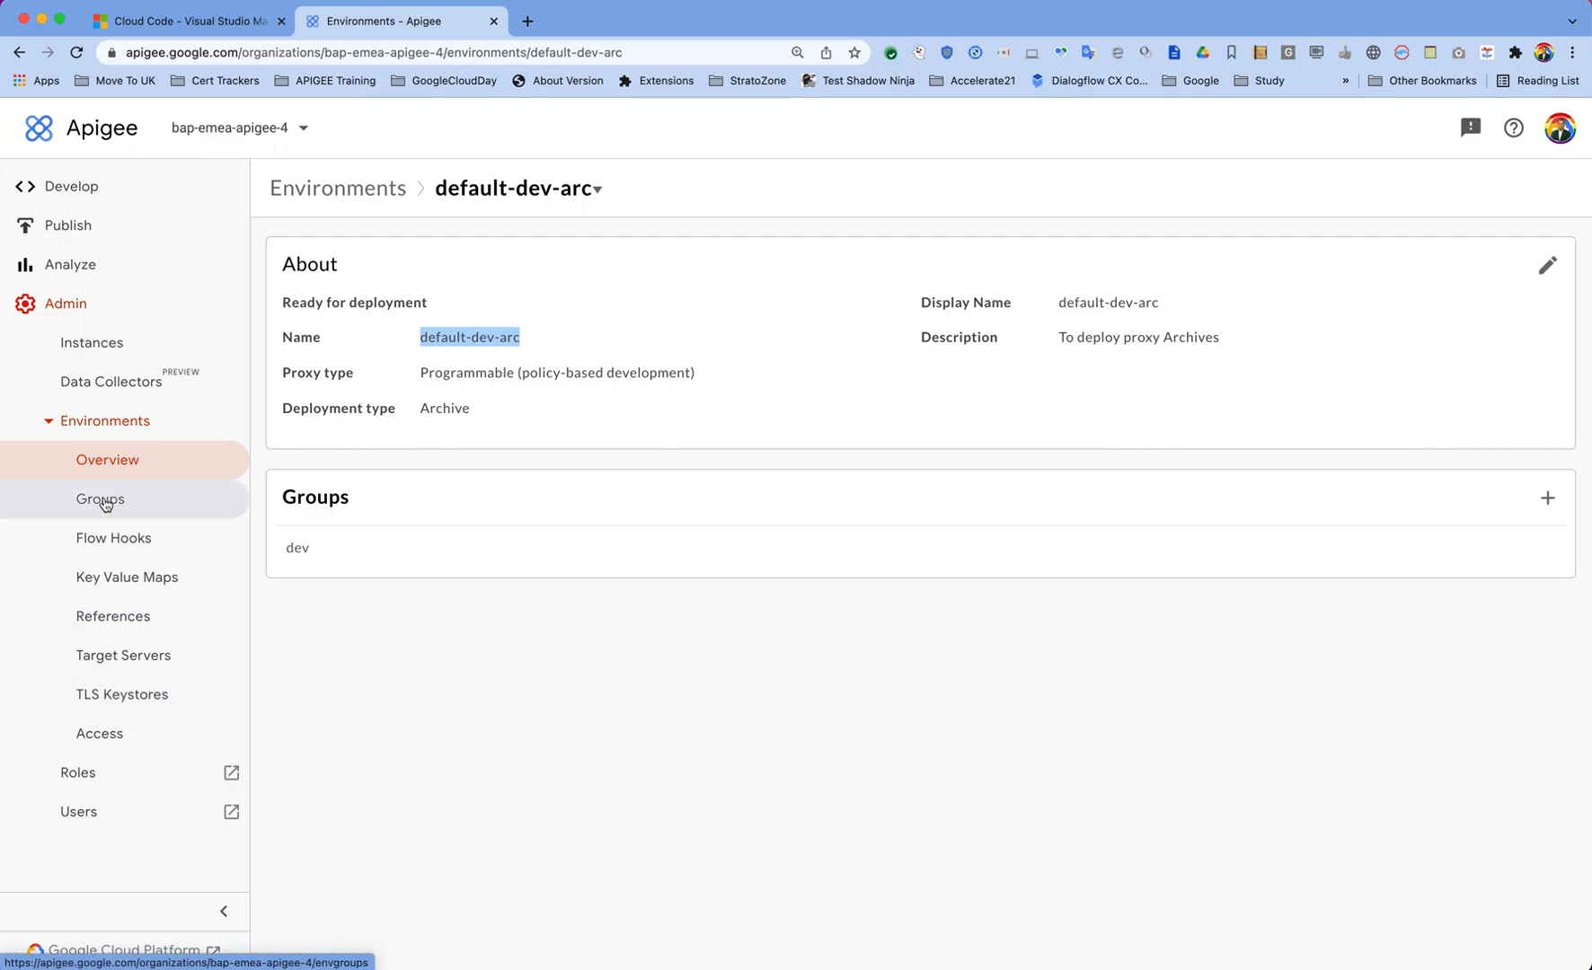
{"action": "left_click", "coordinate": [98, 497]}
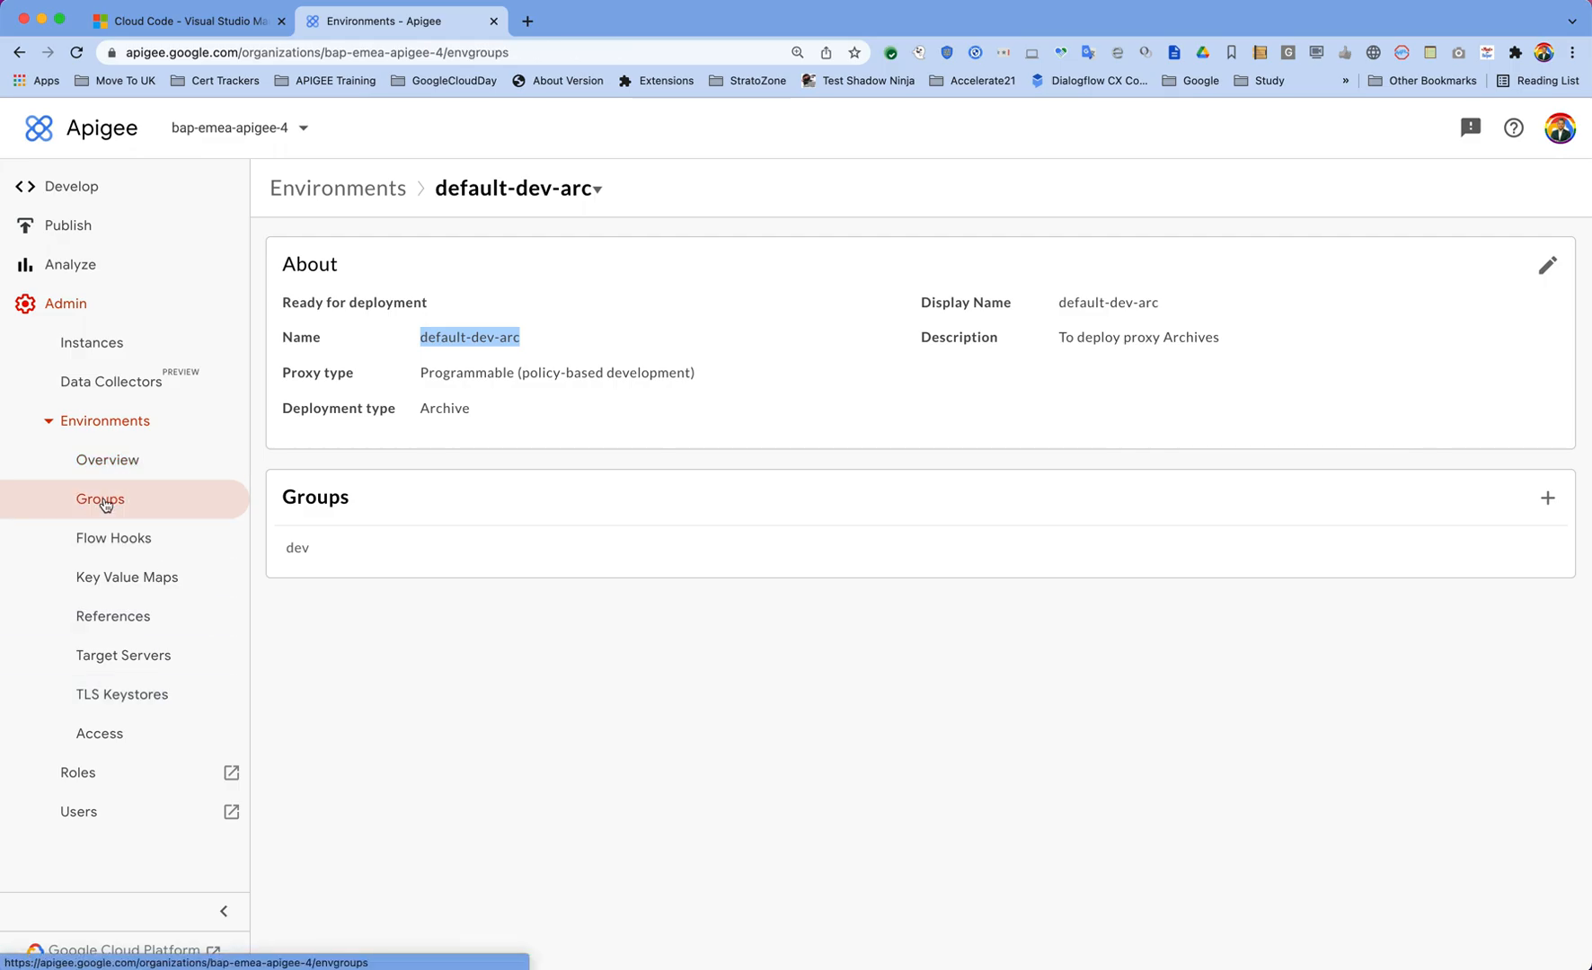
{"action": "left_click", "coordinate": [99, 498]}
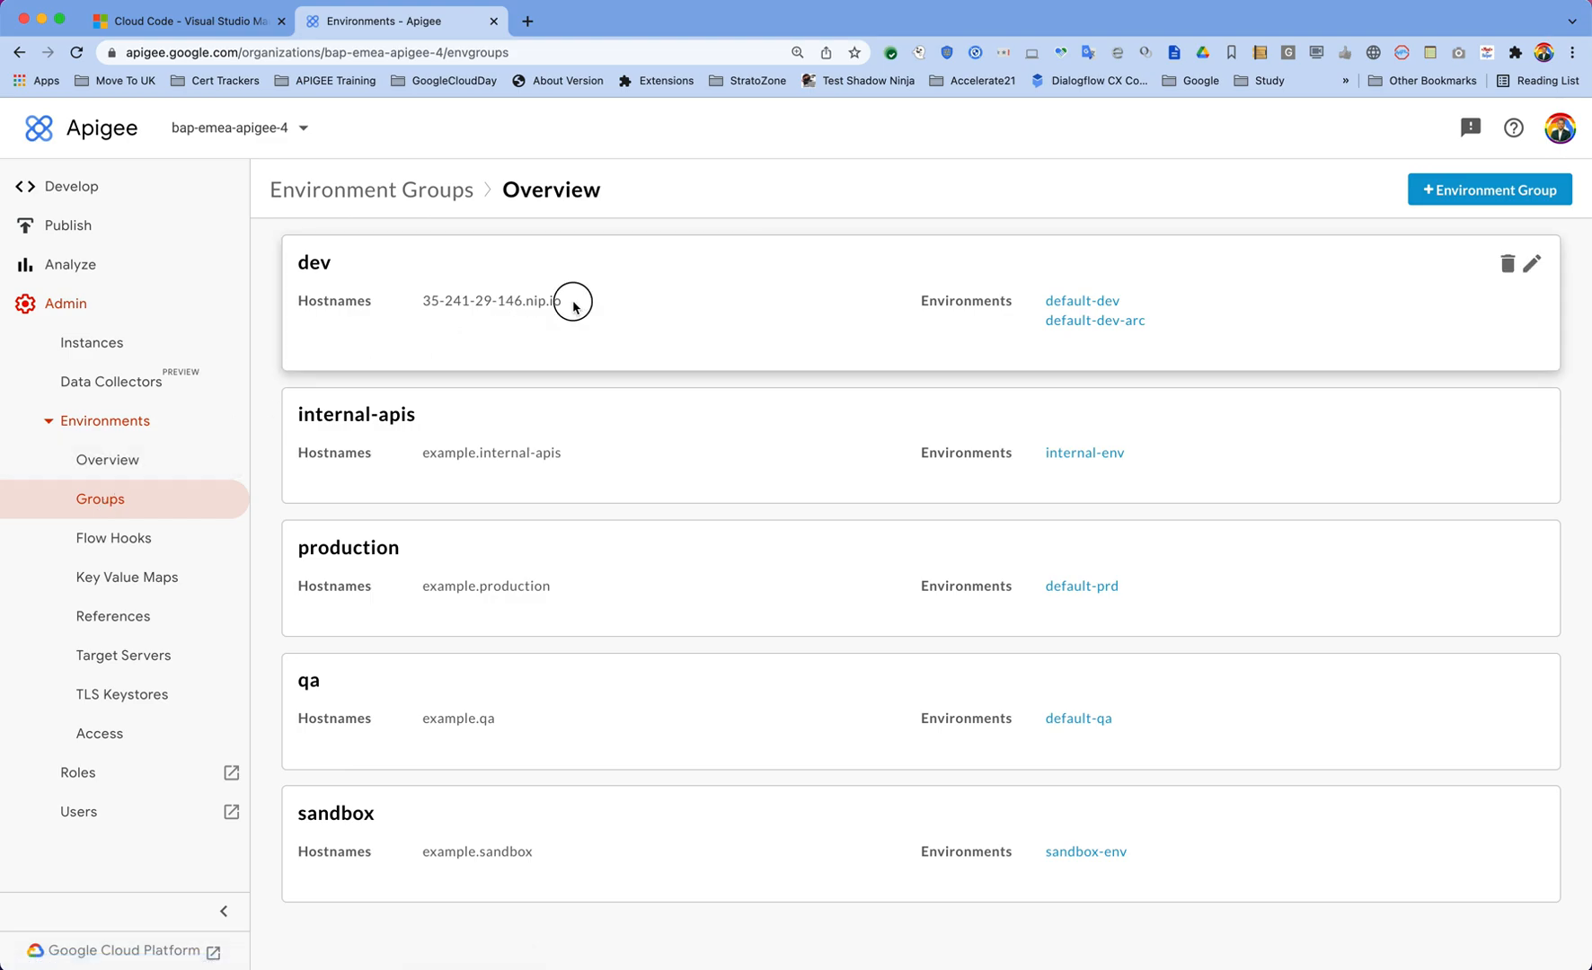
{"action": "double_click", "coordinate": [489, 300]}
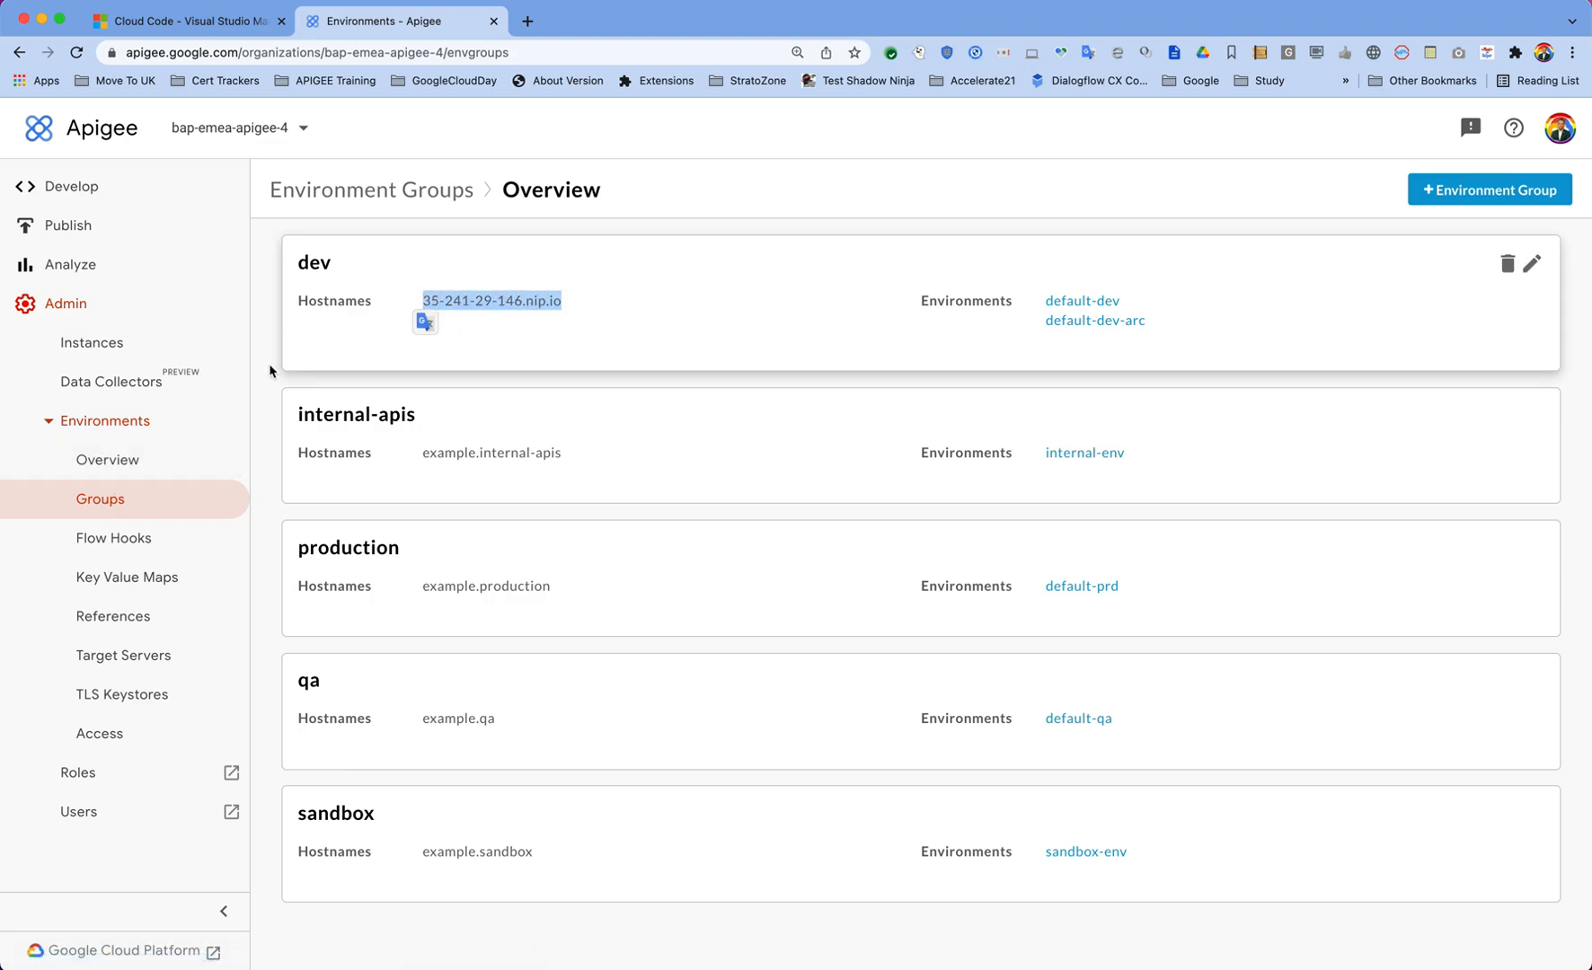
{"action": "left_click", "coordinate": [106, 460]}
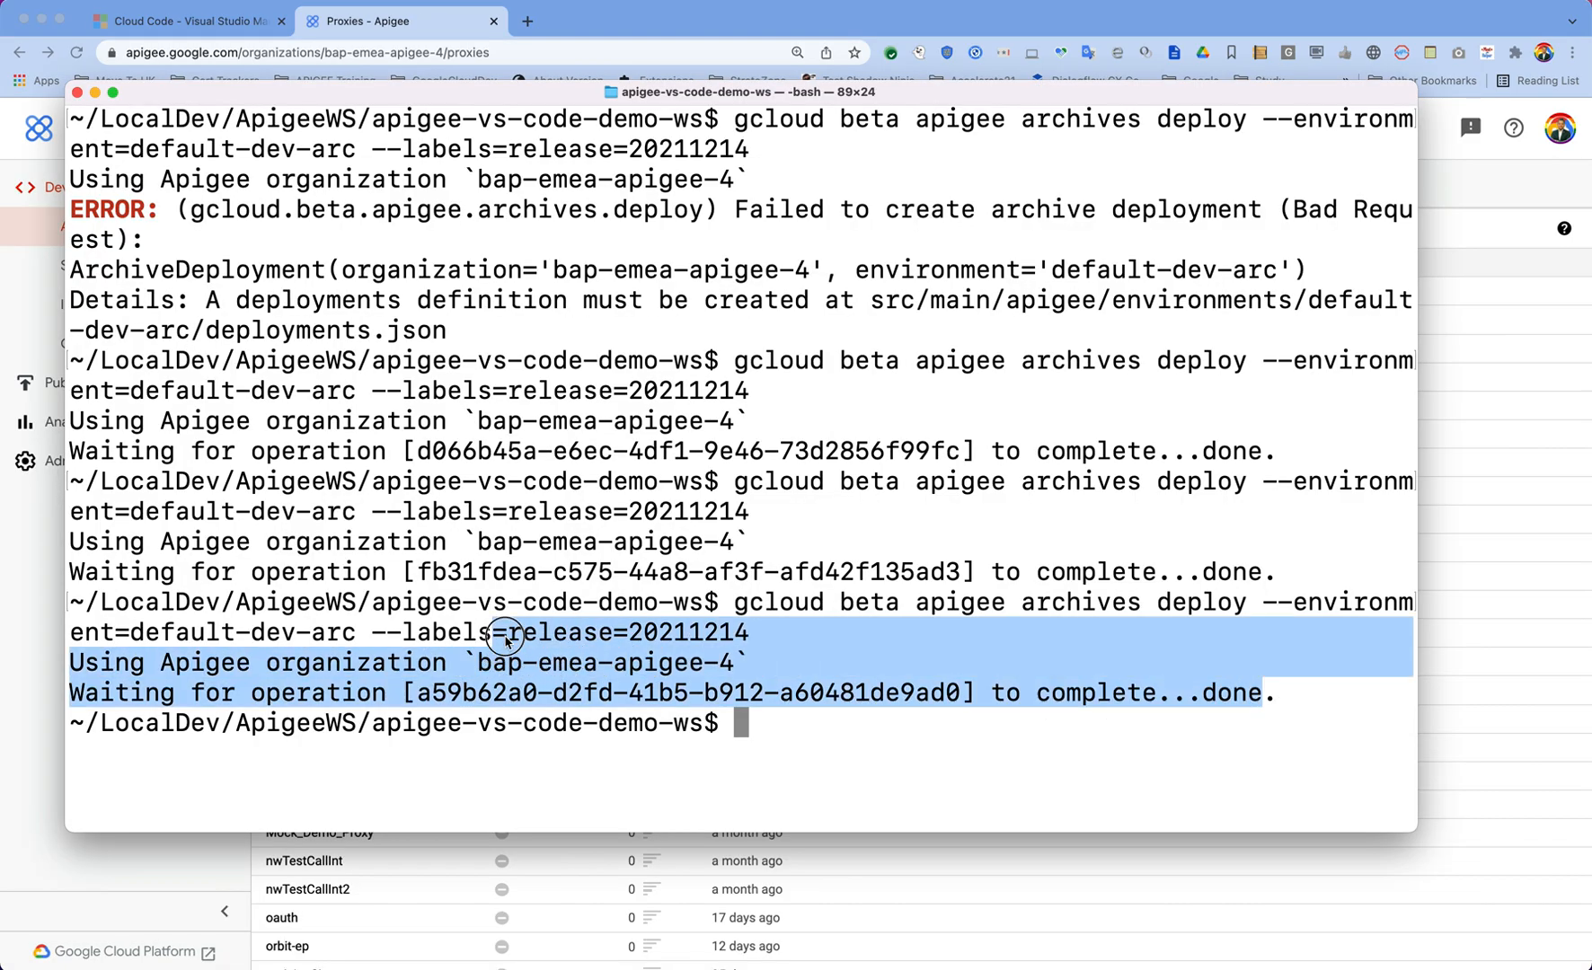
- Verify the gcloud archives deploy to default-dev-arc reports 'done', then switch to Postman
{"action": "left_click", "coordinate": [812, 631]}
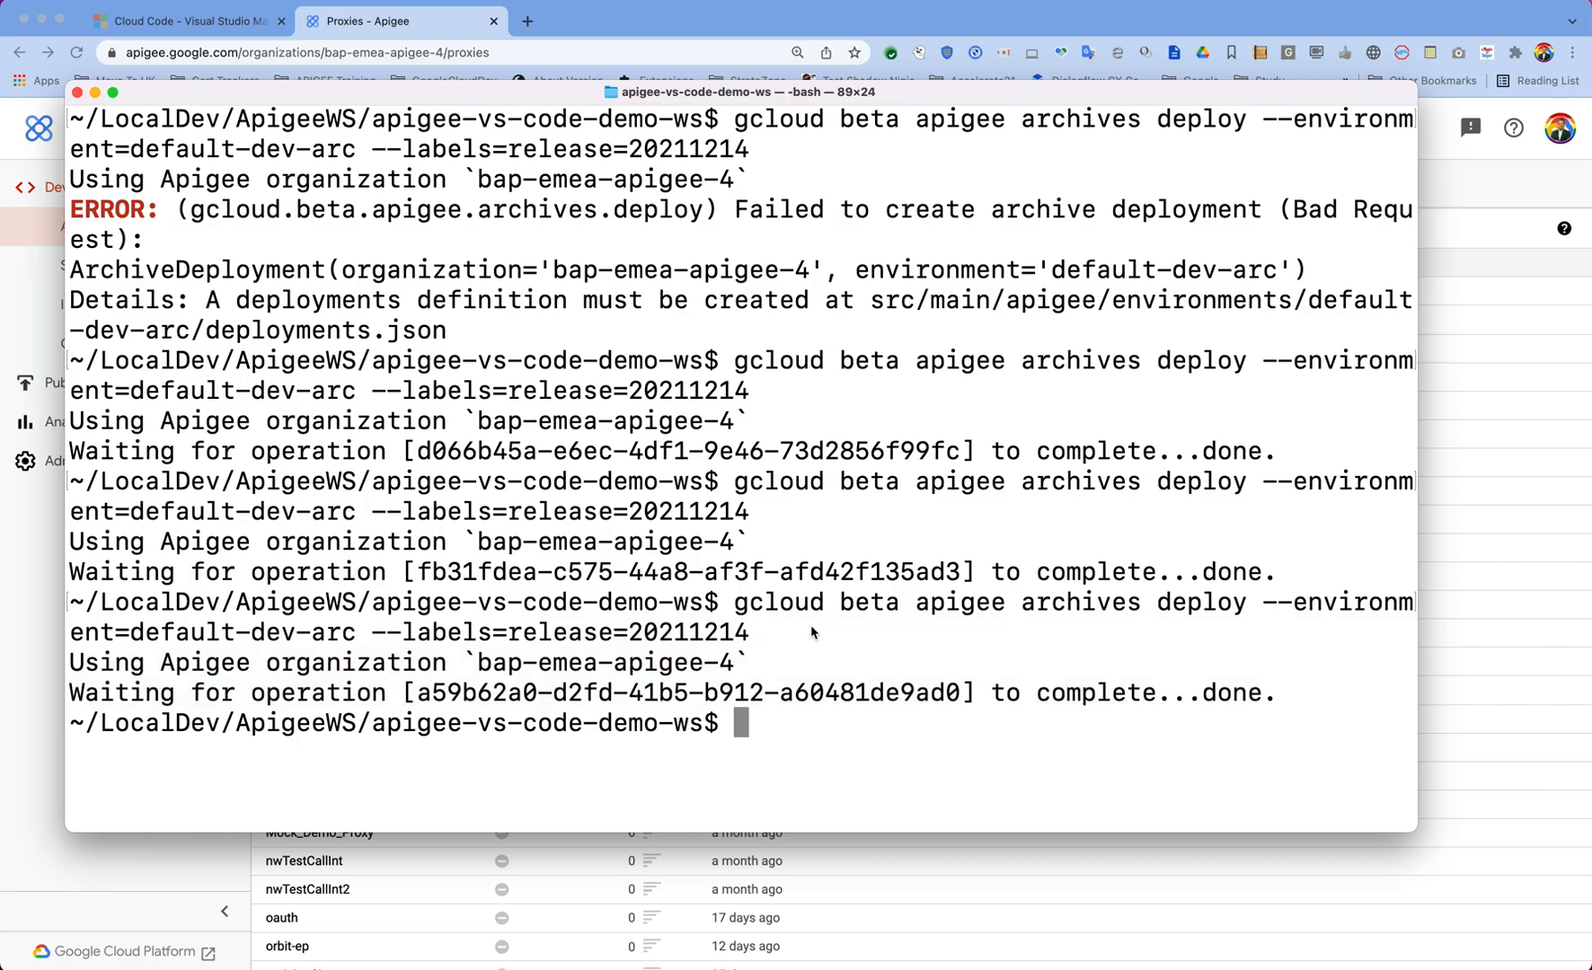
{"action": "double_click", "coordinate": [1080, 693]}
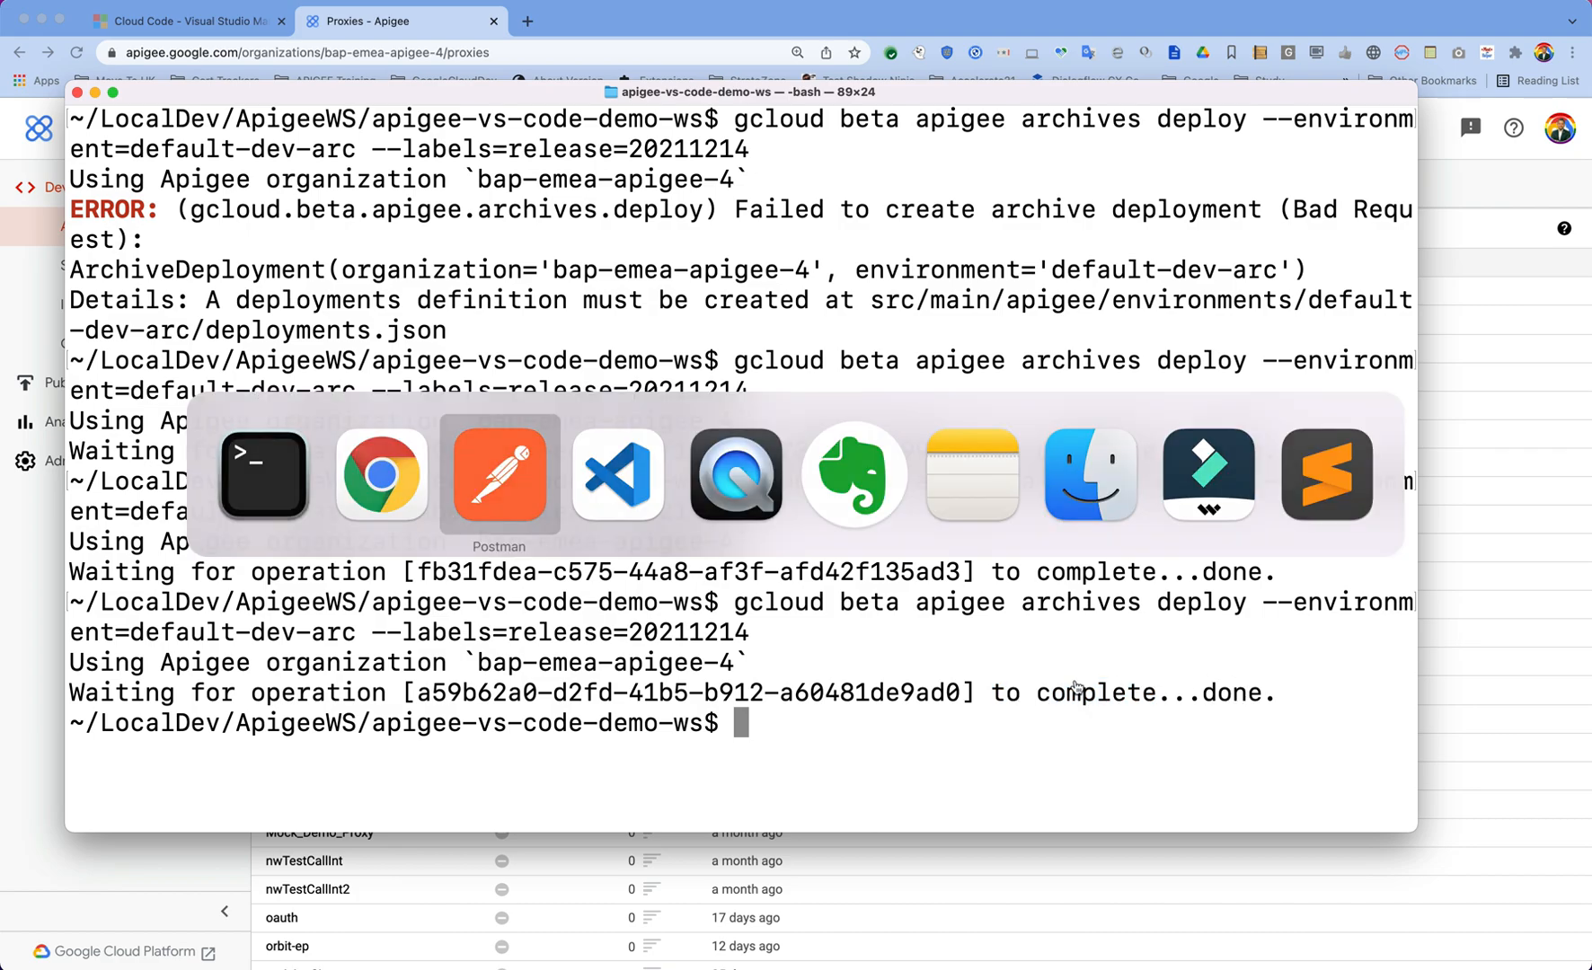
{"action": "left_click", "coordinate": [496, 474]}
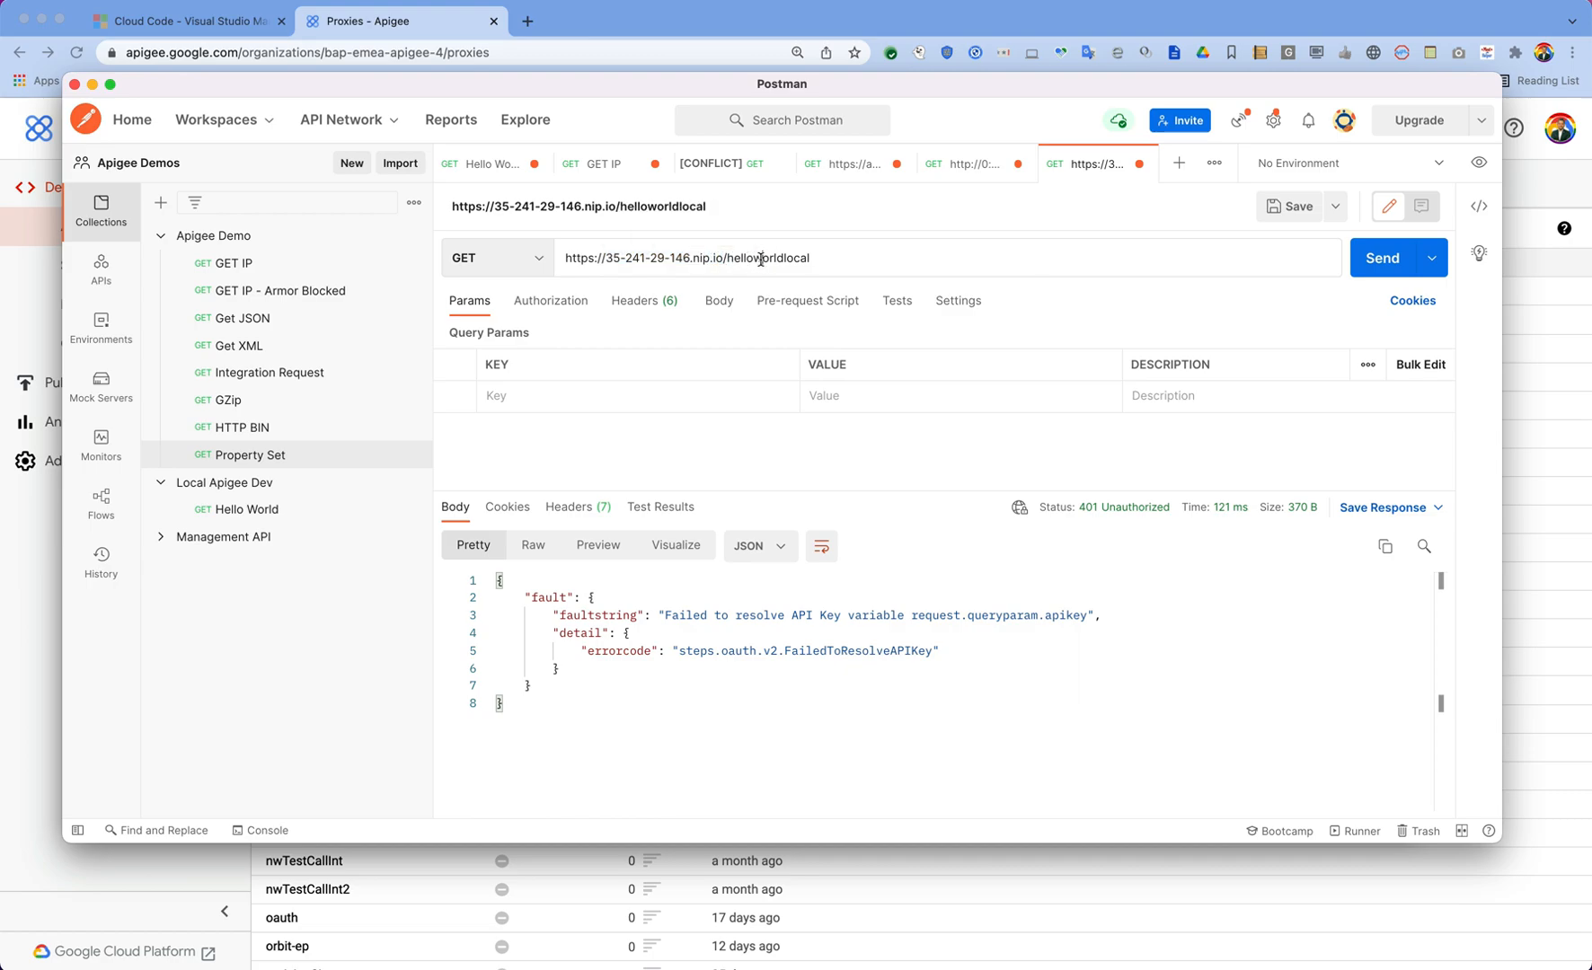
{"action": "double_click", "coordinate": [768, 257]}
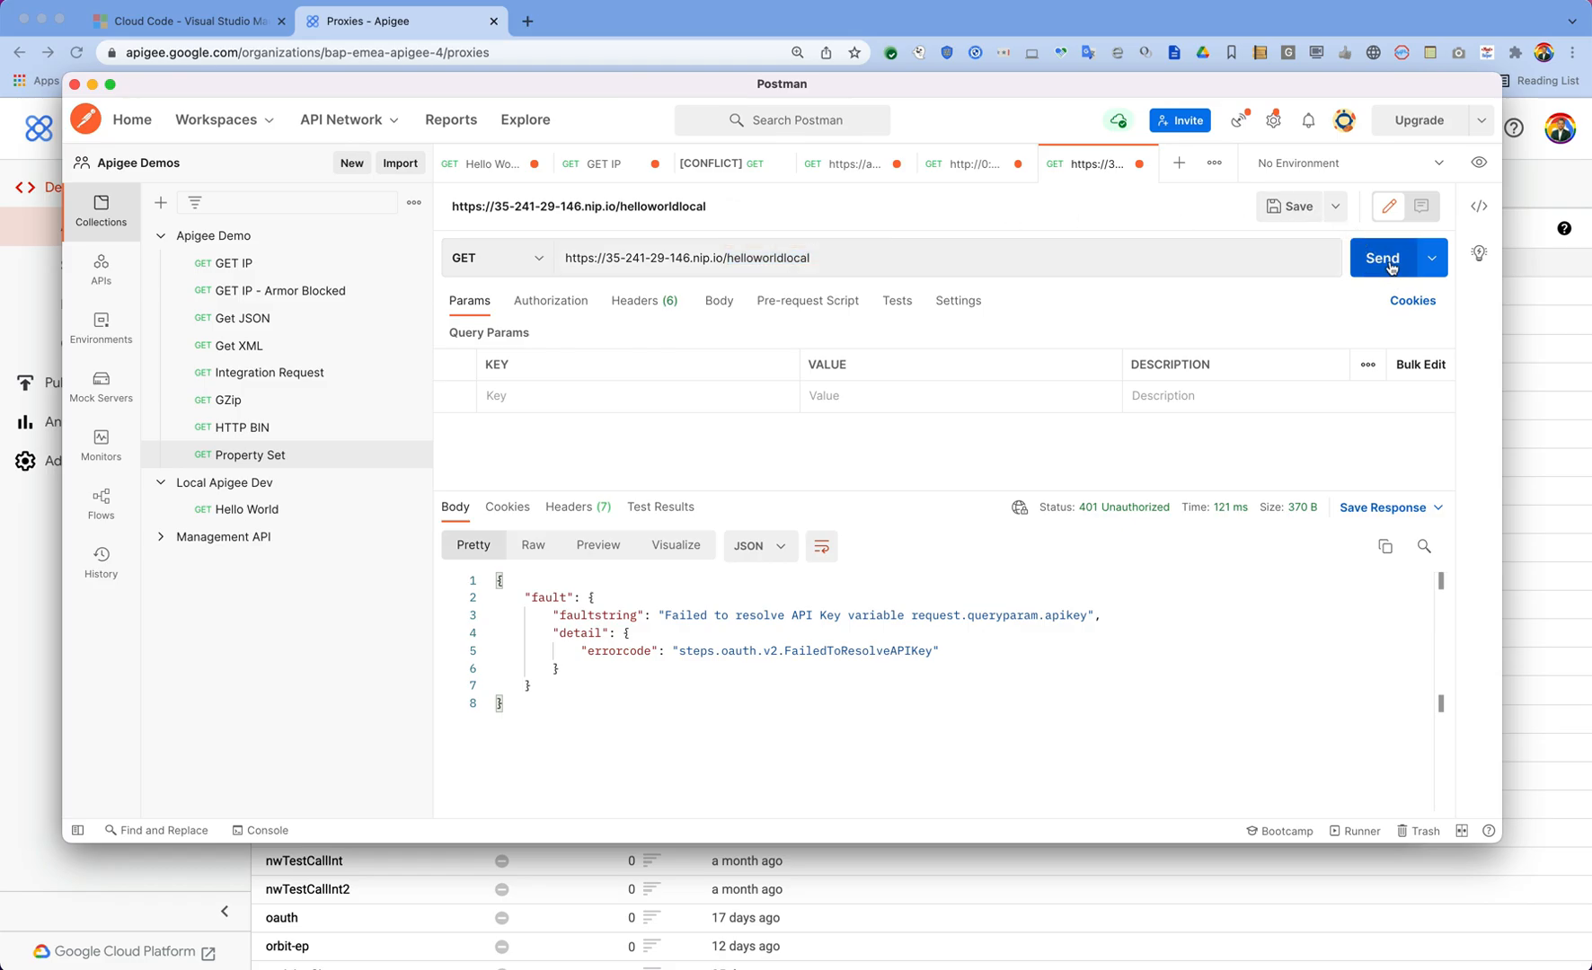
{"action": "left_click", "coordinate": [1380, 257]}
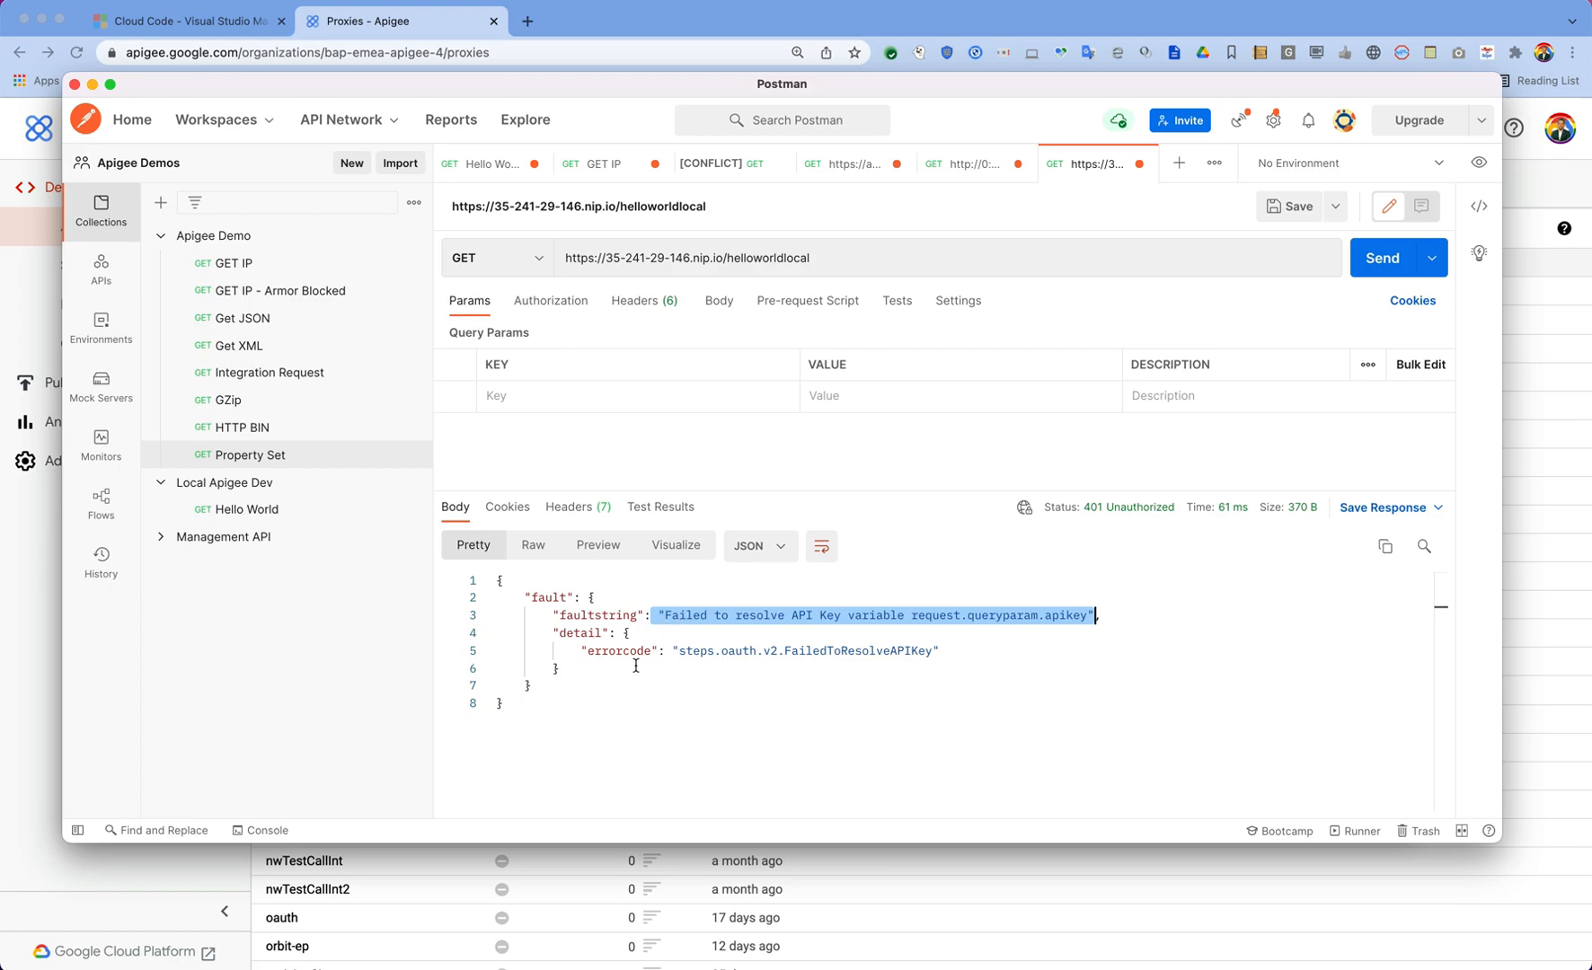
{"action": "mouse_move", "coordinate": [535, 710]}
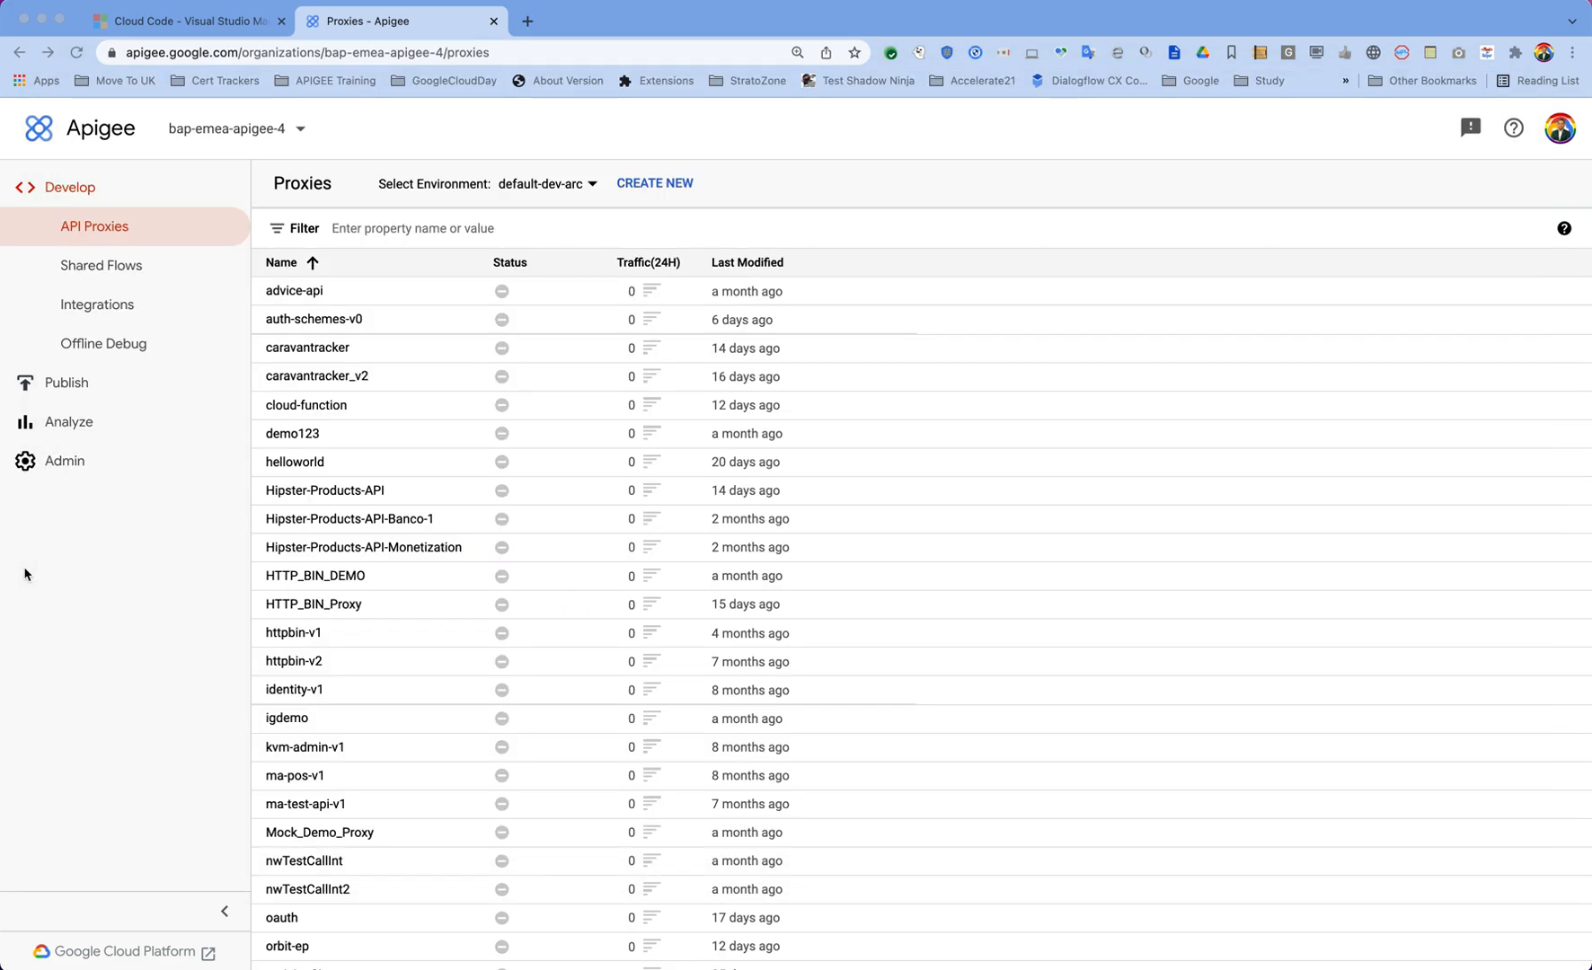
{"action": "mouse_move", "coordinate": [502, 519]}
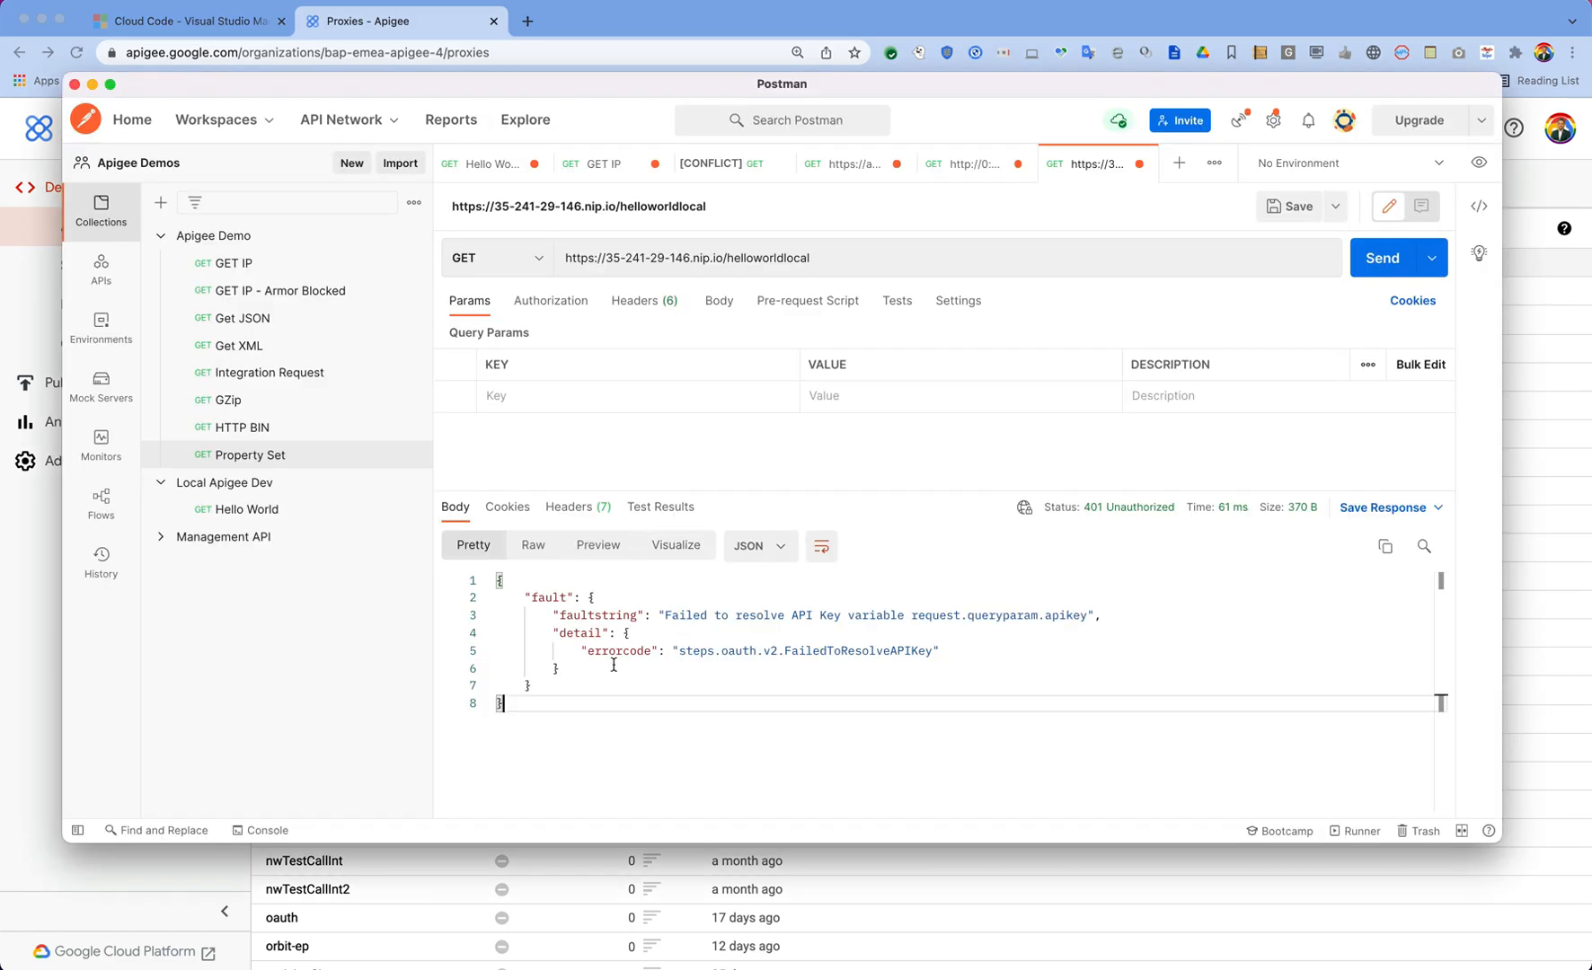
{"action": "mouse_move", "coordinate": [774, 252]}
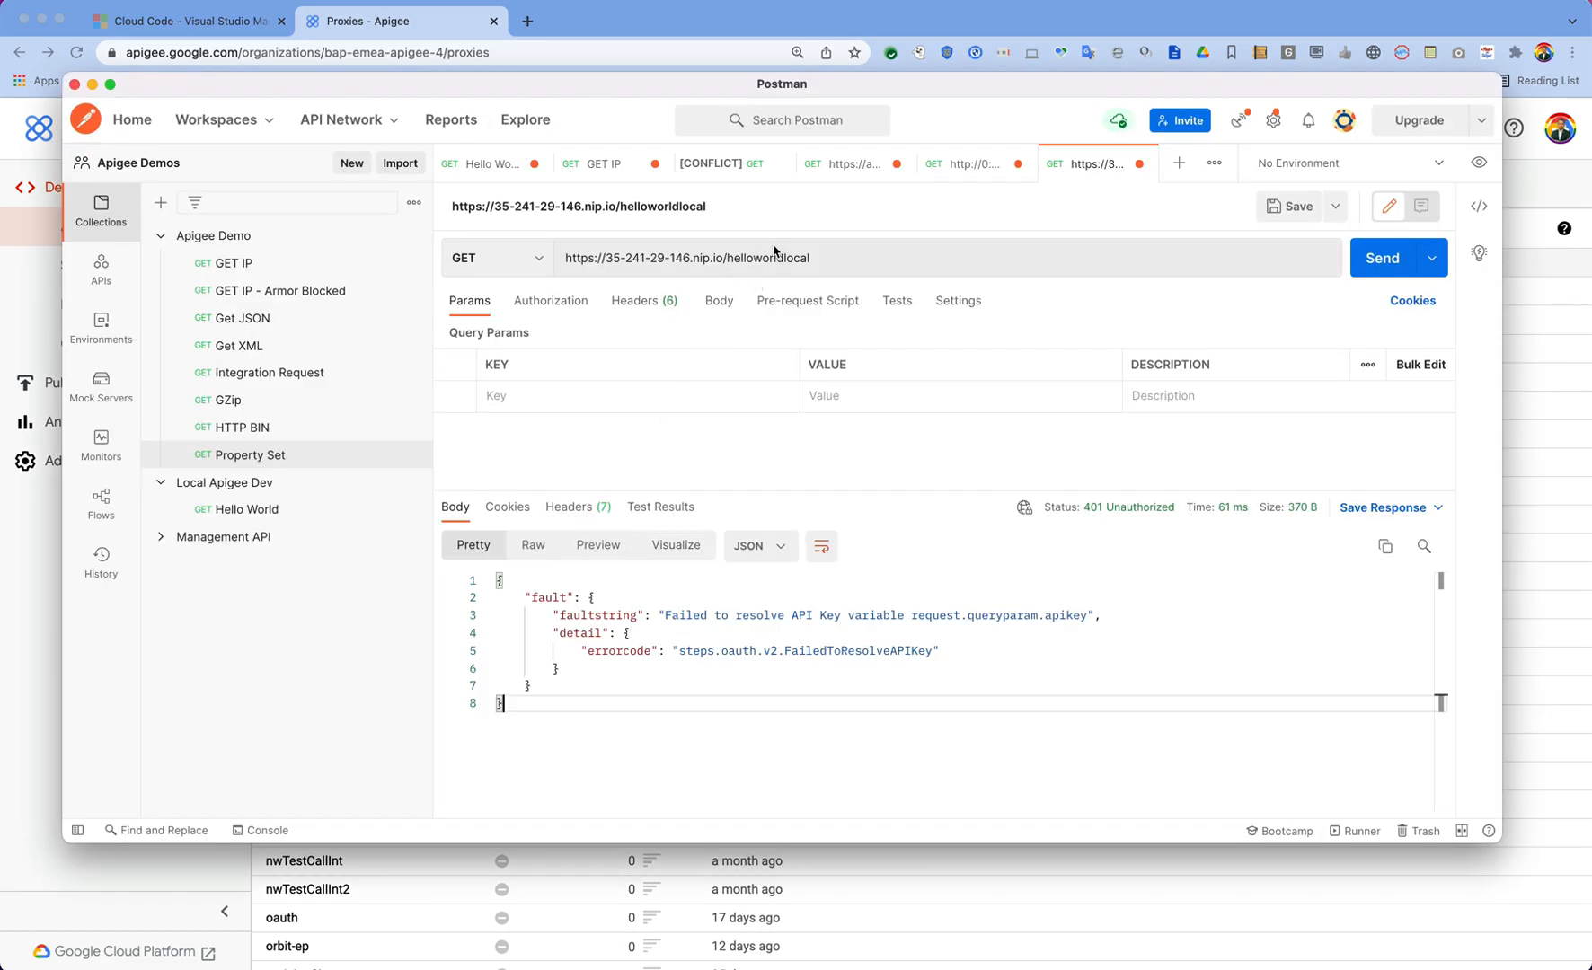
{"action": "mouse_move", "coordinate": [830, 282]}
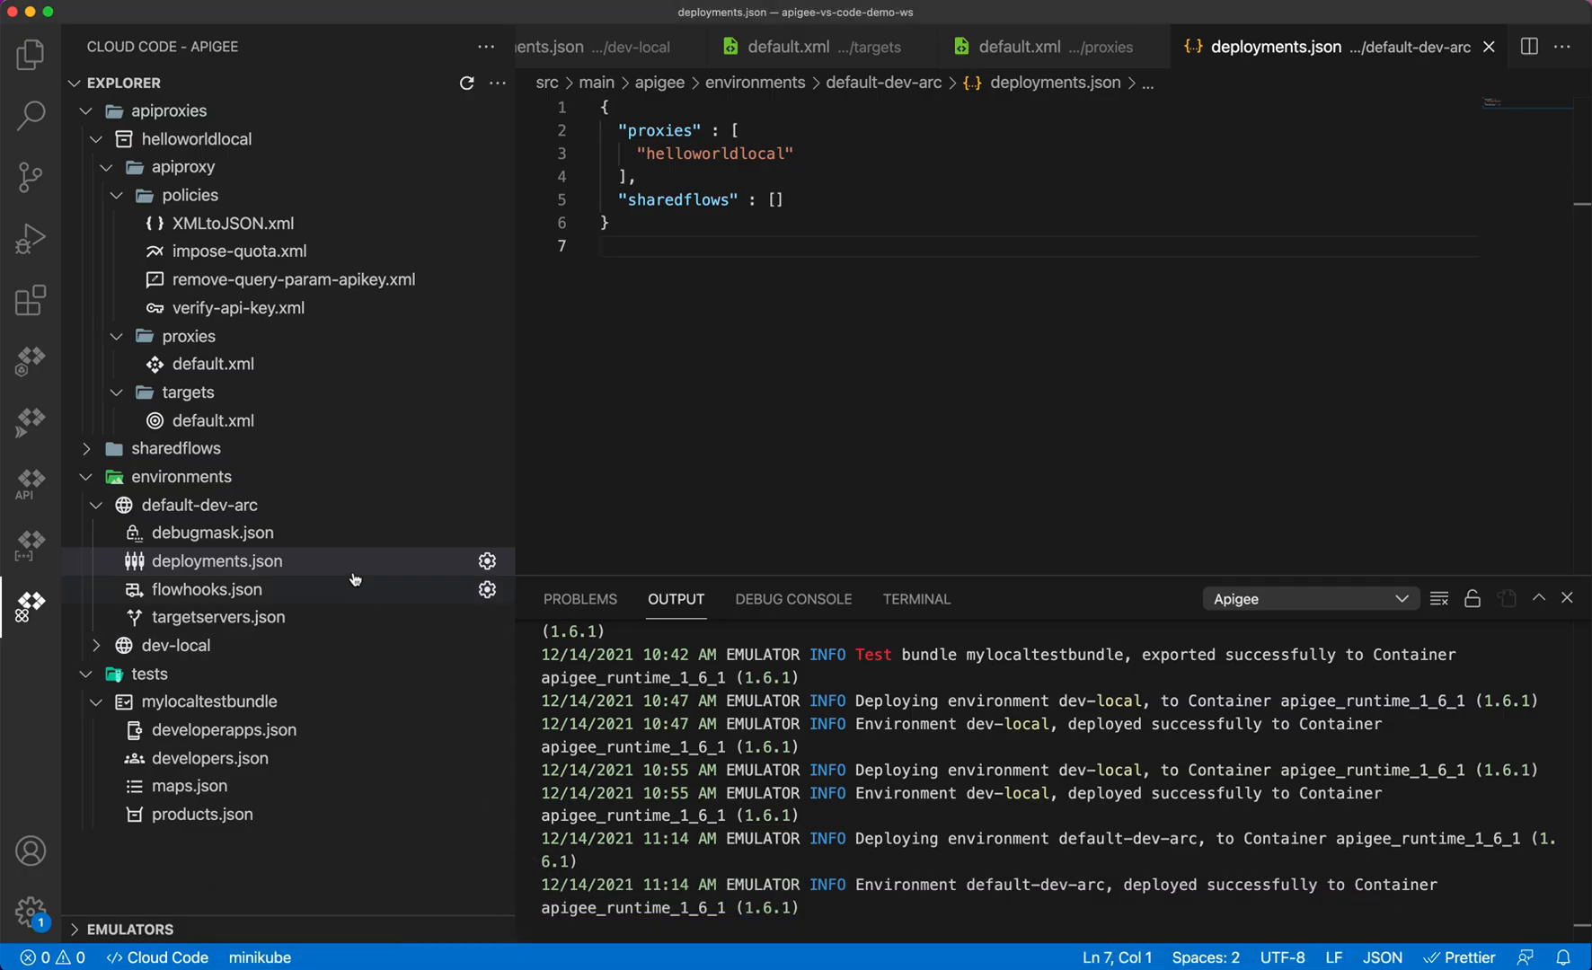
{"action": "mouse_move", "coordinate": [853, 417]}
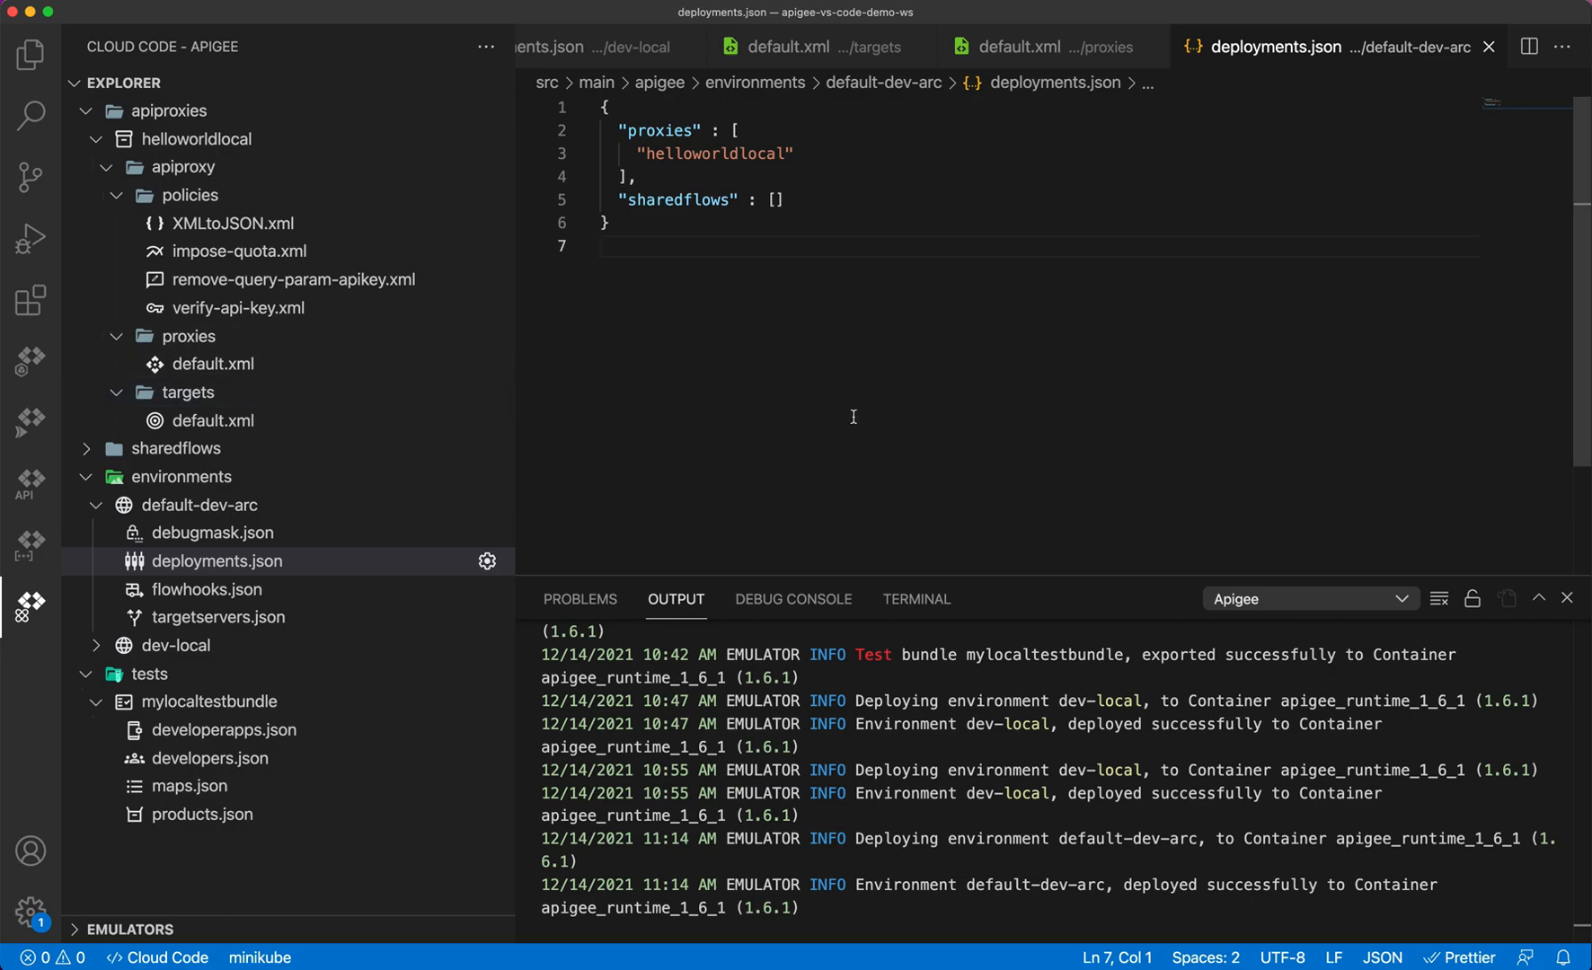
{"action": "mouse_move", "coordinate": [693, 424]}
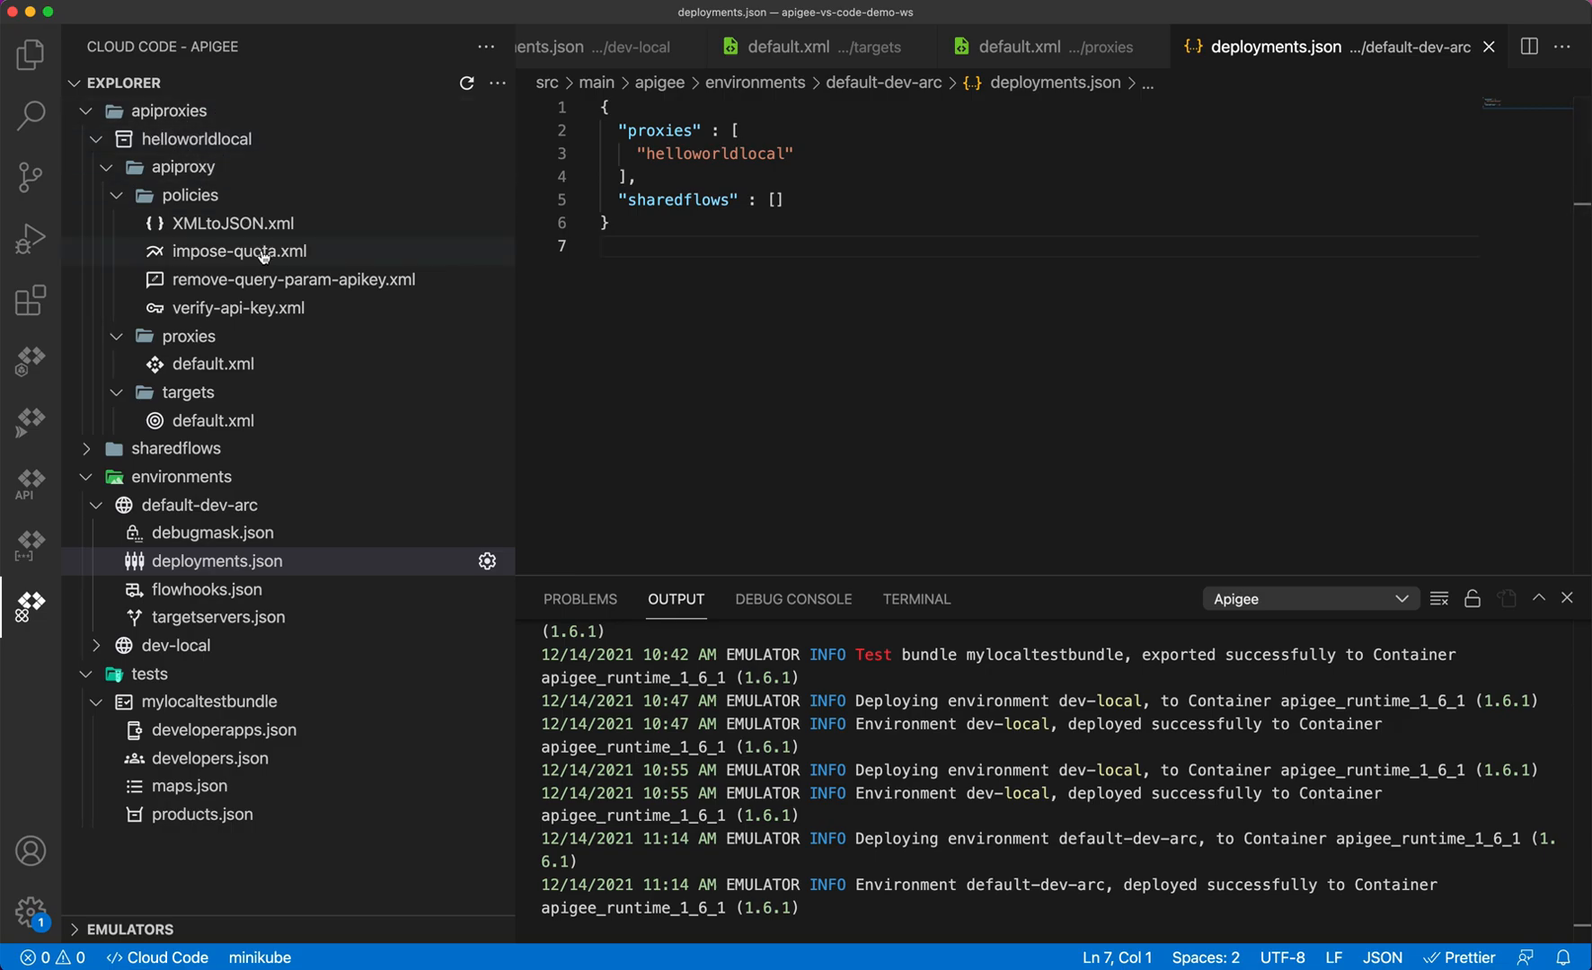
{"action": "mouse_move", "coordinate": [188, 246]}
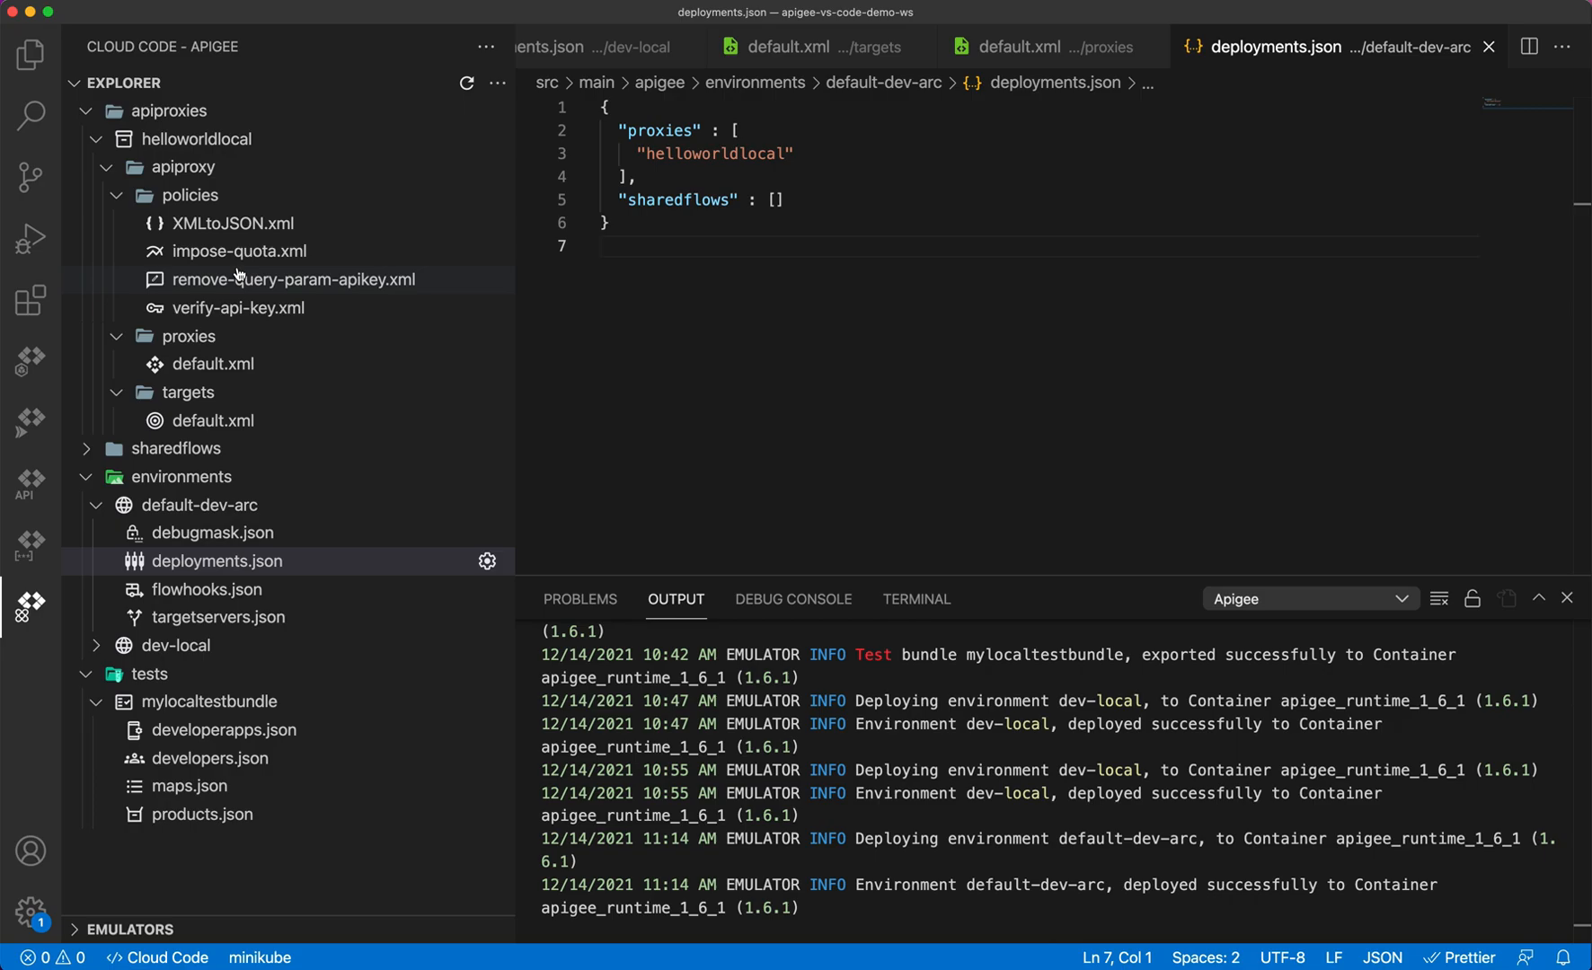
{"action": "mouse_move", "coordinate": [253, 589]}
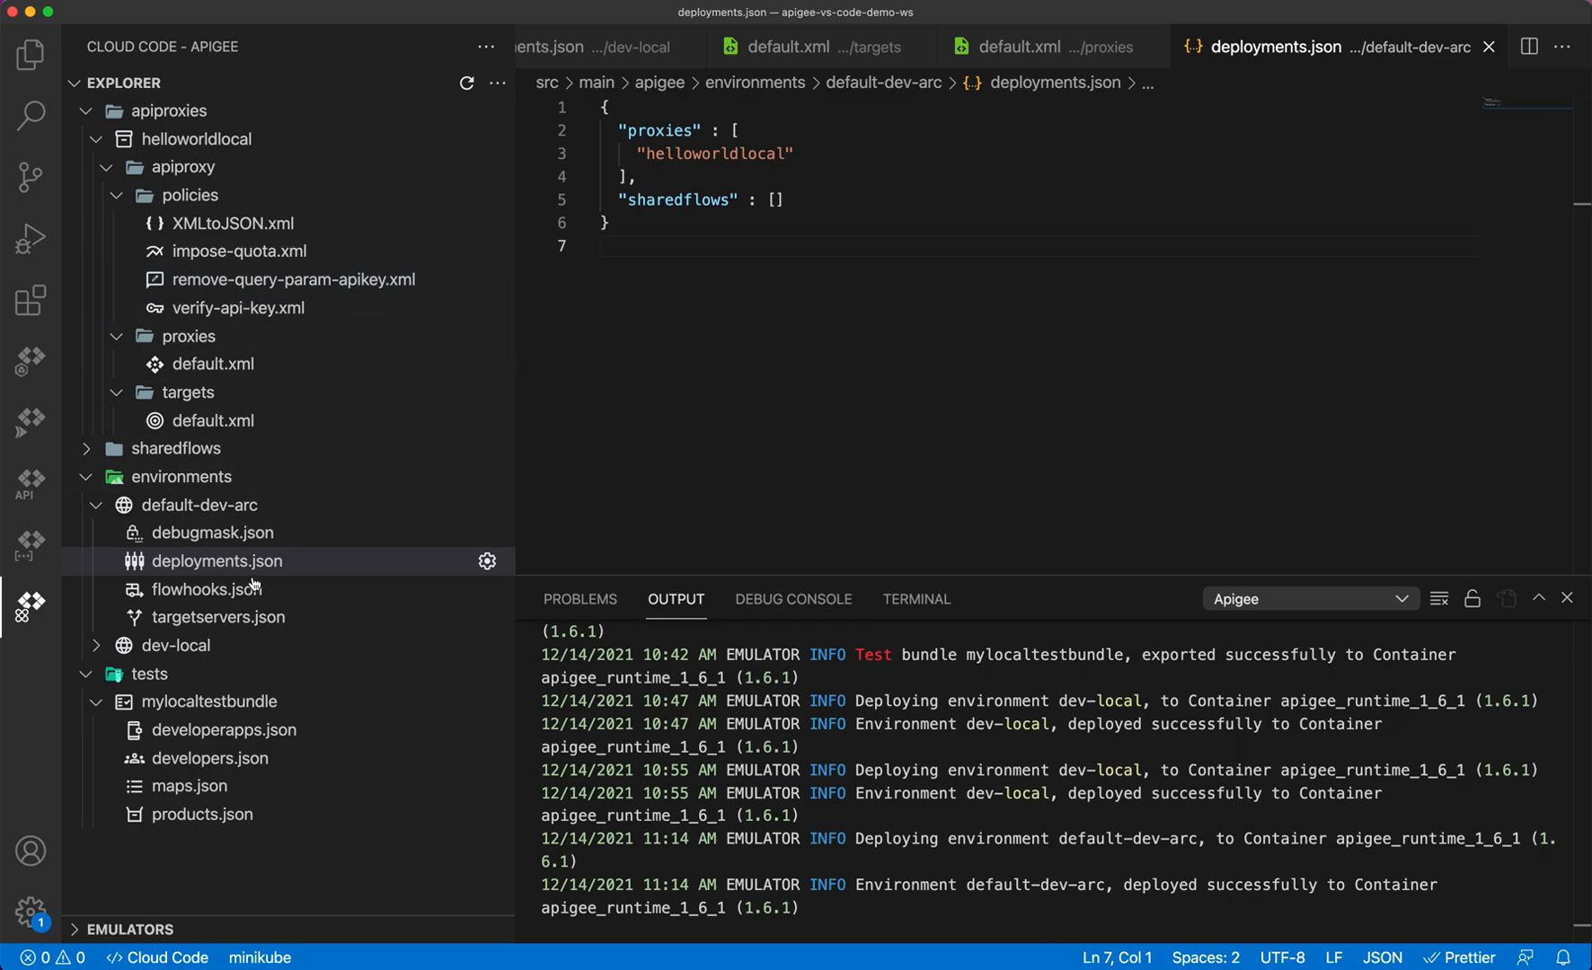
{"action": "mouse_move", "coordinate": [252, 796]}
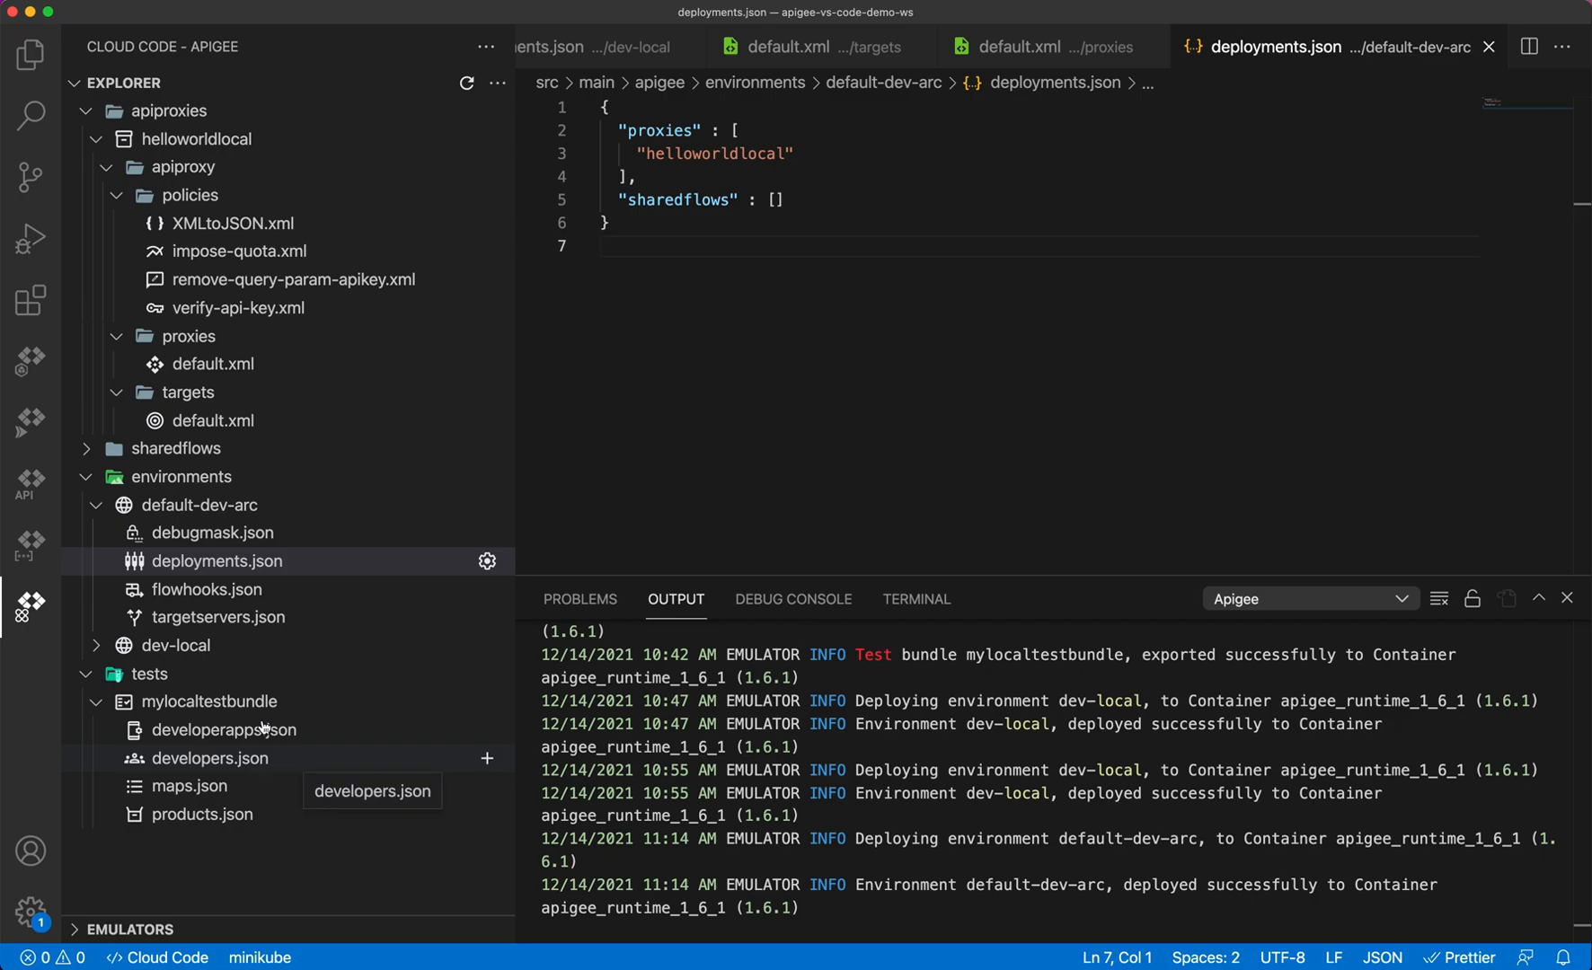
{"action": "mouse_move", "coordinate": [241, 516]}
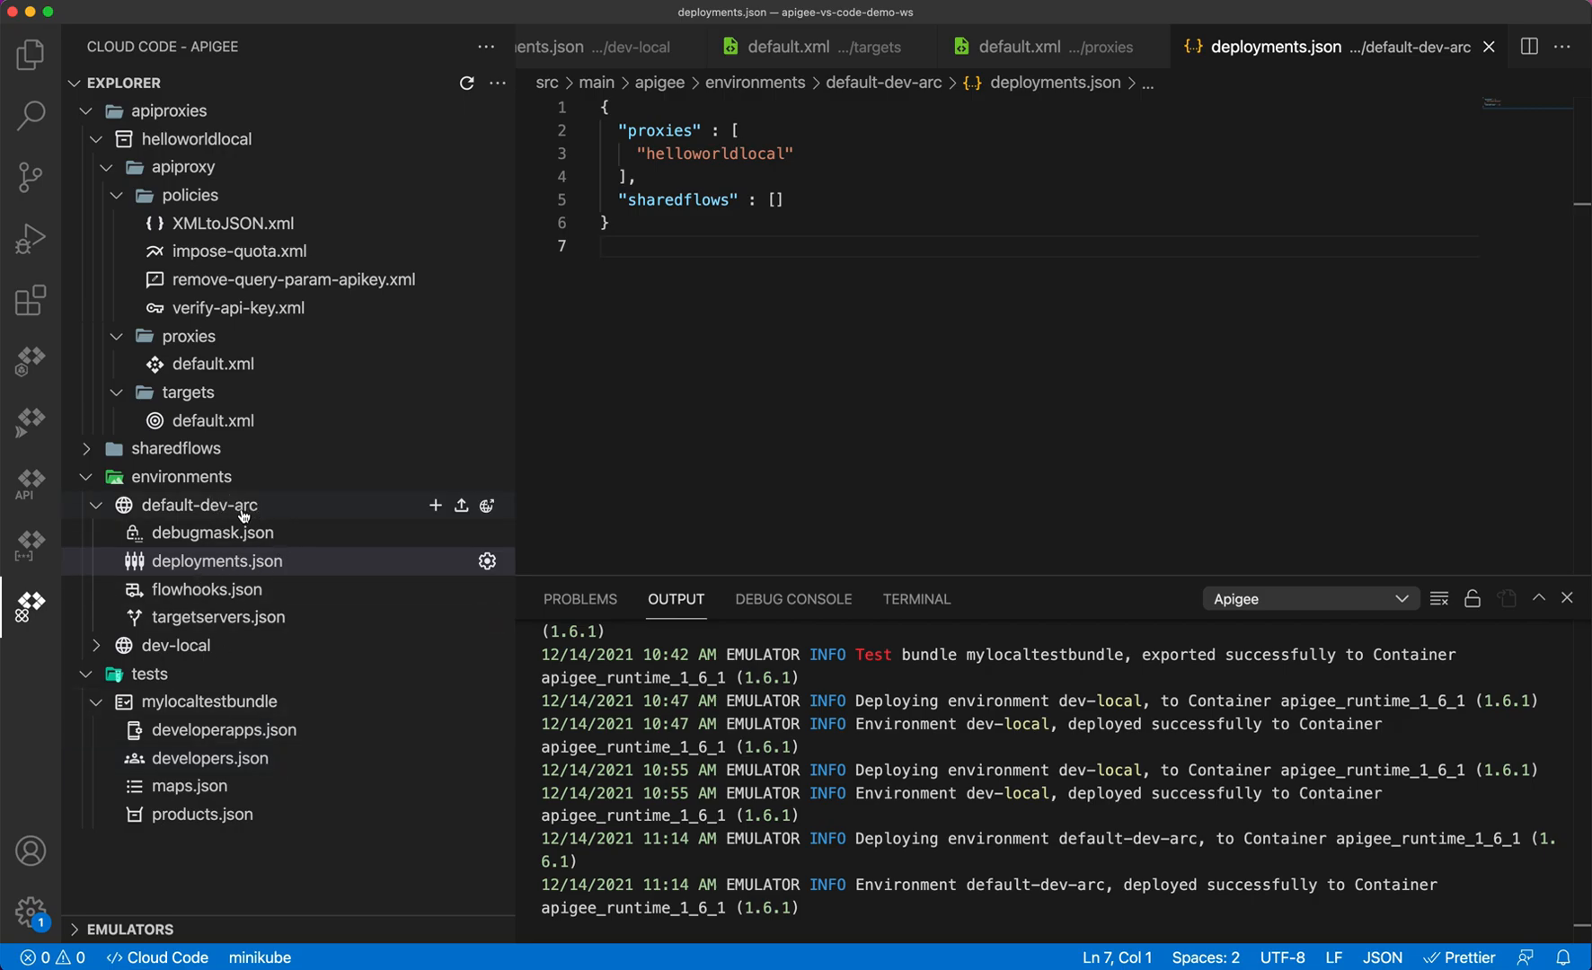
{"action": "mouse_move", "coordinate": [293, 496]}
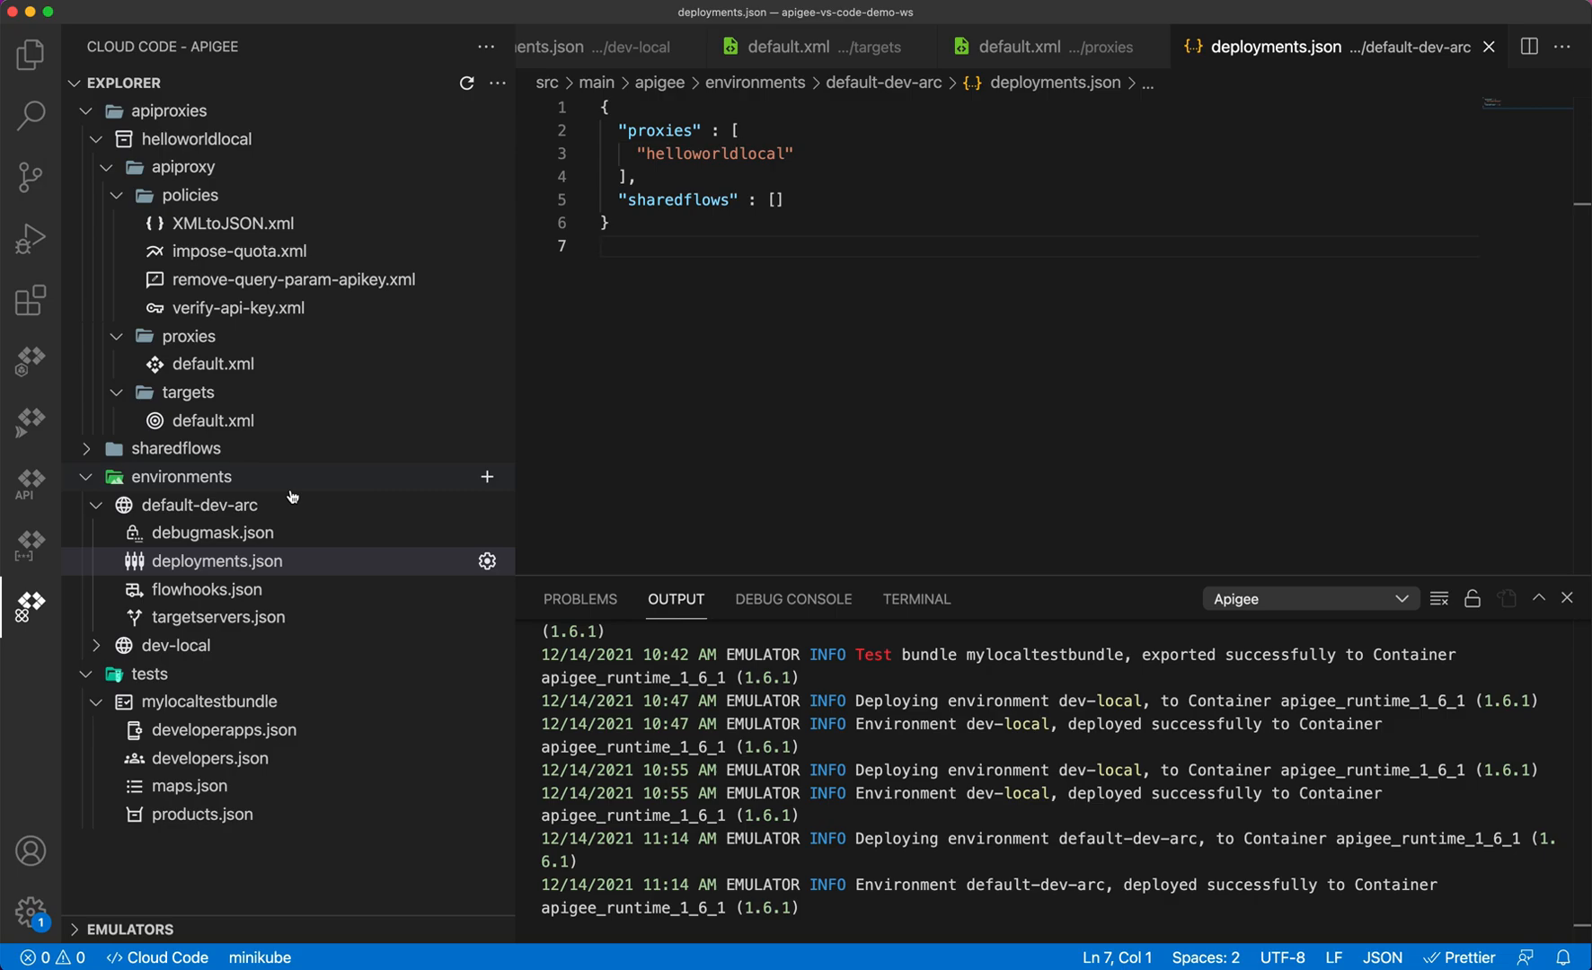
{"action": "mouse_move", "coordinate": [282, 505]}
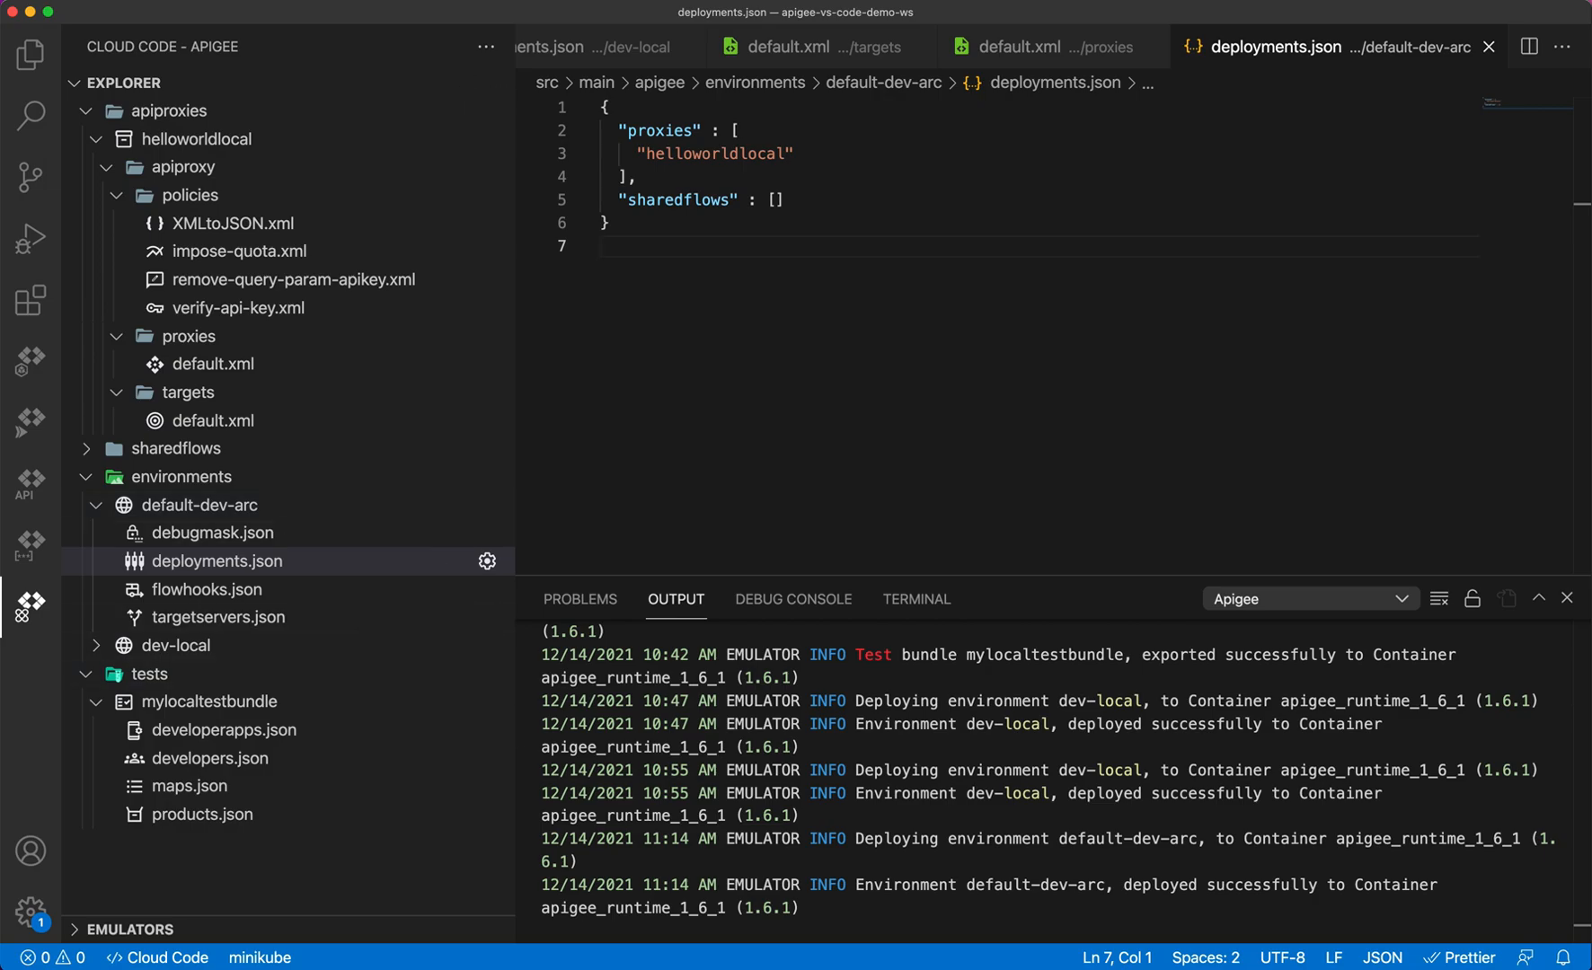
{"action": "left_click", "coordinate": [688, 925]}
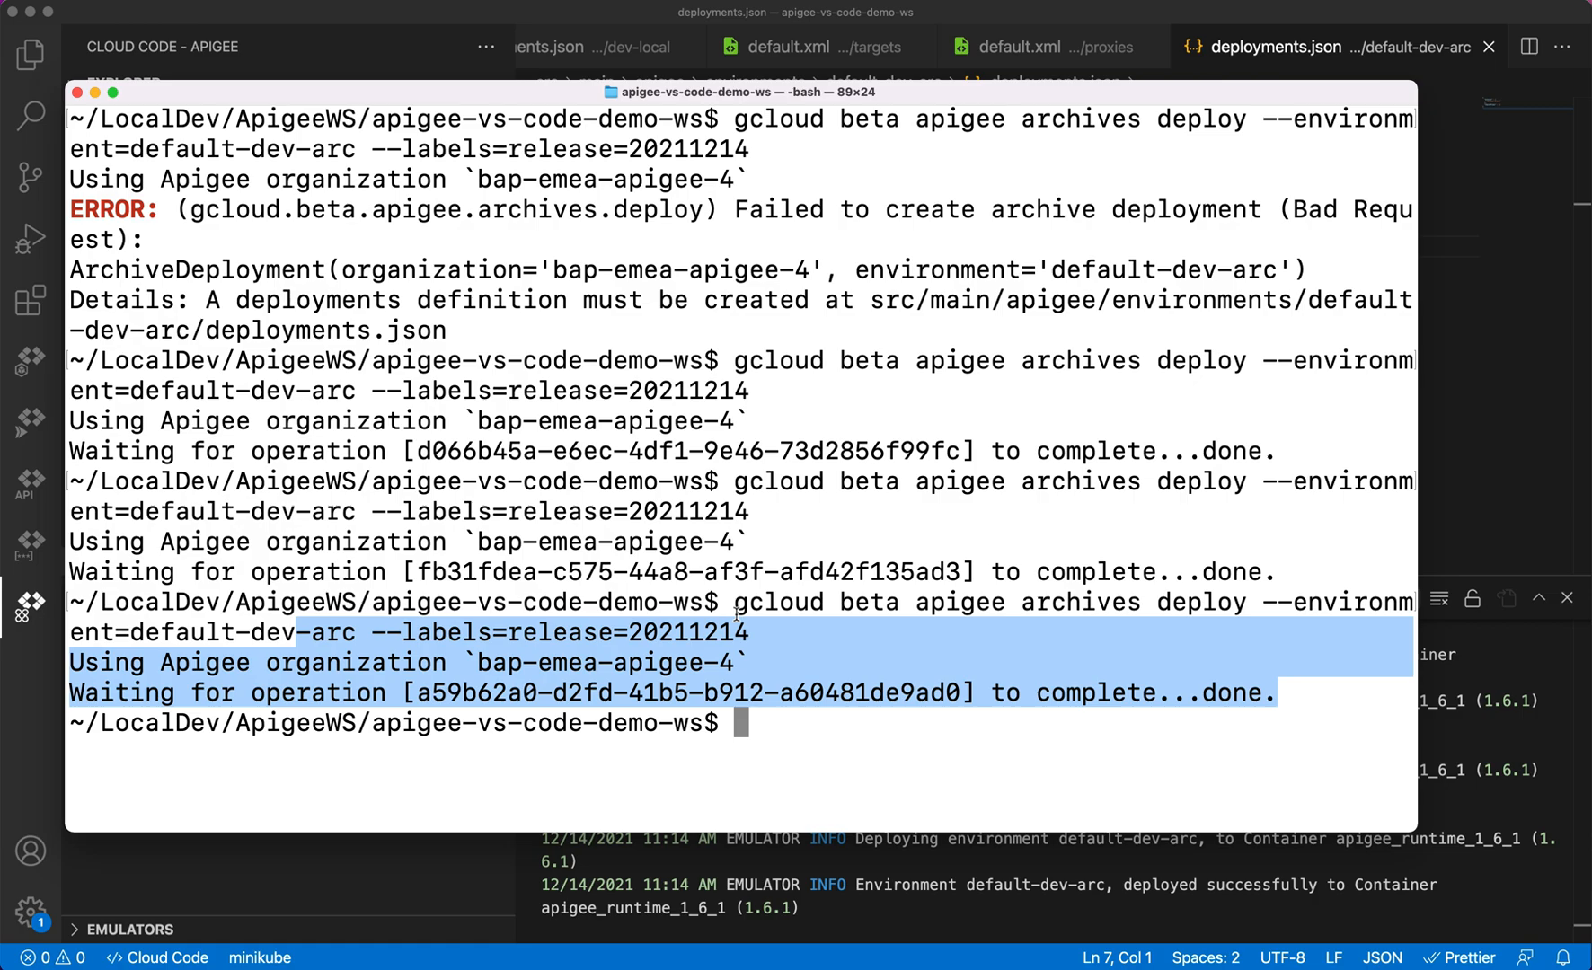
{"action": "left_click", "coordinate": [816, 636]}
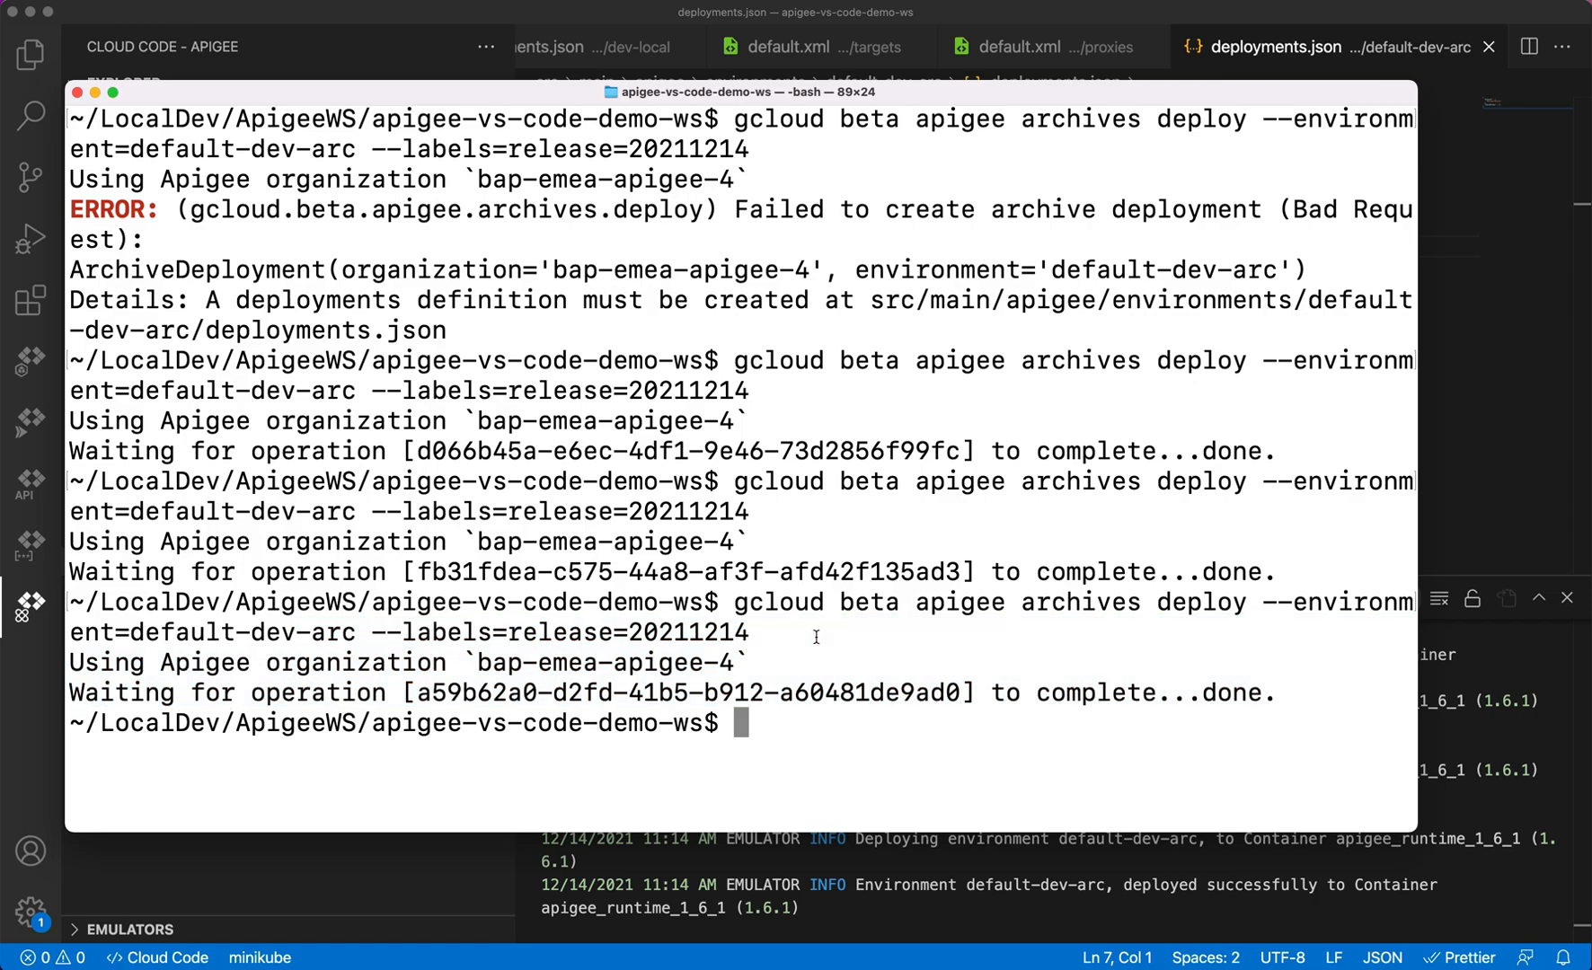